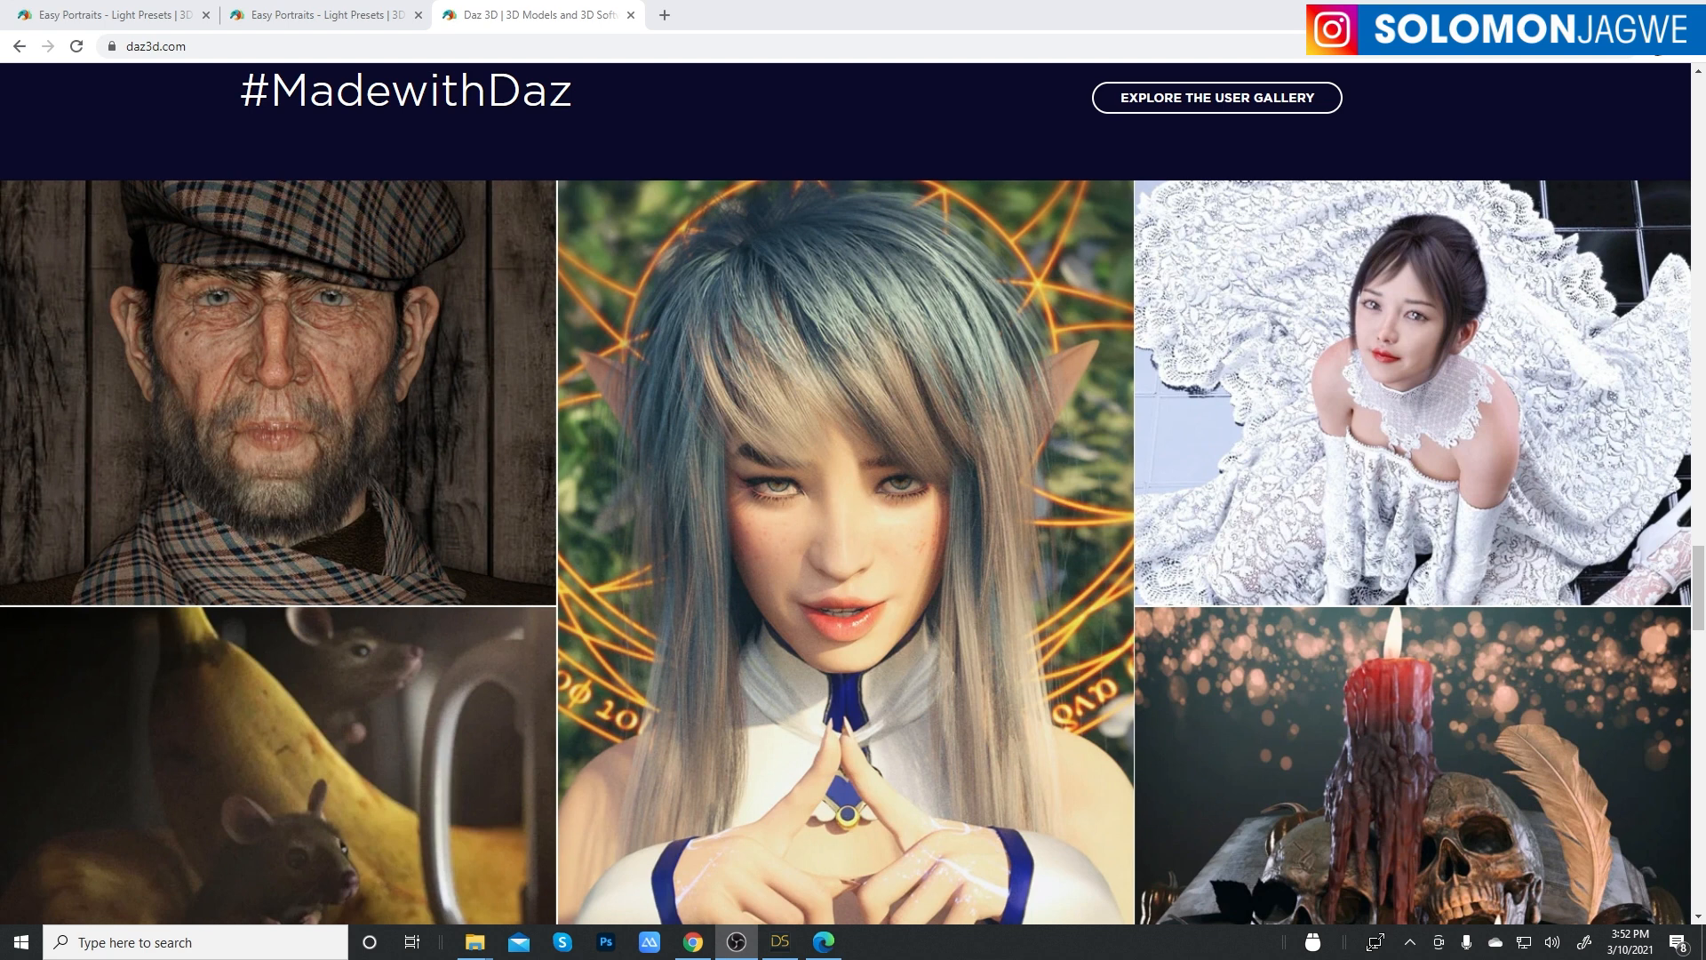
pyautogui.moveTo(1161, 528)
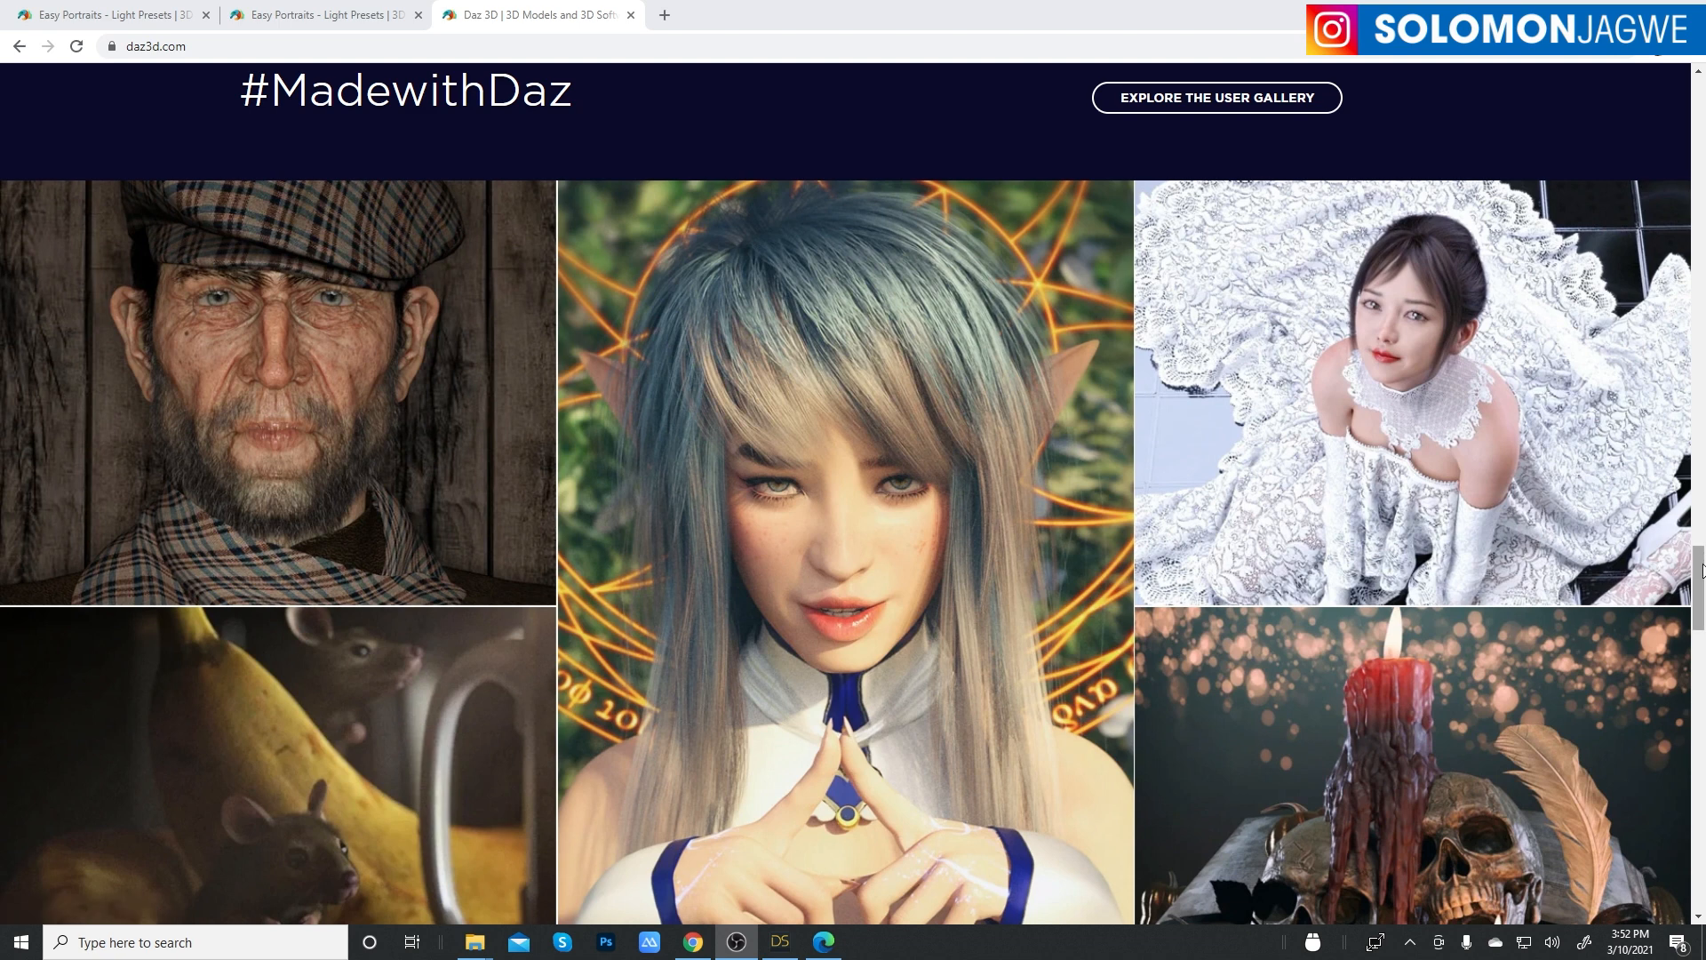
# - Scroll down through the #MadewithDaz gallery of user renders on daz3d.com
pyautogui.scroll(-3)
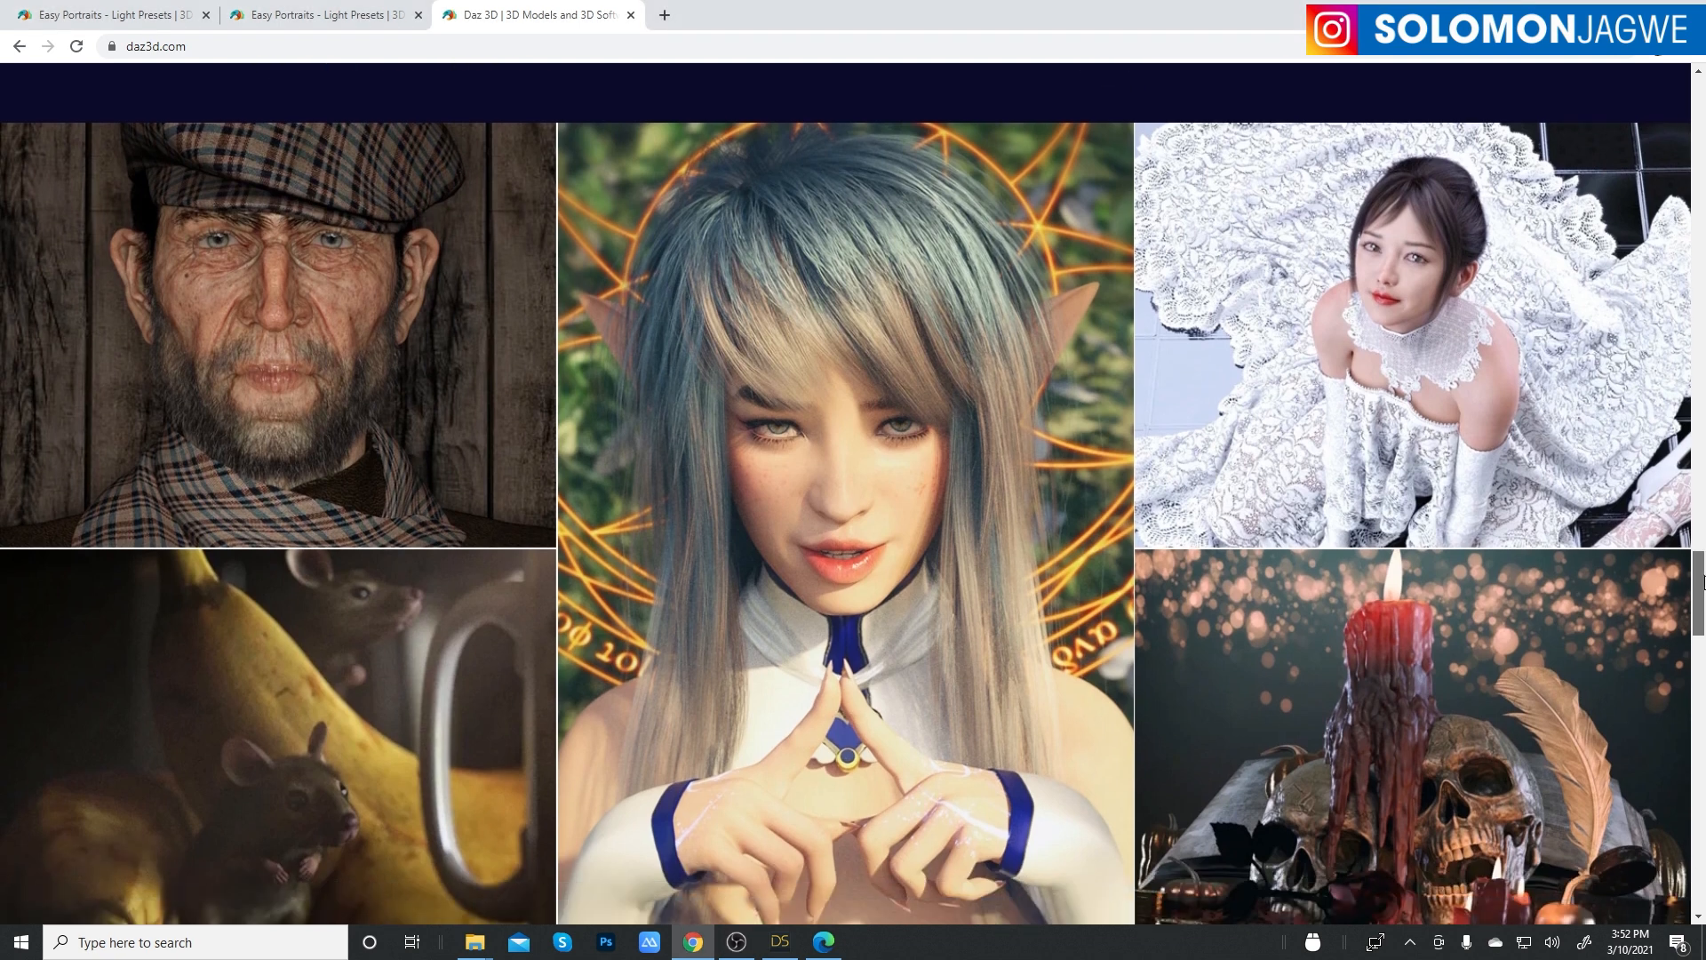
pyautogui.scroll(-3)
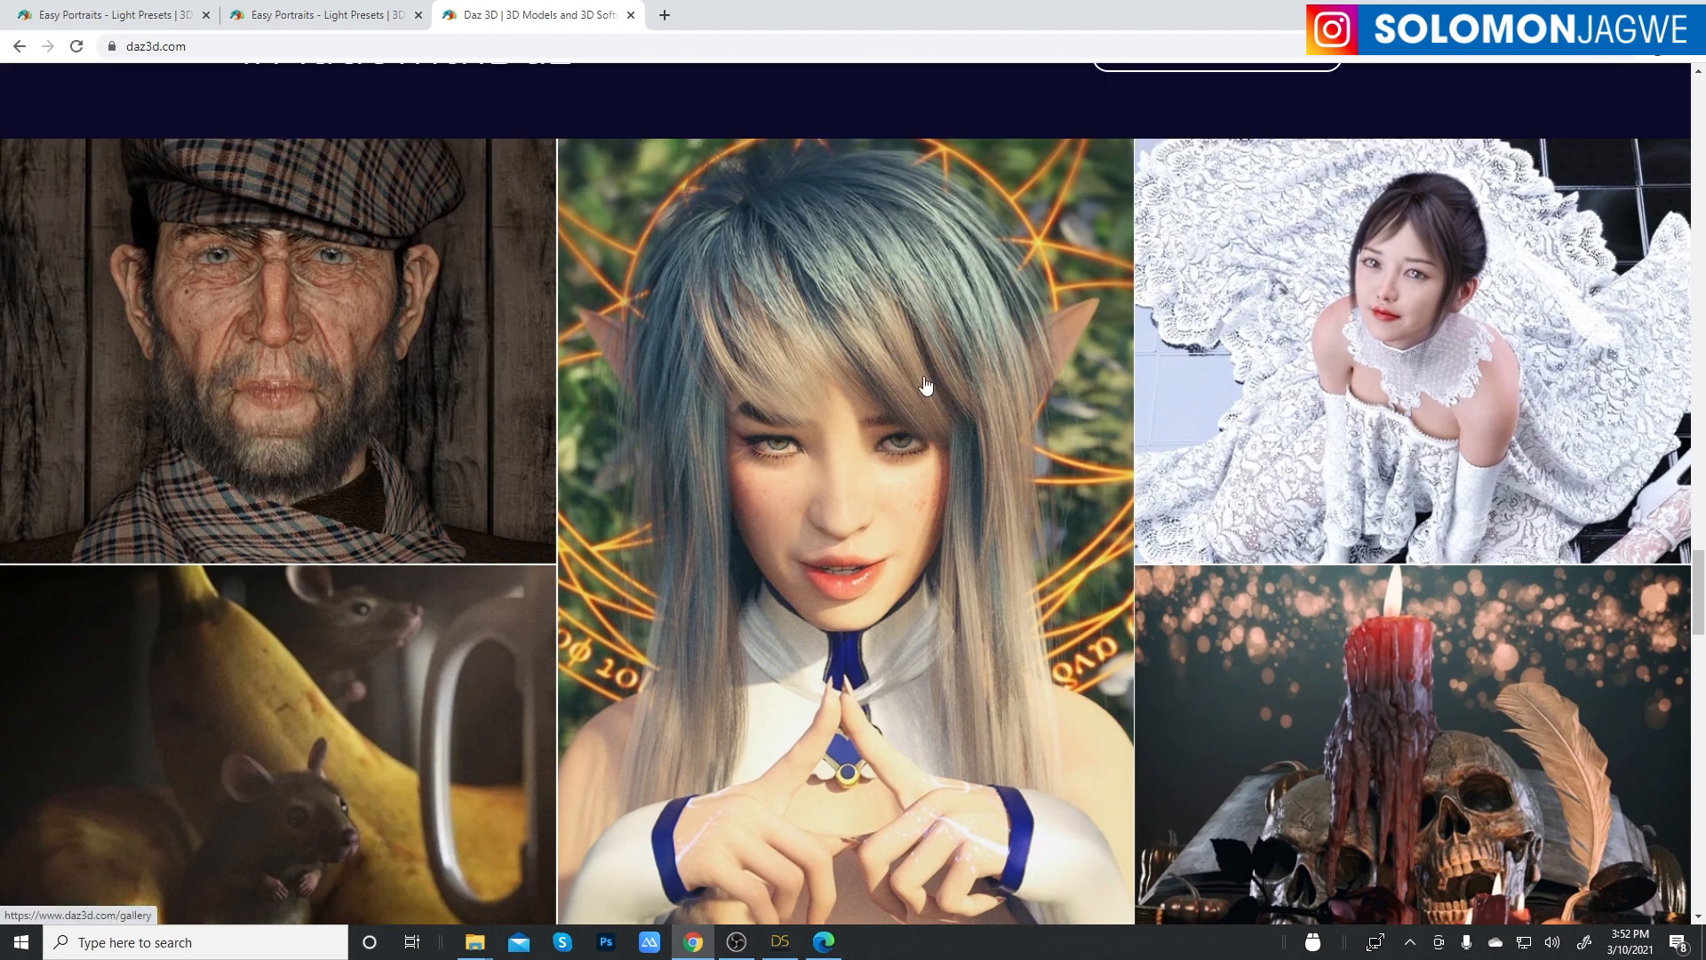
pyautogui.moveTo(966, 443)
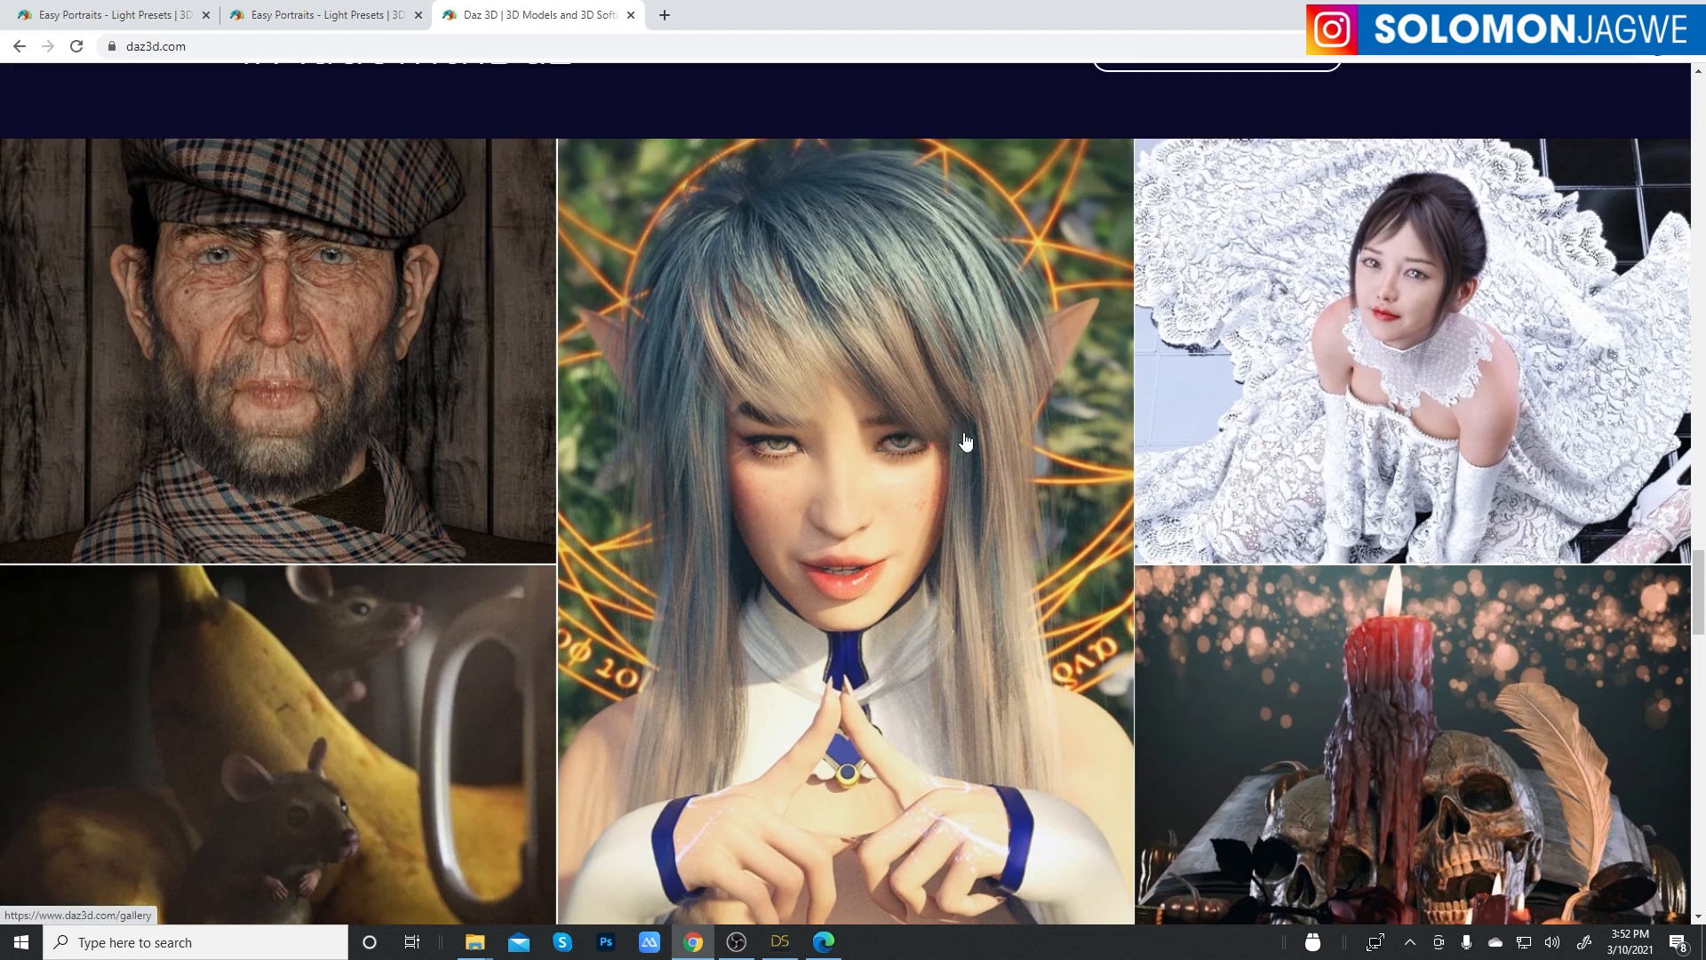
pyautogui.moveTo(1041, 477)
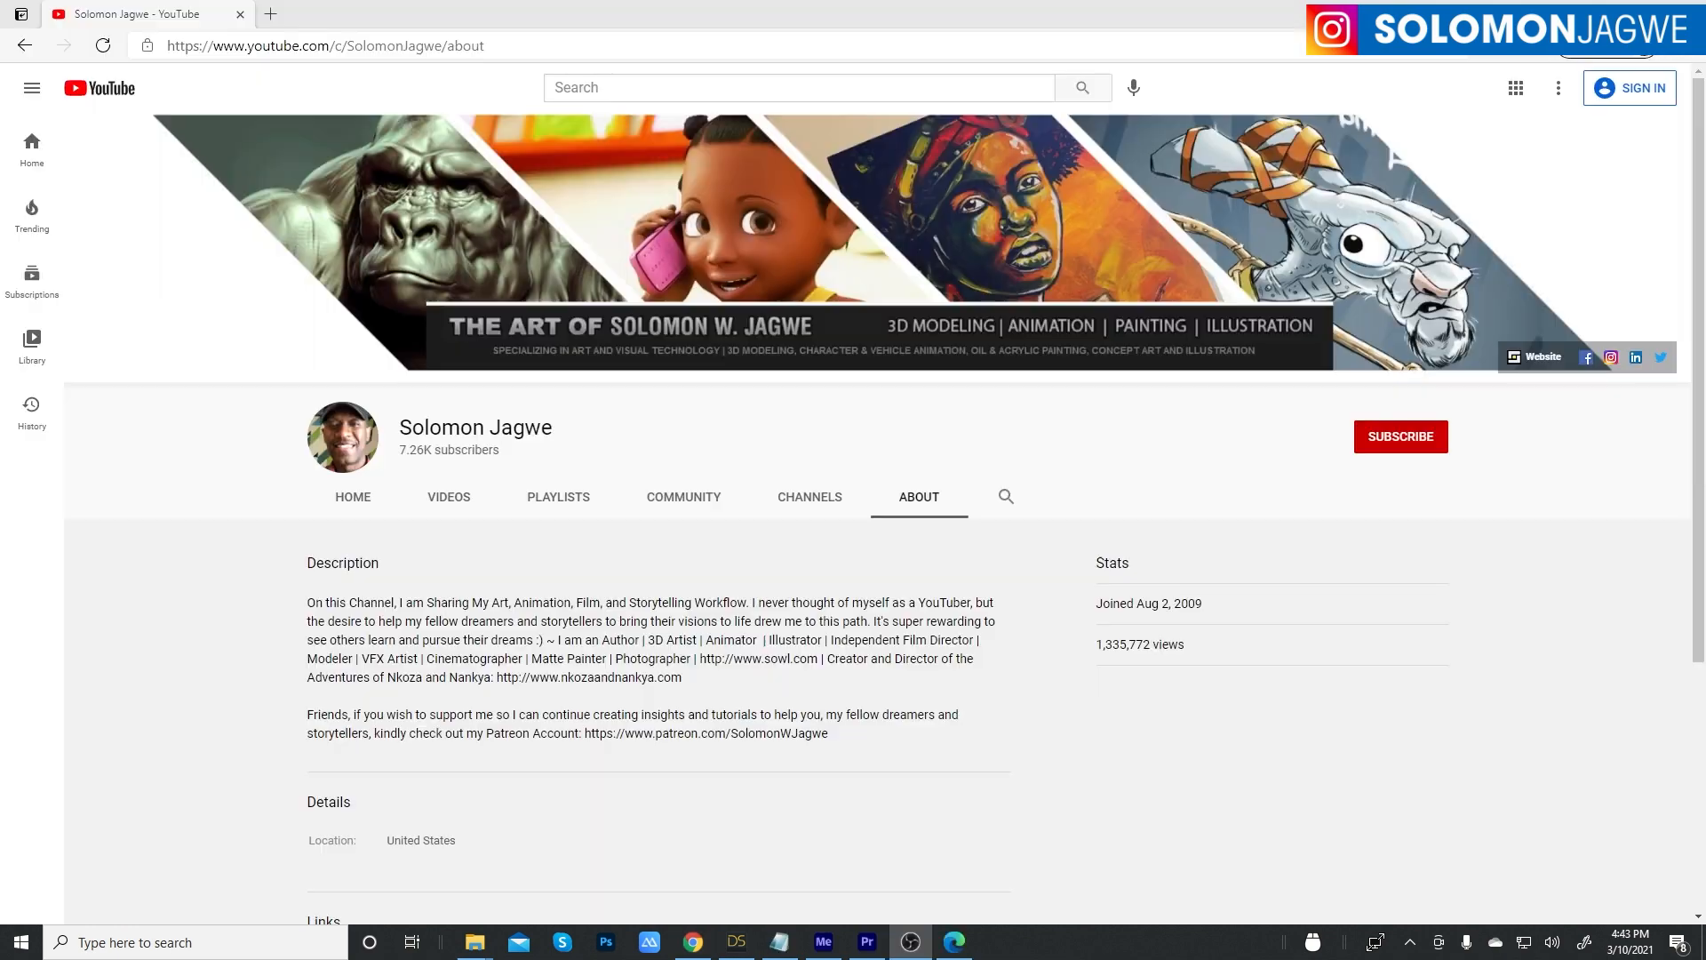
# - Scroll Solomon Jagwe's About page, then browse the channel's Videos list of uploads
pyautogui.scroll(-3)
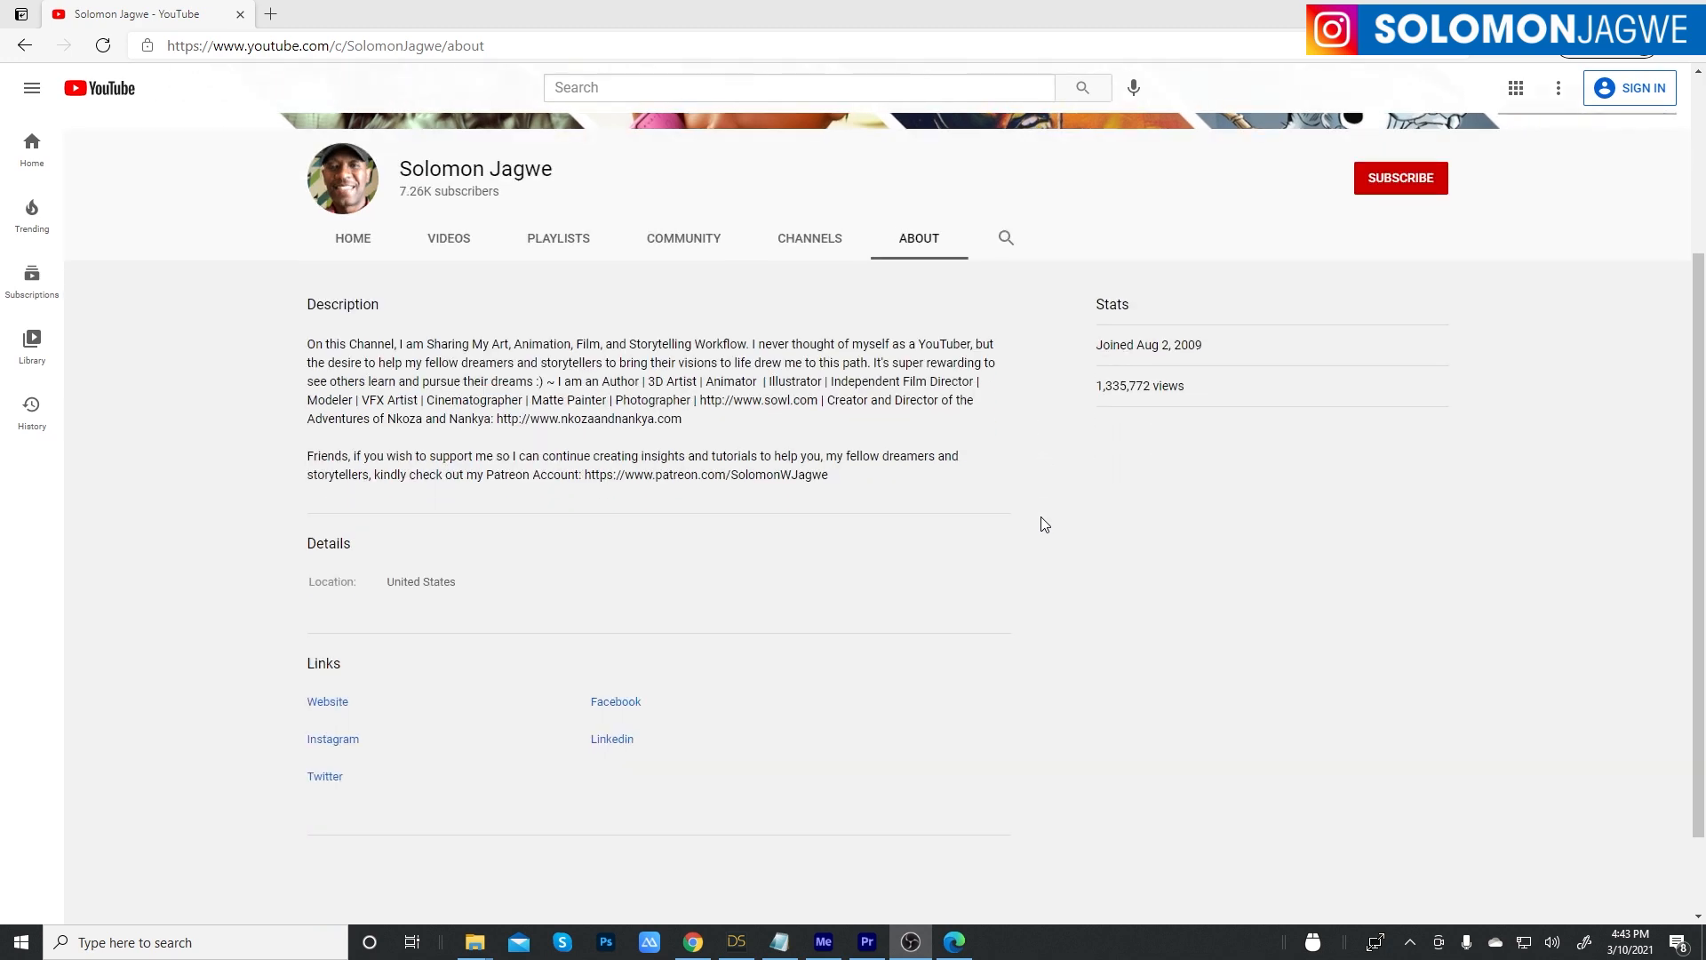
pyautogui.scroll(3)
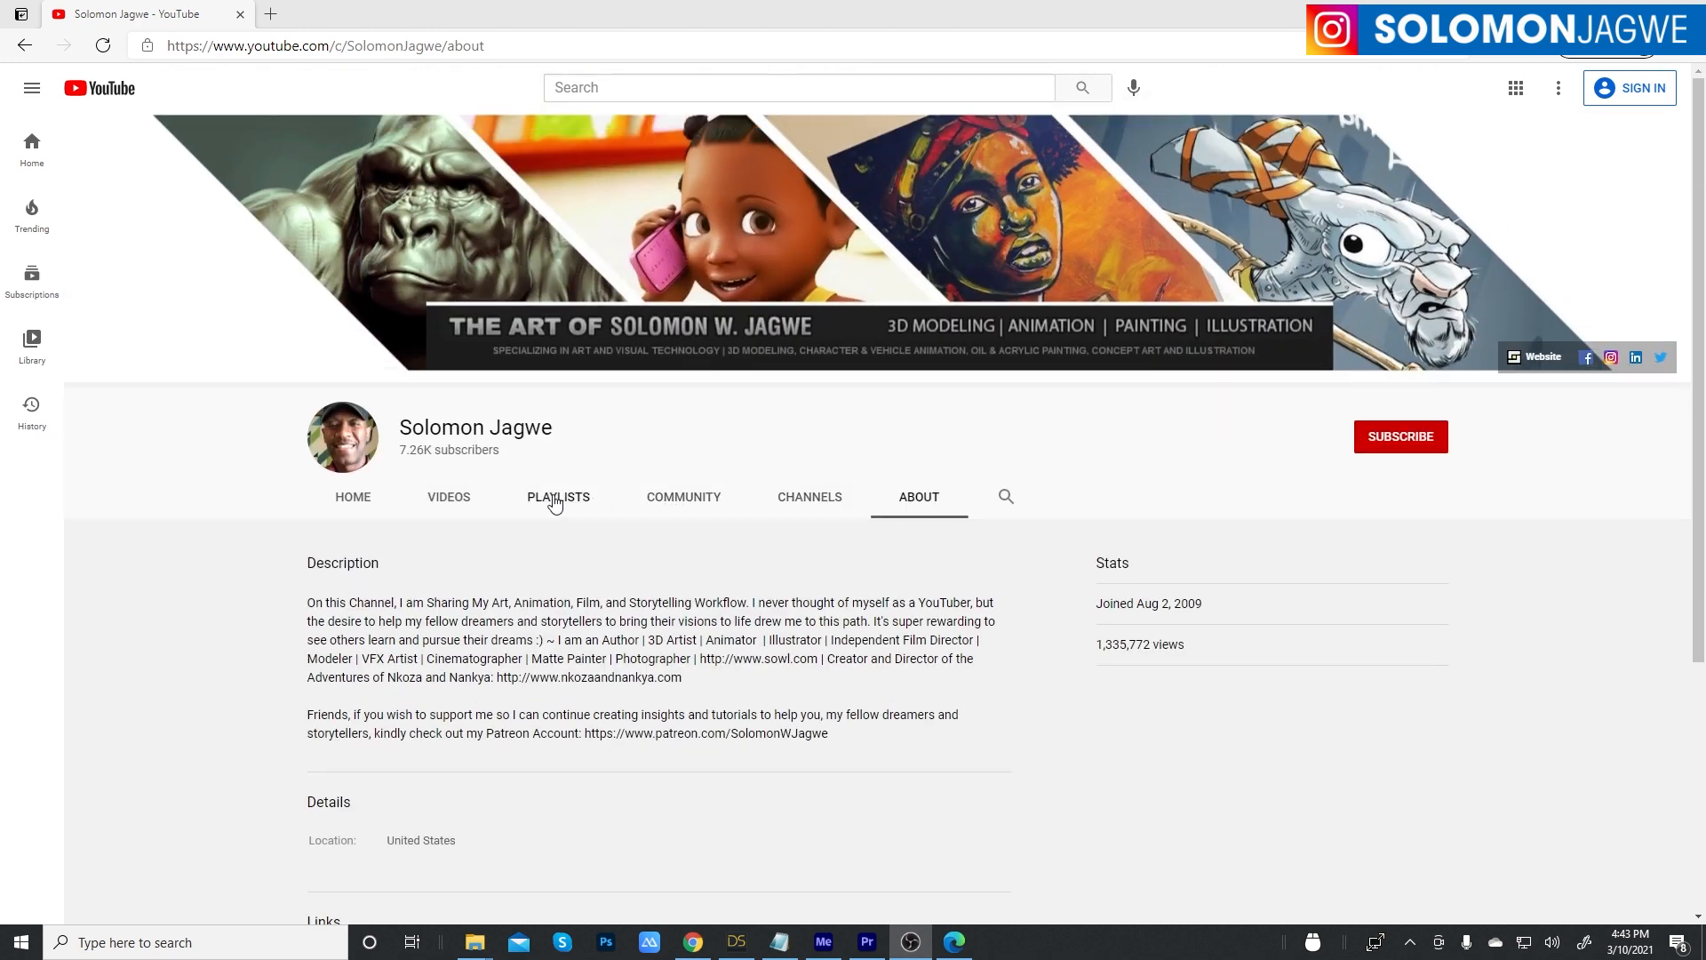
pyautogui.click(449, 496)
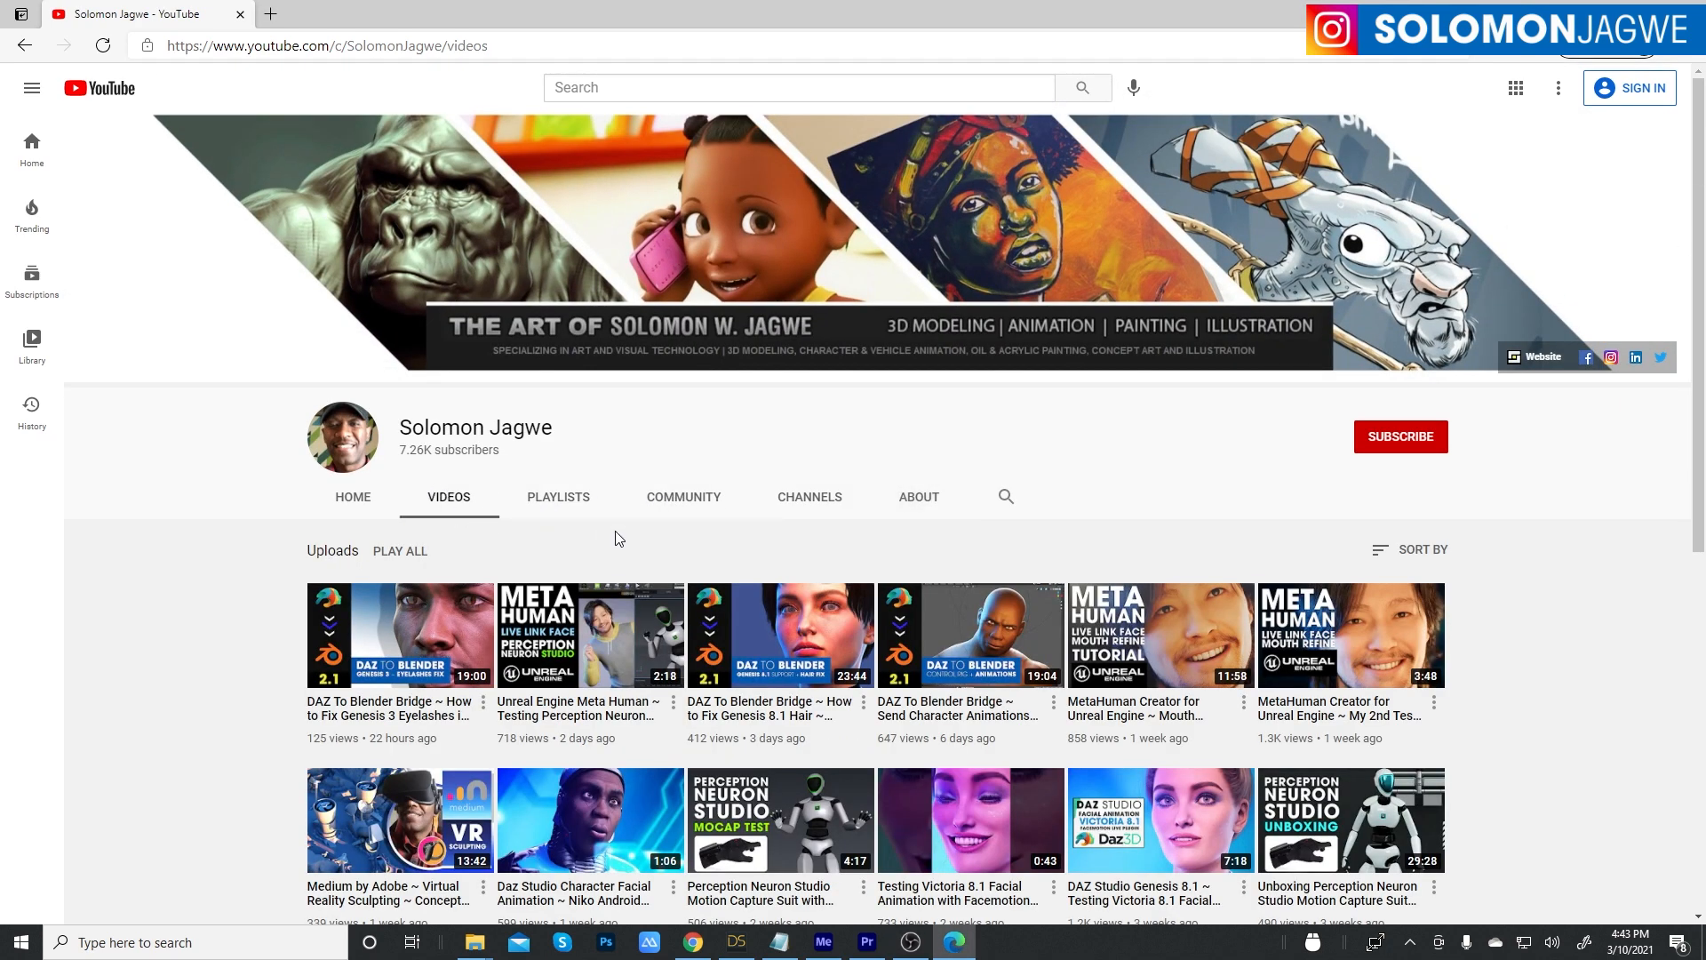
pyautogui.scroll(-3)
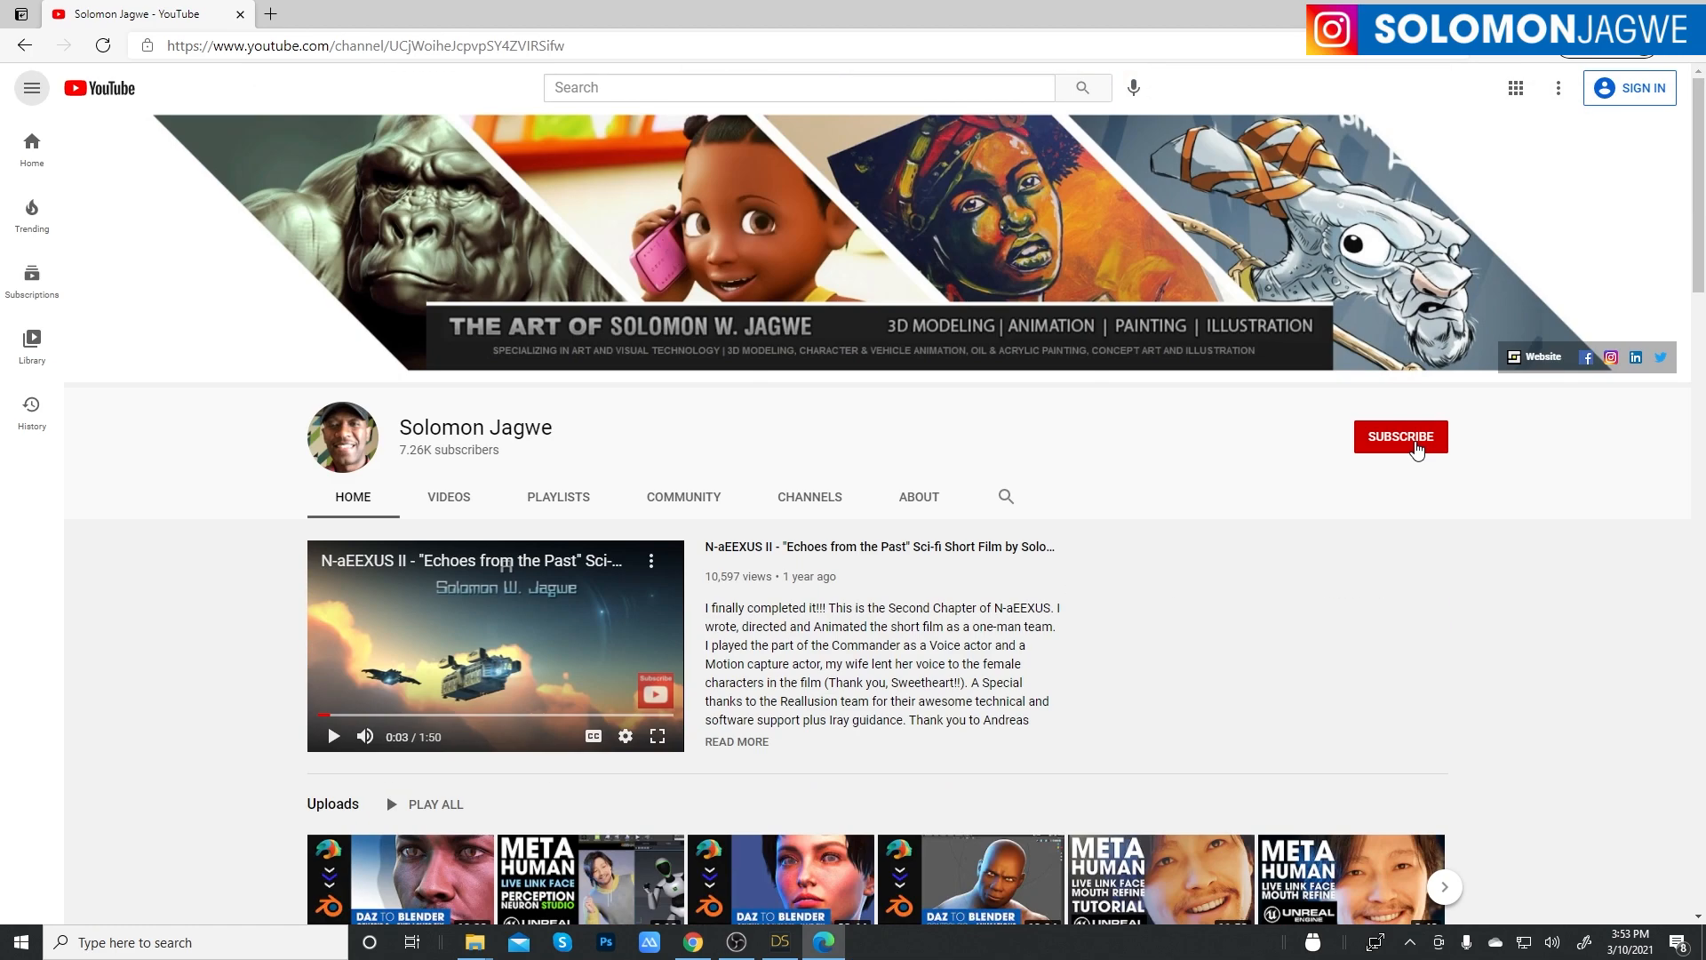
pyautogui.moveTo(1482, 170)
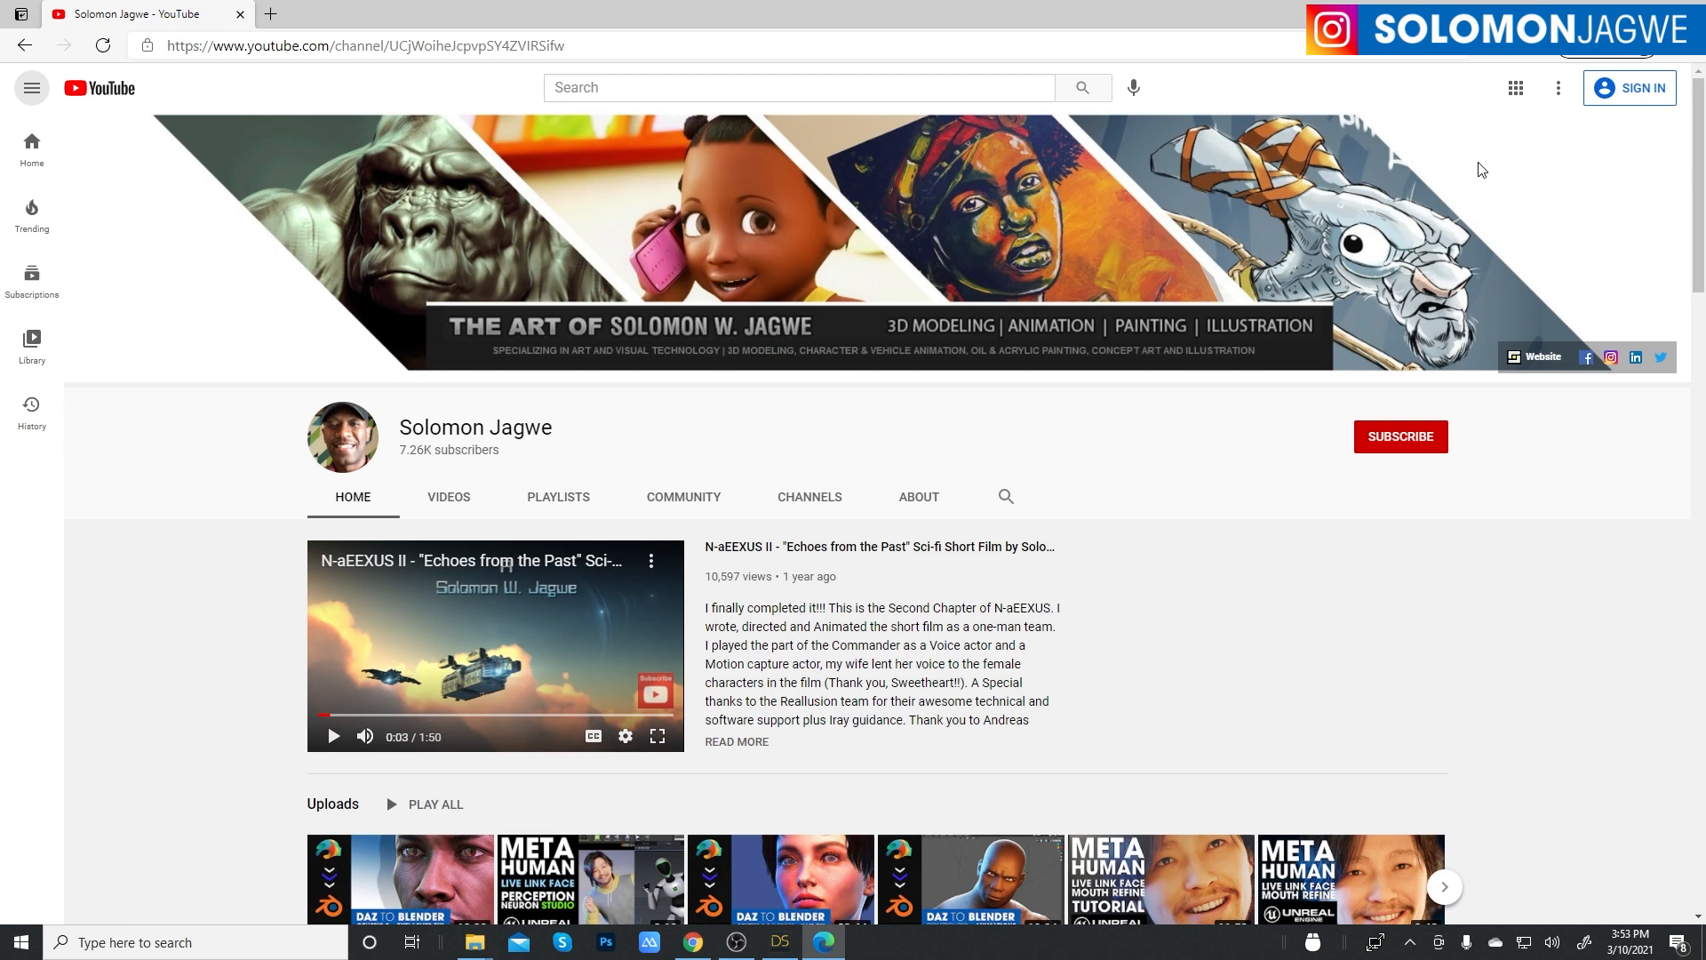
pyautogui.scroll(-3)
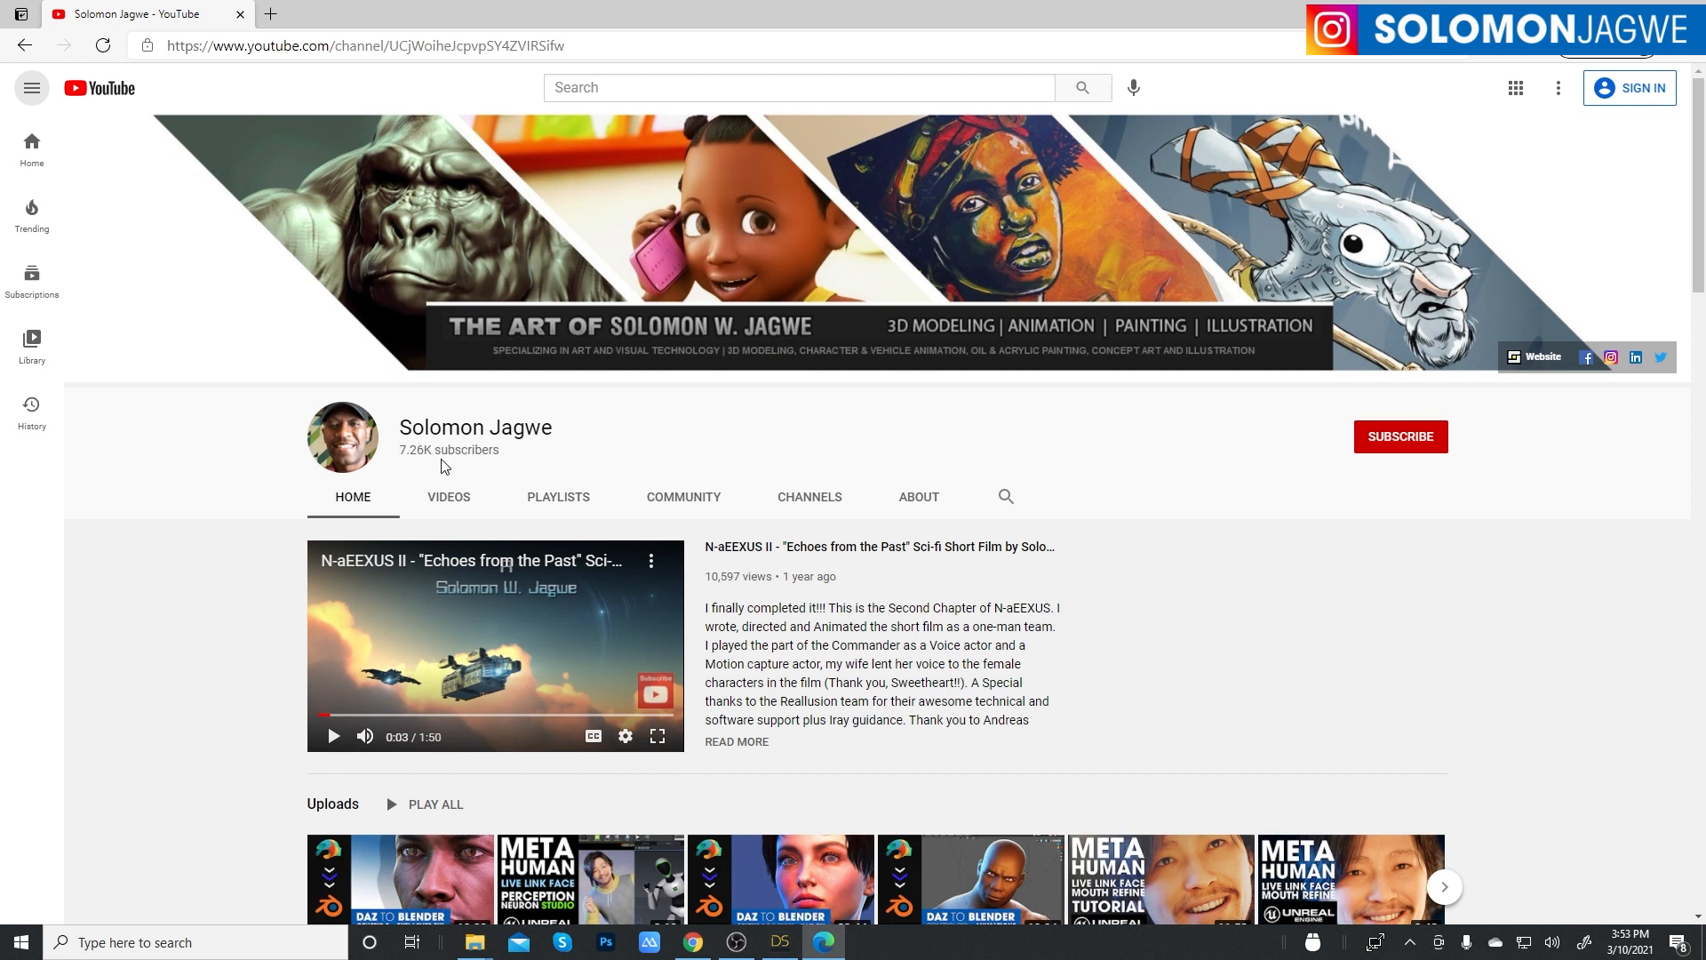
pyautogui.moveTo(1236, 516)
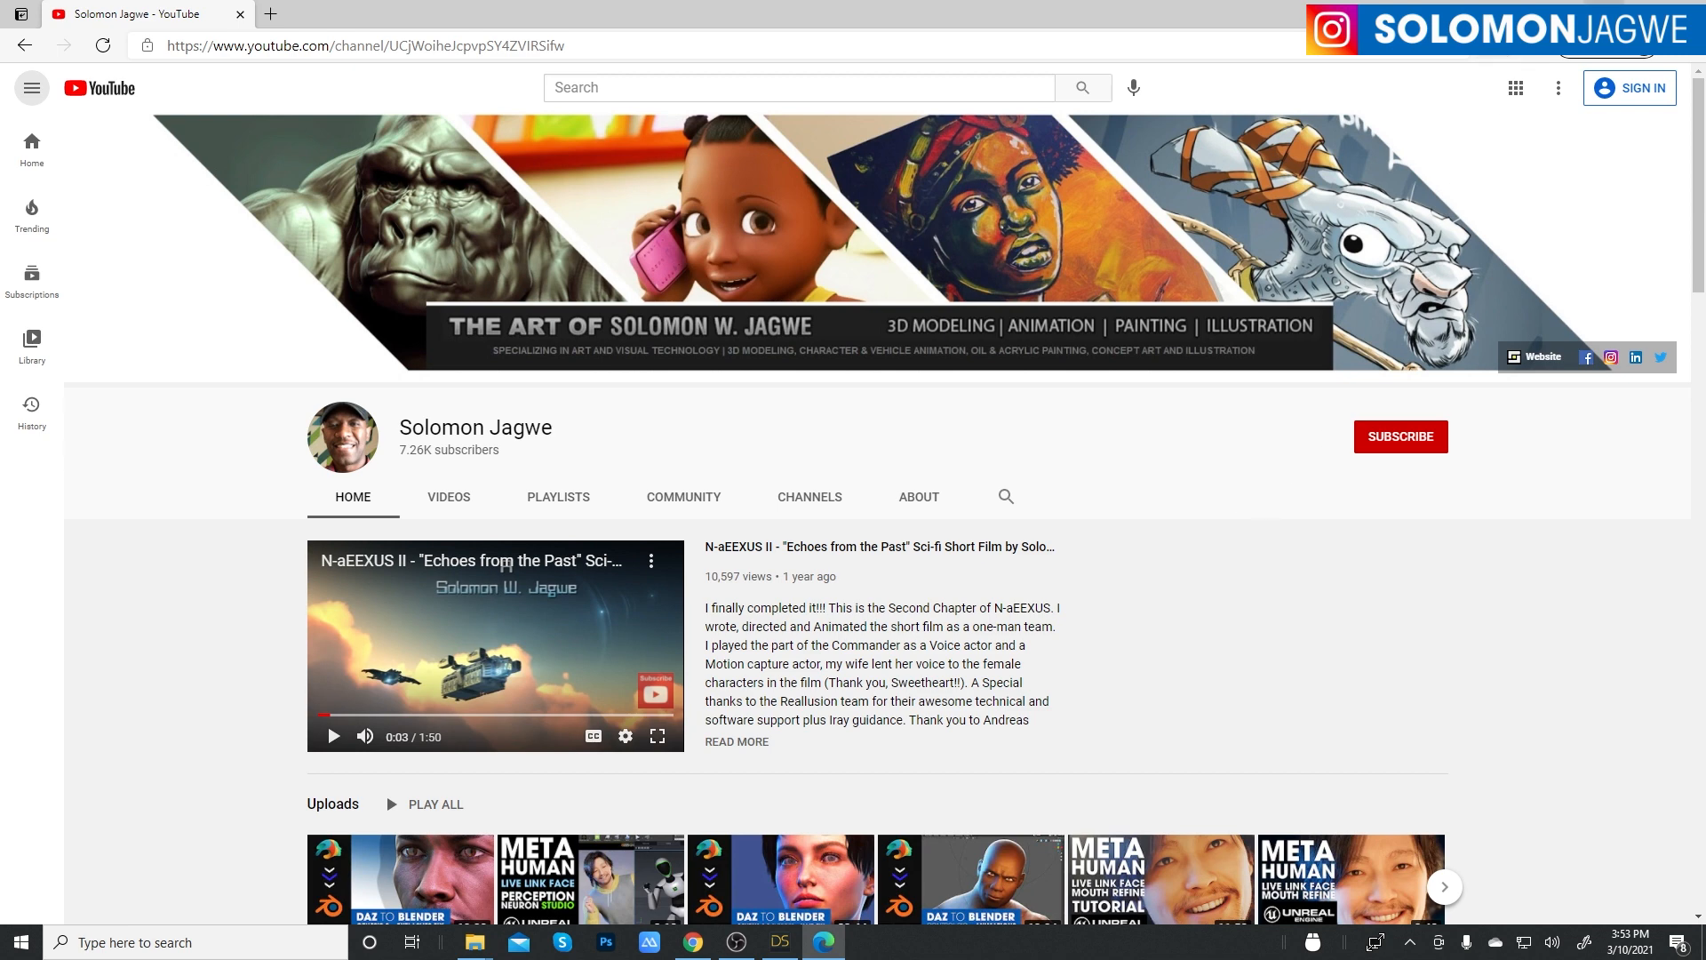
# - Select the Nida 8 figure in the Scene pane and start the facial animation
pyautogui.click(780, 941)
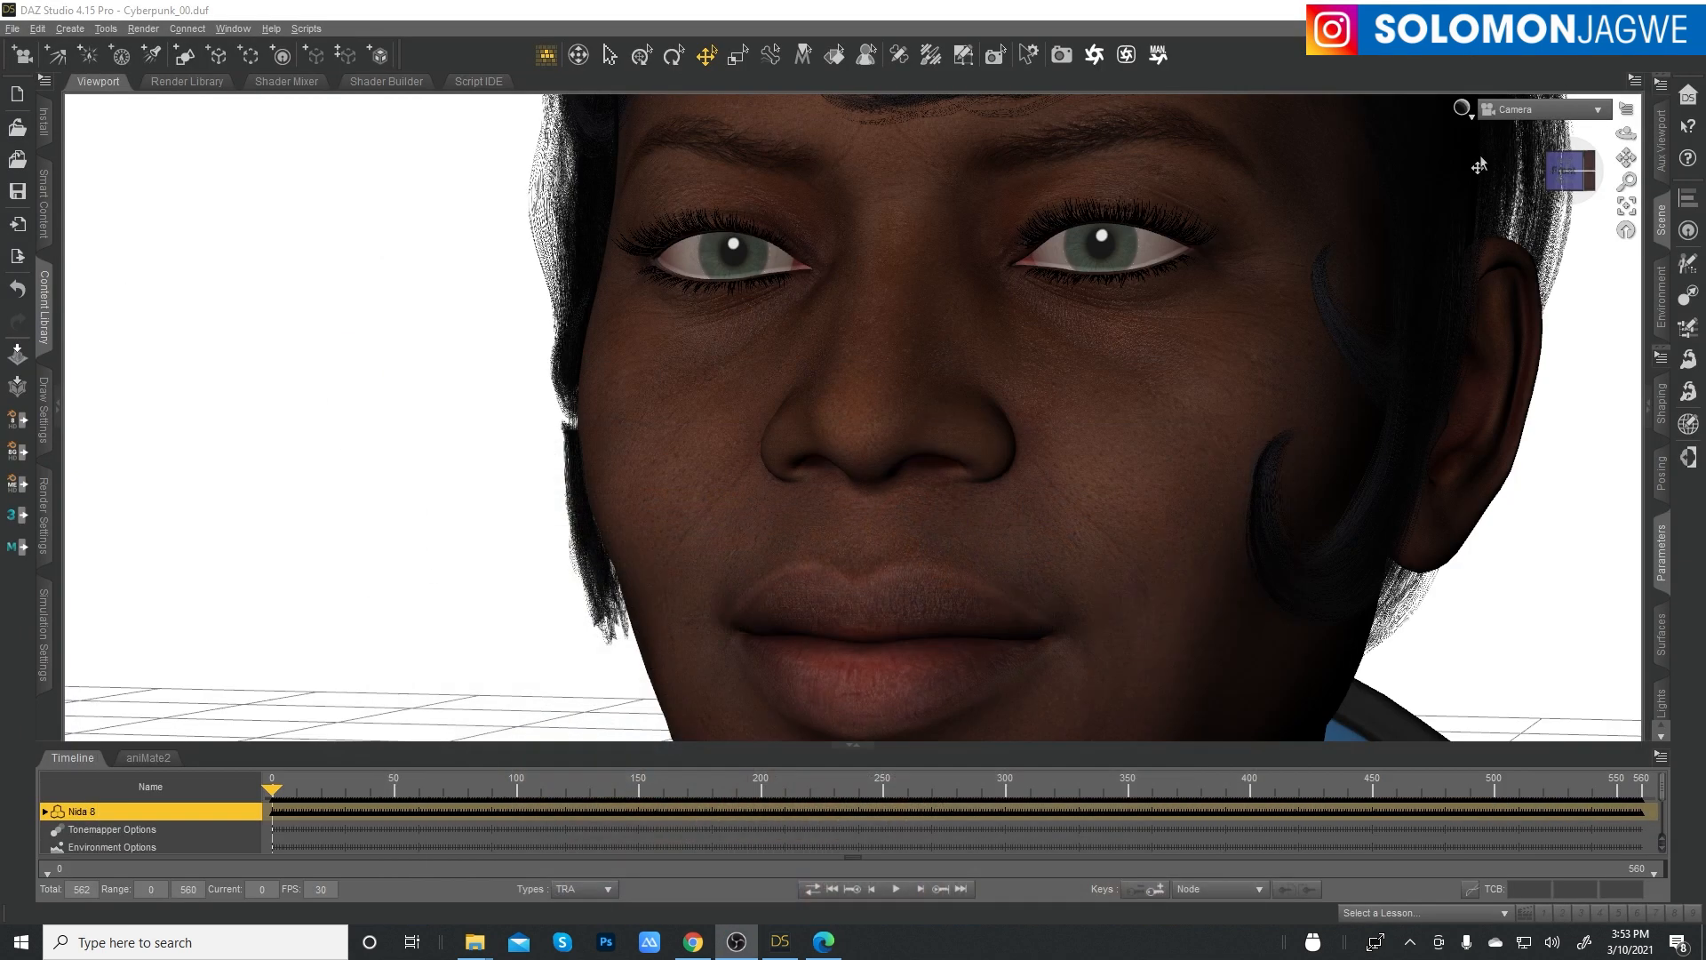
pyautogui.moveTo(1103, 327)
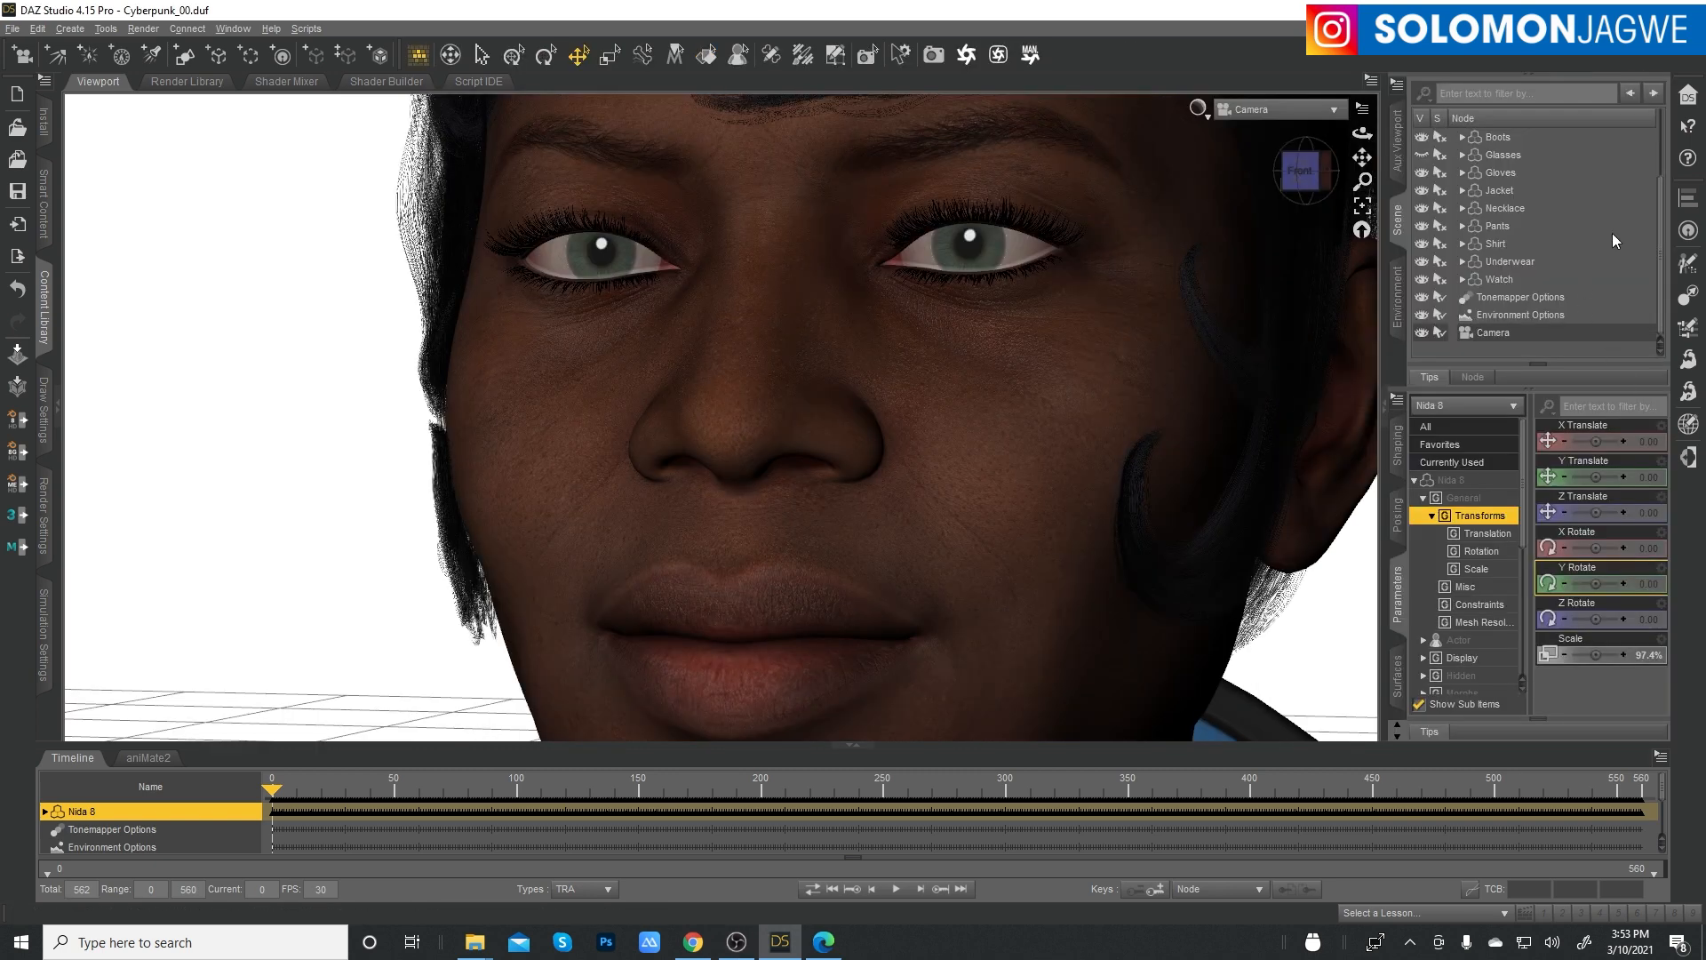
pyautogui.click(1458, 138)
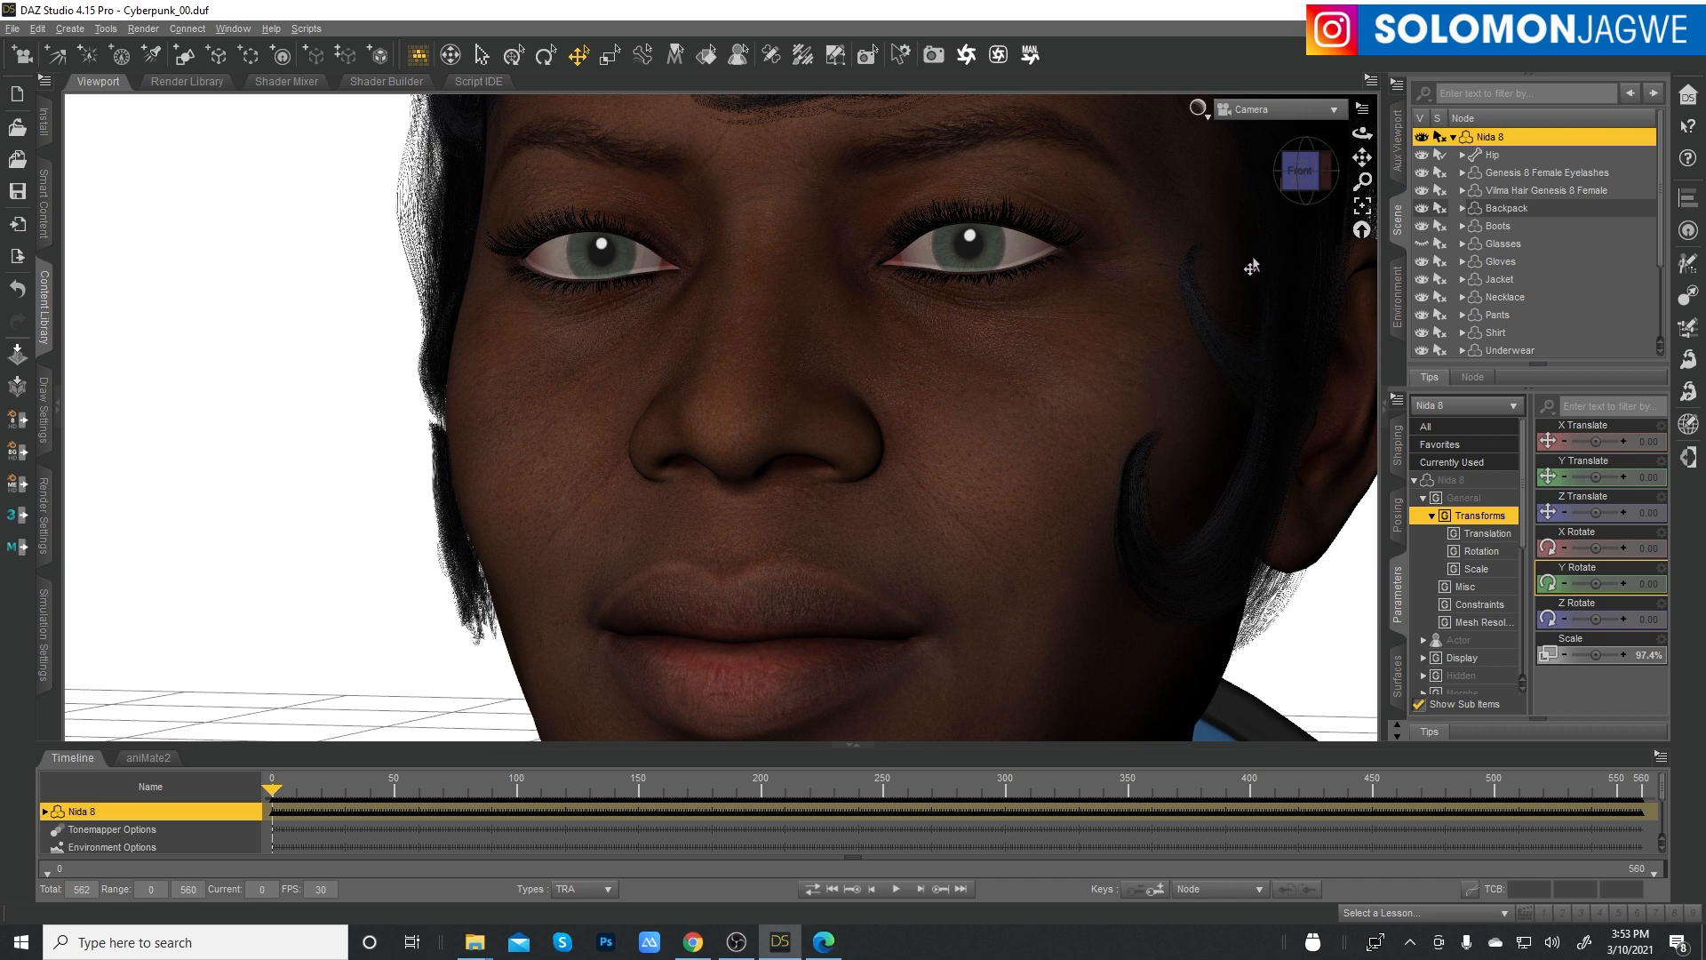
pyautogui.moveTo(885, 899)
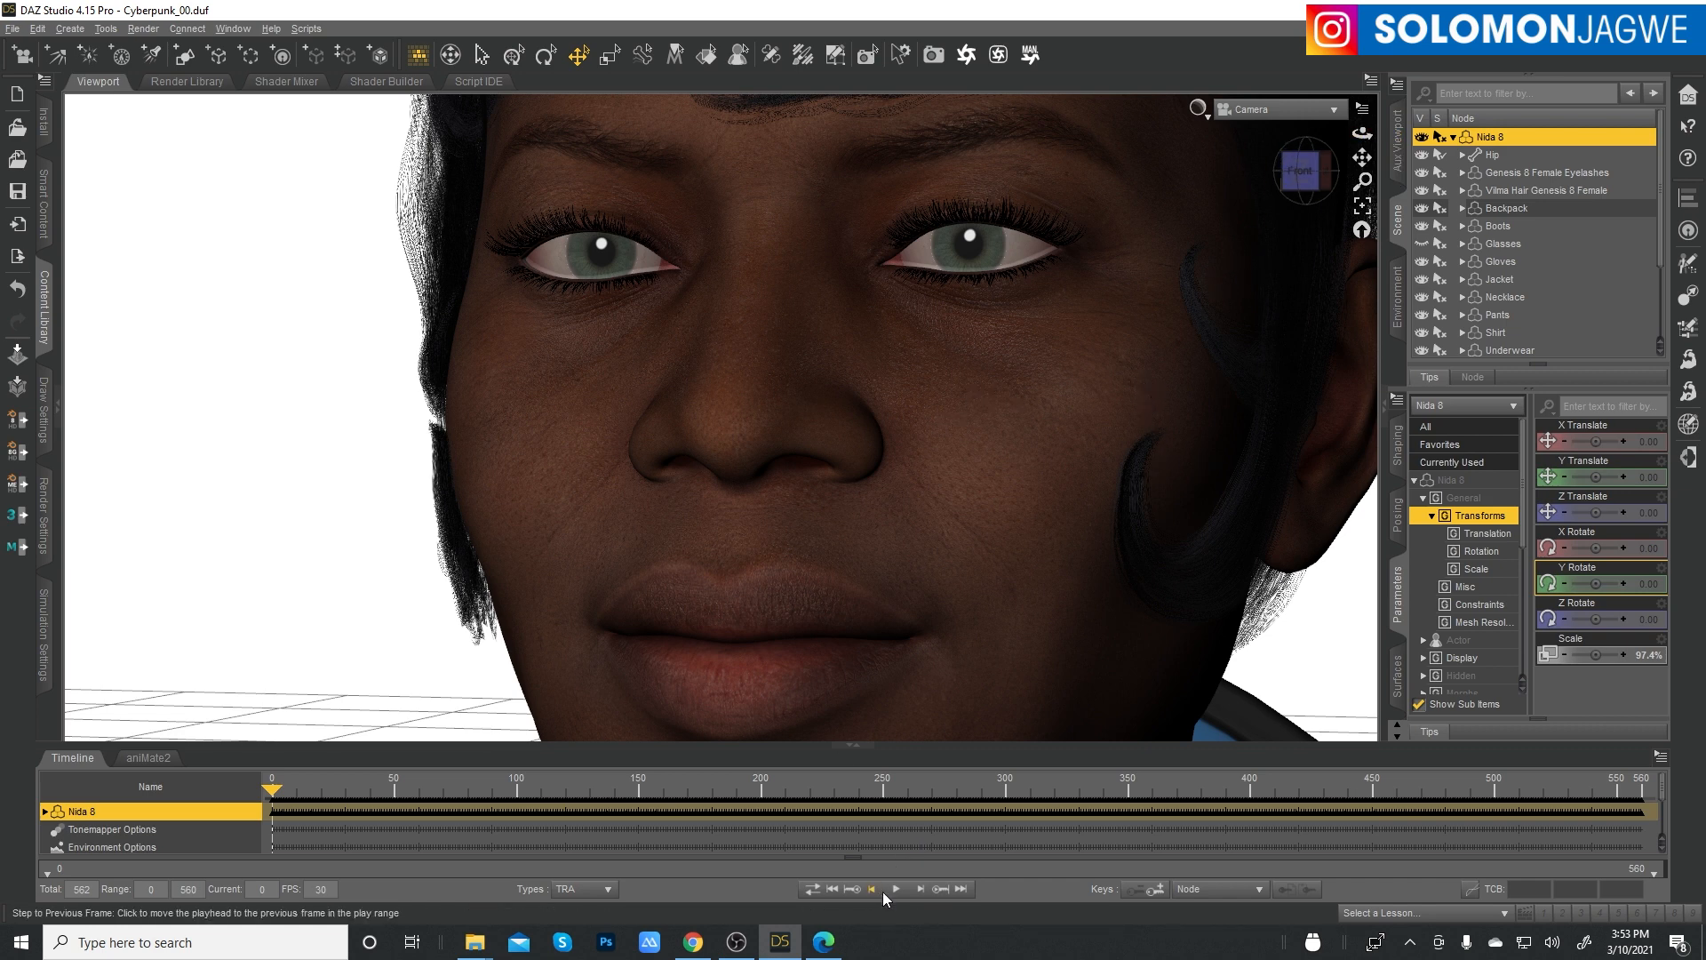
pyautogui.click(901, 889)
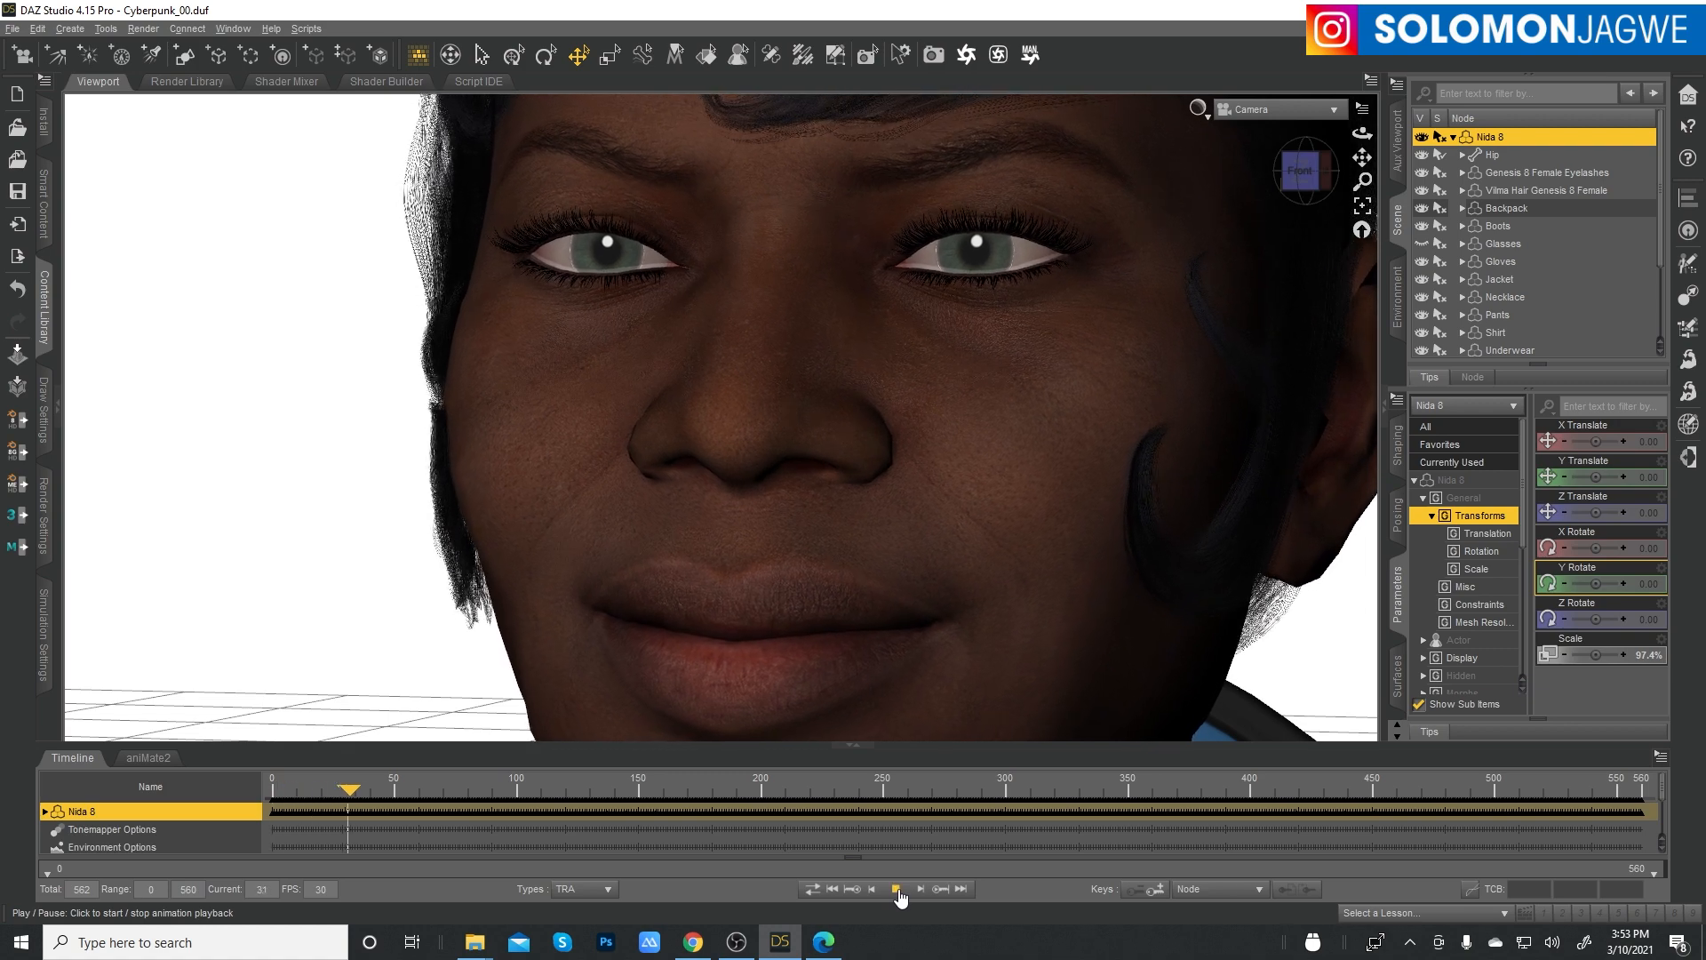
pyautogui.click(895, 889)
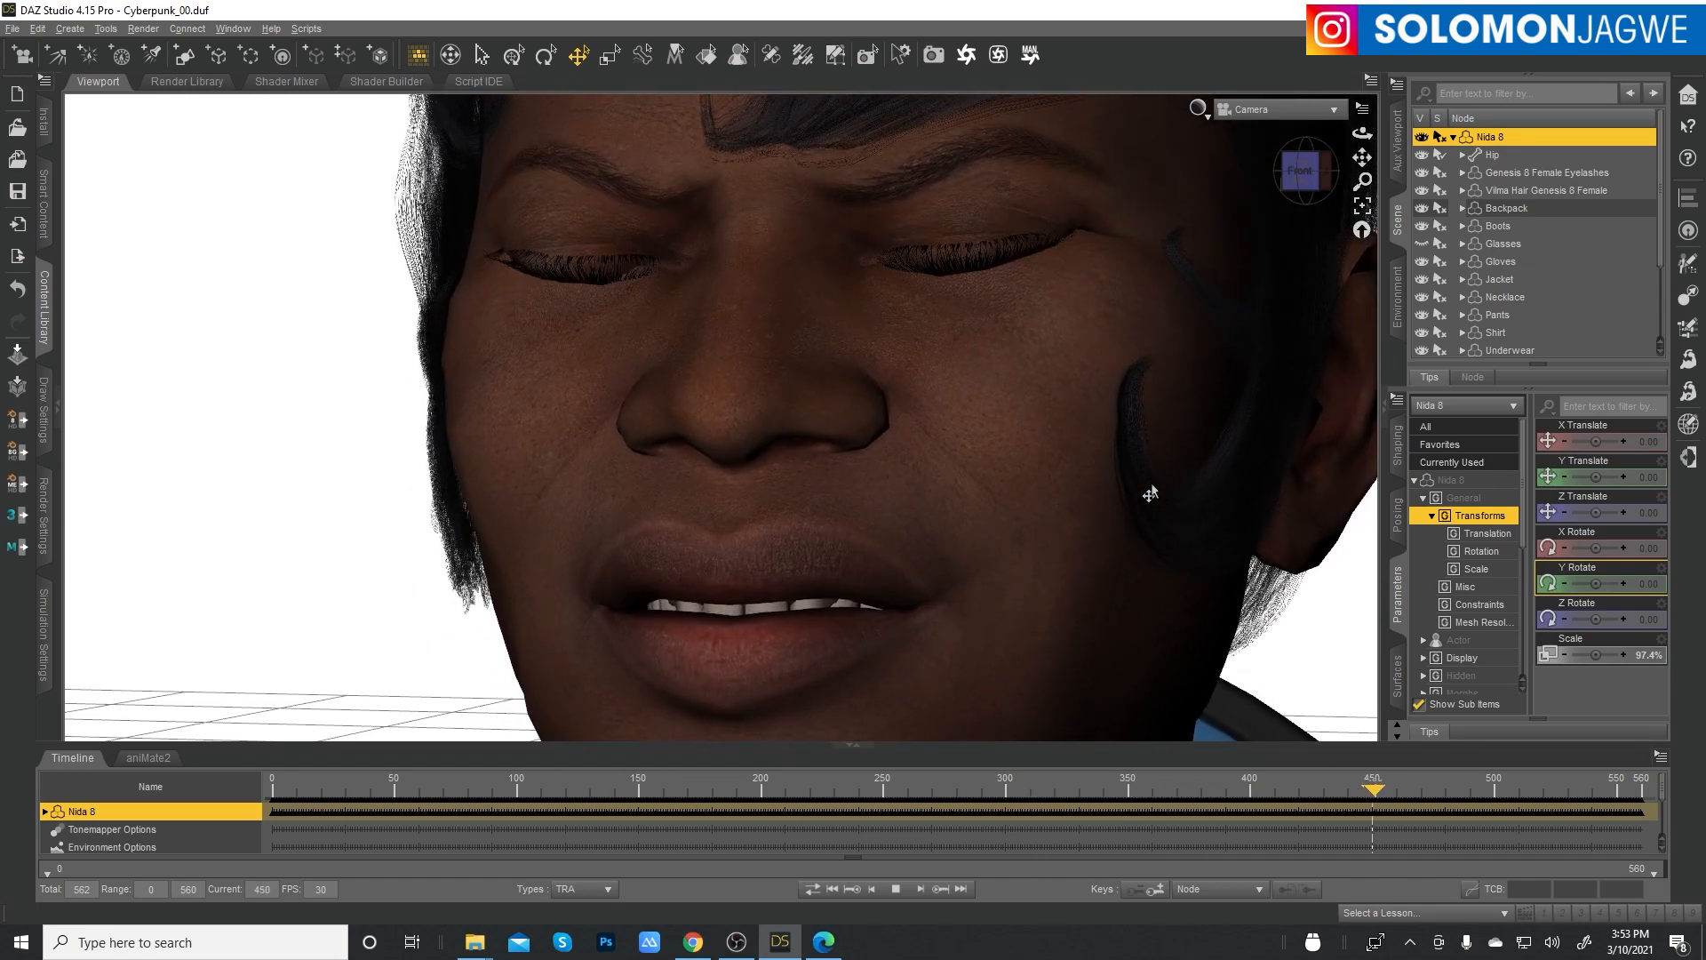
# - Scrub the timeline and replay Nida 8's facial animation from the start
pyautogui.moveTo(1373, 789); pyautogui.dragTo(1521, 789)
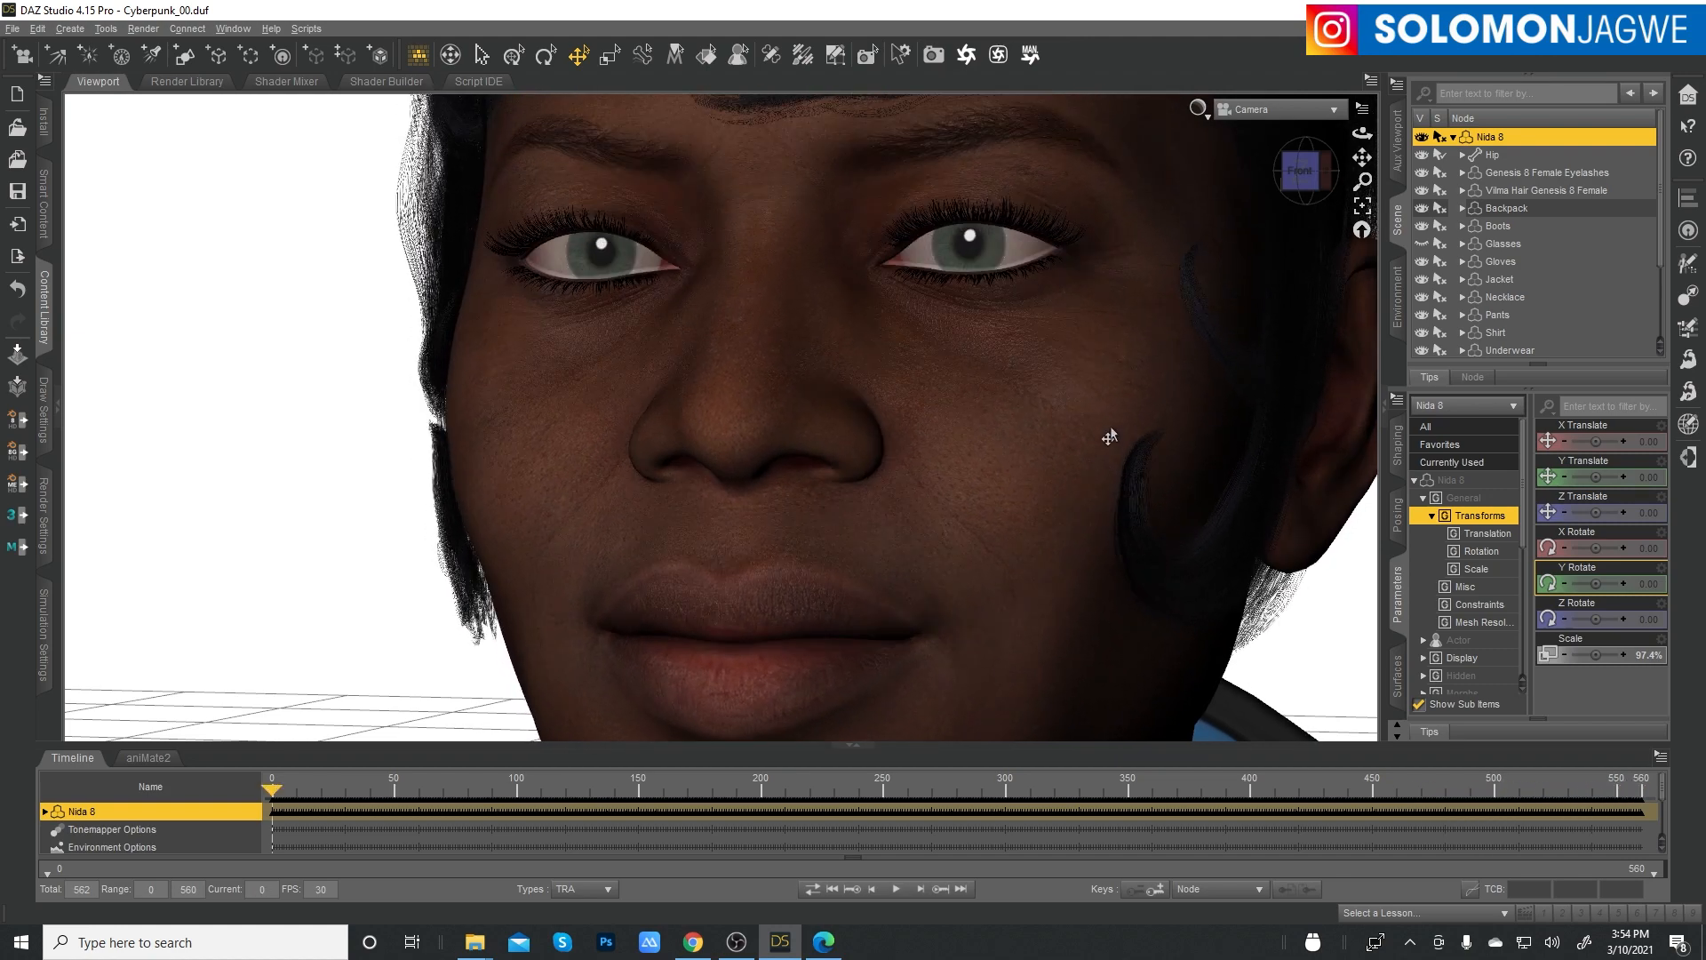
pyautogui.moveTo(1046, 499)
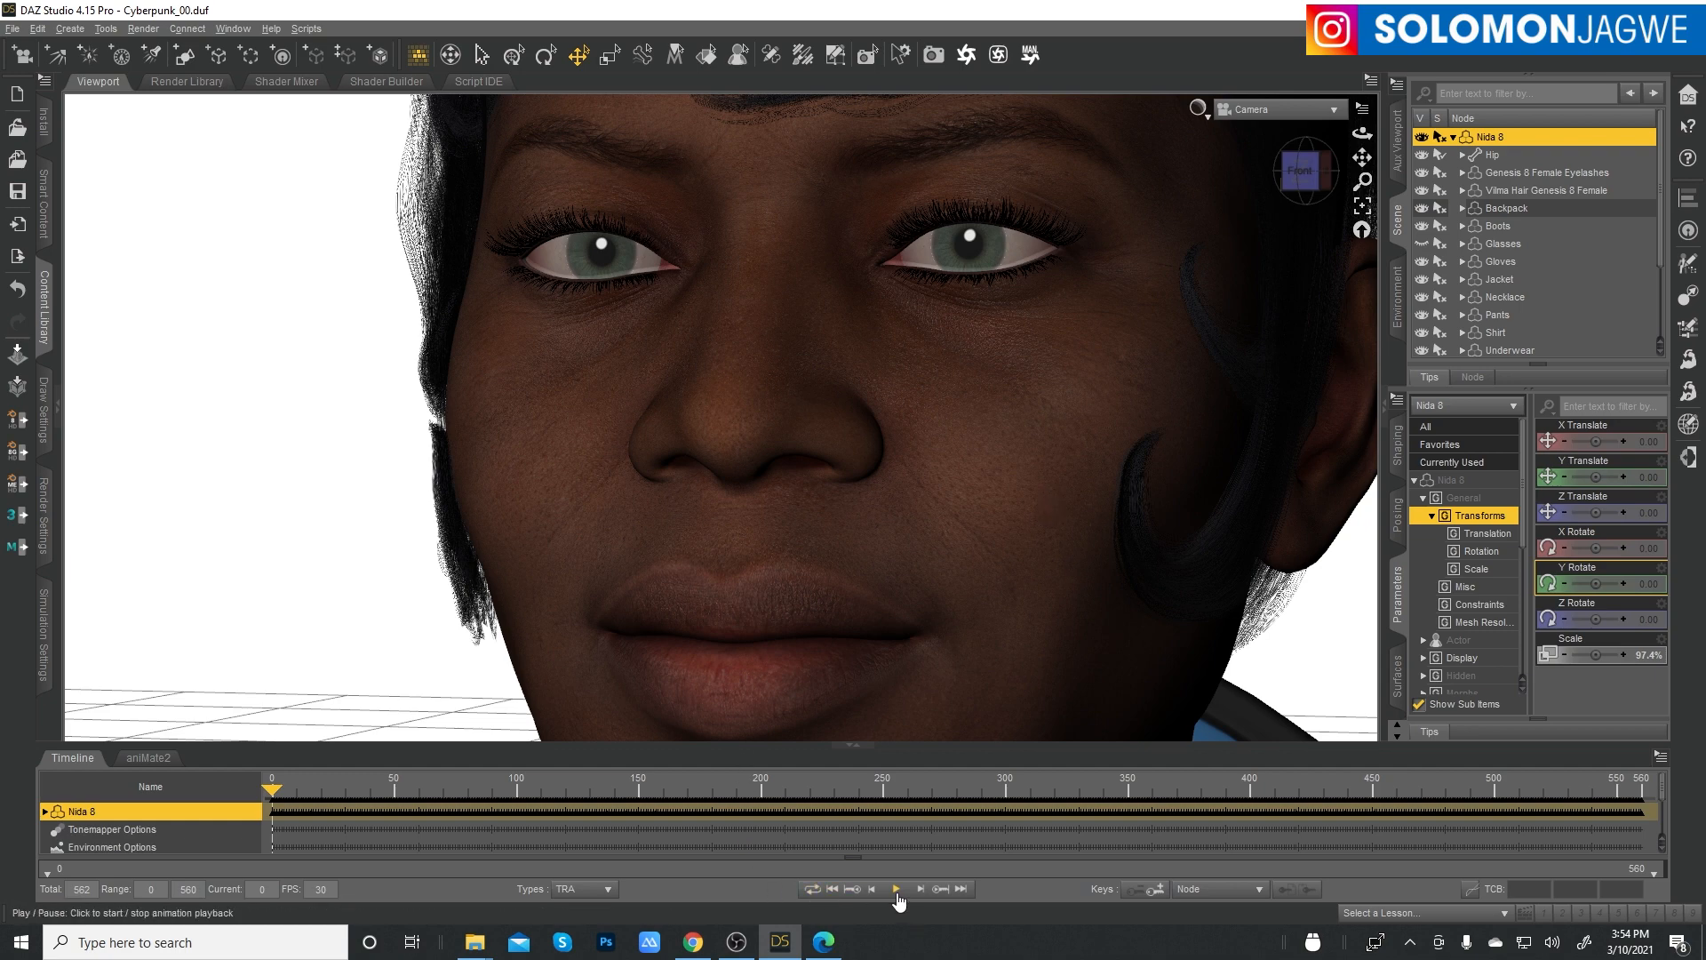
pyautogui.click(898, 889)
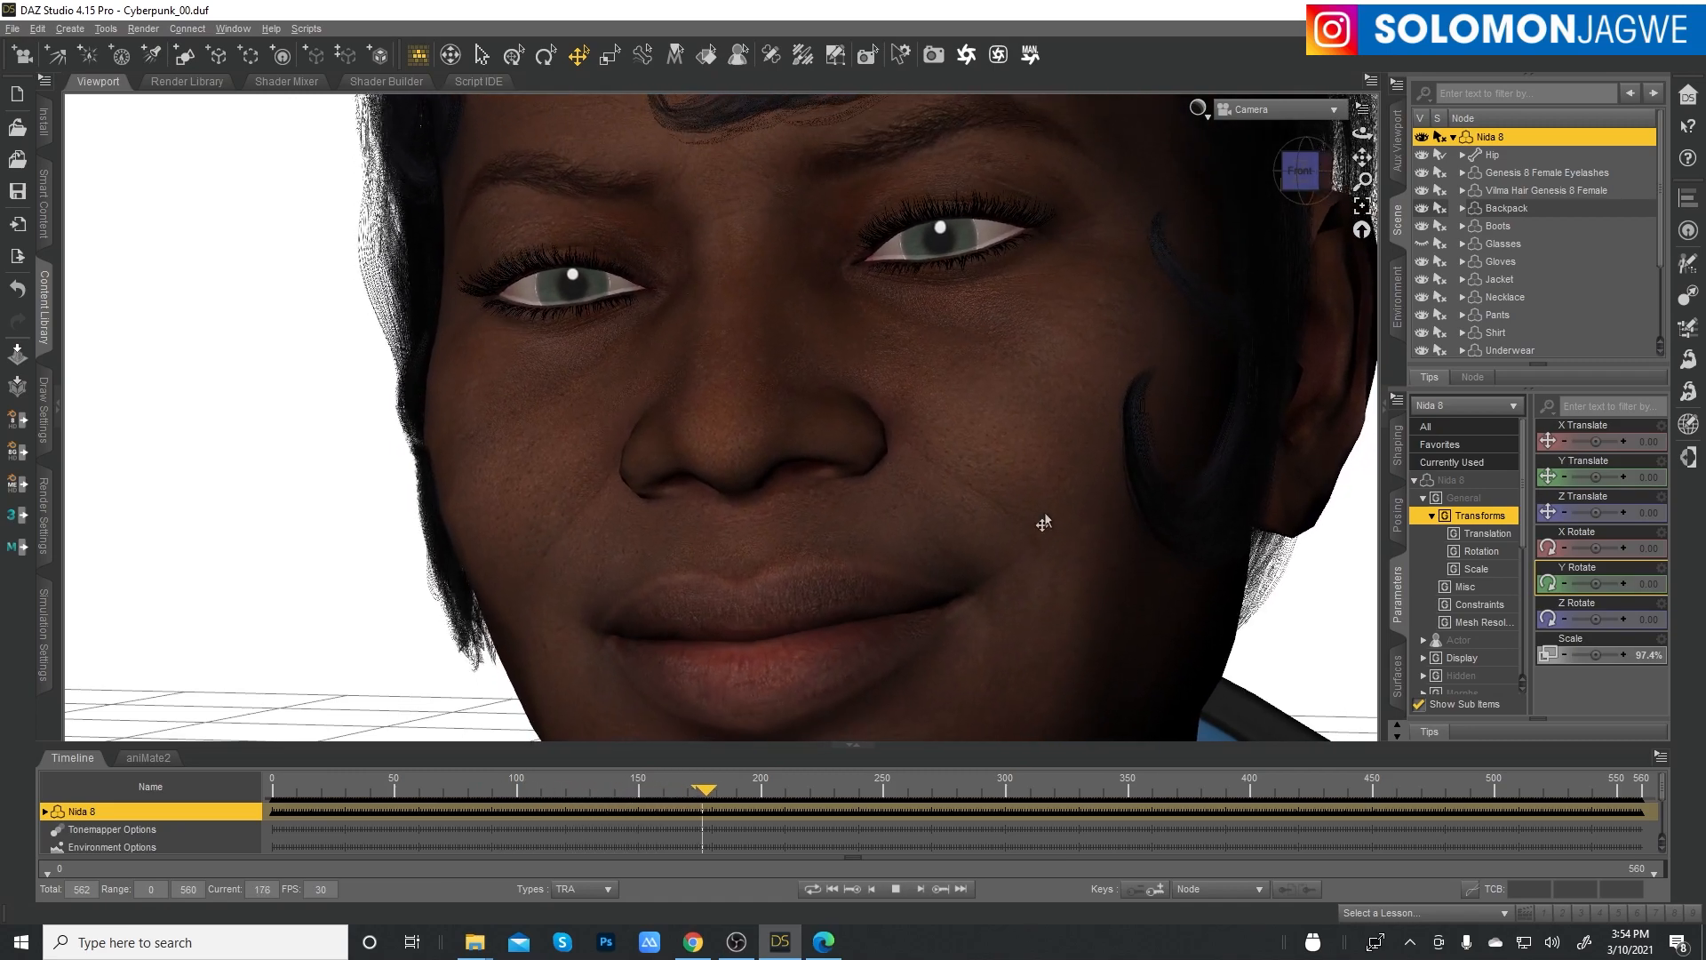
pyautogui.moveTo(703, 788); pyautogui.dragTo(853, 788)
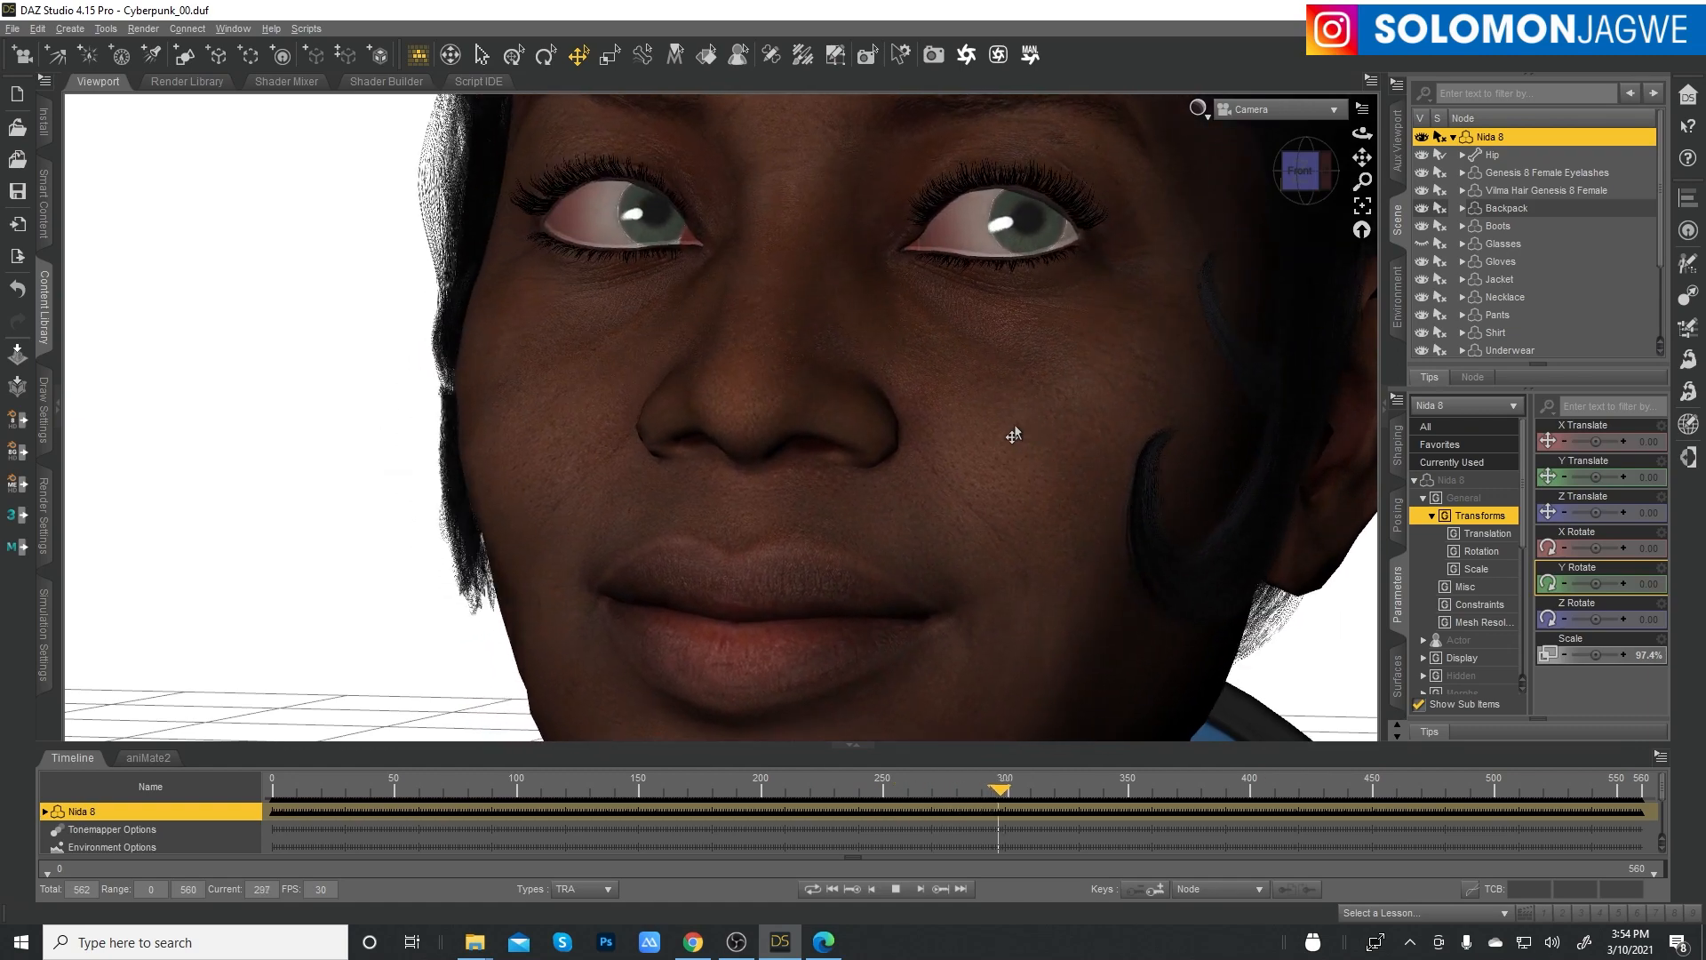
pyautogui.moveTo(998, 788); pyautogui.dragTo(1140, 789)
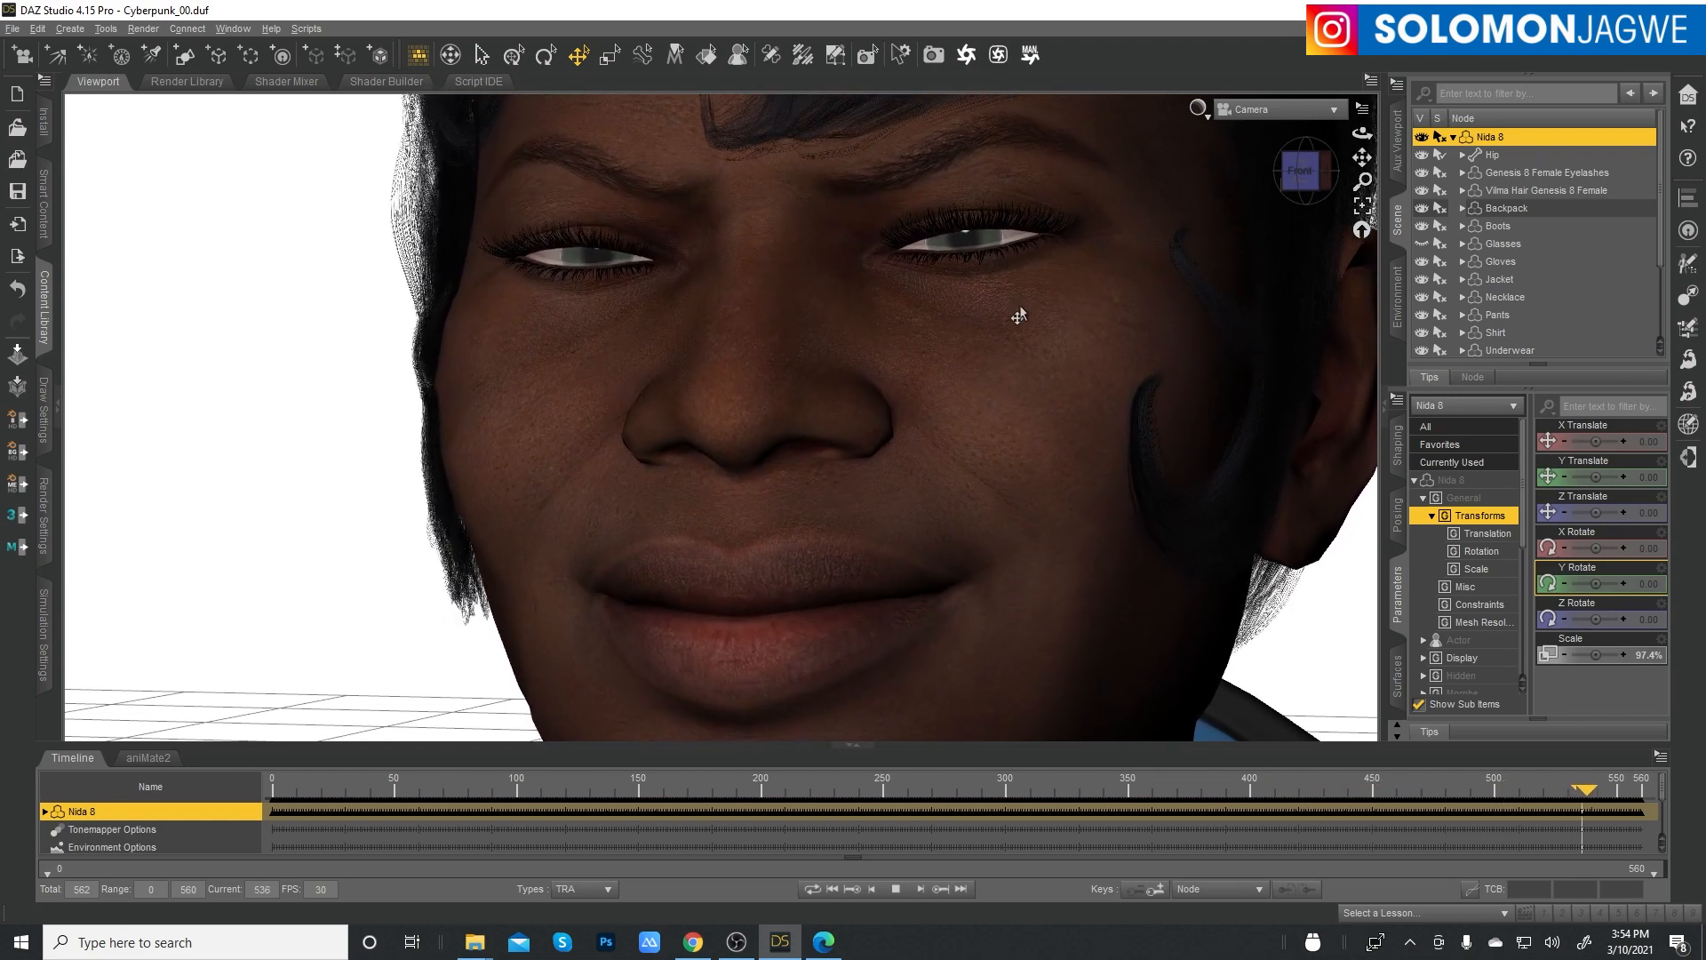
pyautogui.click(359, 788)
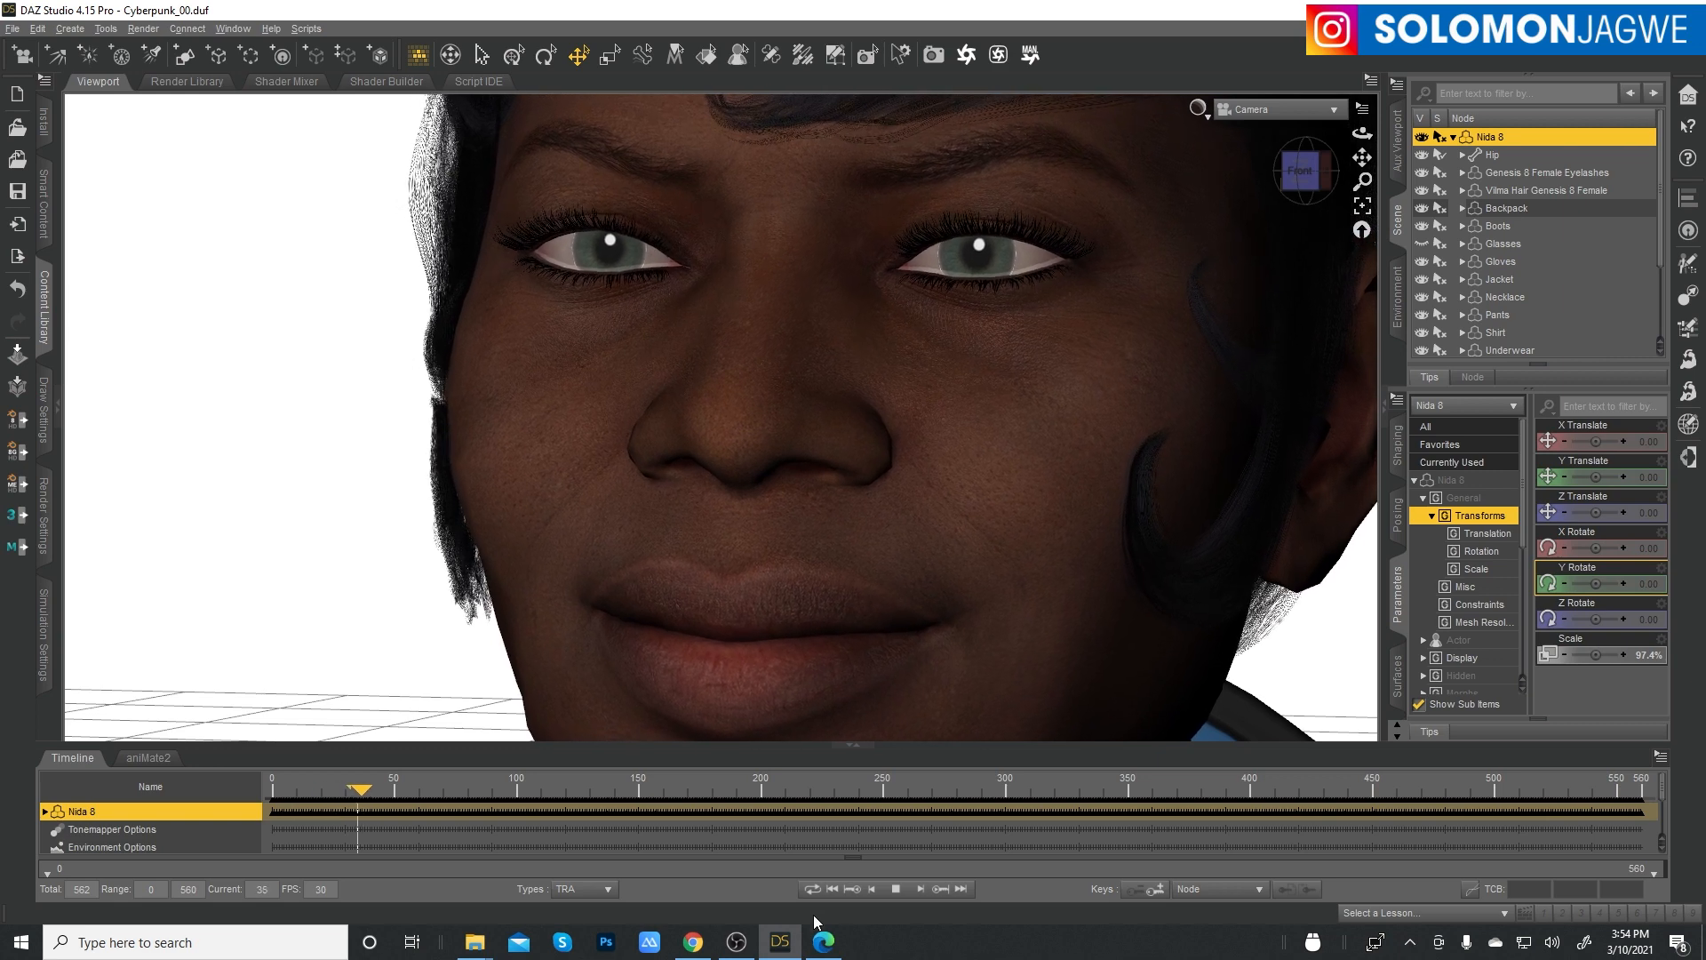
# - Switch to the HDRI PhotoShoot product page in Chrome and scroll its $16.95 listing
pyautogui.click(693, 942)
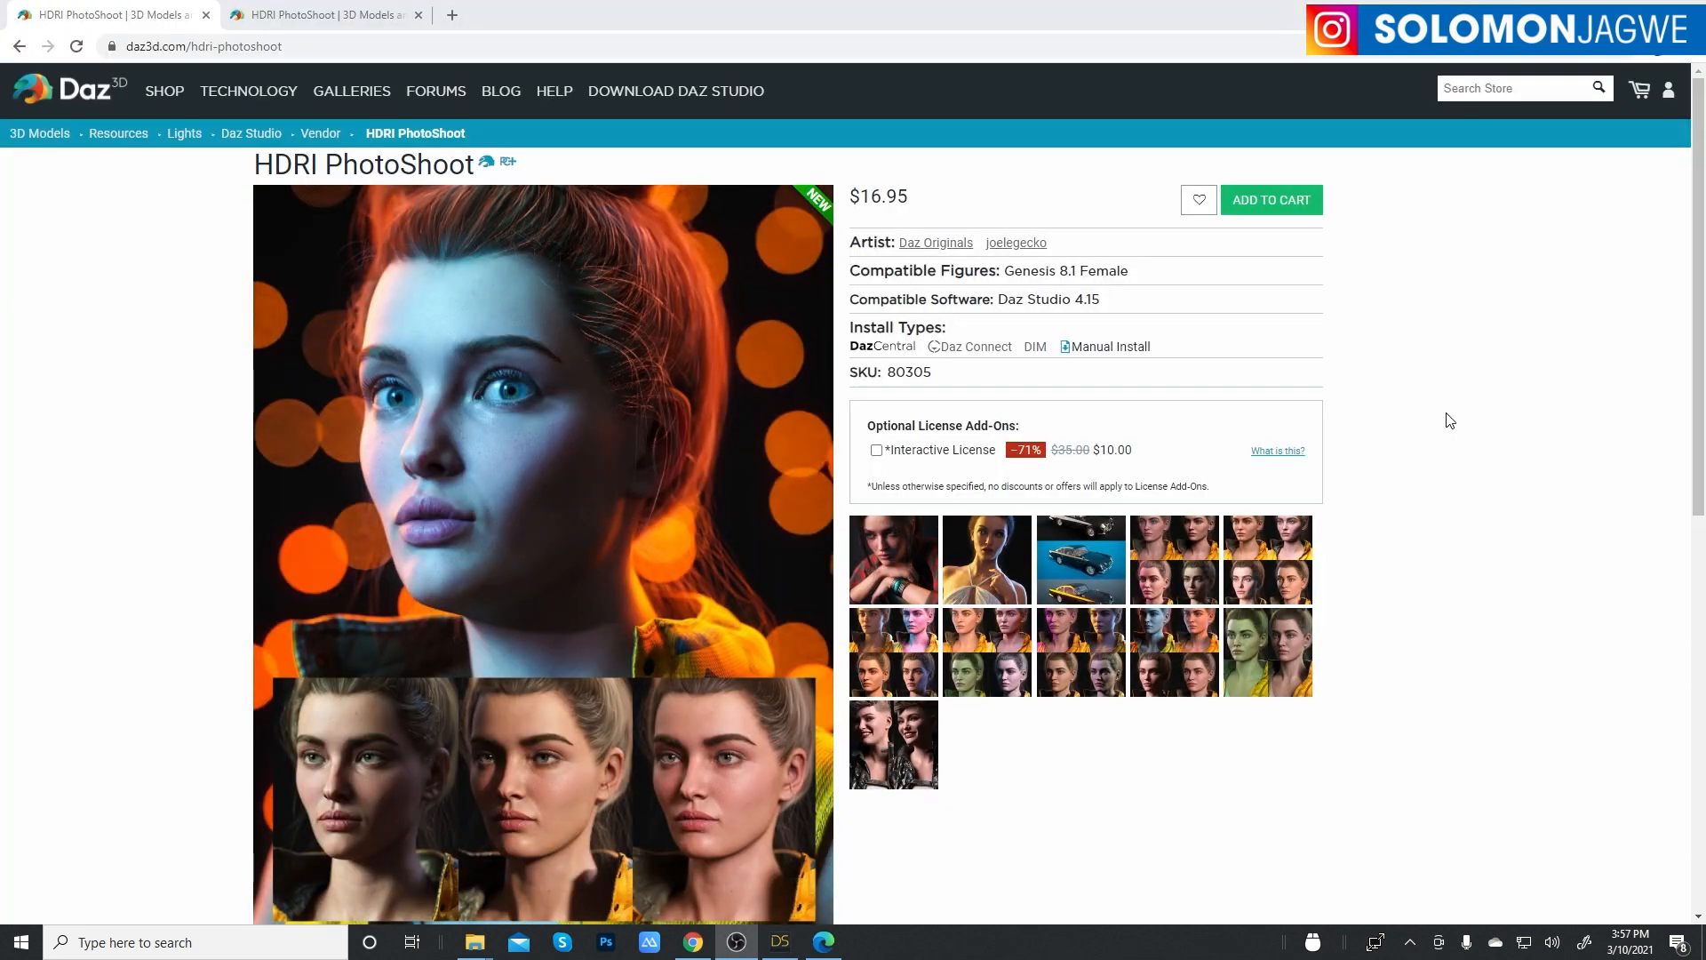
pyautogui.moveTo(1375, 372)
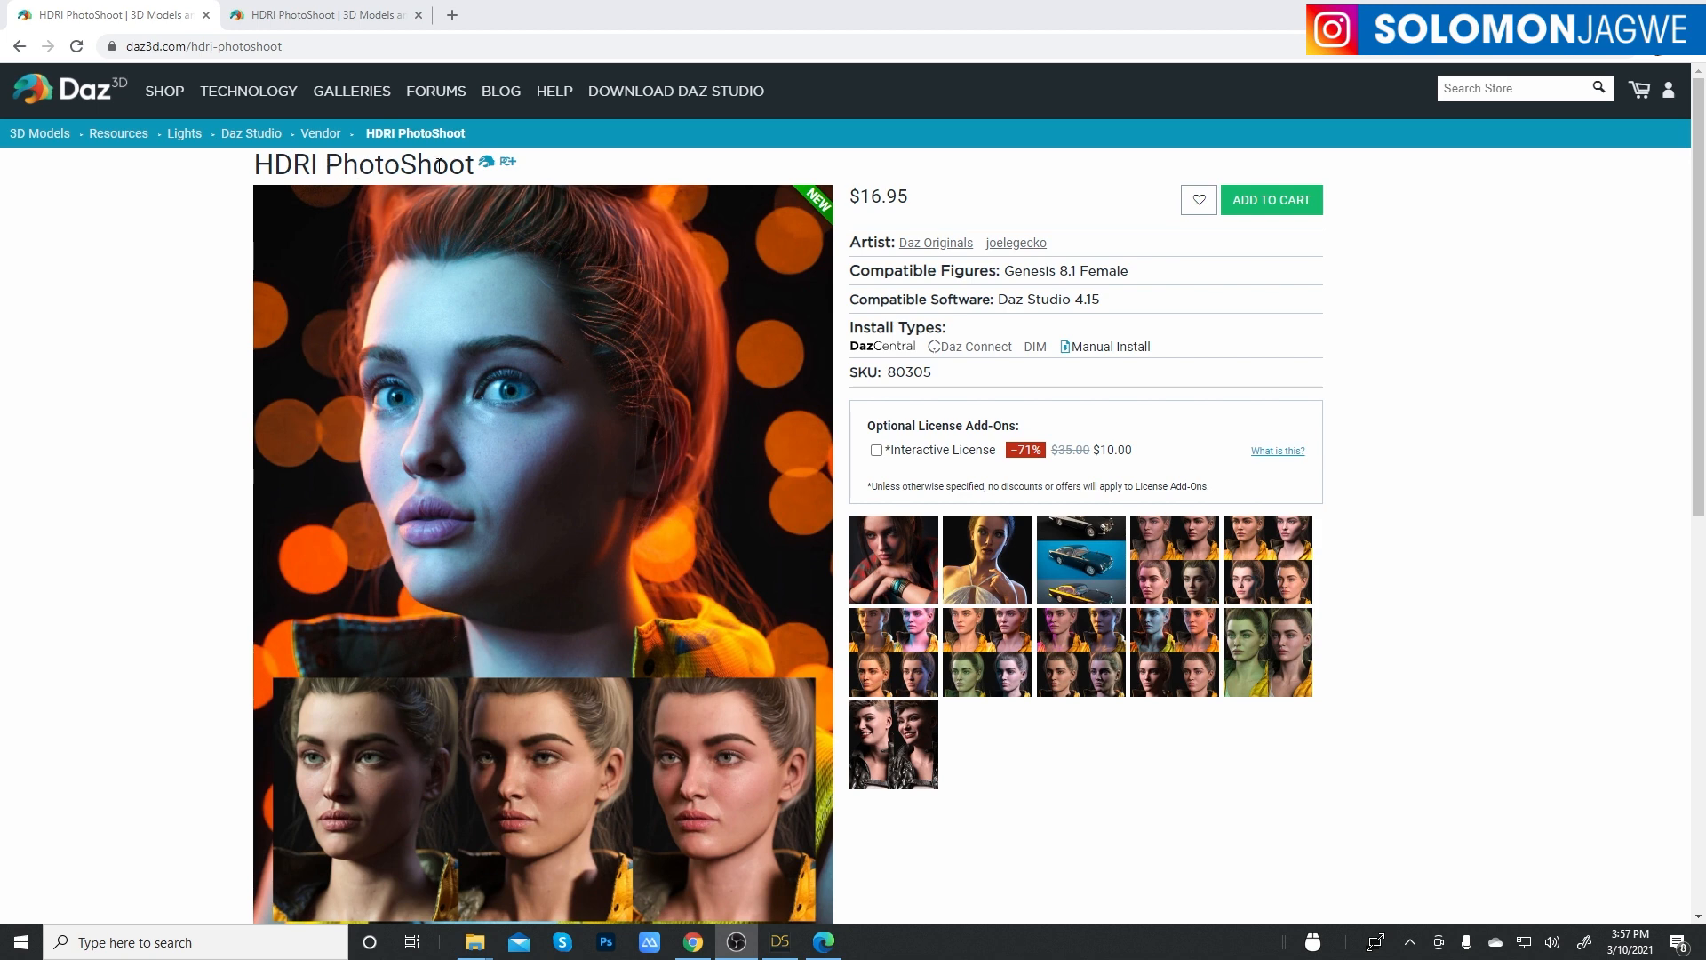
pyautogui.scroll(-3)
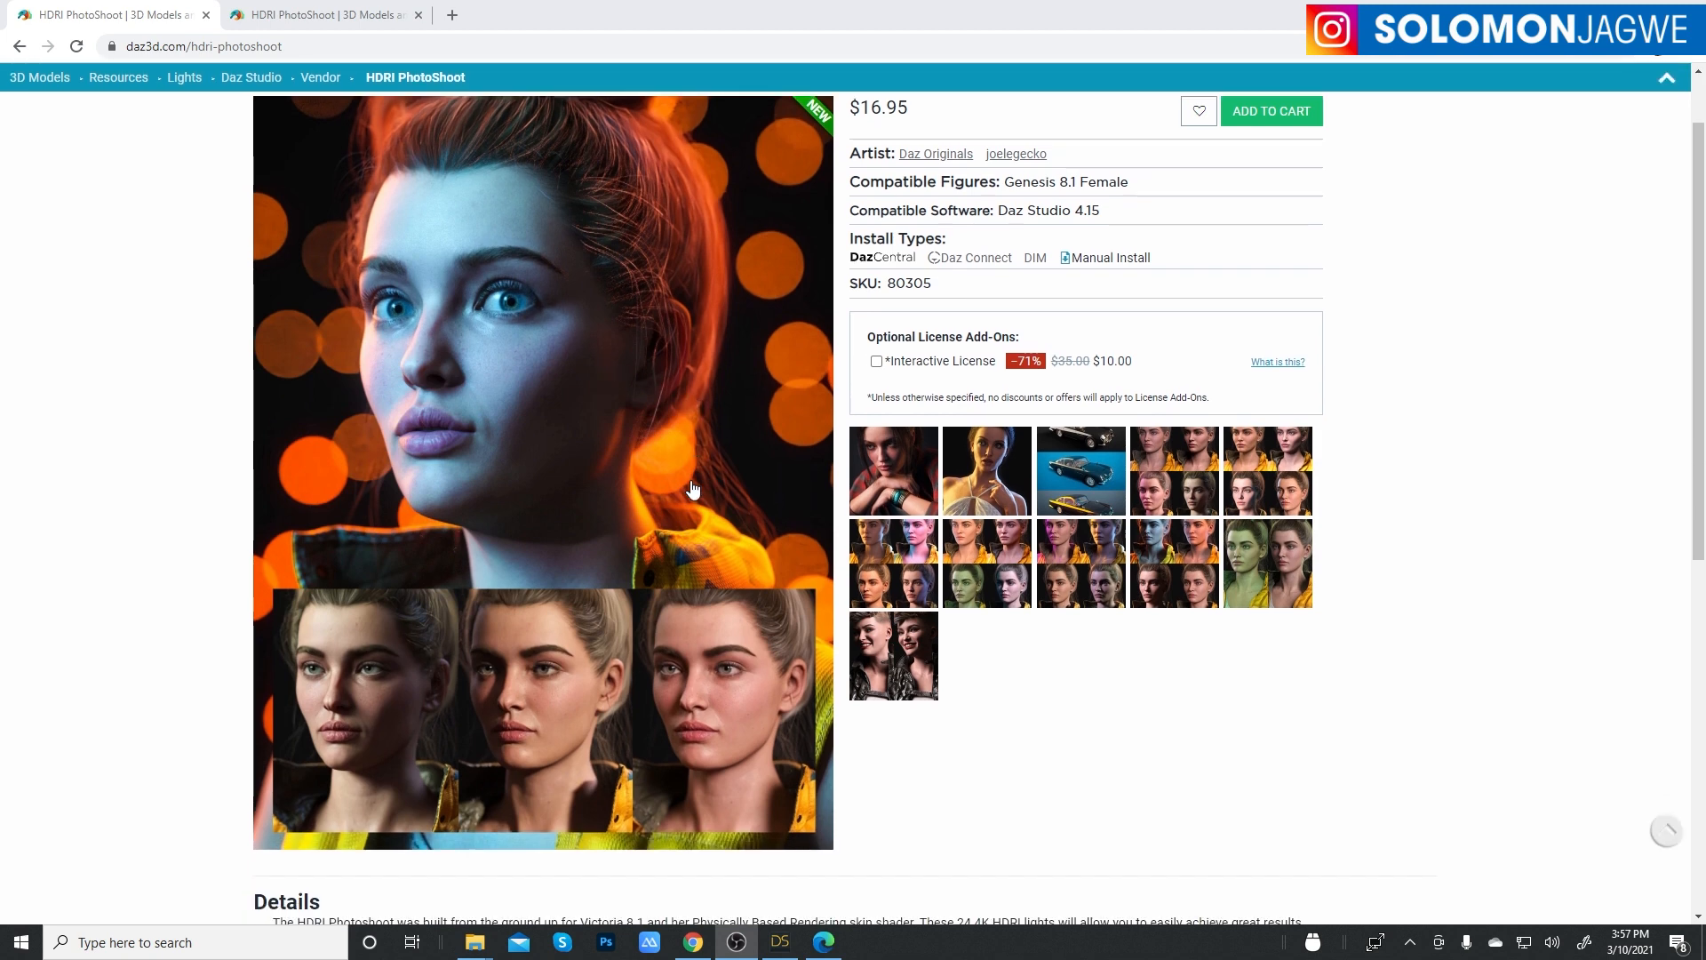
pyautogui.scroll(3)
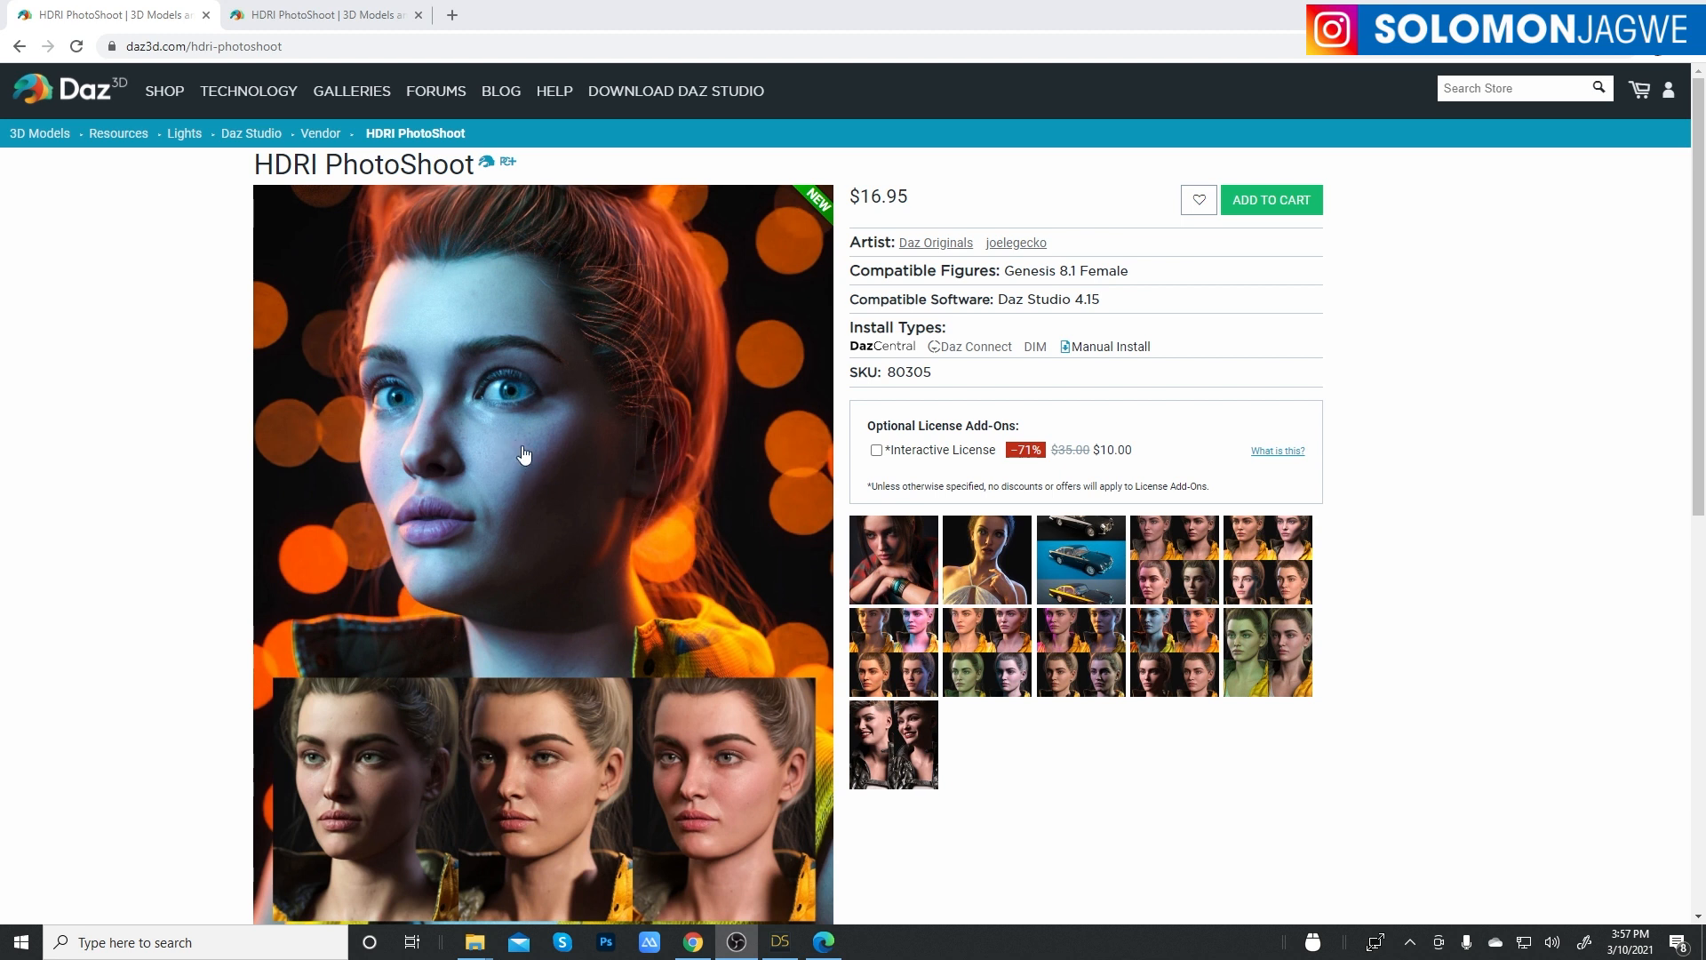
pyautogui.moveTo(660, 531)
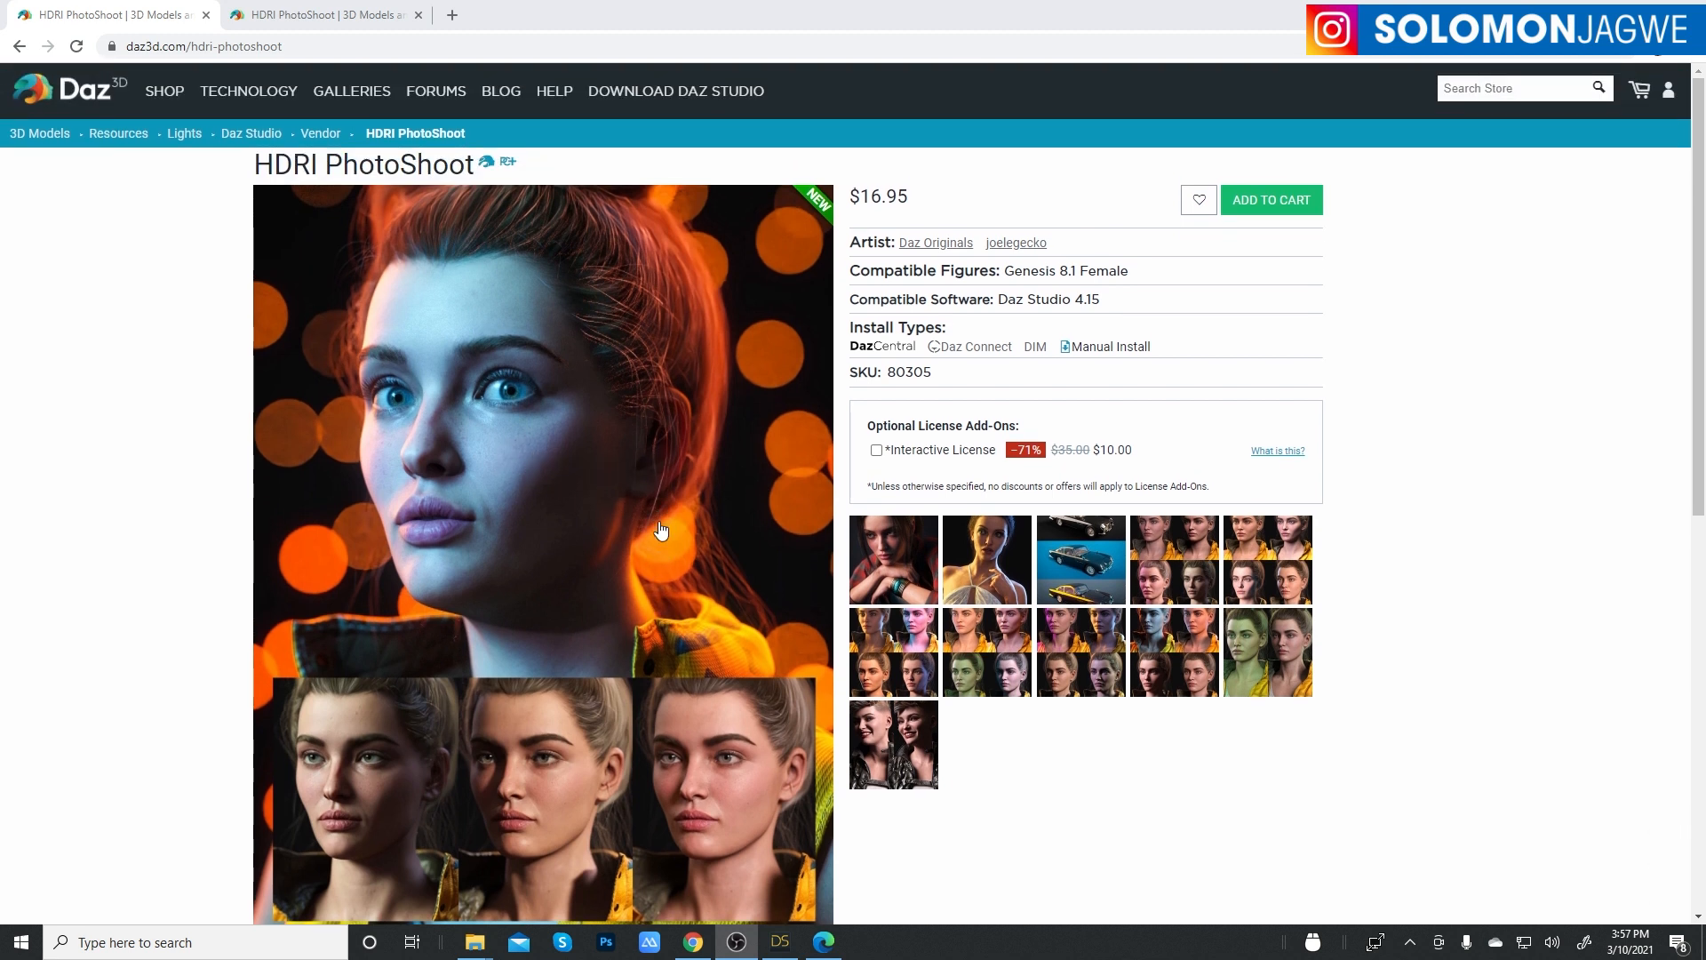
# - Return to Daz Studio and scroll the Render-Settings presets to the HDRIPS thumbnails
pyautogui.click(780, 941)
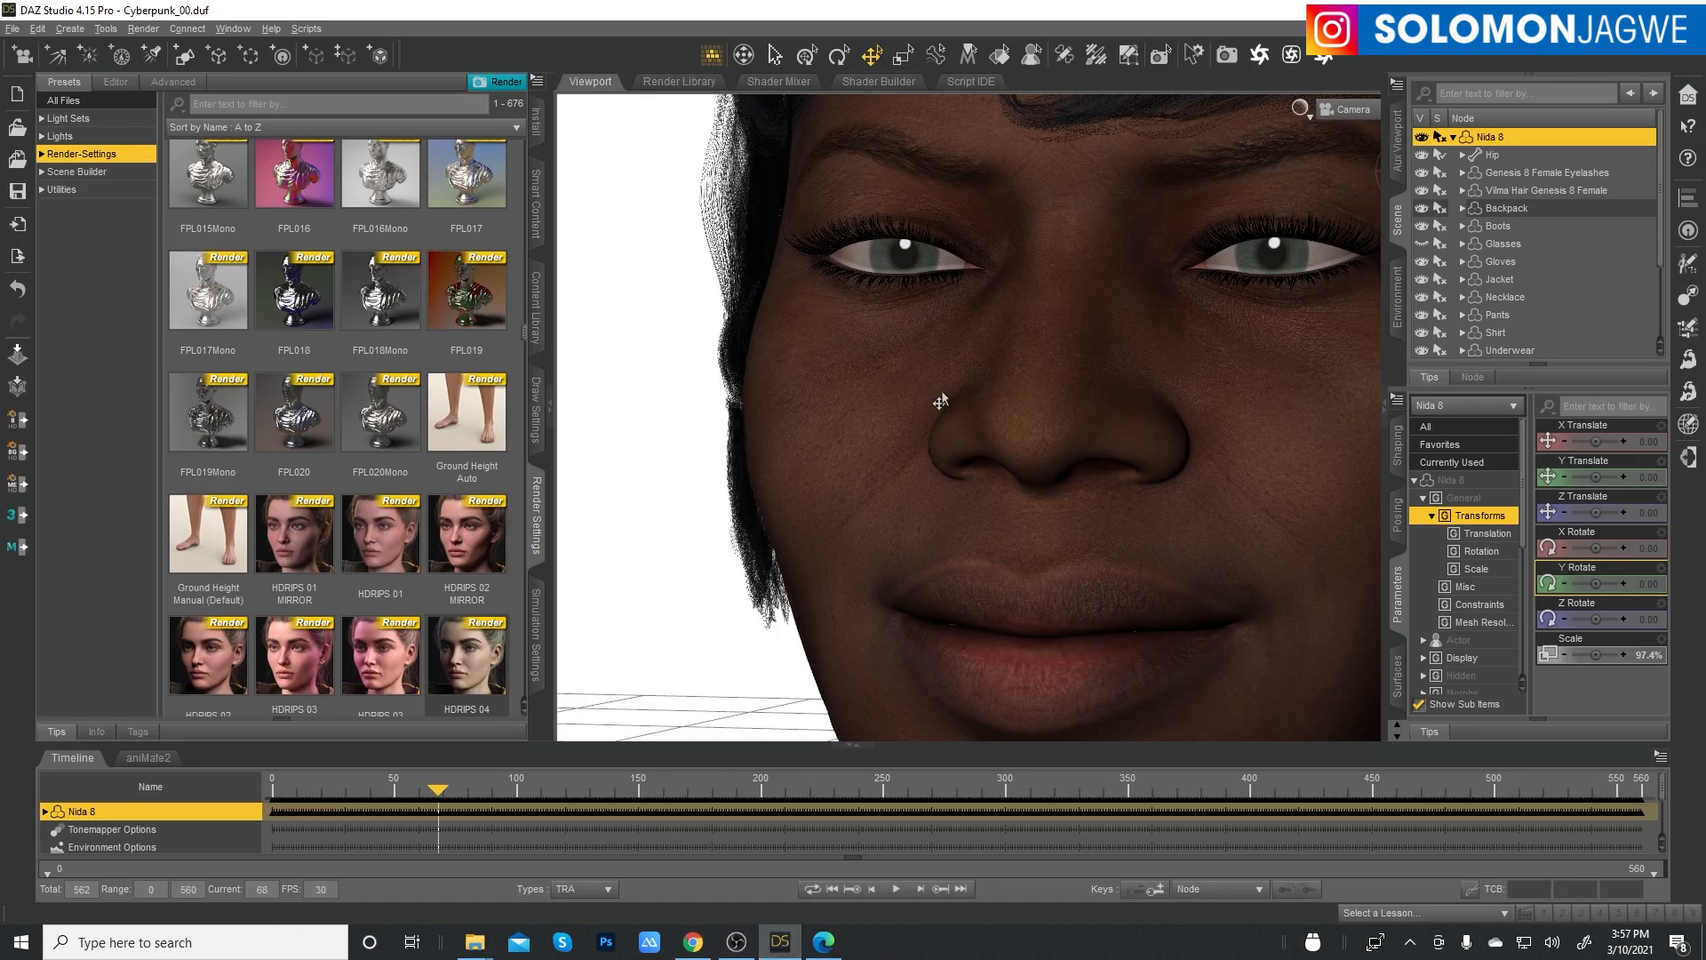
pyautogui.moveTo(531, 469)
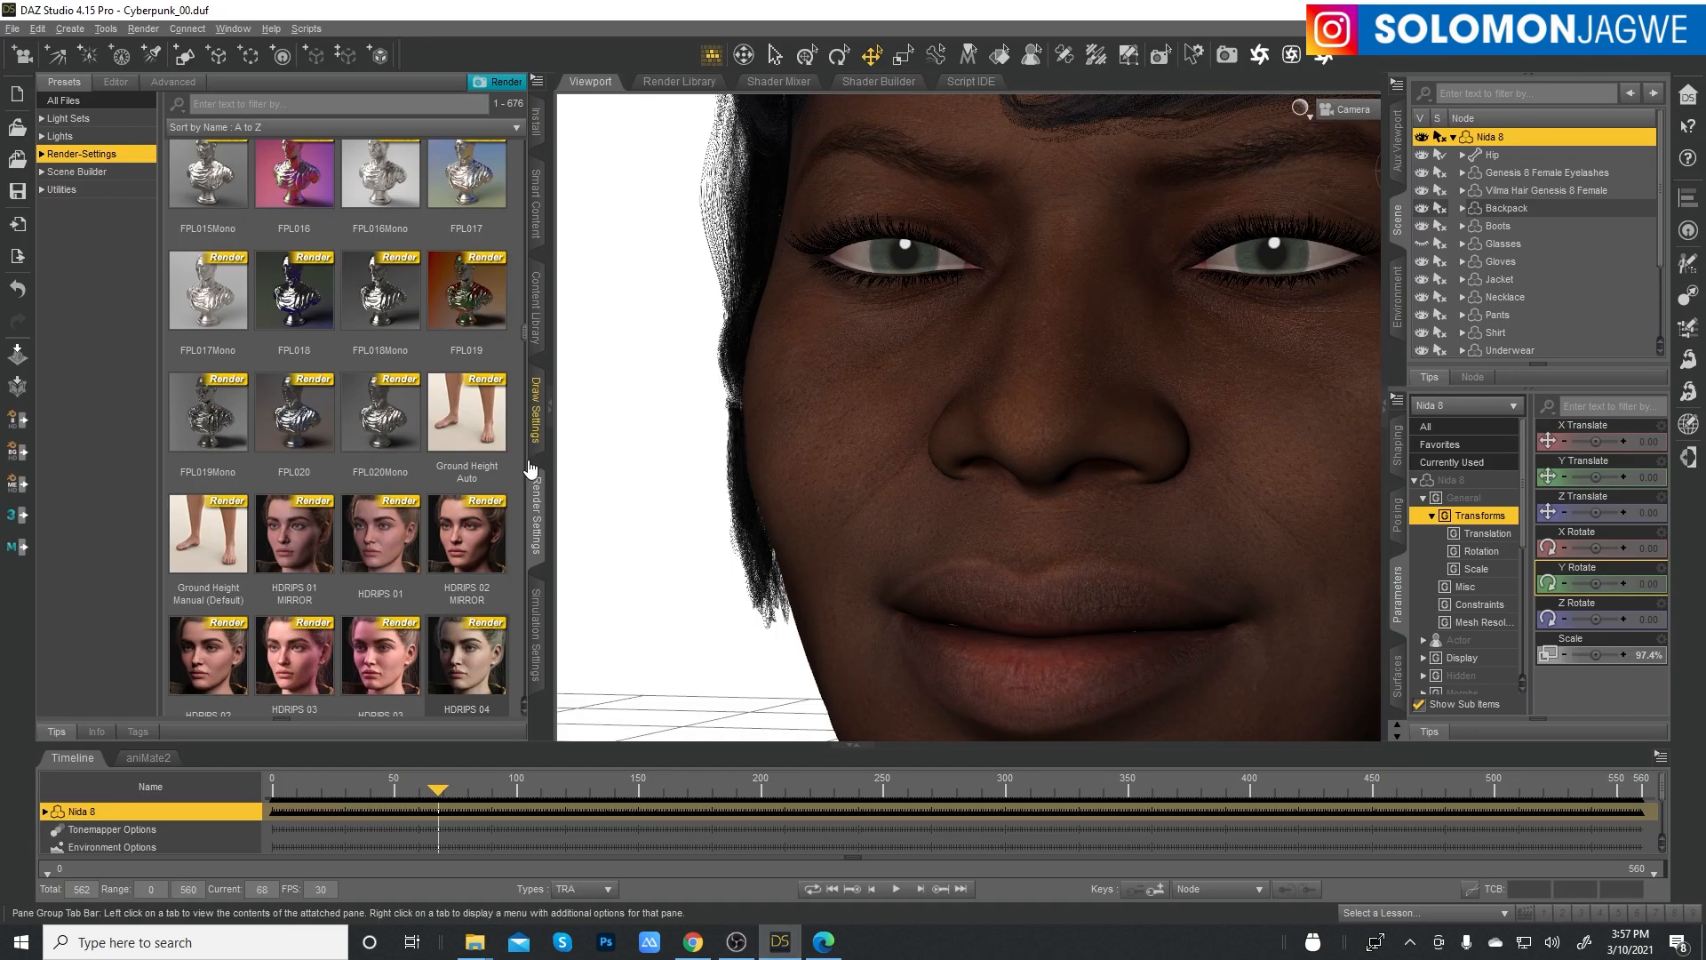
pyautogui.moveTo(543, 509)
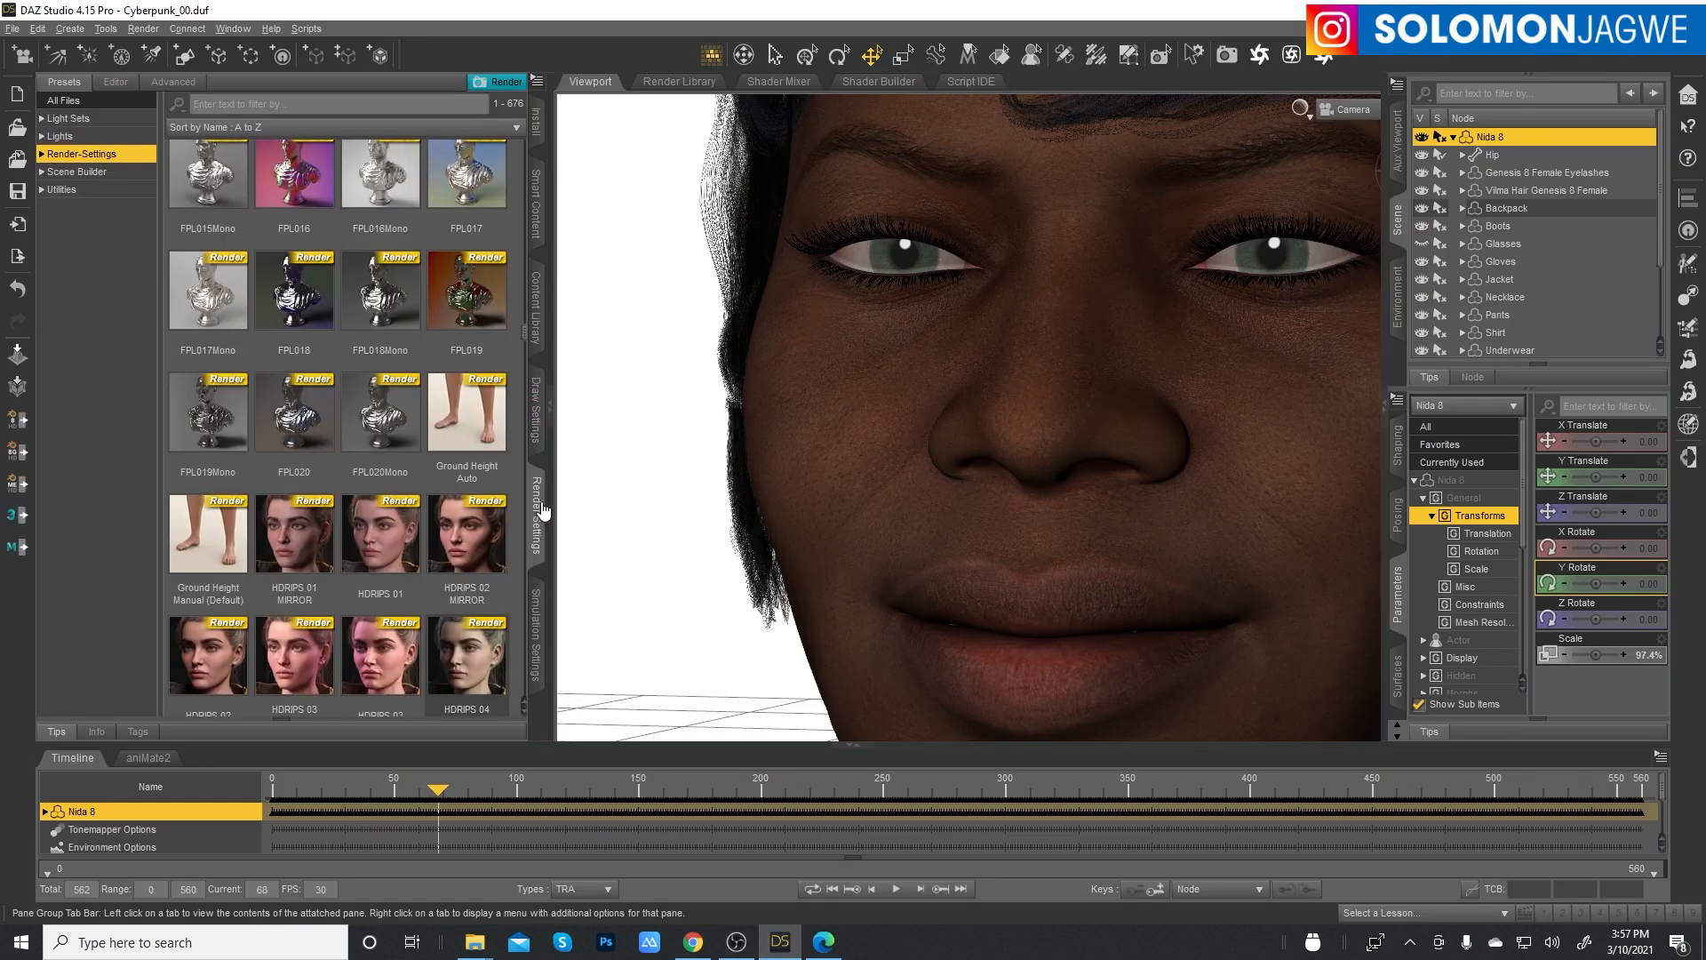
pyautogui.scroll(-3)
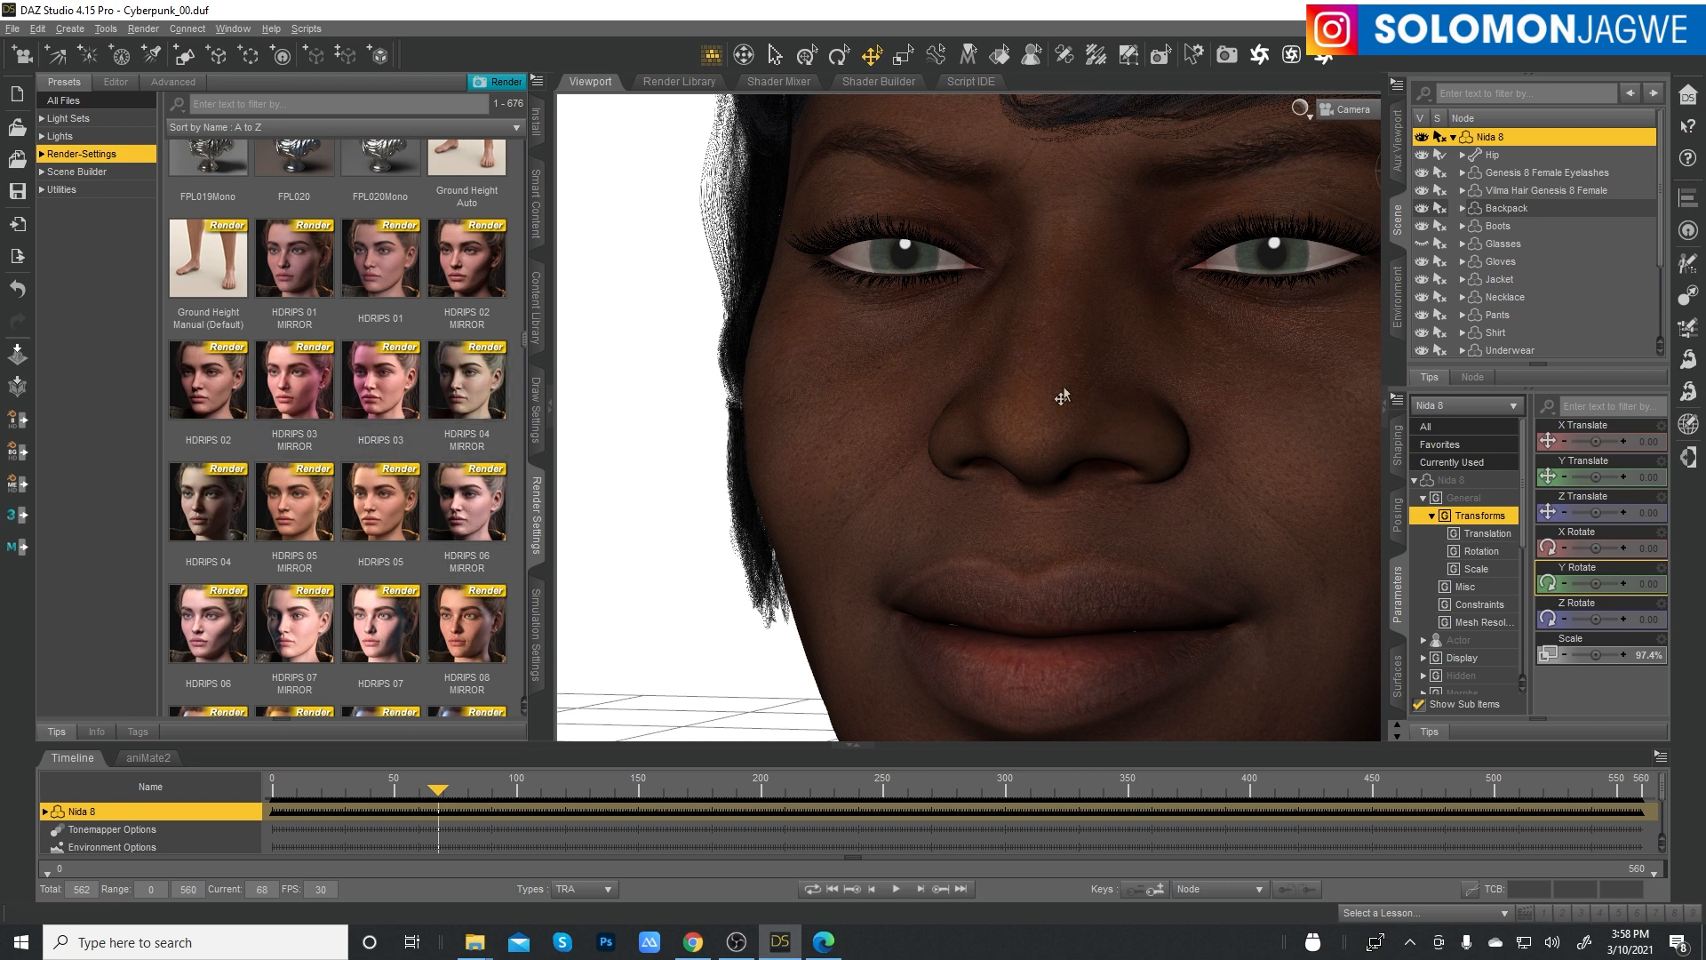
pyautogui.moveTo(1052, 423)
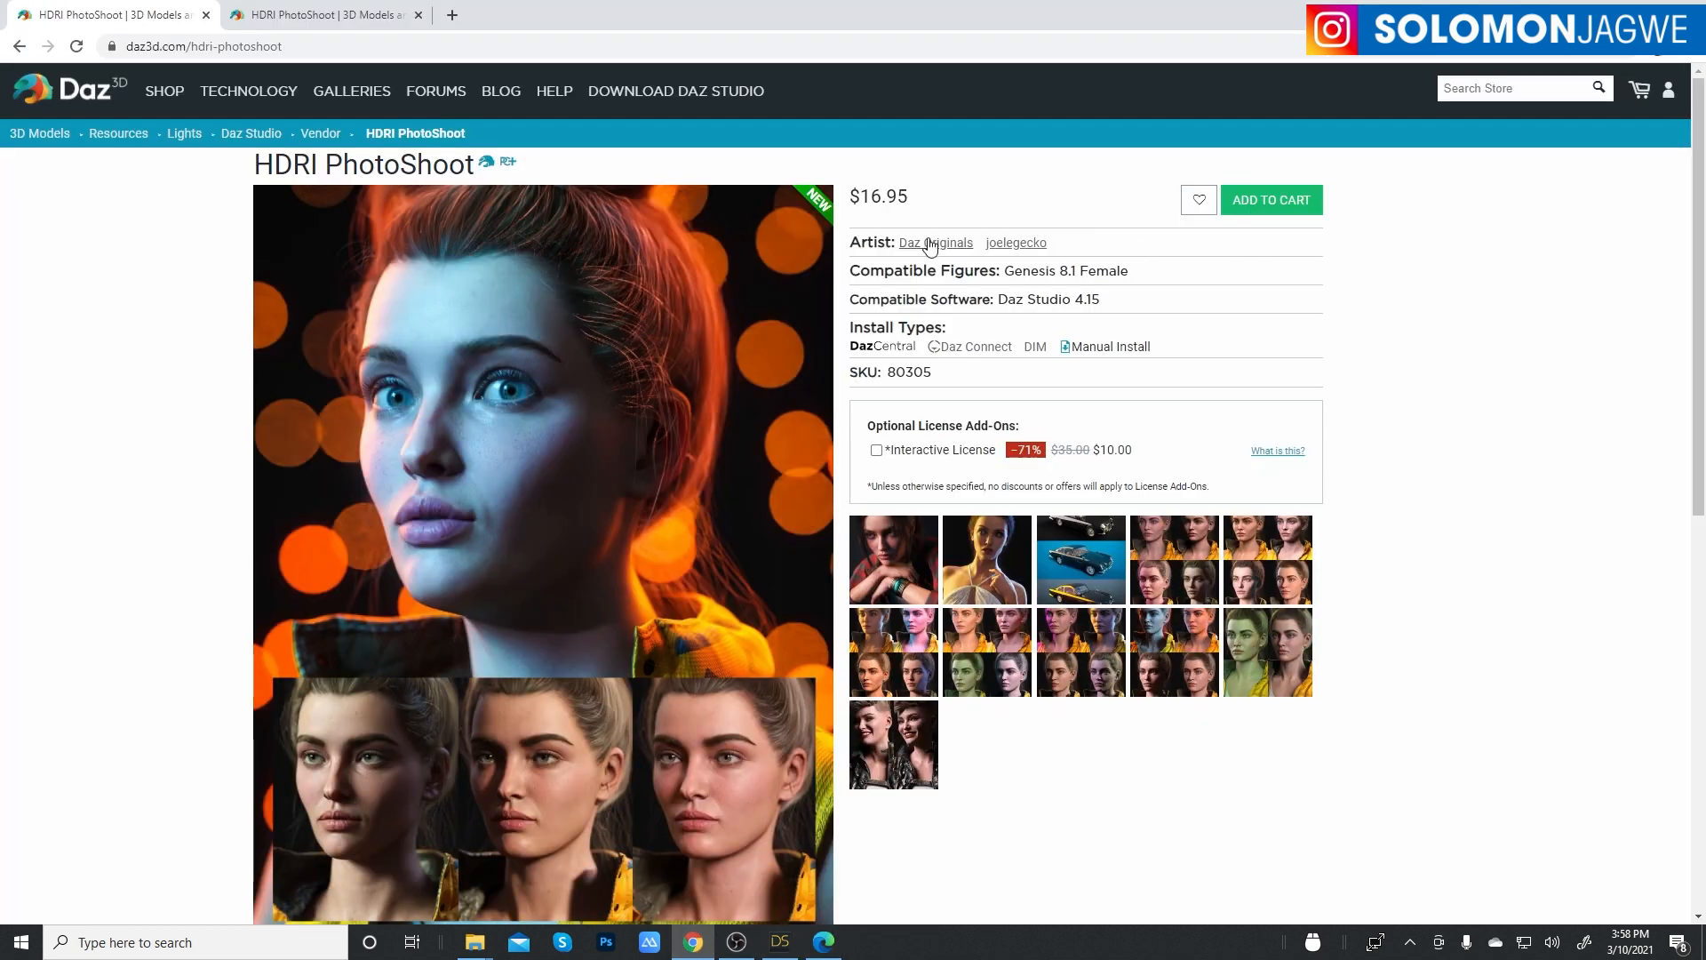
pyautogui.moveTo(895, 202)
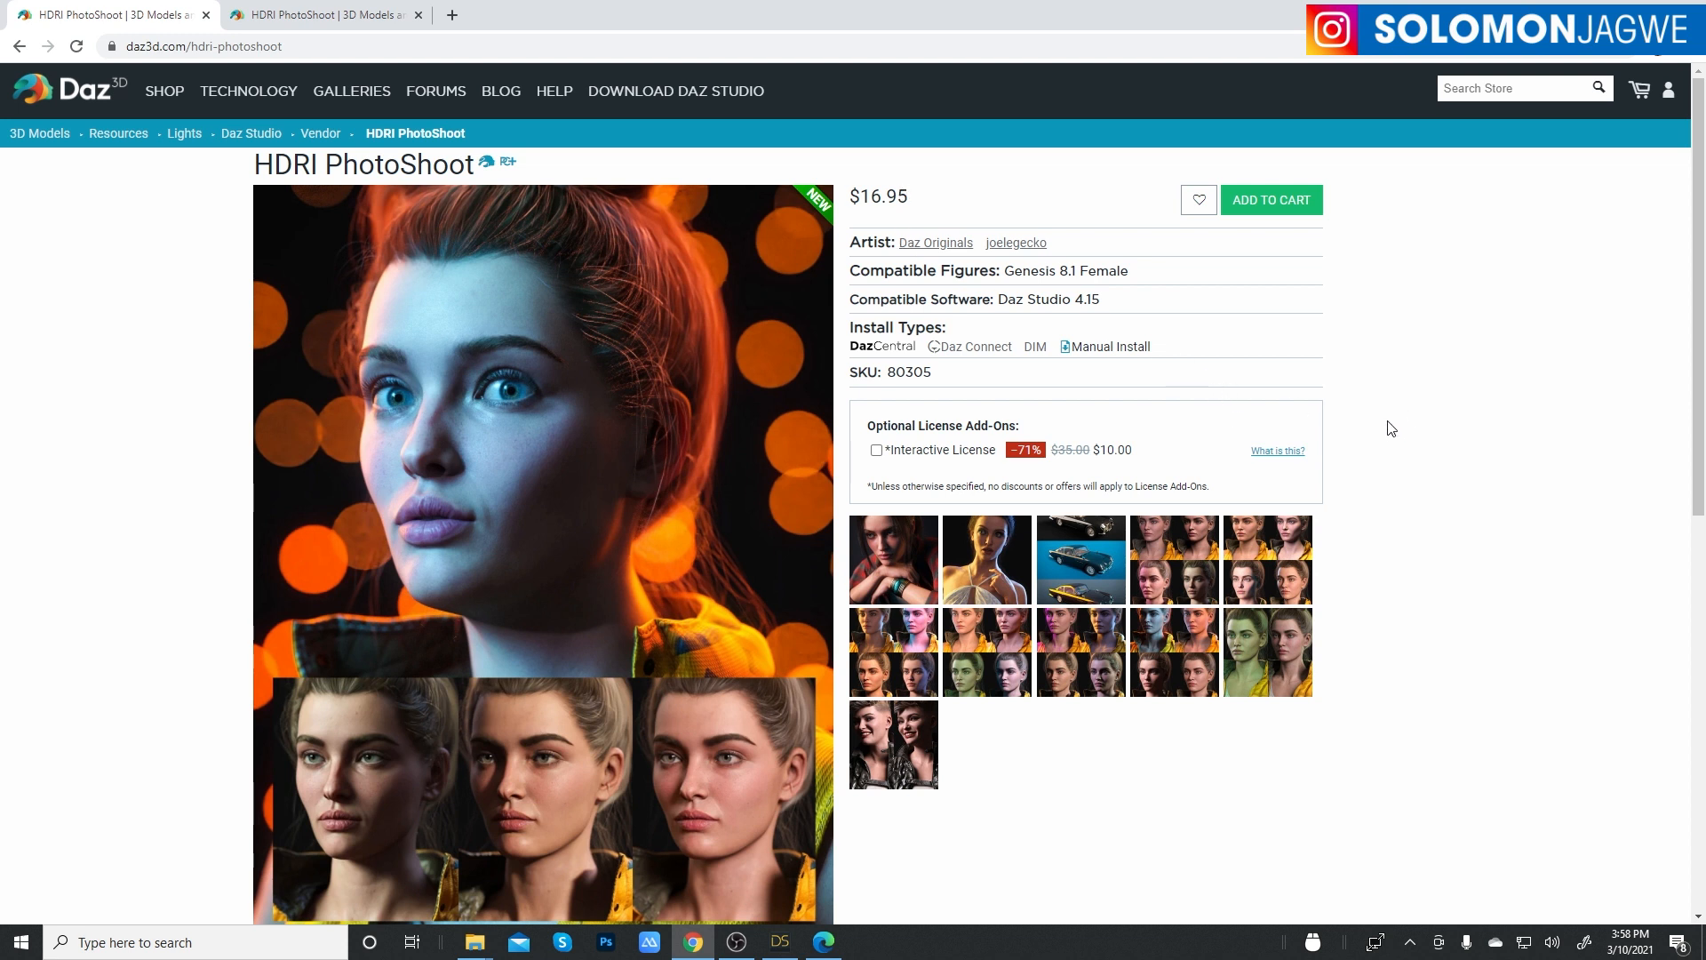
pyautogui.moveTo(927, 198)
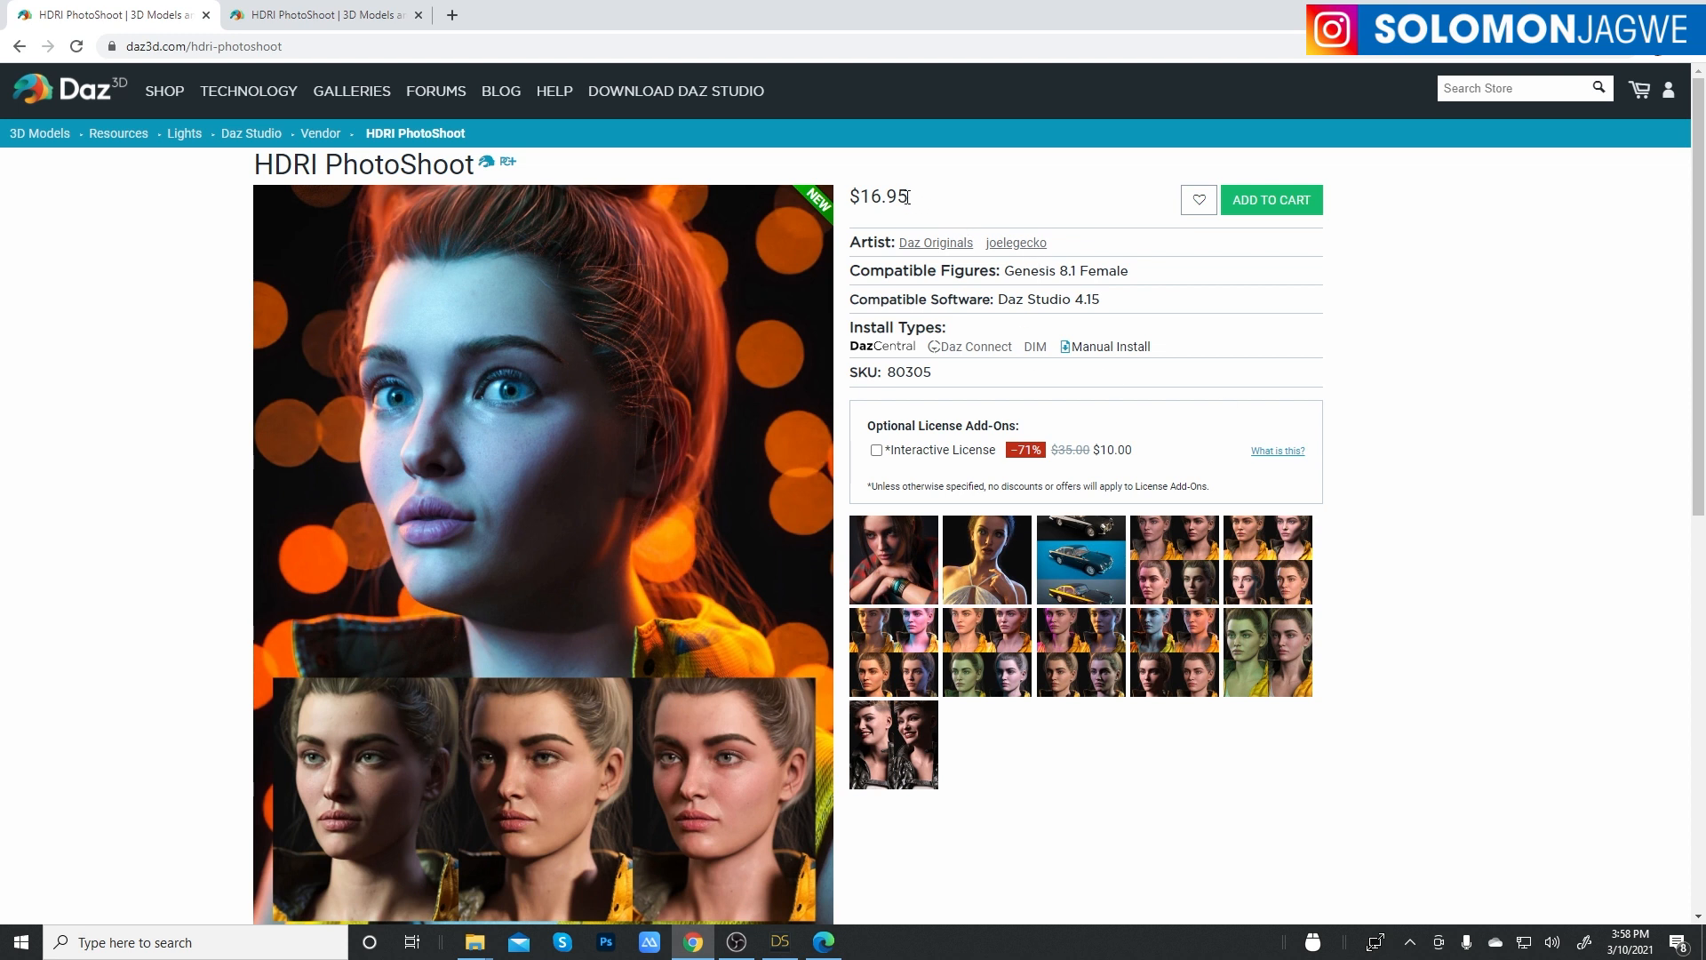
pyautogui.moveTo(912, 204)
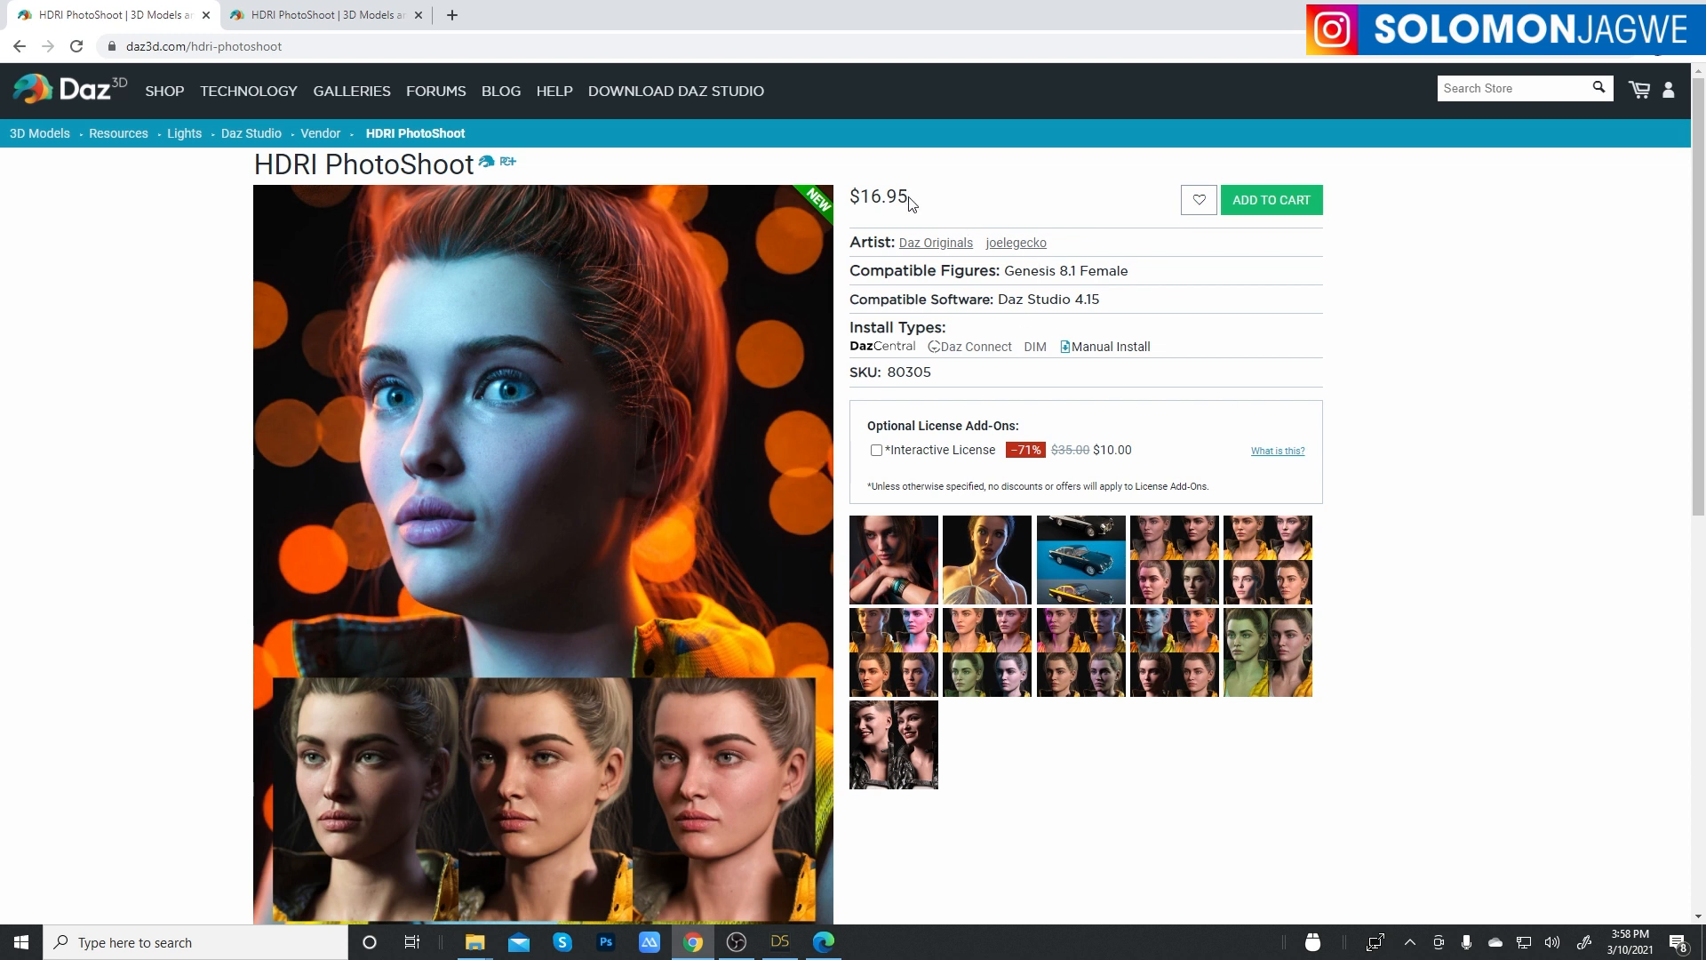
pyautogui.moveTo(981, 202)
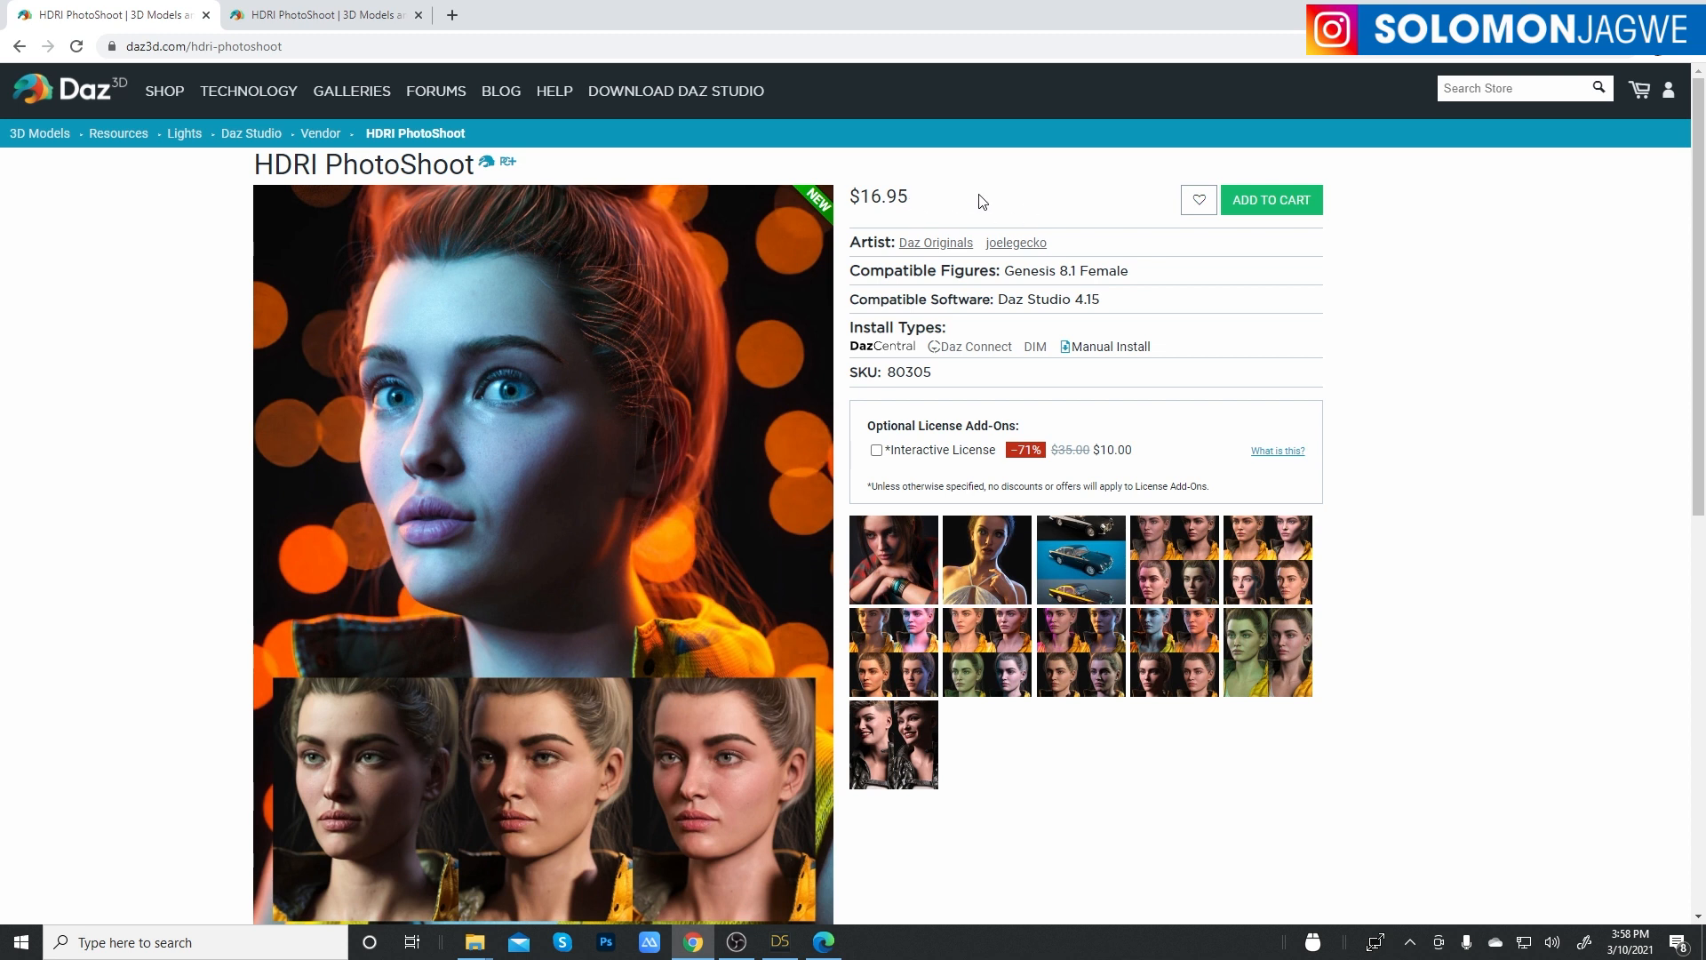
pyautogui.moveTo(105, 103)
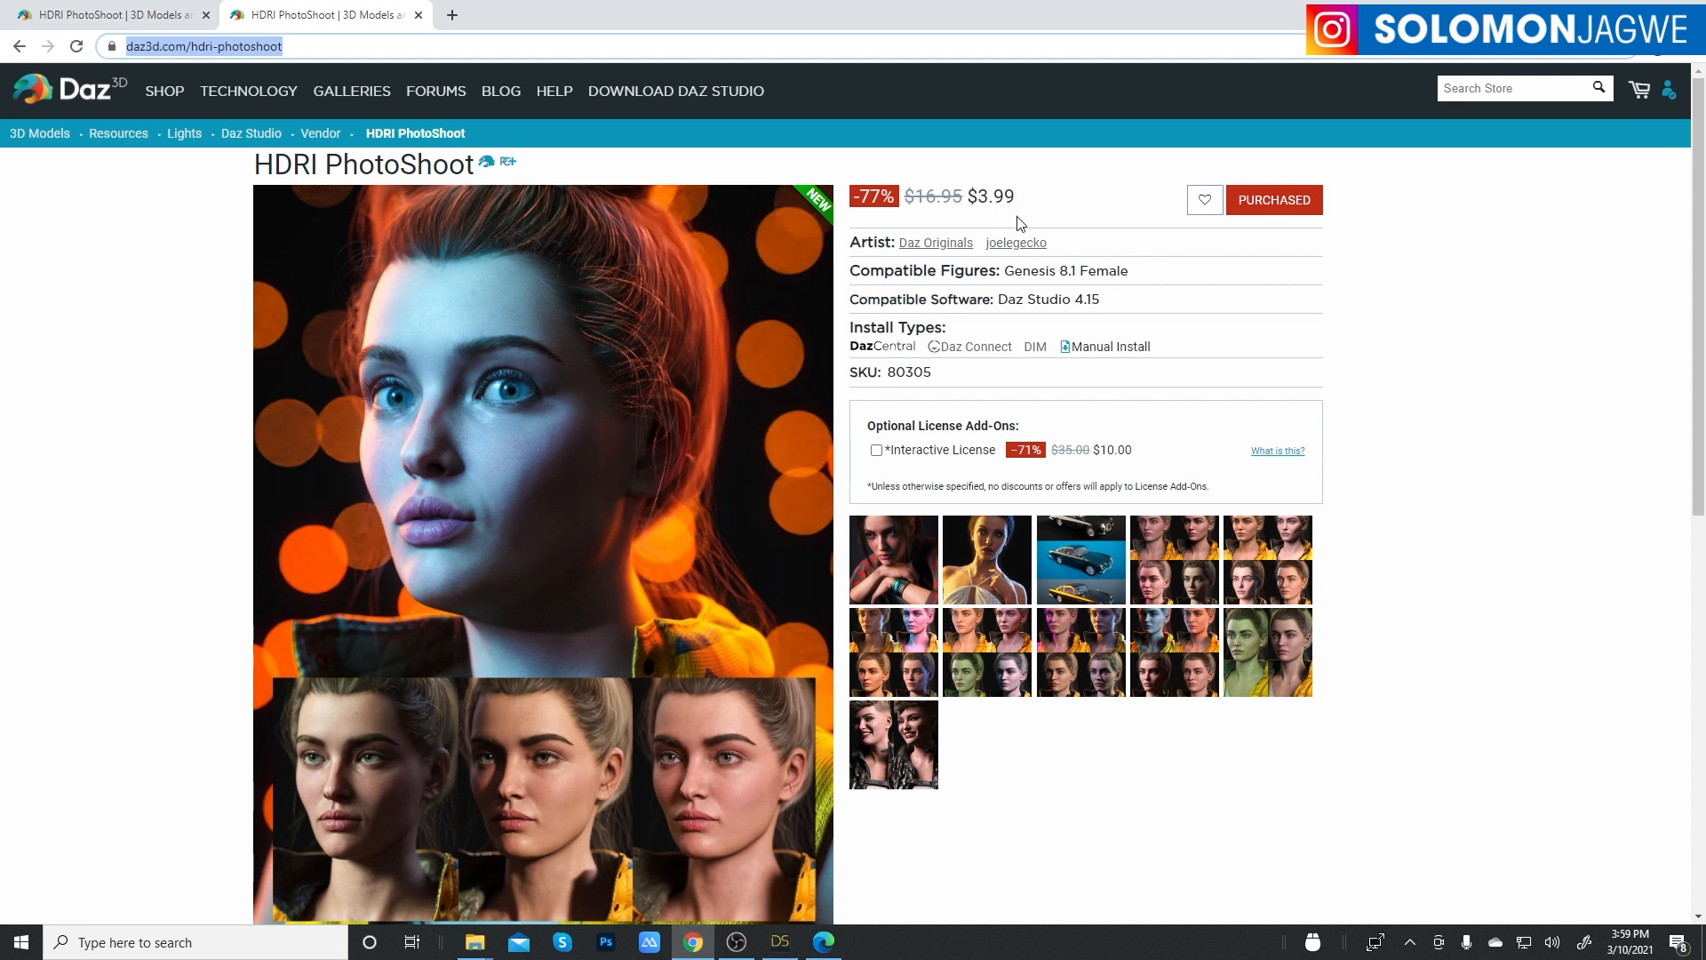
pyautogui.moveTo(732, 527)
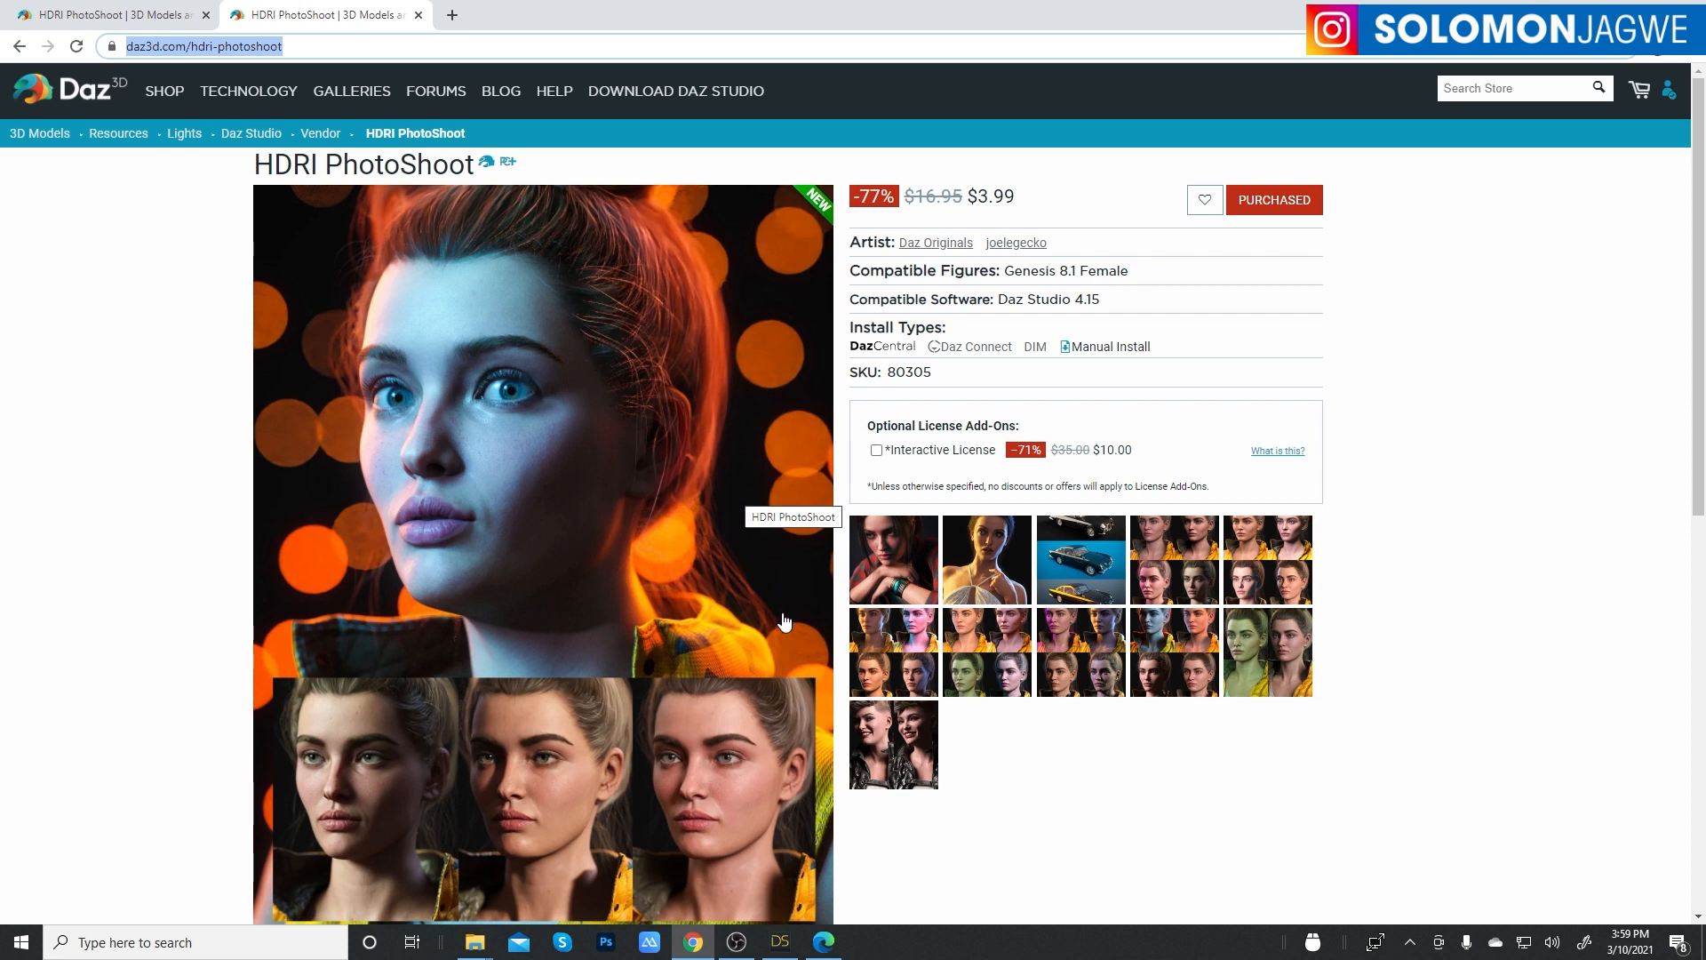
pyautogui.moveTo(684, 784)
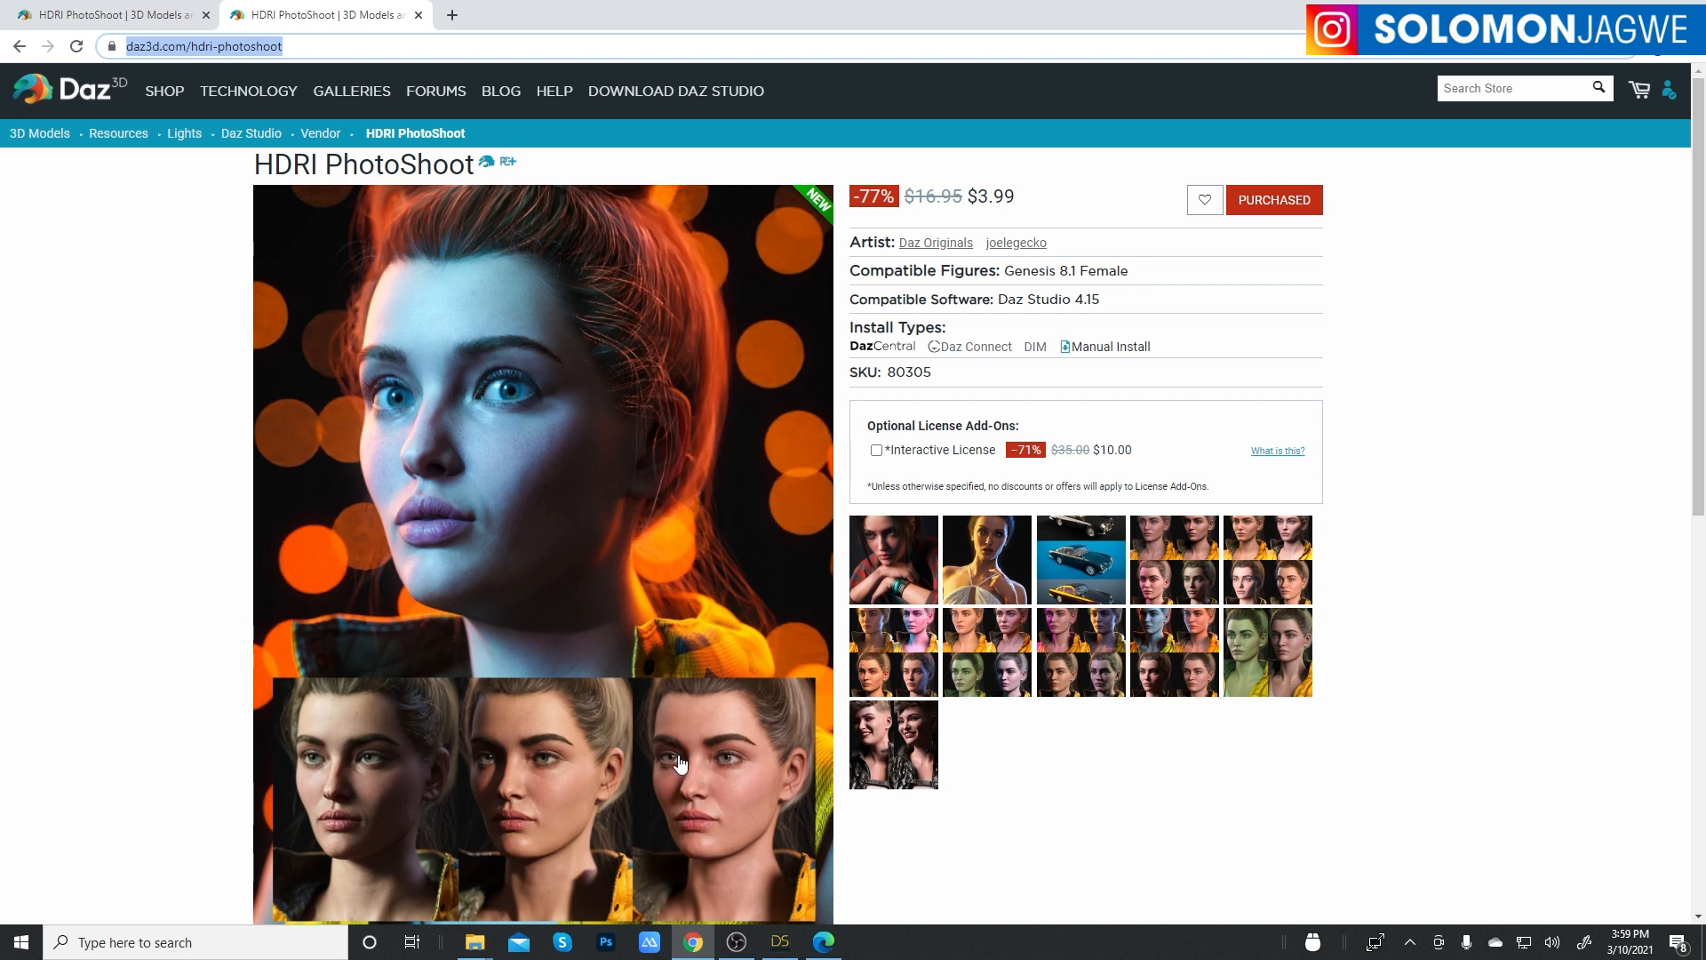
# - Scroll the refreshed HDRI PhotoShoot page showing the purchased $3.99 price
pyautogui.scroll(-3)
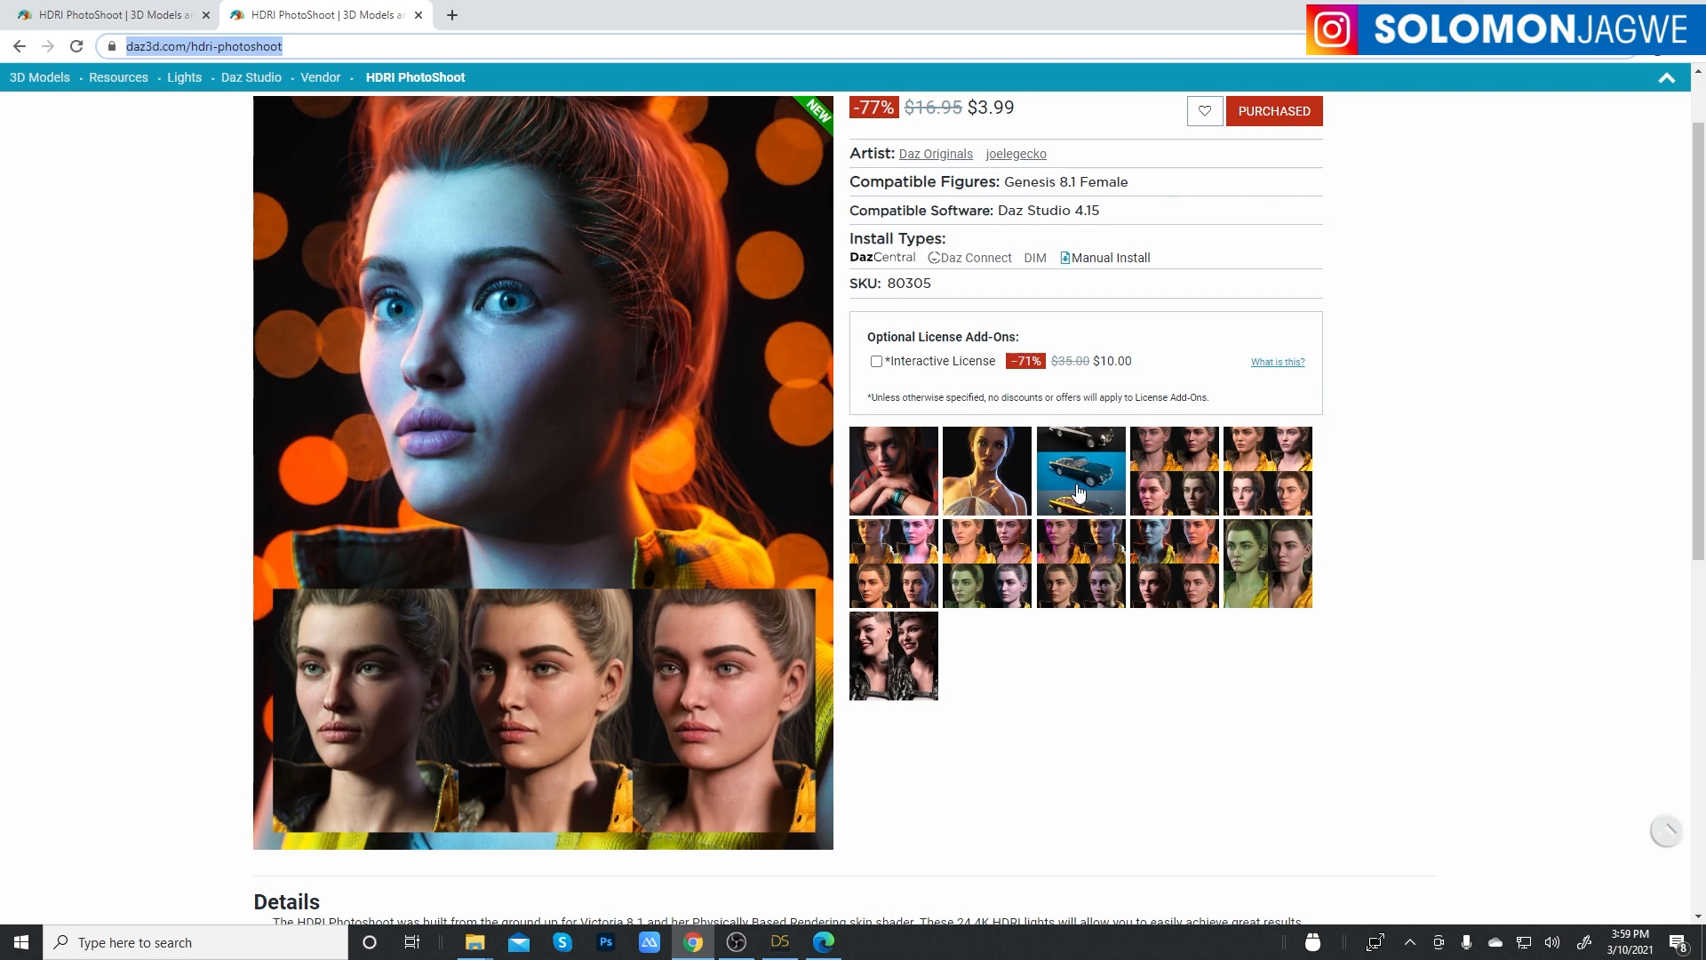
pyautogui.click(1081, 471)
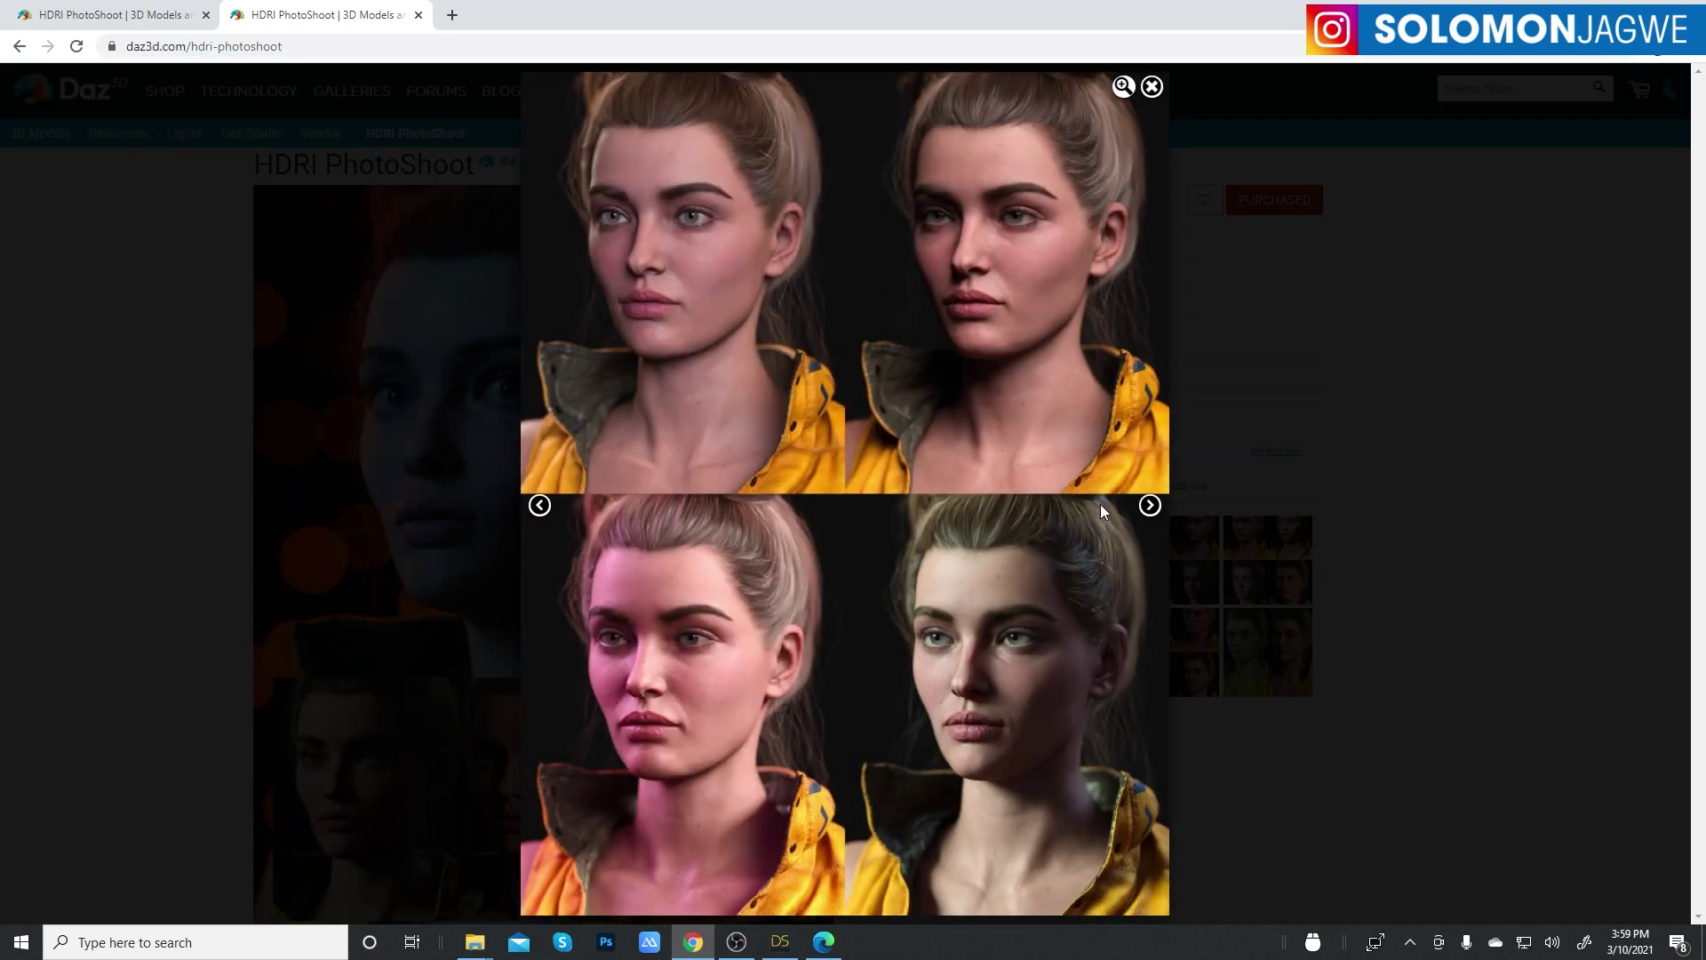
pyautogui.click(1149, 505)
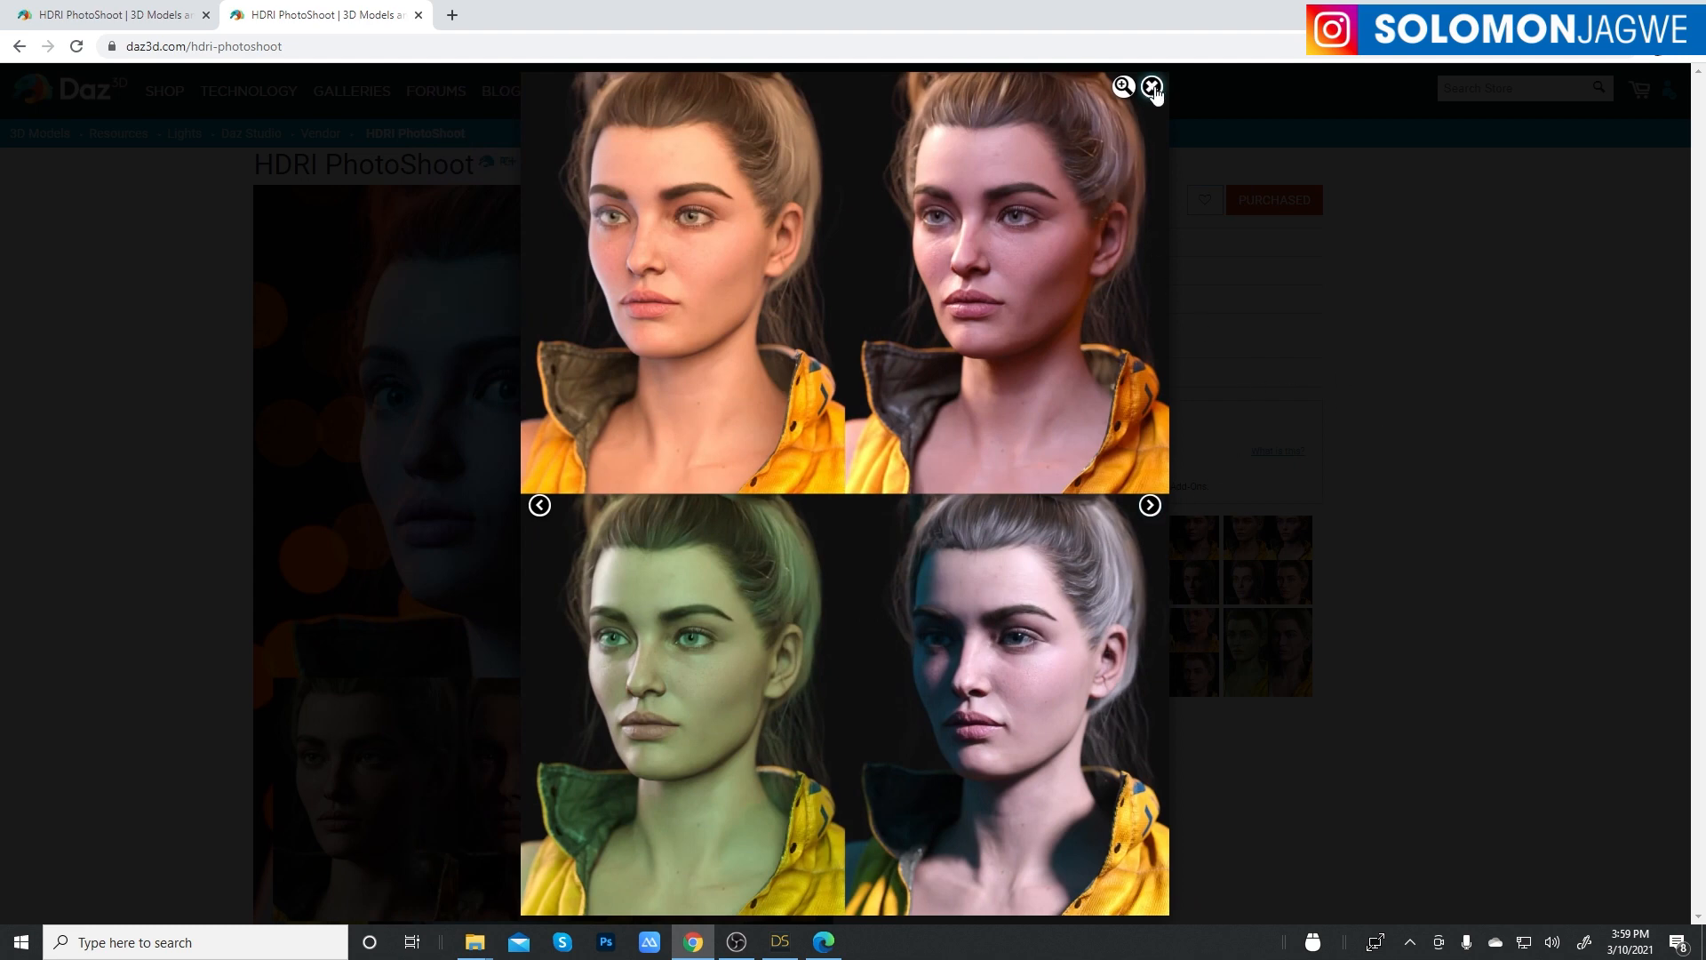
pyautogui.click(1152, 85)
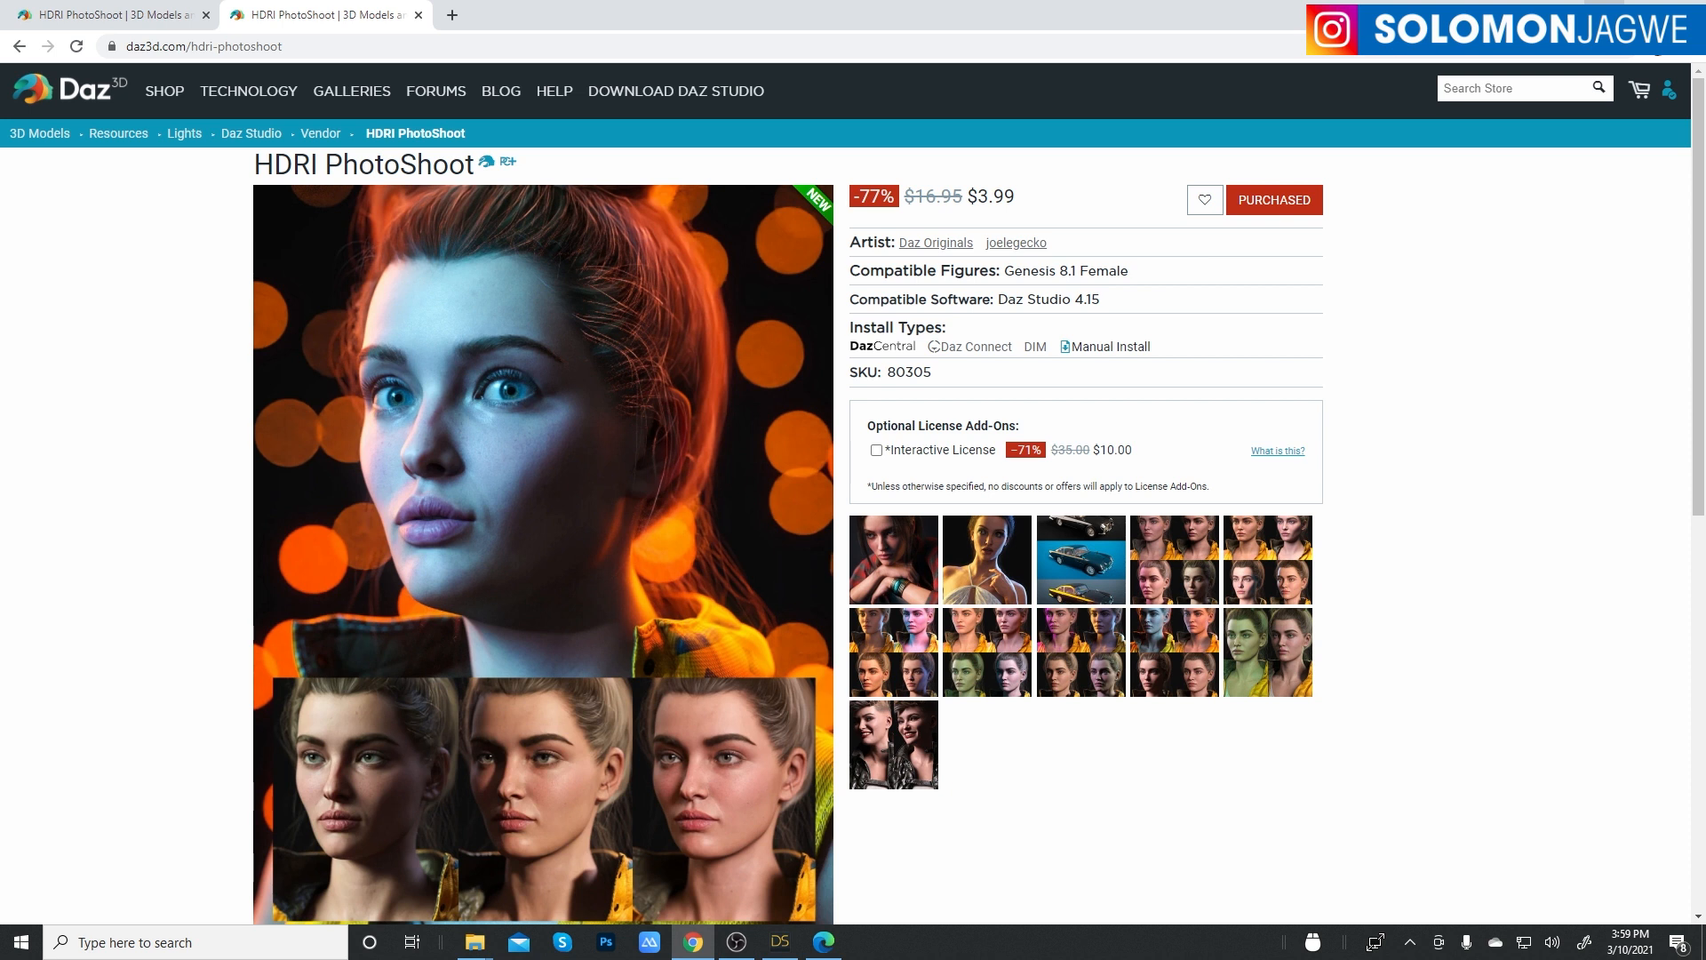
pyautogui.moveTo(670, 449)
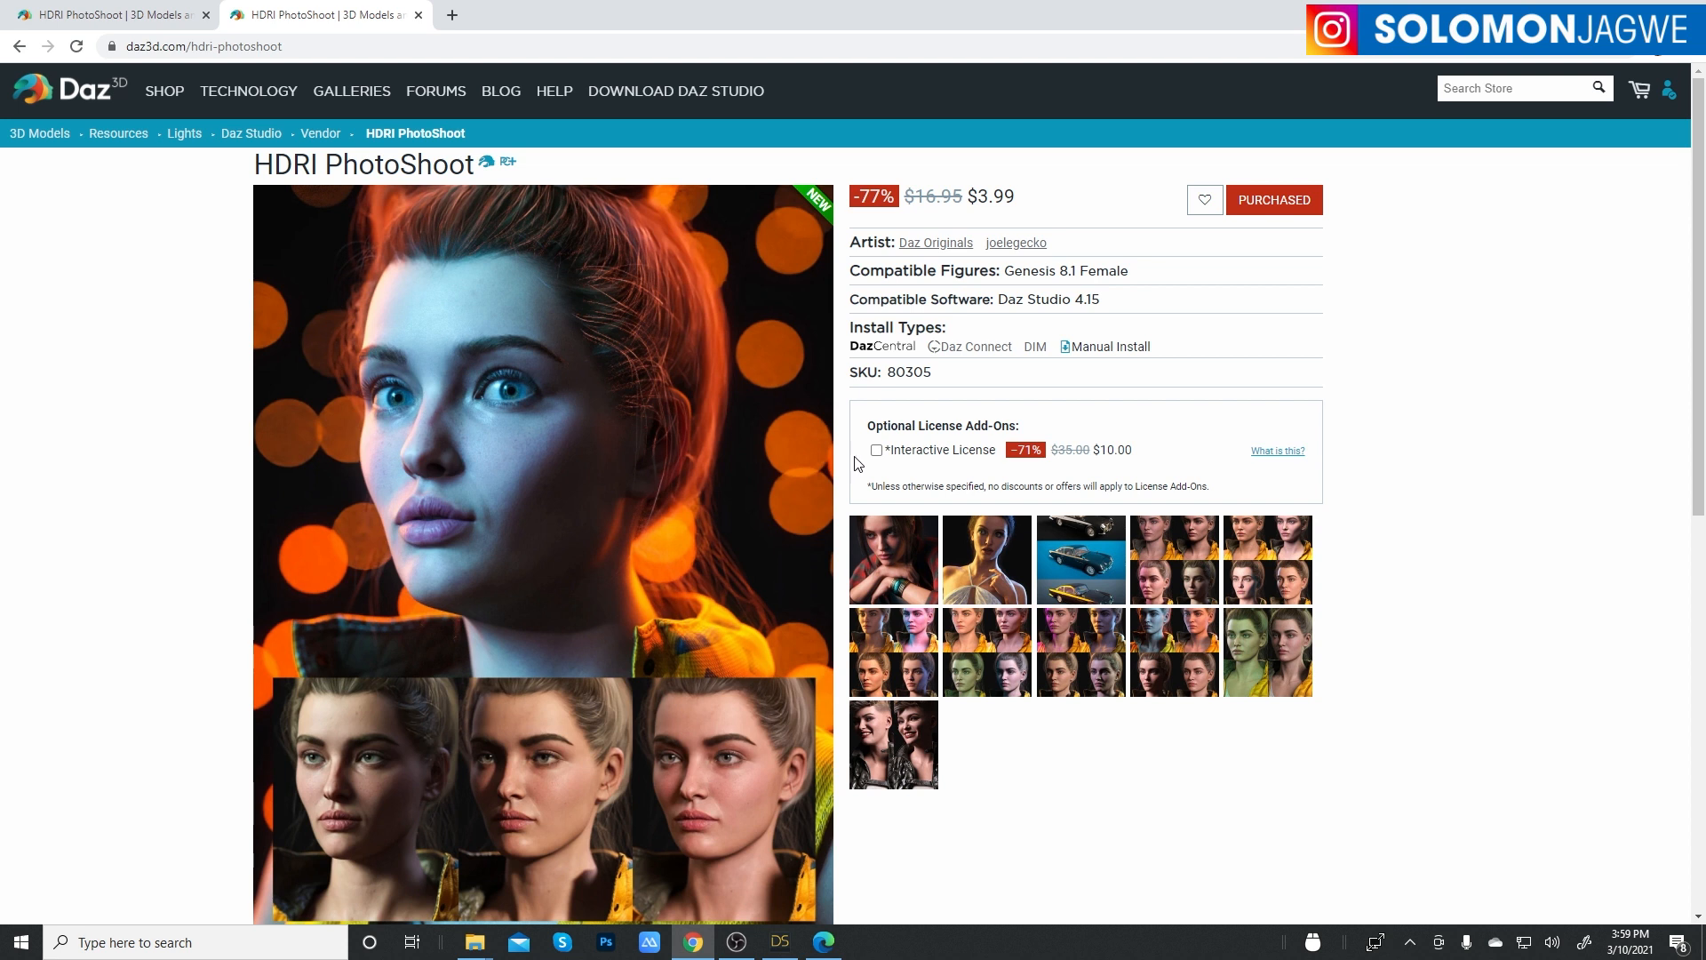
pyautogui.click(780, 942)
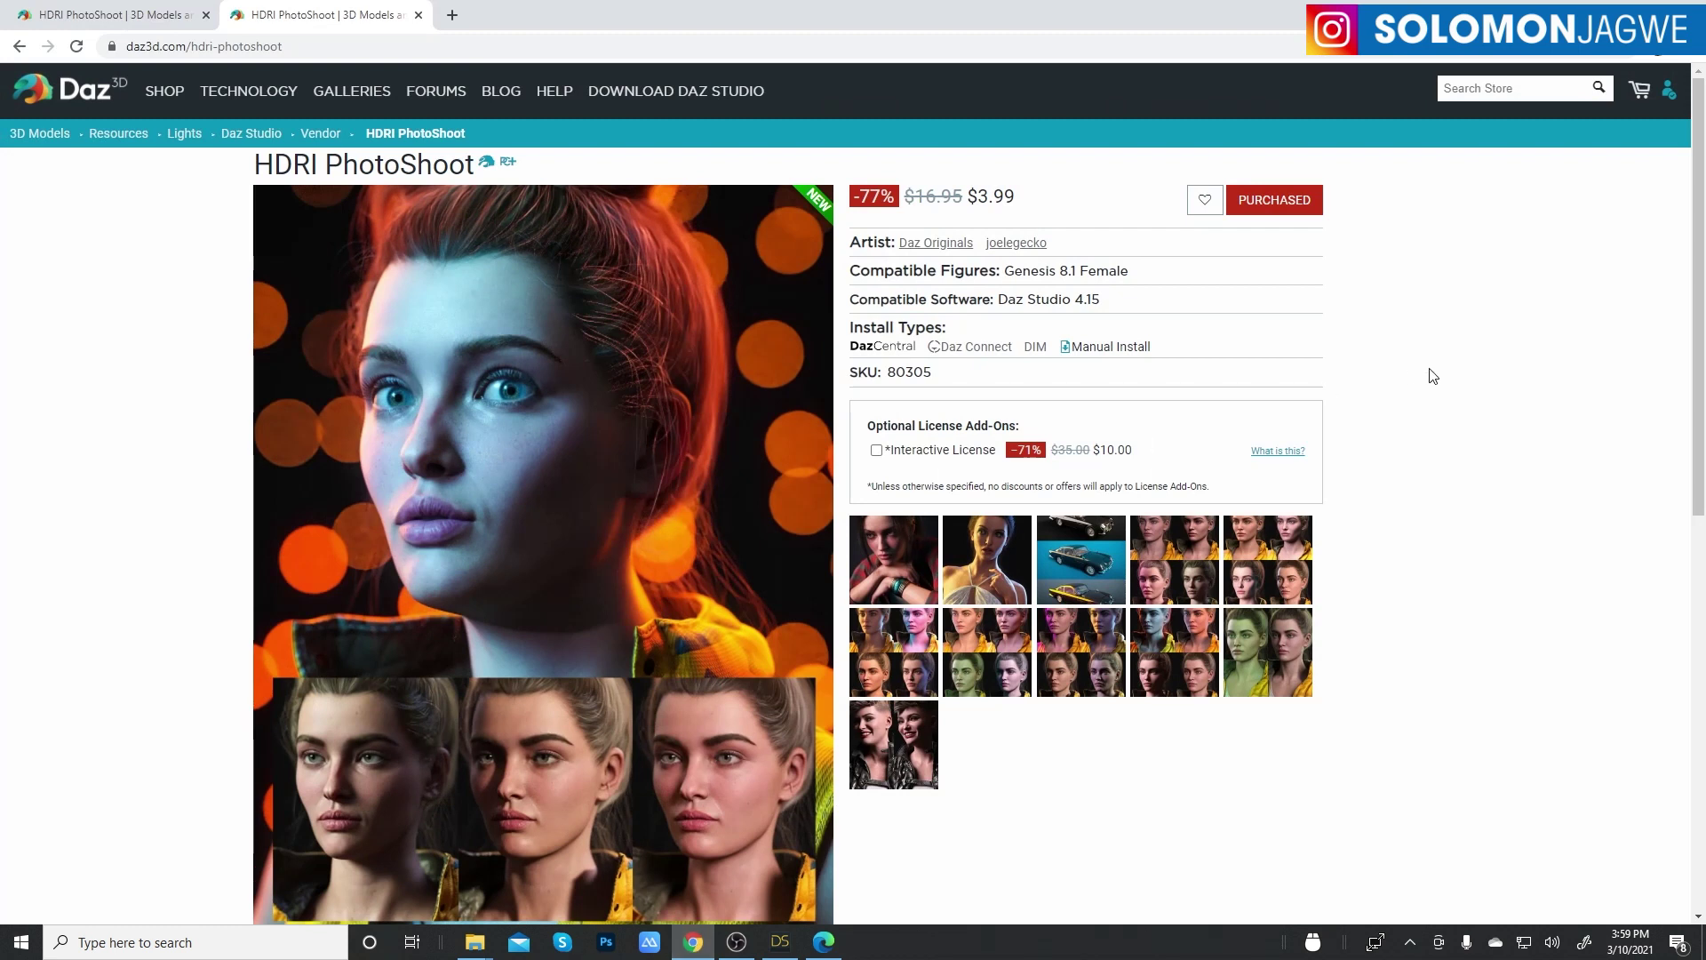
pyautogui.moveTo(1266, 206)
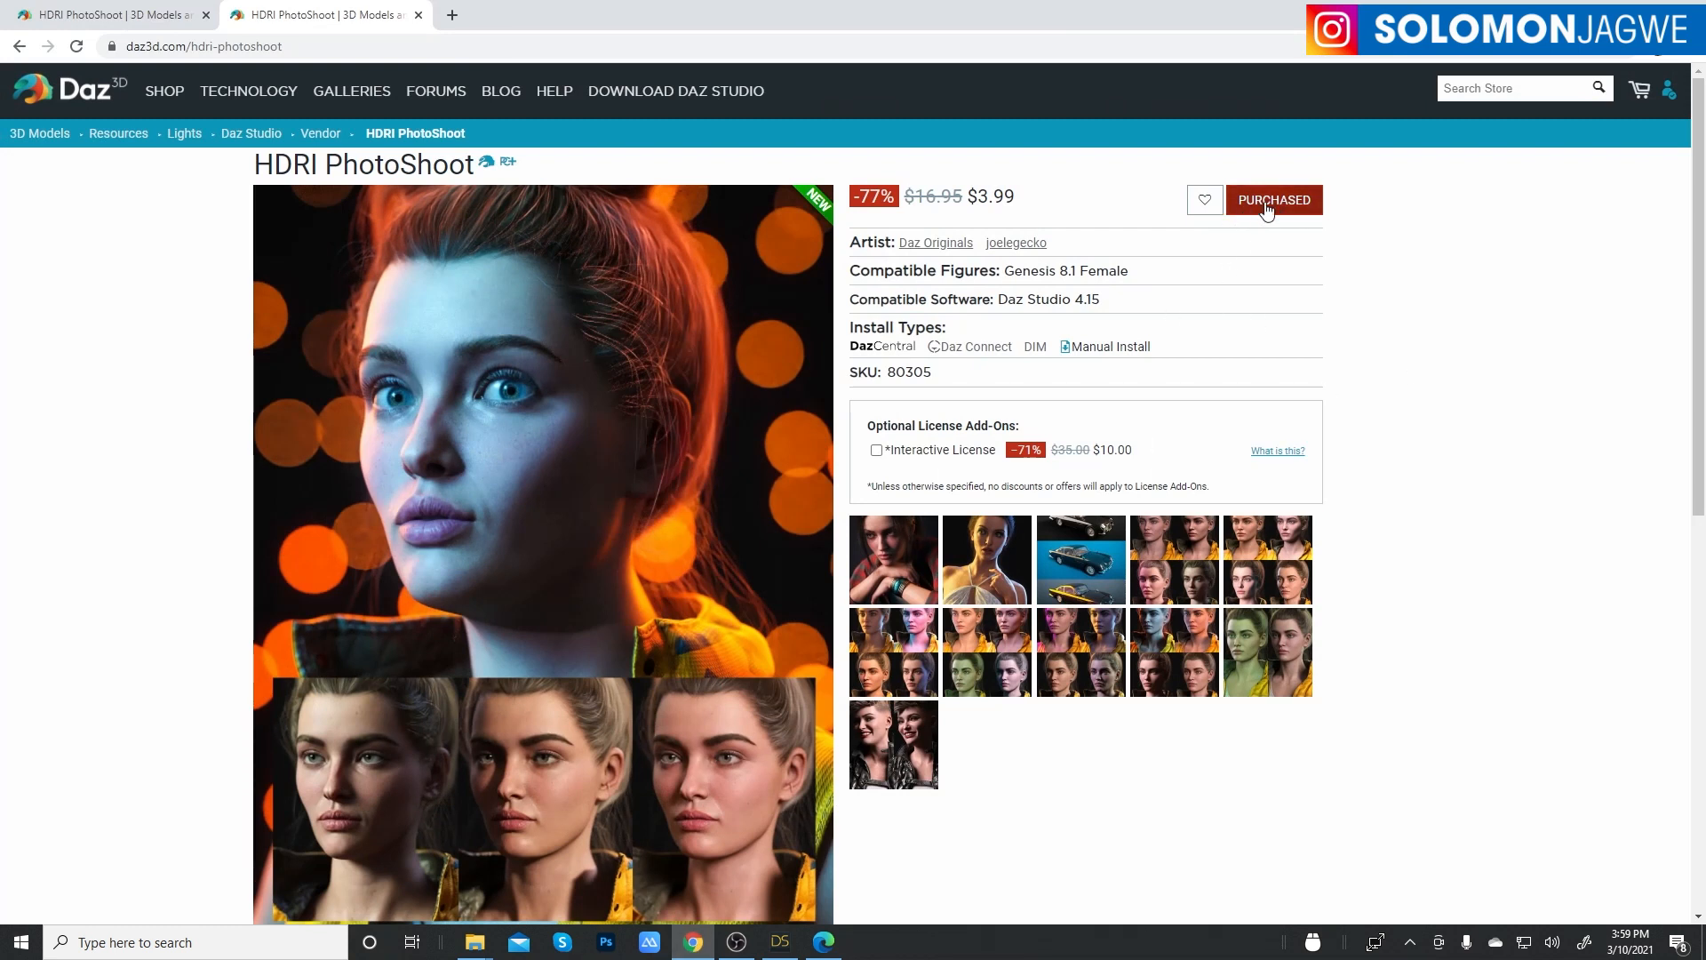
pyautogui.moveTo(979, 206)
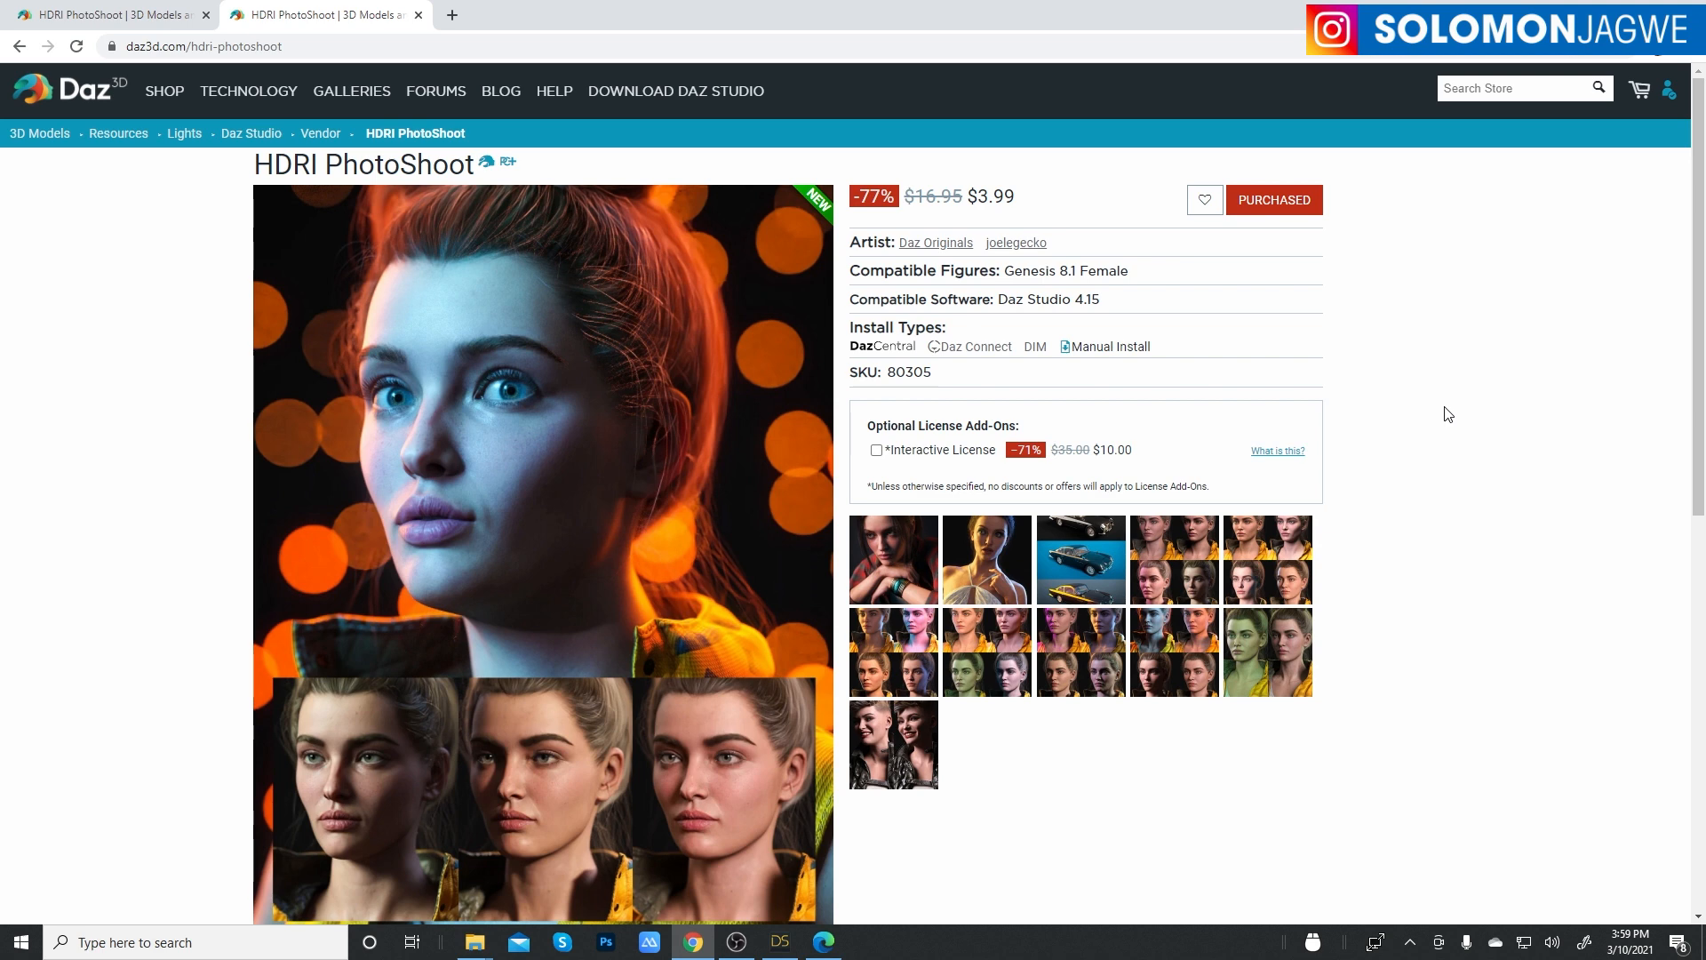
# - Return to Daz Studio and show the HDRIPS render-setting presets library
pyautogui.click(779, 942)
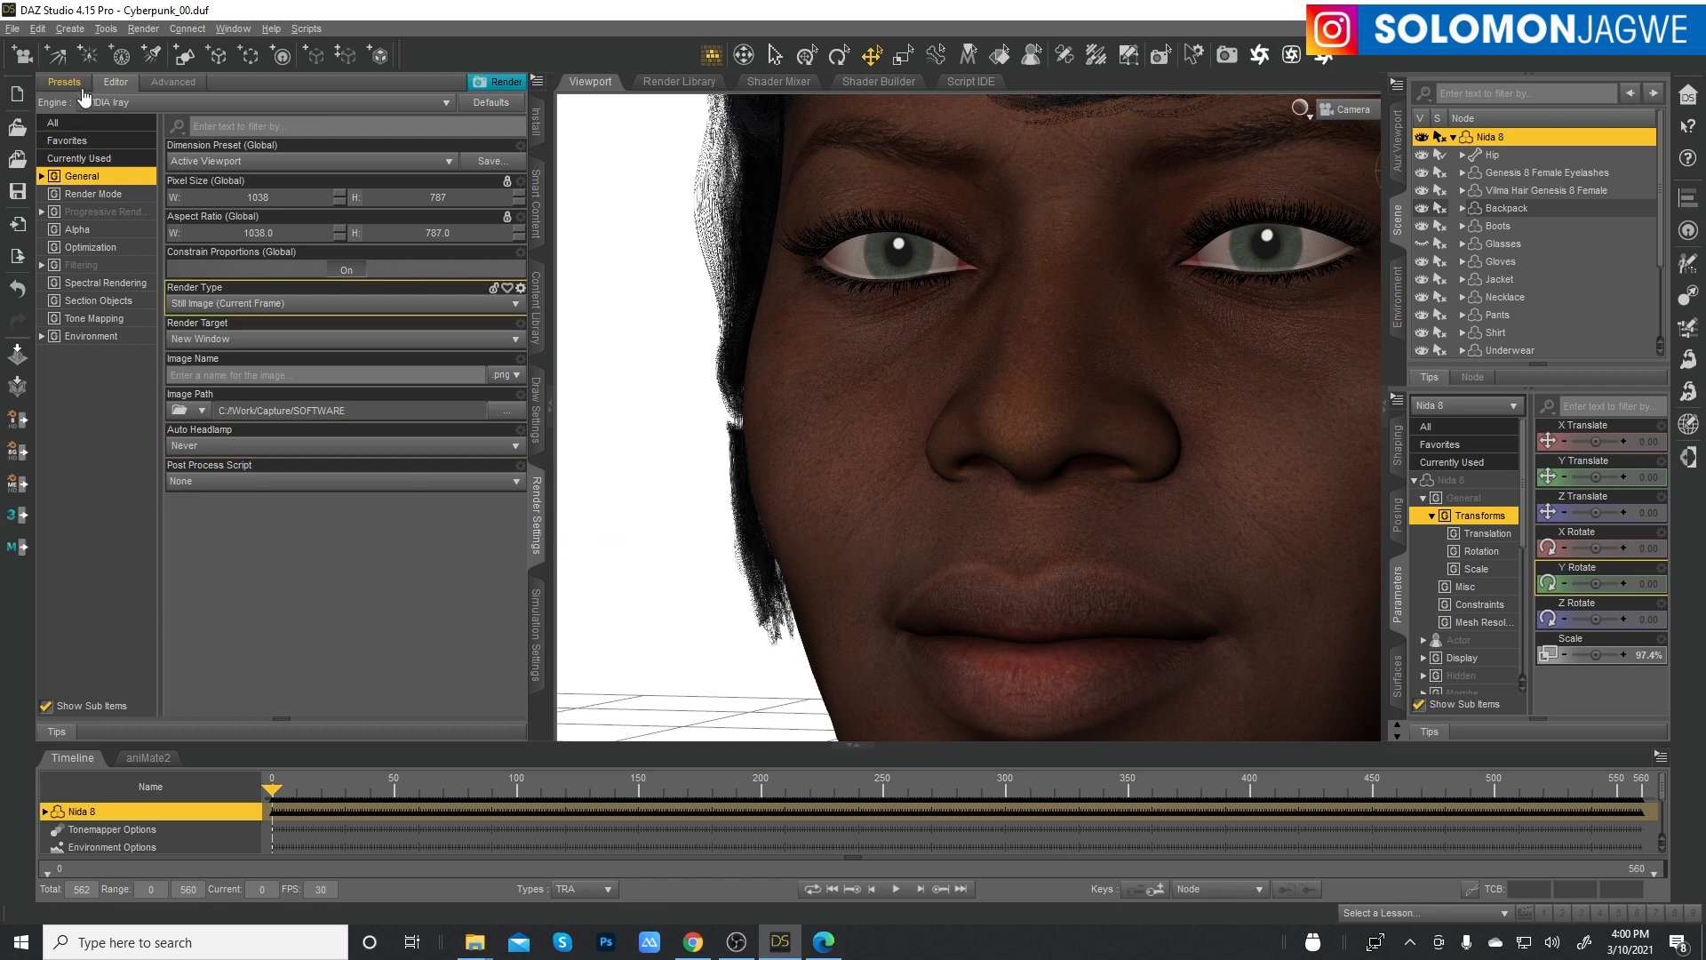
pyautogui.click(65, 153)
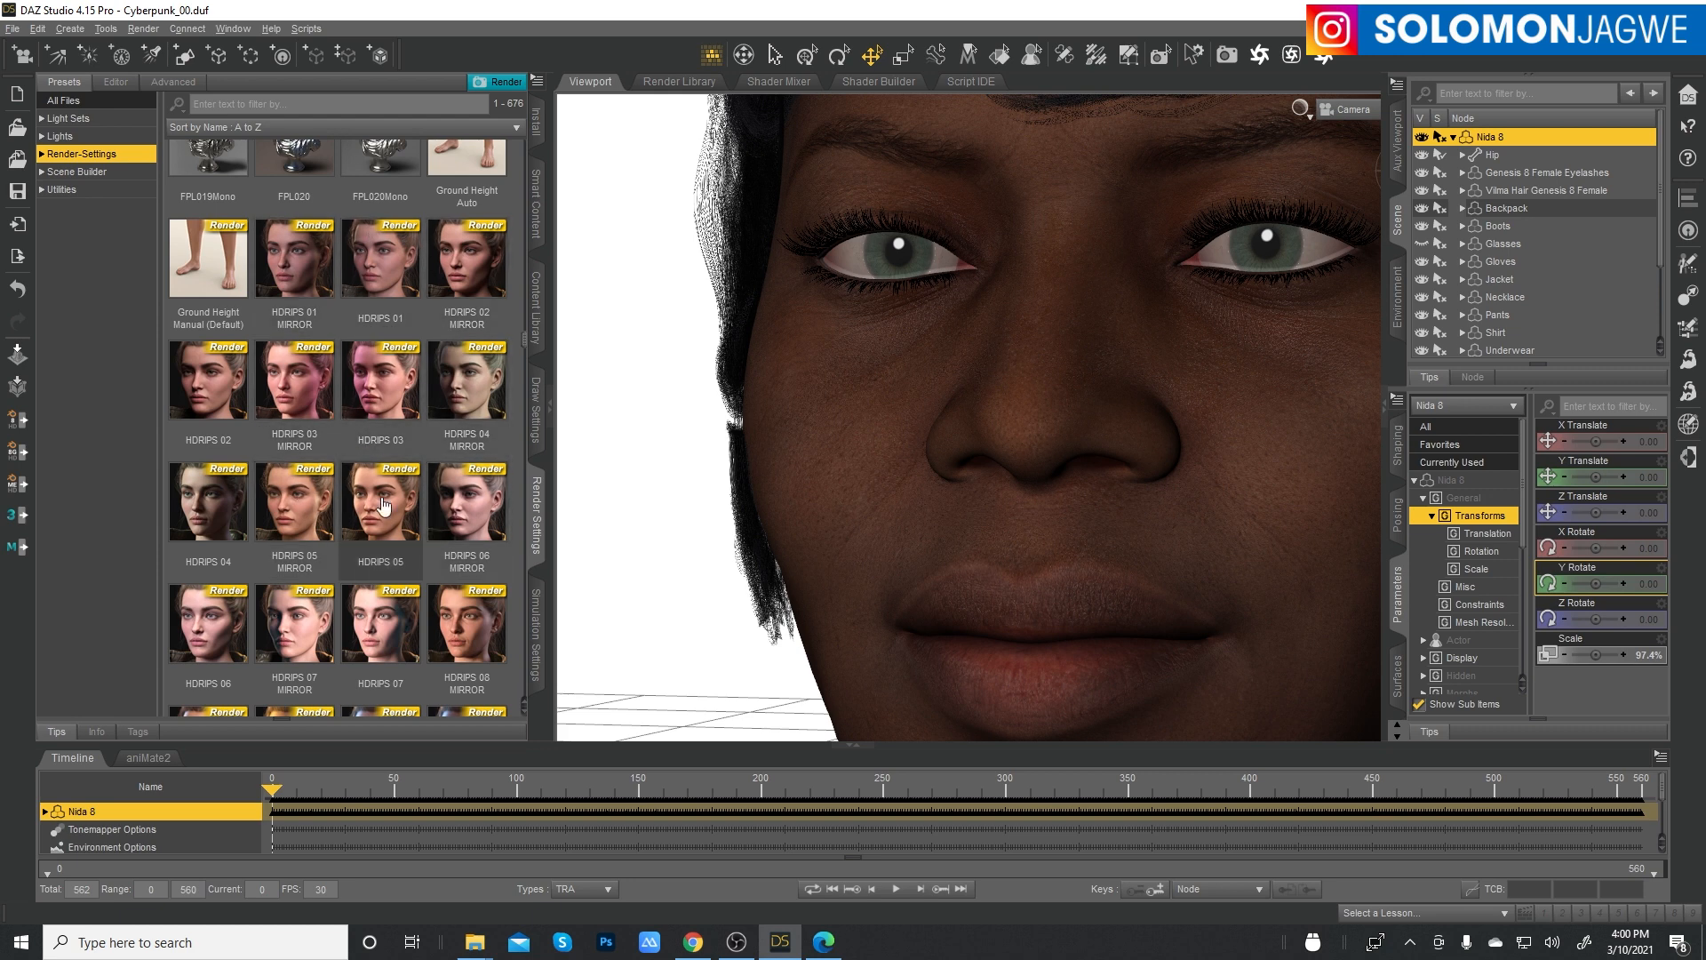
pyautogui.moveTo(465, 509)
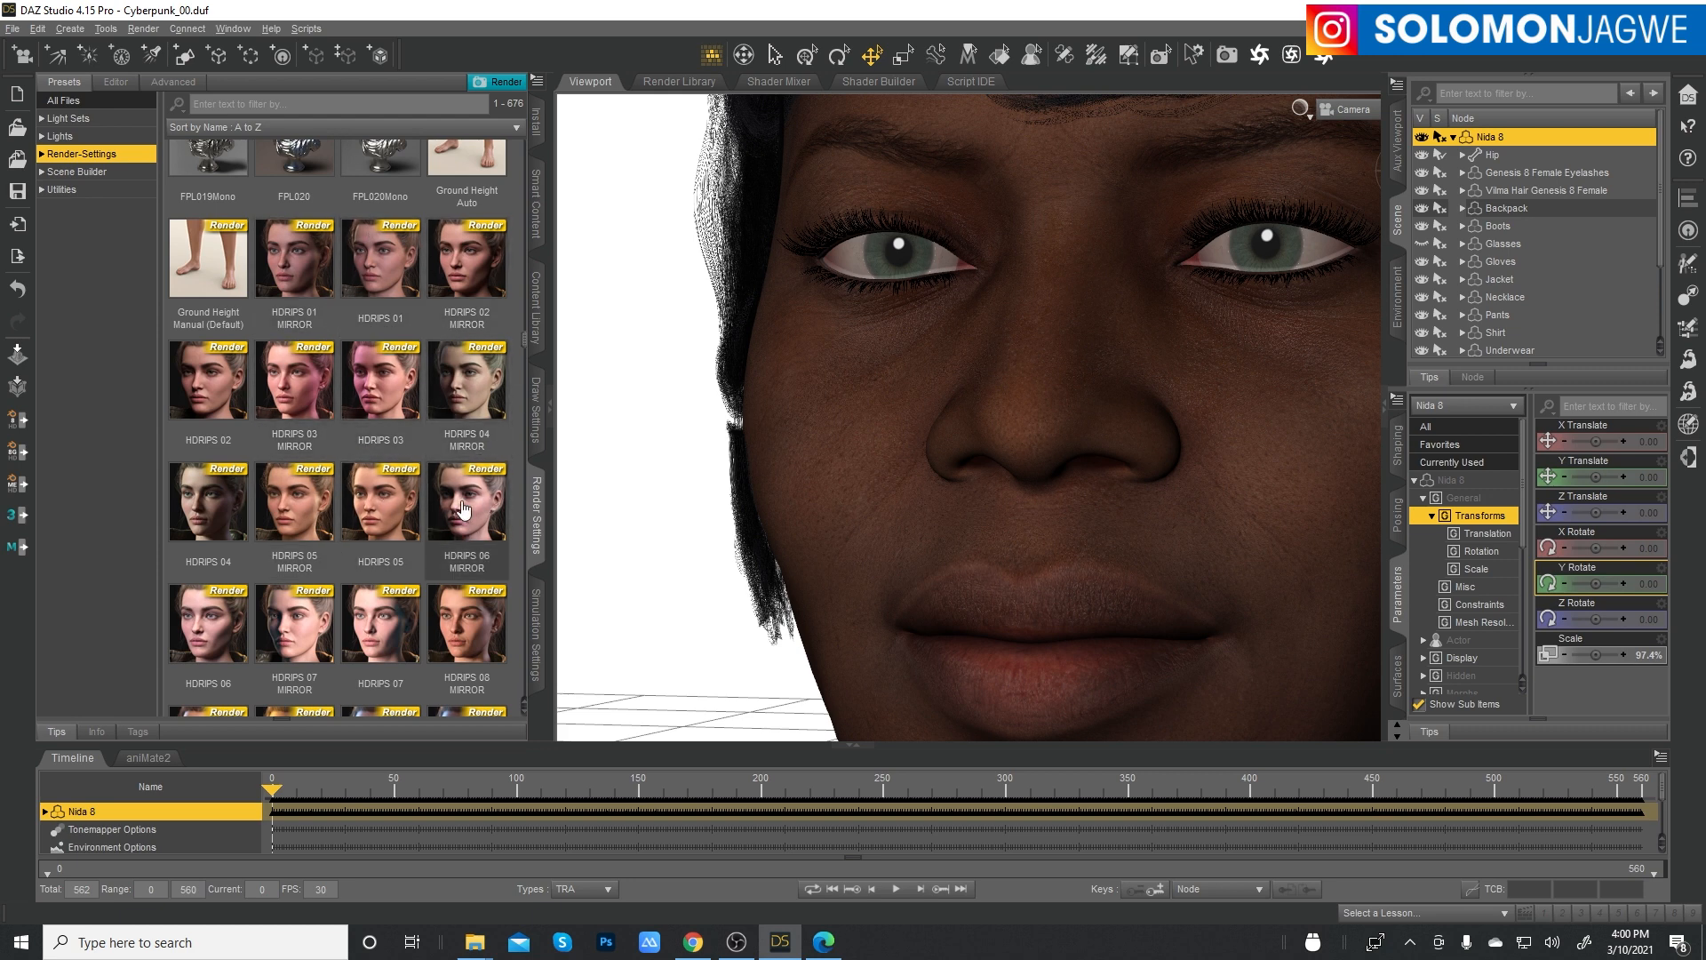
pyautogui.moveTo(464, 404)
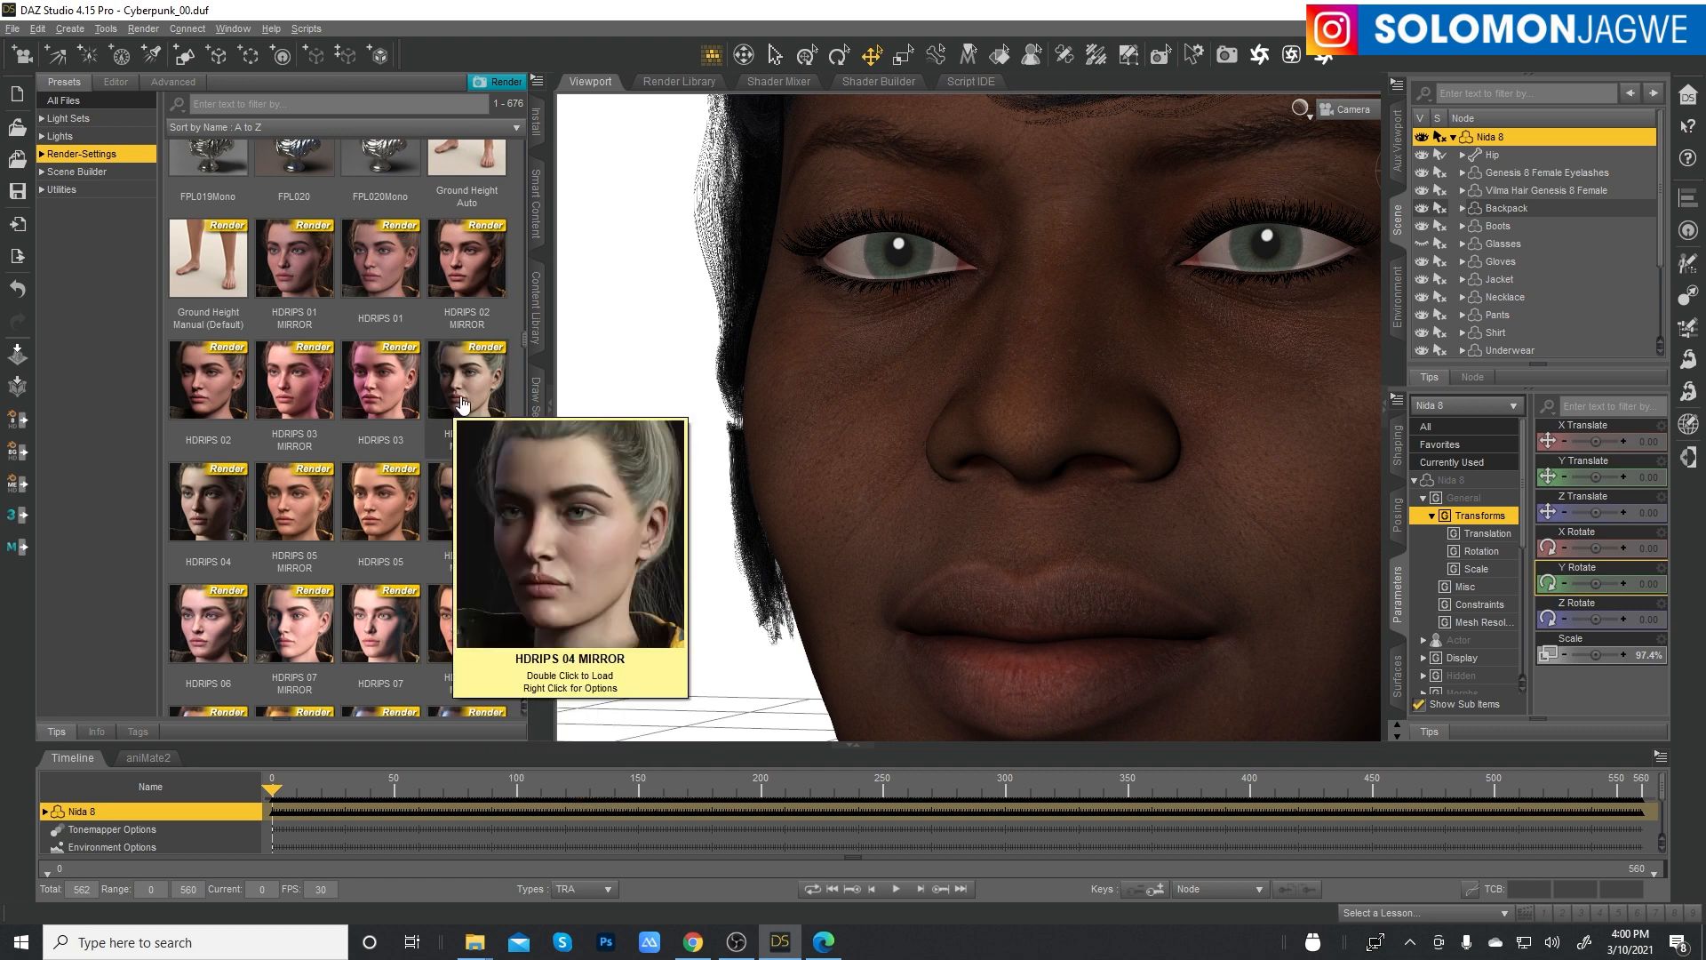
pyautogui.moveTo(477, 400)
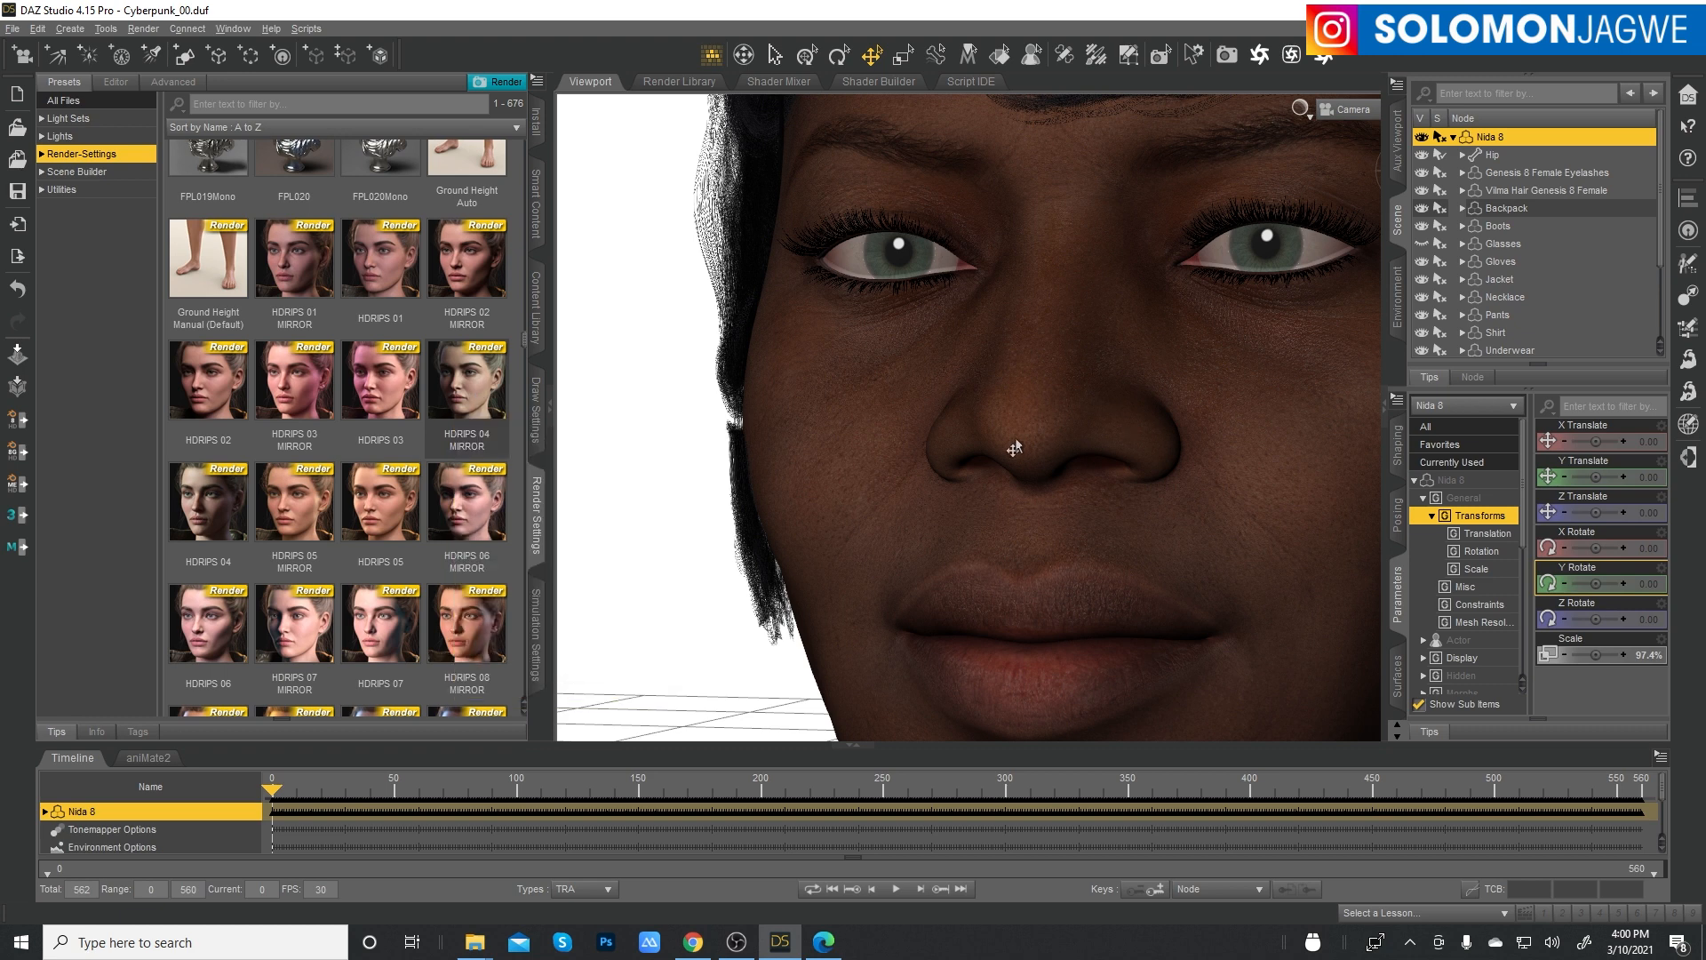
pyautogui.moveTo(1154, 425)
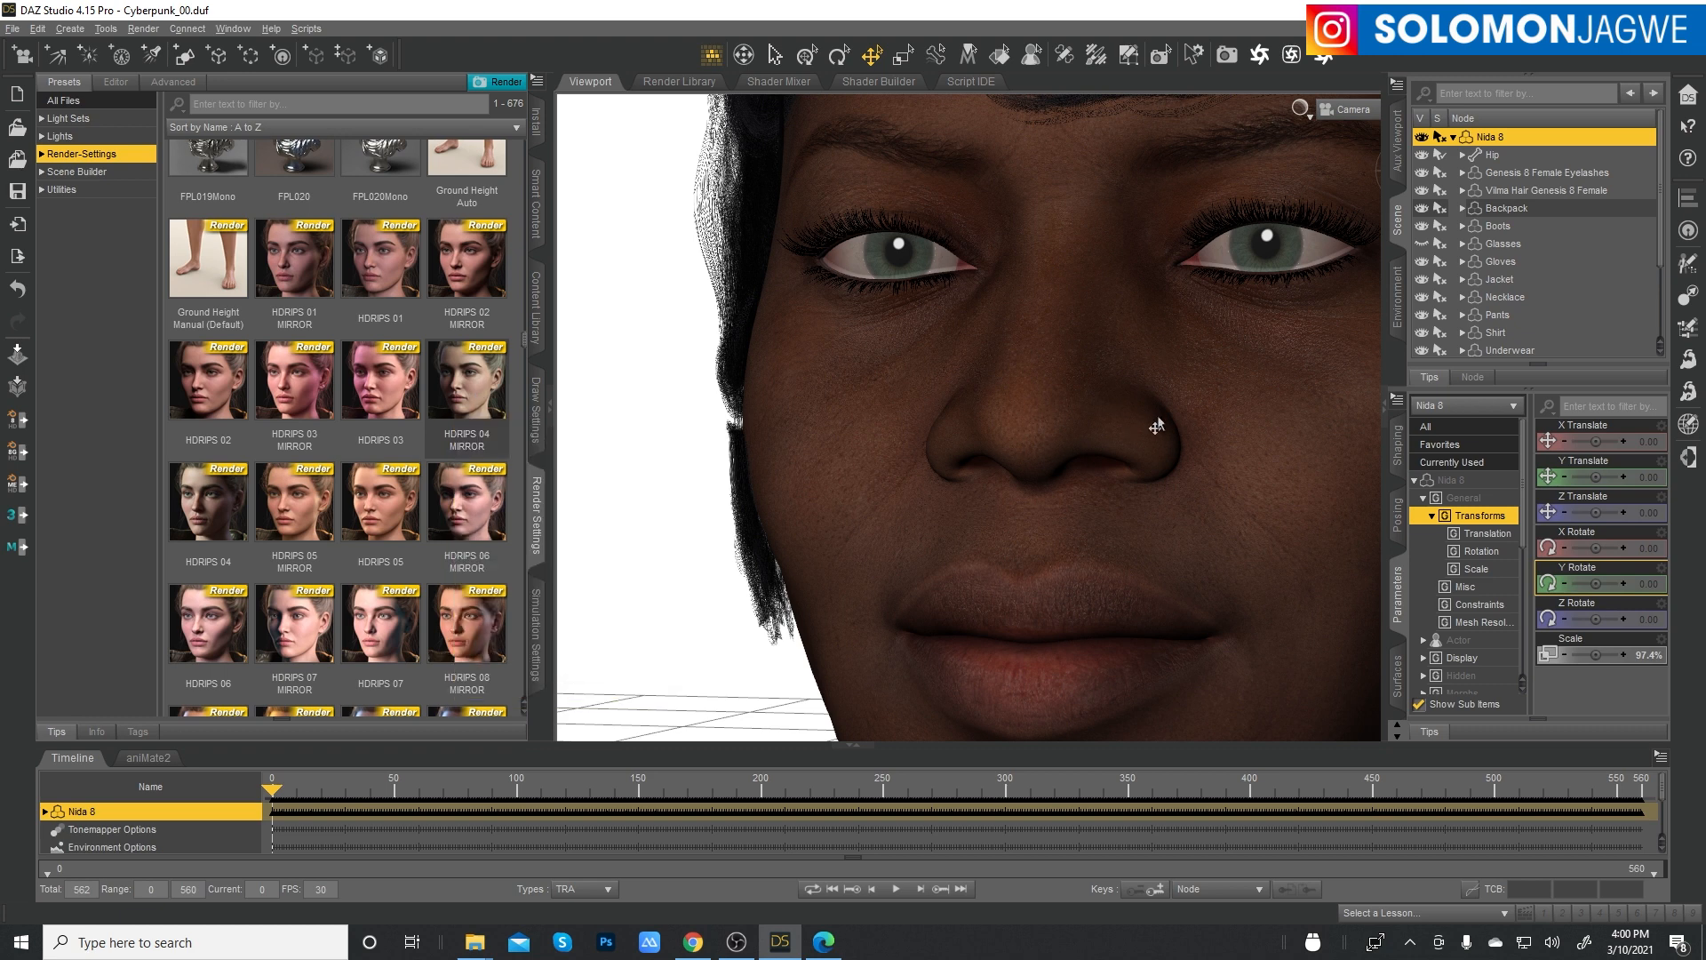
pyautogui.moveTo(1203, 339)
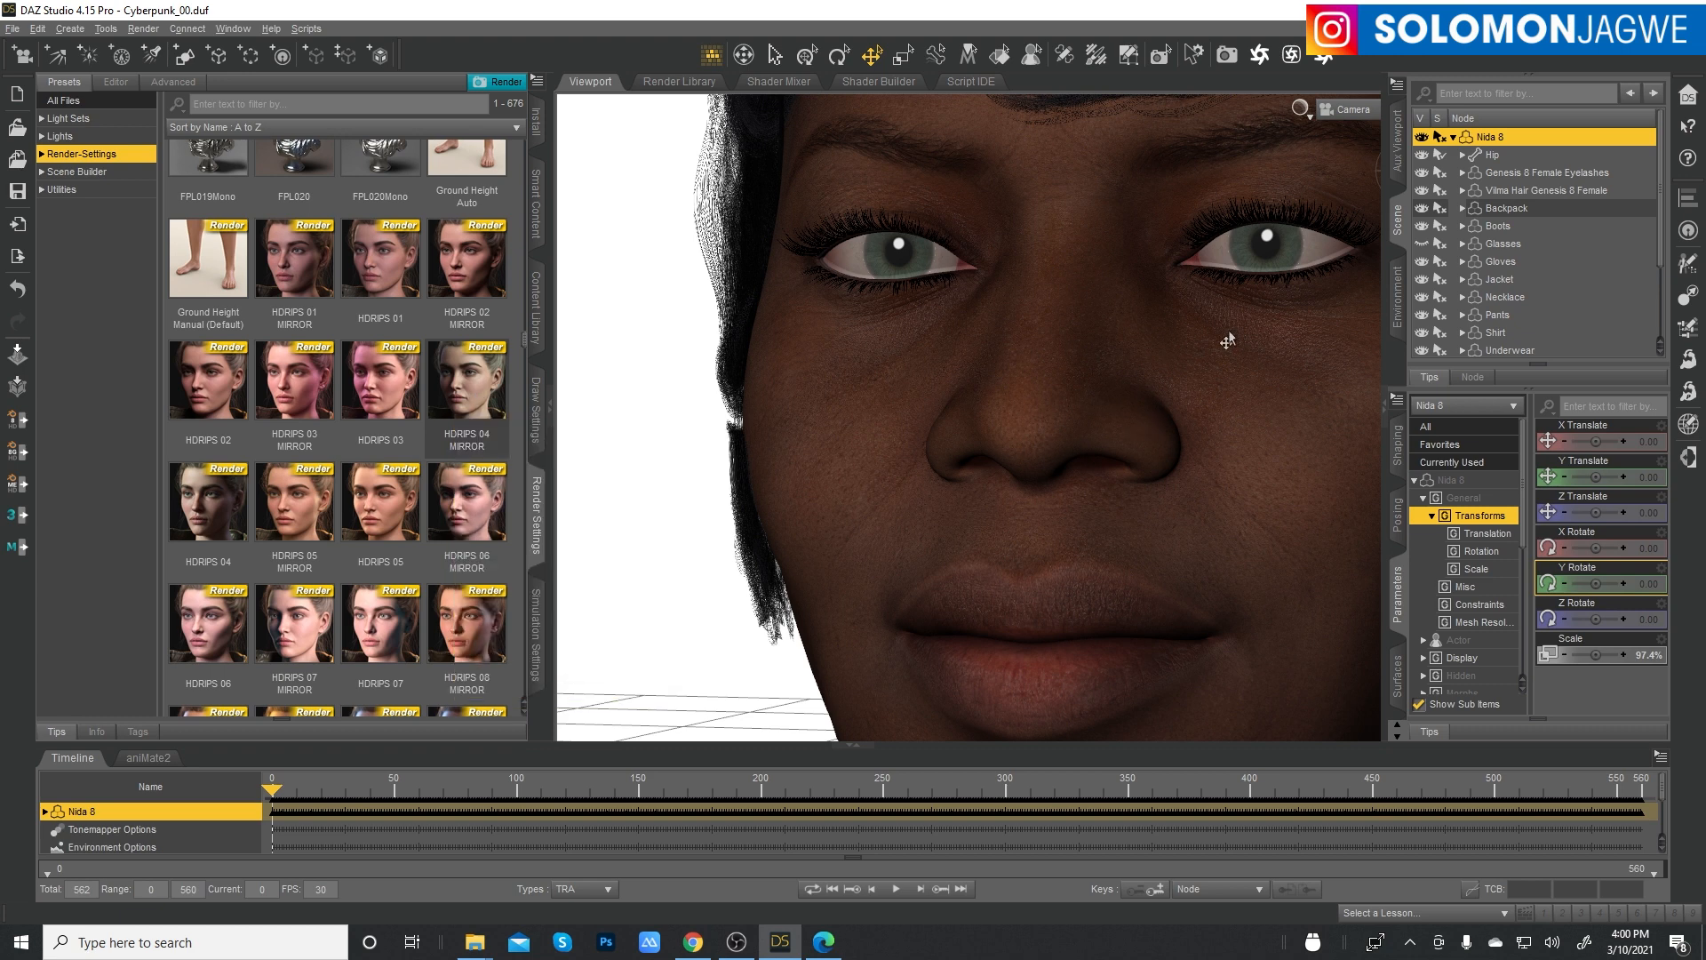
# - Move the animation to a later frame and switch the viewport to NVIDIA Iray
pyautogui.click(1323, 106)
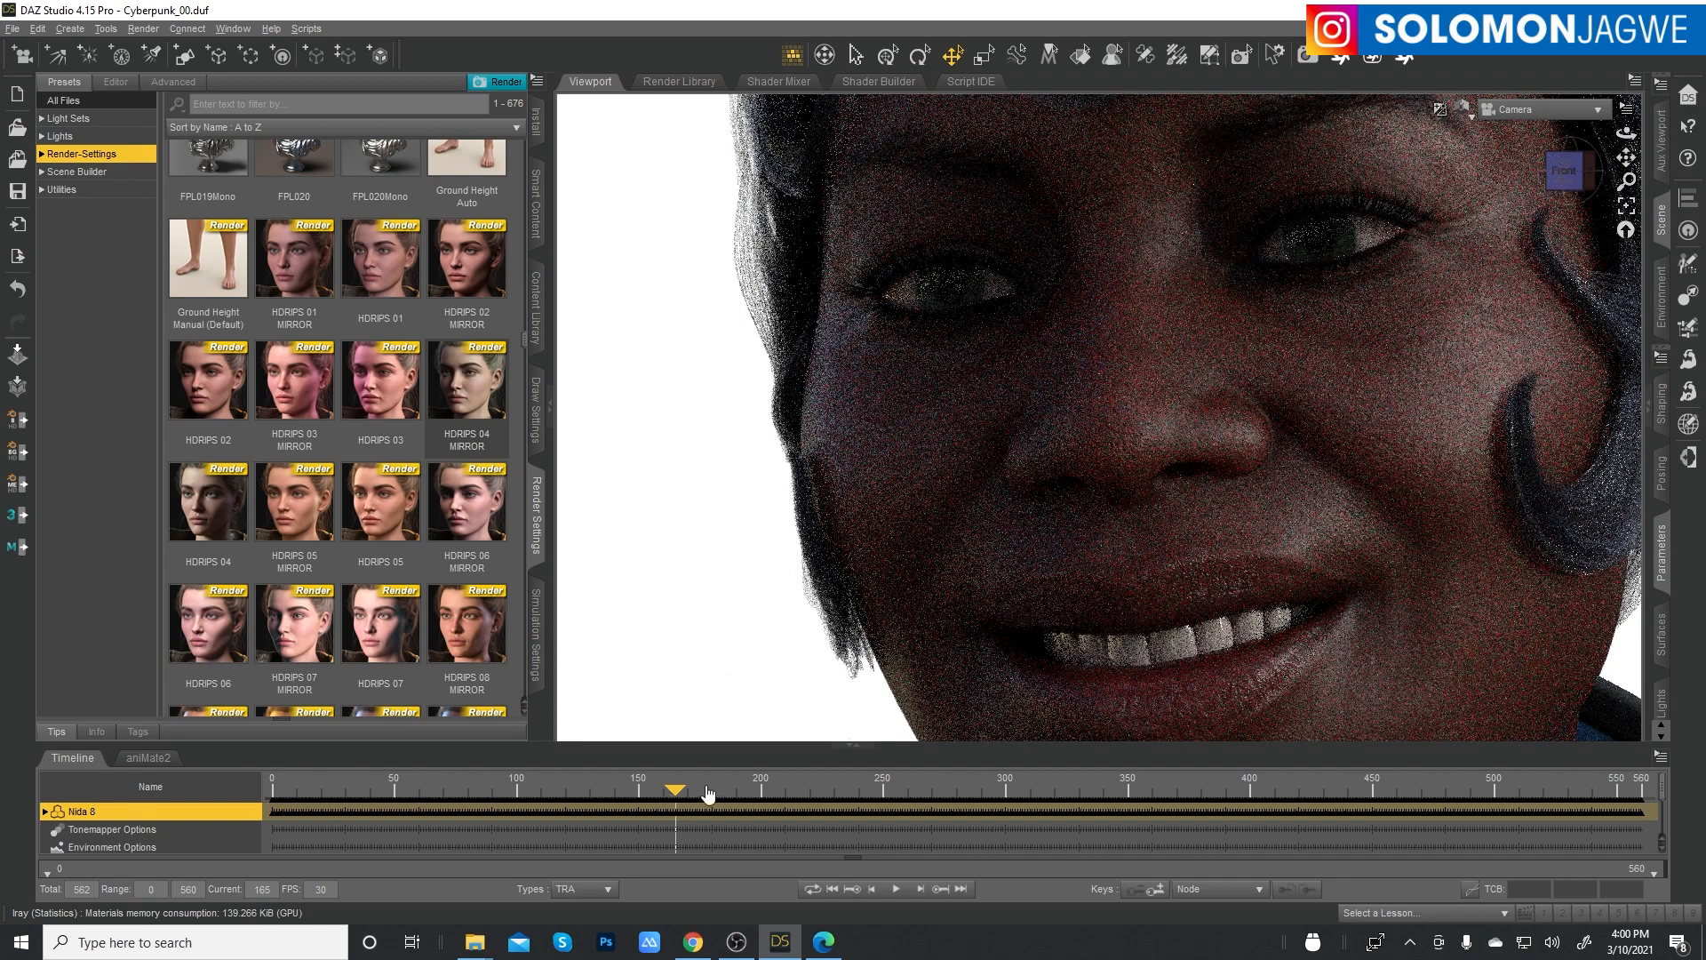
pyautogui.moveTo(675, 790); pyautogui.dragTo(1102, 789)
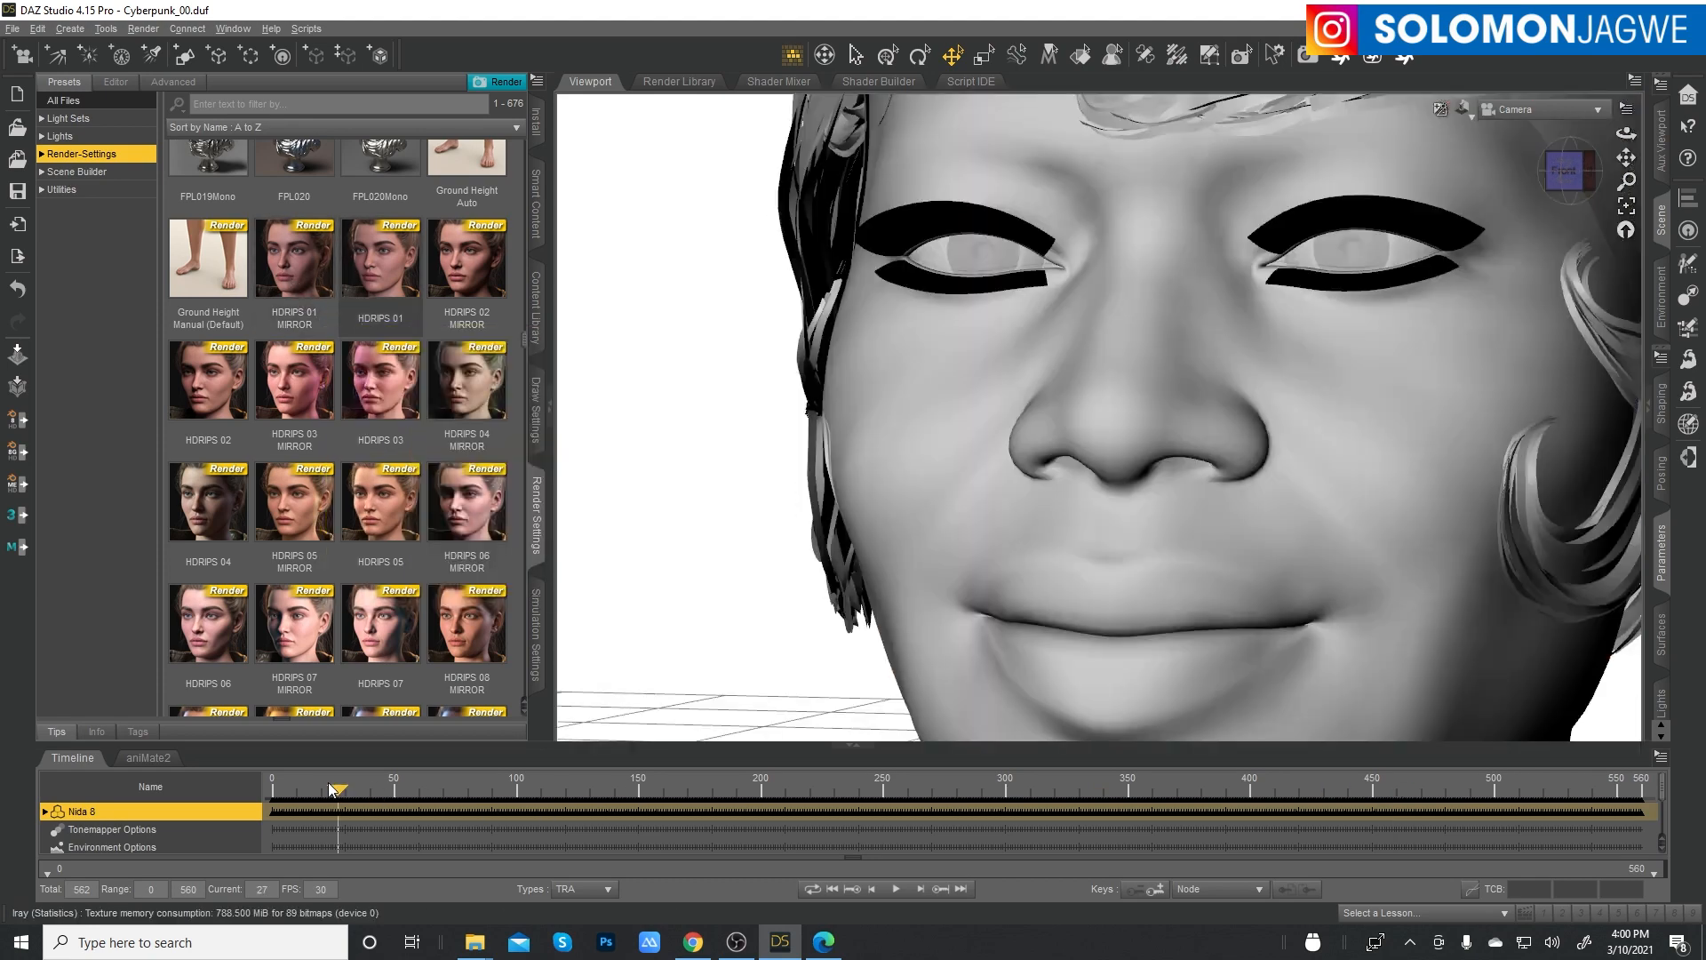
pyautogui.click(831, 888)
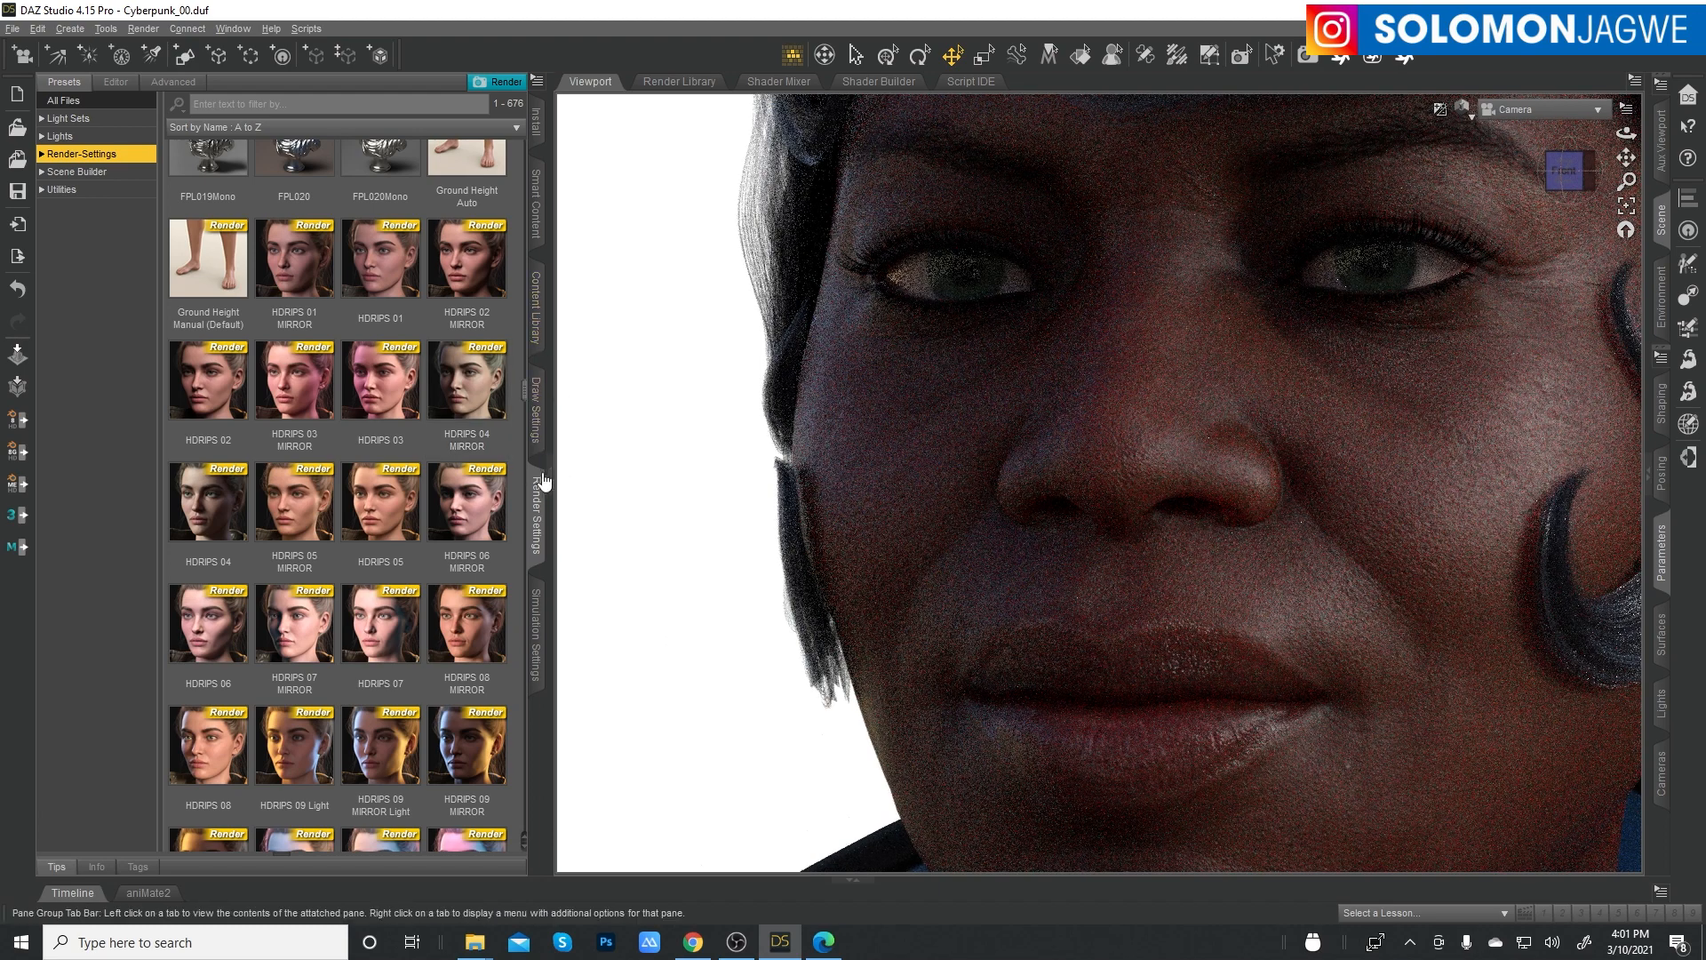
# - Collapse the left Presets pane so the Iray viewport fills the width
pyautogui.scroll(-3)
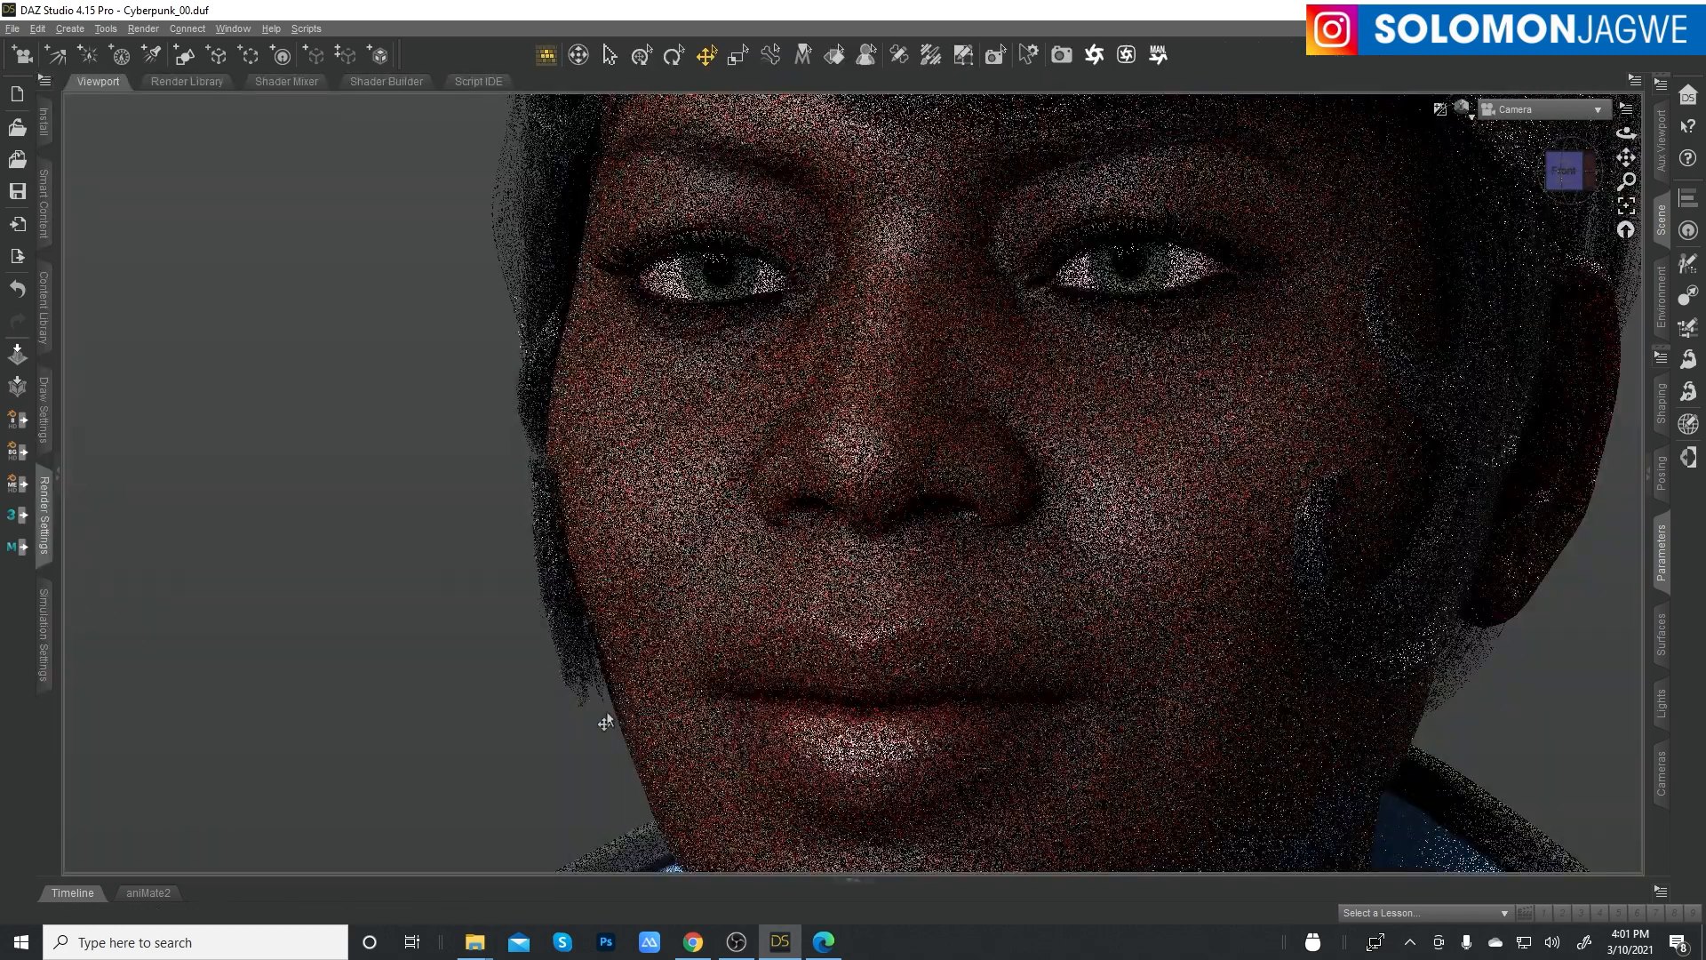
# - Glance at the HDRI PhotoShoot product page, then return to the rendered Nida 8 scene
pyautogui.click(692, 941)
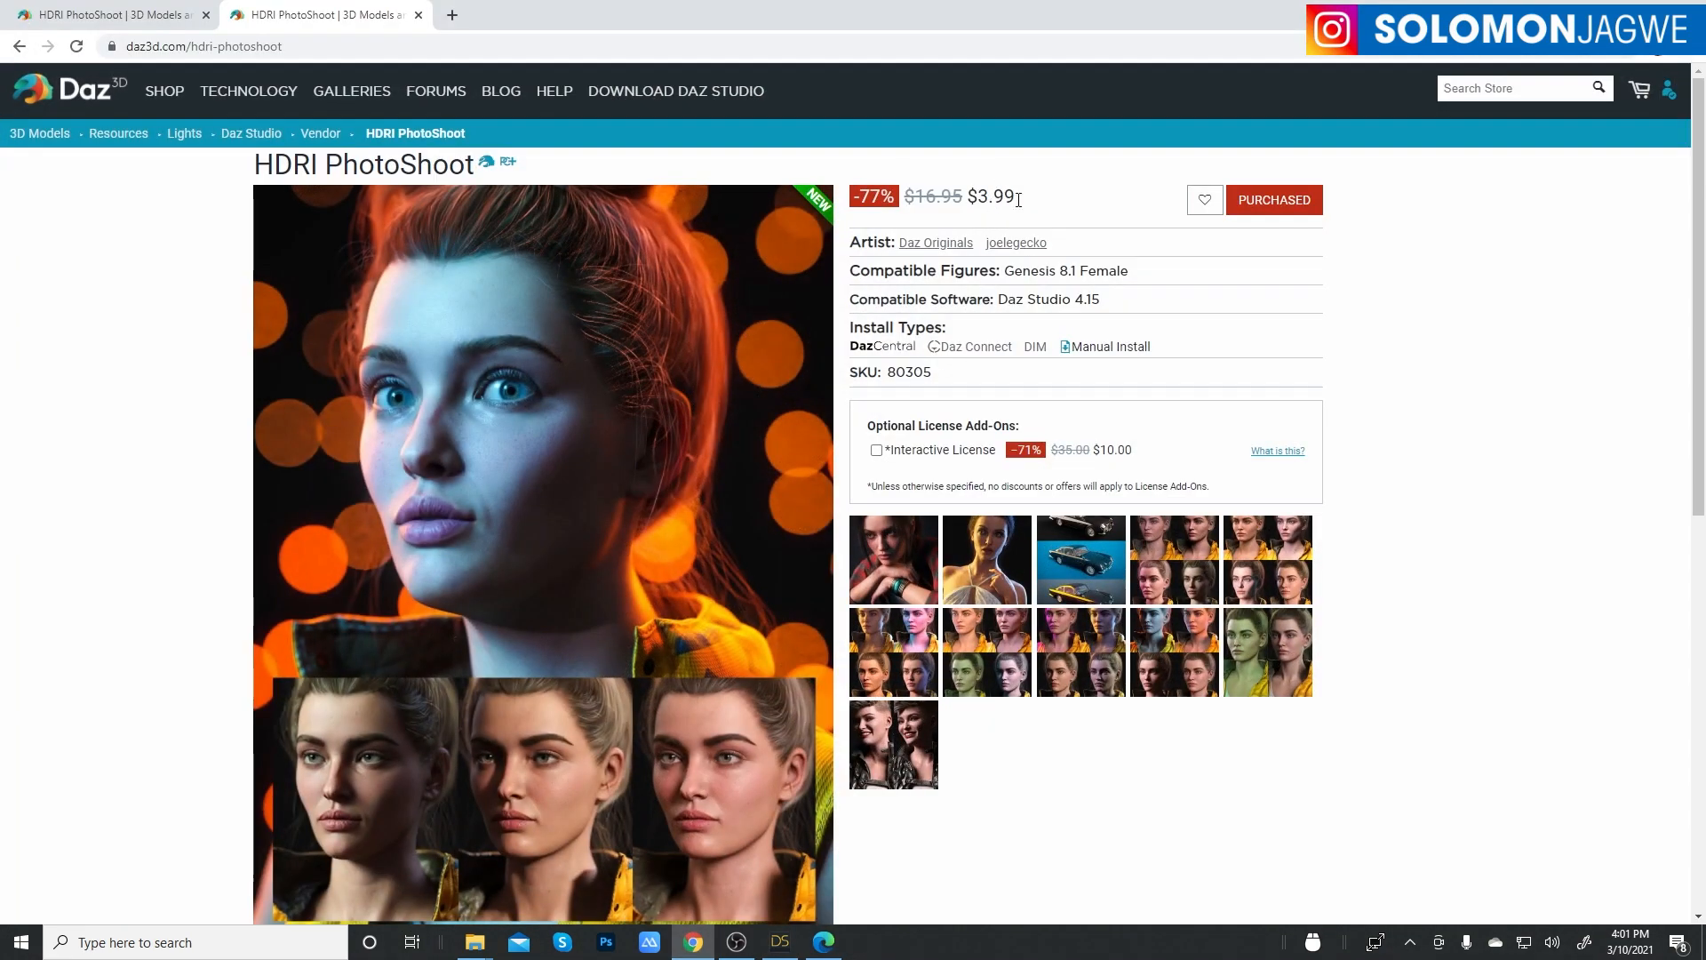
pyautogui.moveTo(1050, 194)
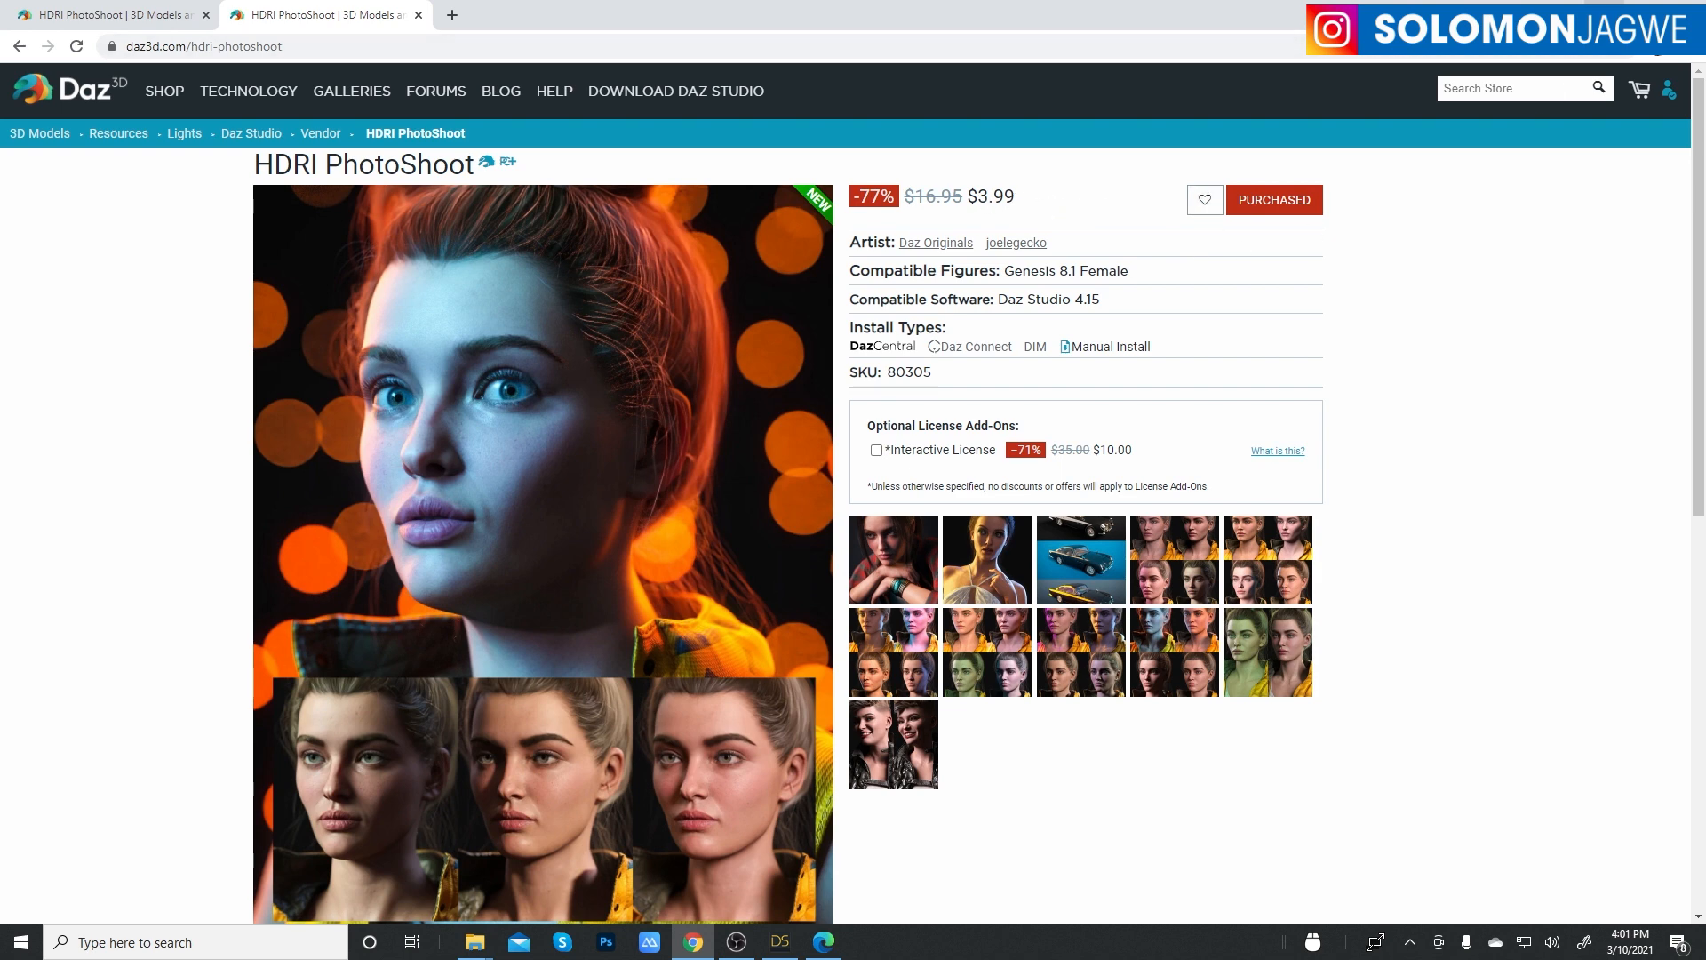
pyautogui.click(779, 942)
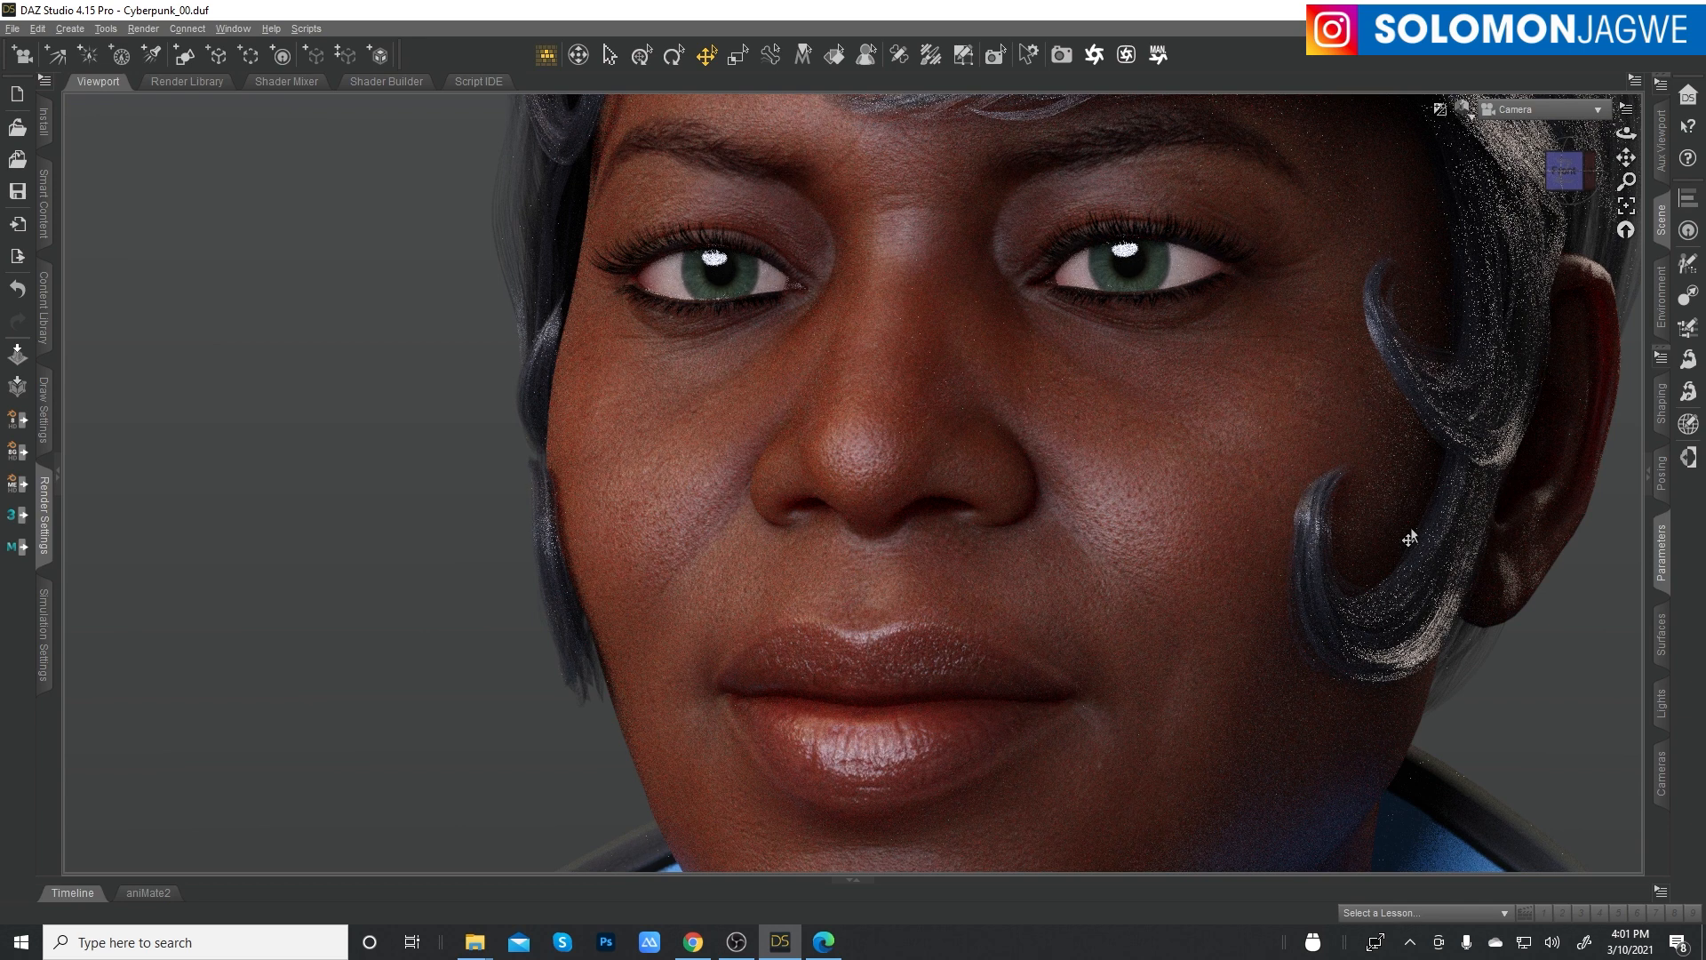
pyautogui.moveTo(74, 903)
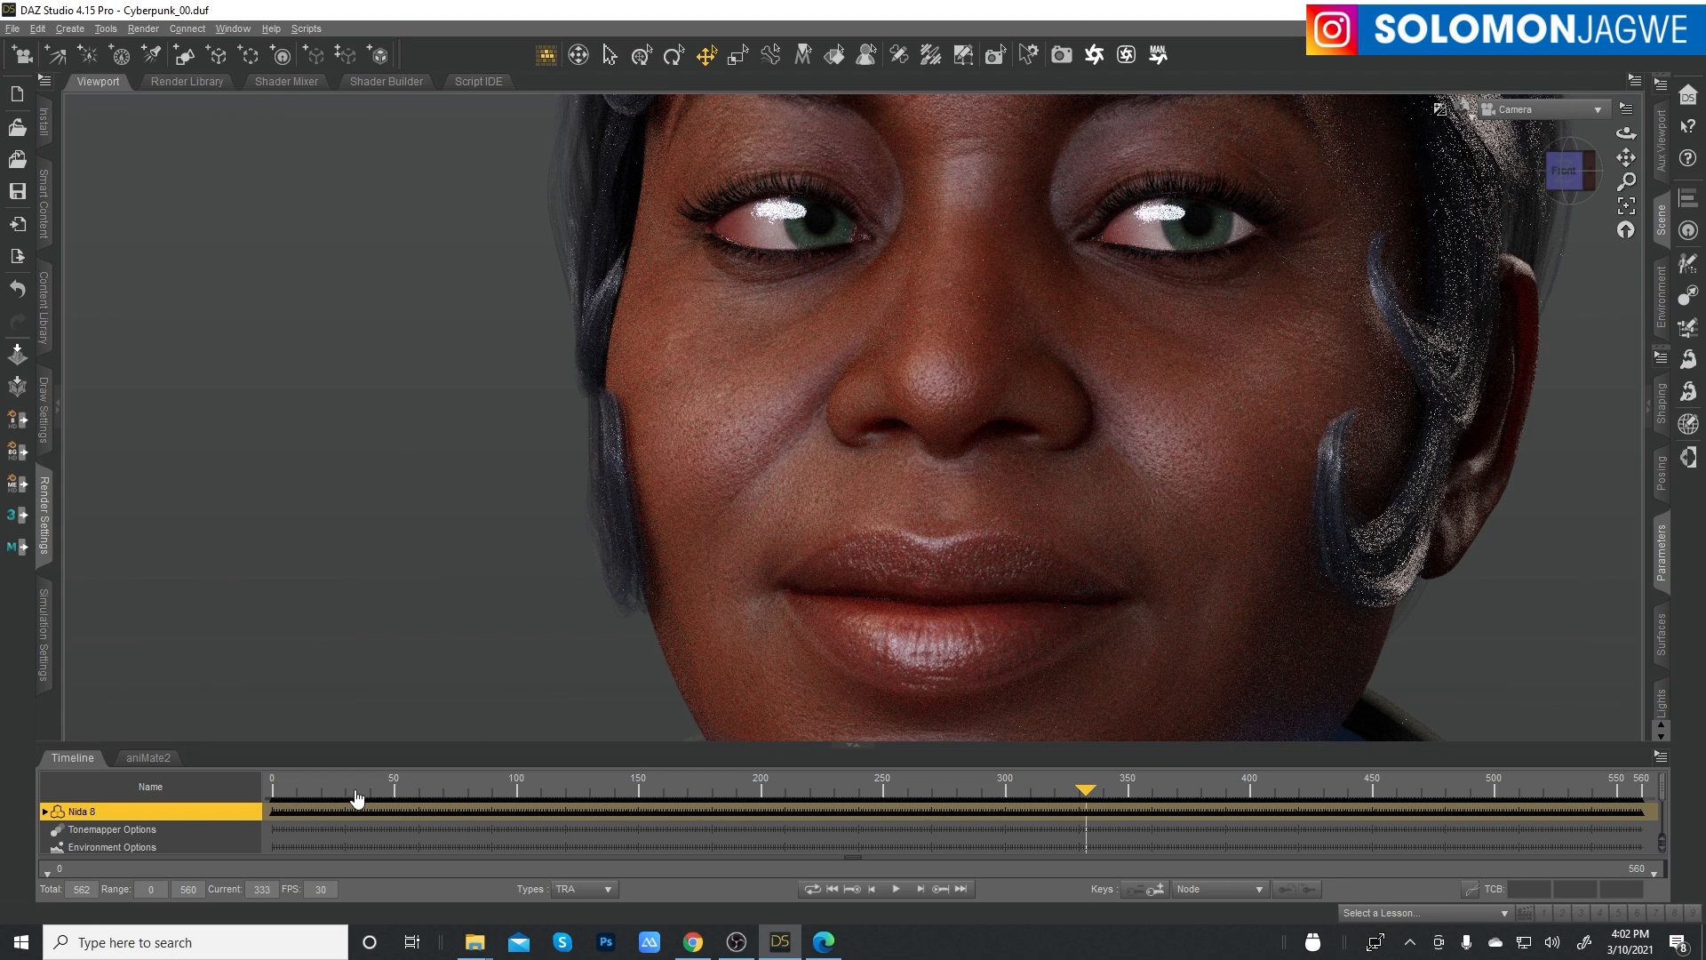
pyautogui.moveTo(832, 890)
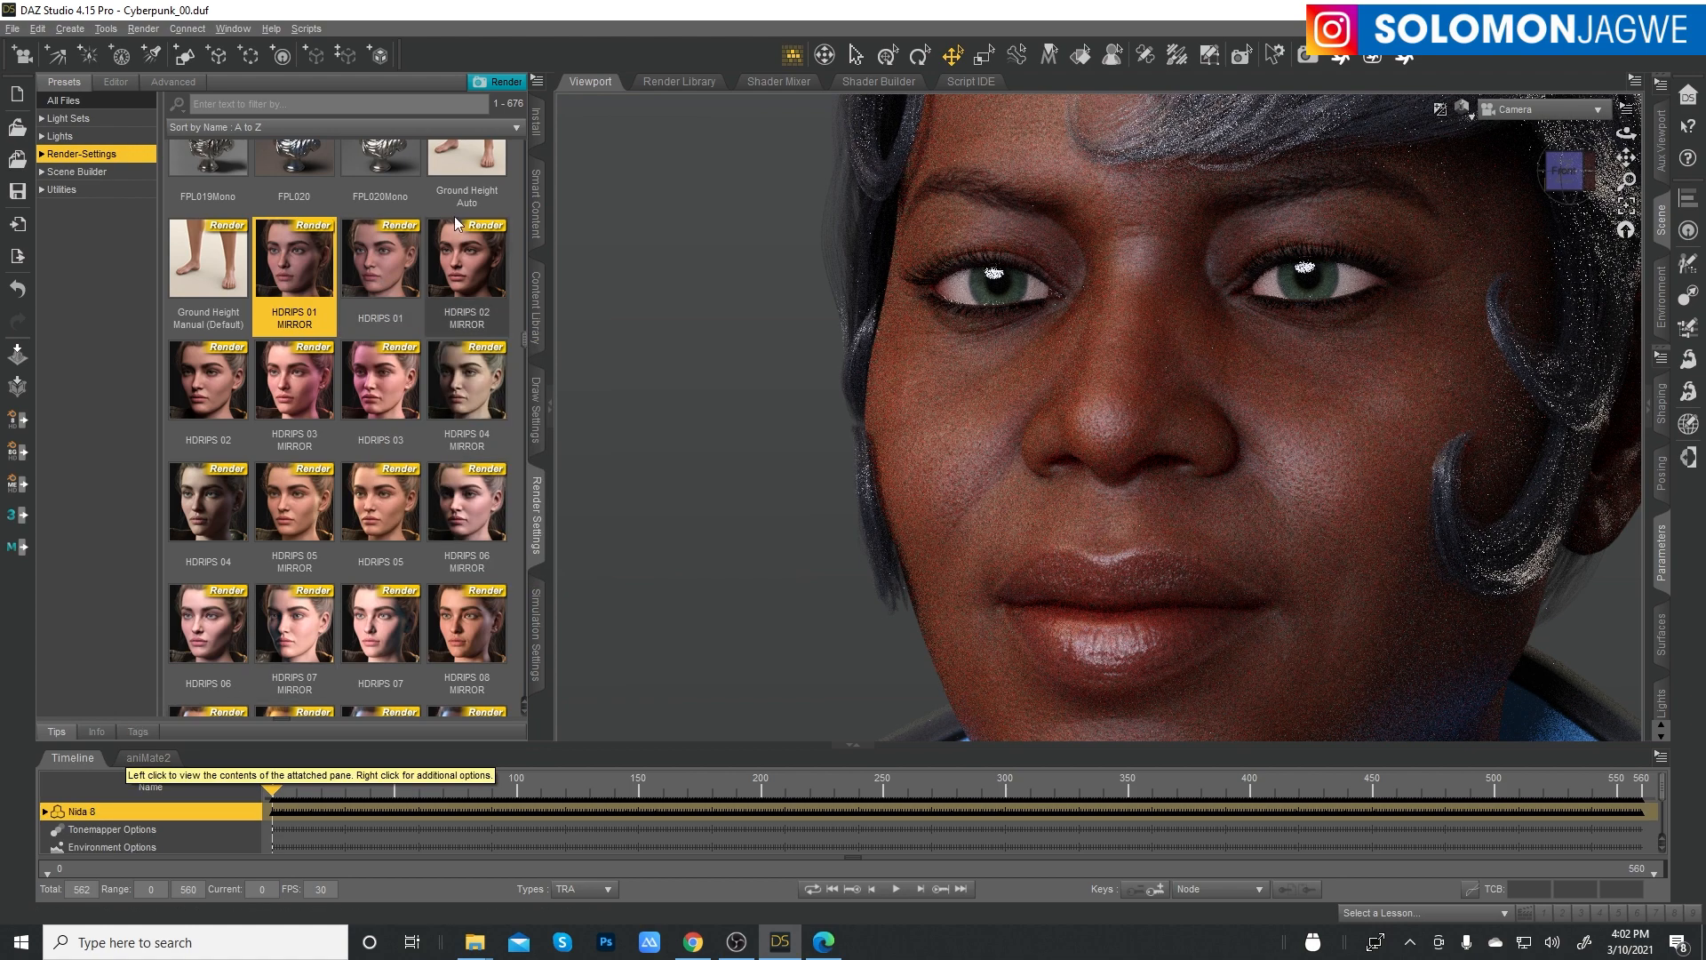
# - Apply HDRIPS 01, then toggle Draw Dome off and back on in Render Settings Environment
pyautogui.click(380, 258)
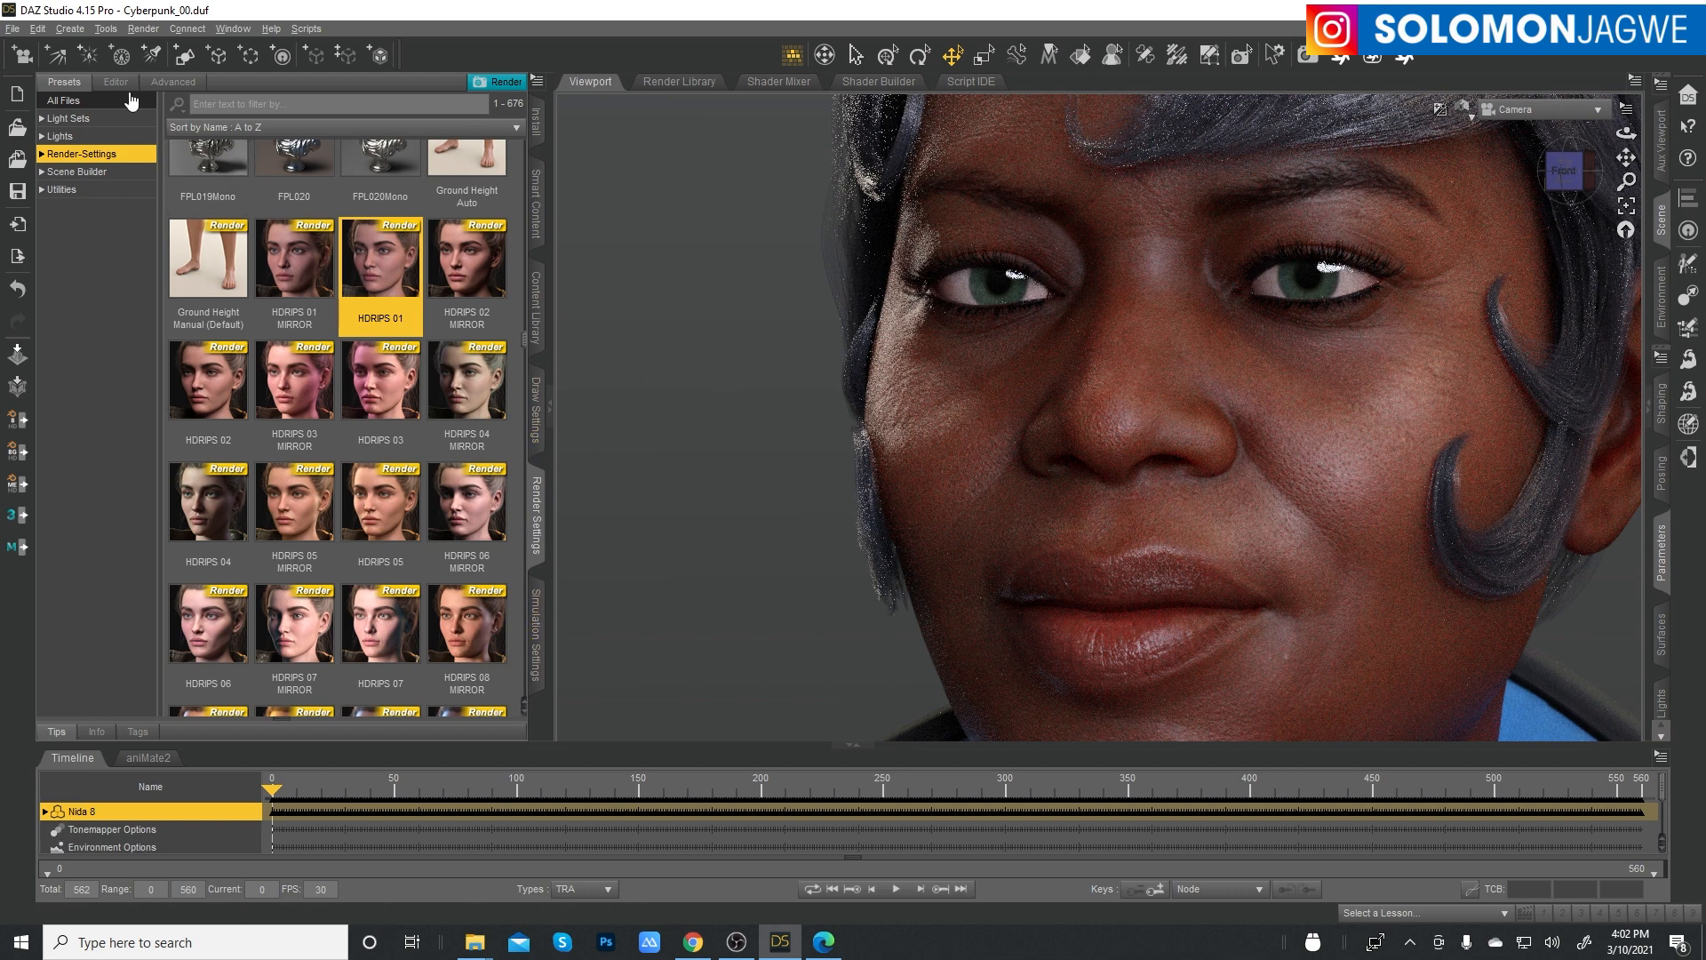
pyautogui.click(114, 82)
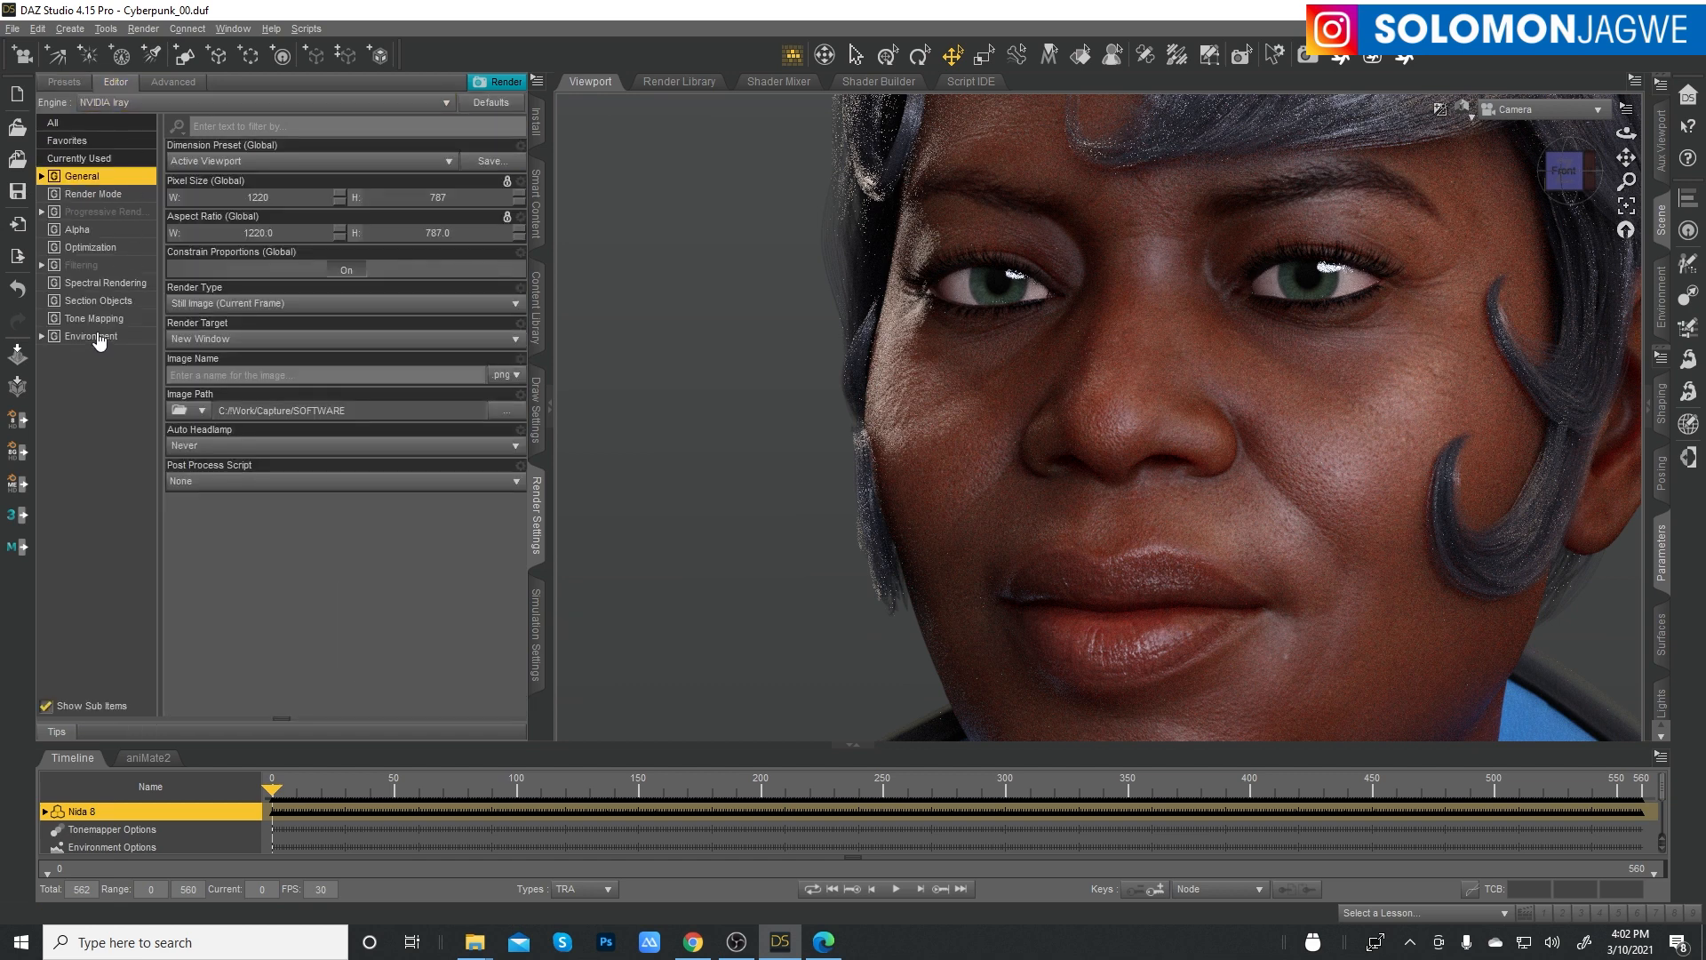
pyautogui.click(90, 336)
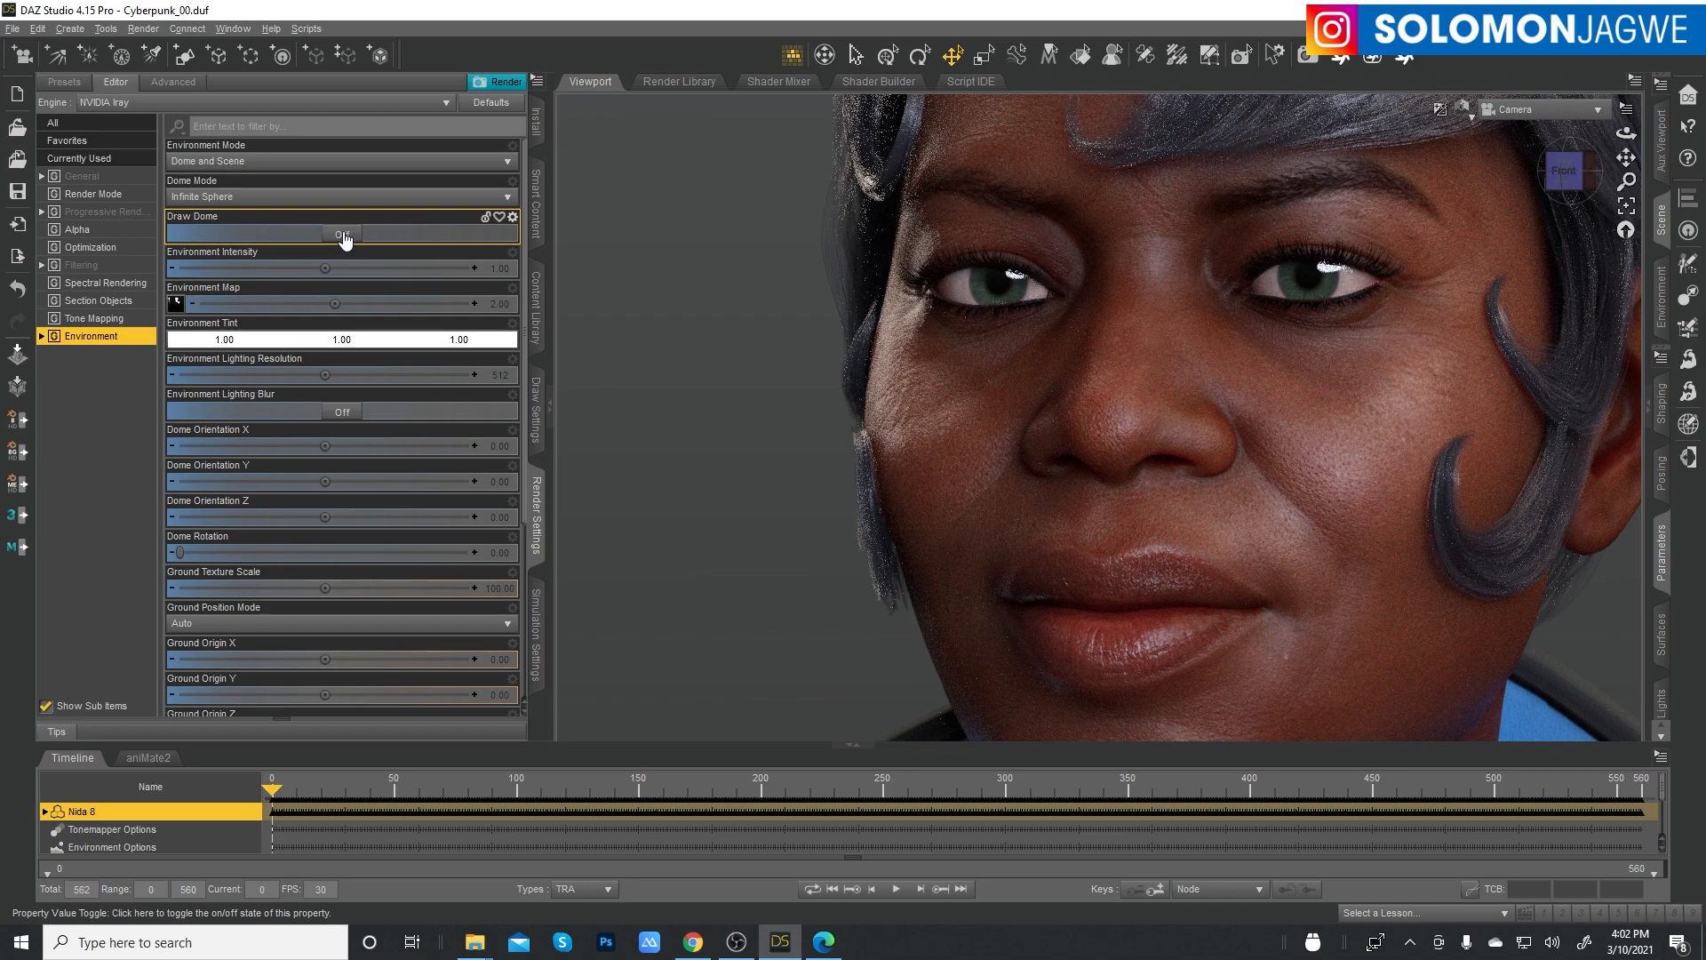
pyautogui.click(341, 233)
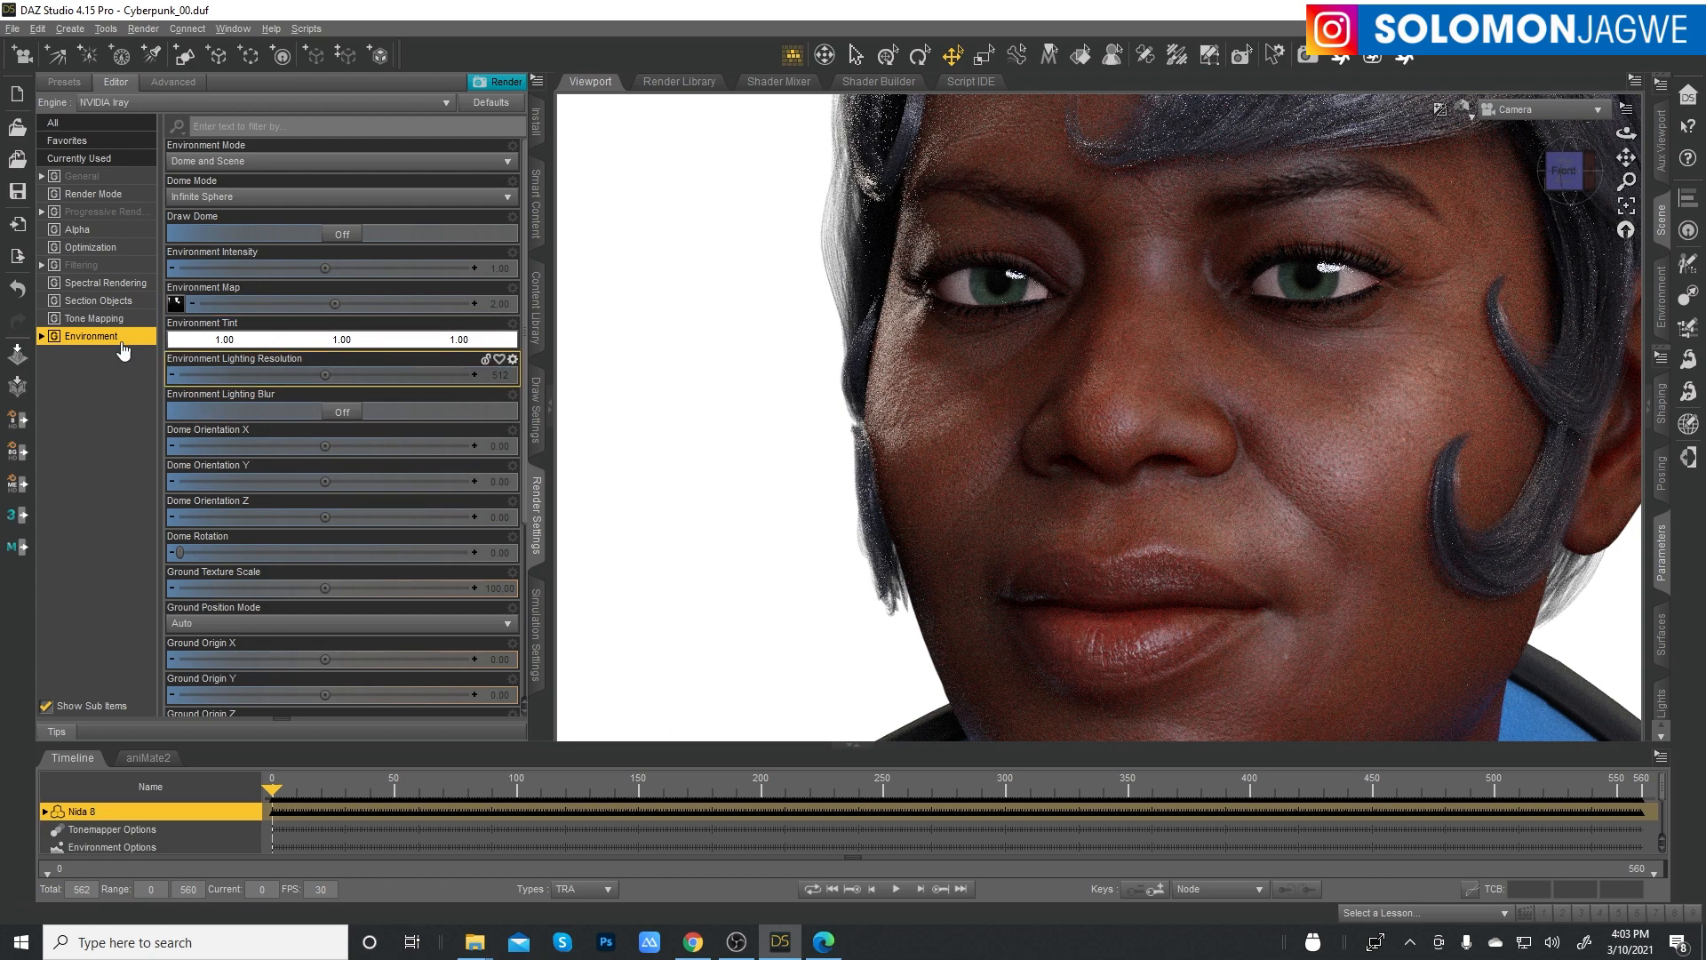
pyautogui.click(342, 234)
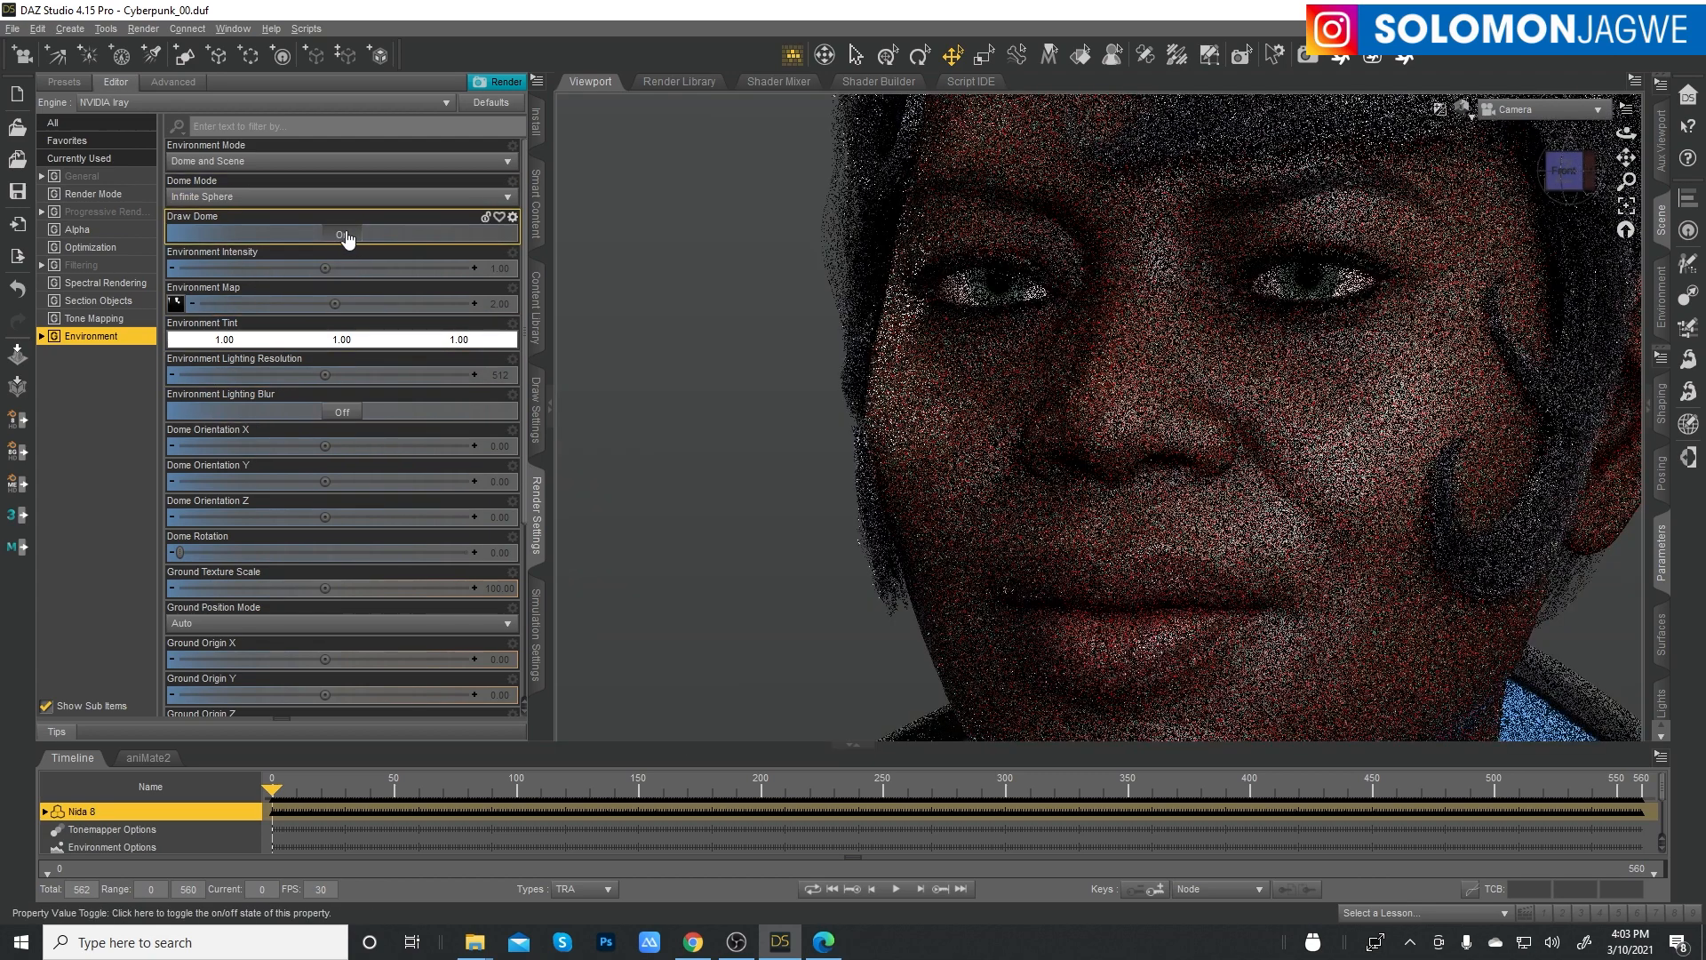
pyautogui.click(342, 234)
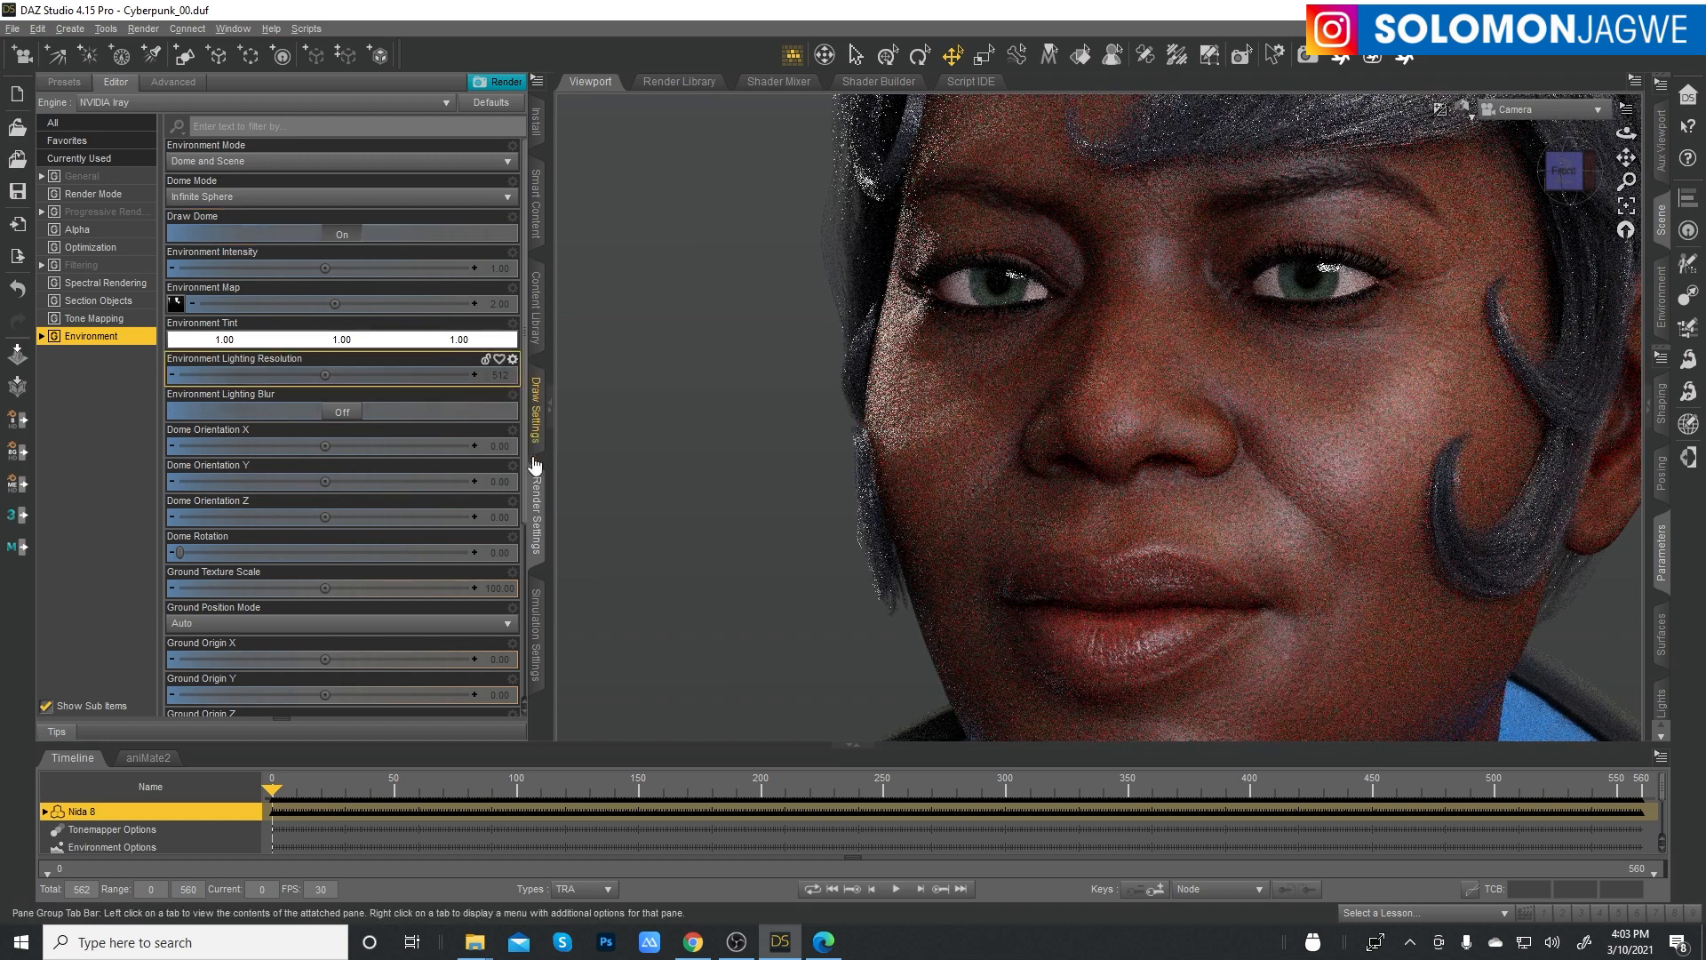
# - Back in the preset library, apply HDRIPS 03, then HDRIPS 04 MIRROR
pyautogui.click(51, 81)
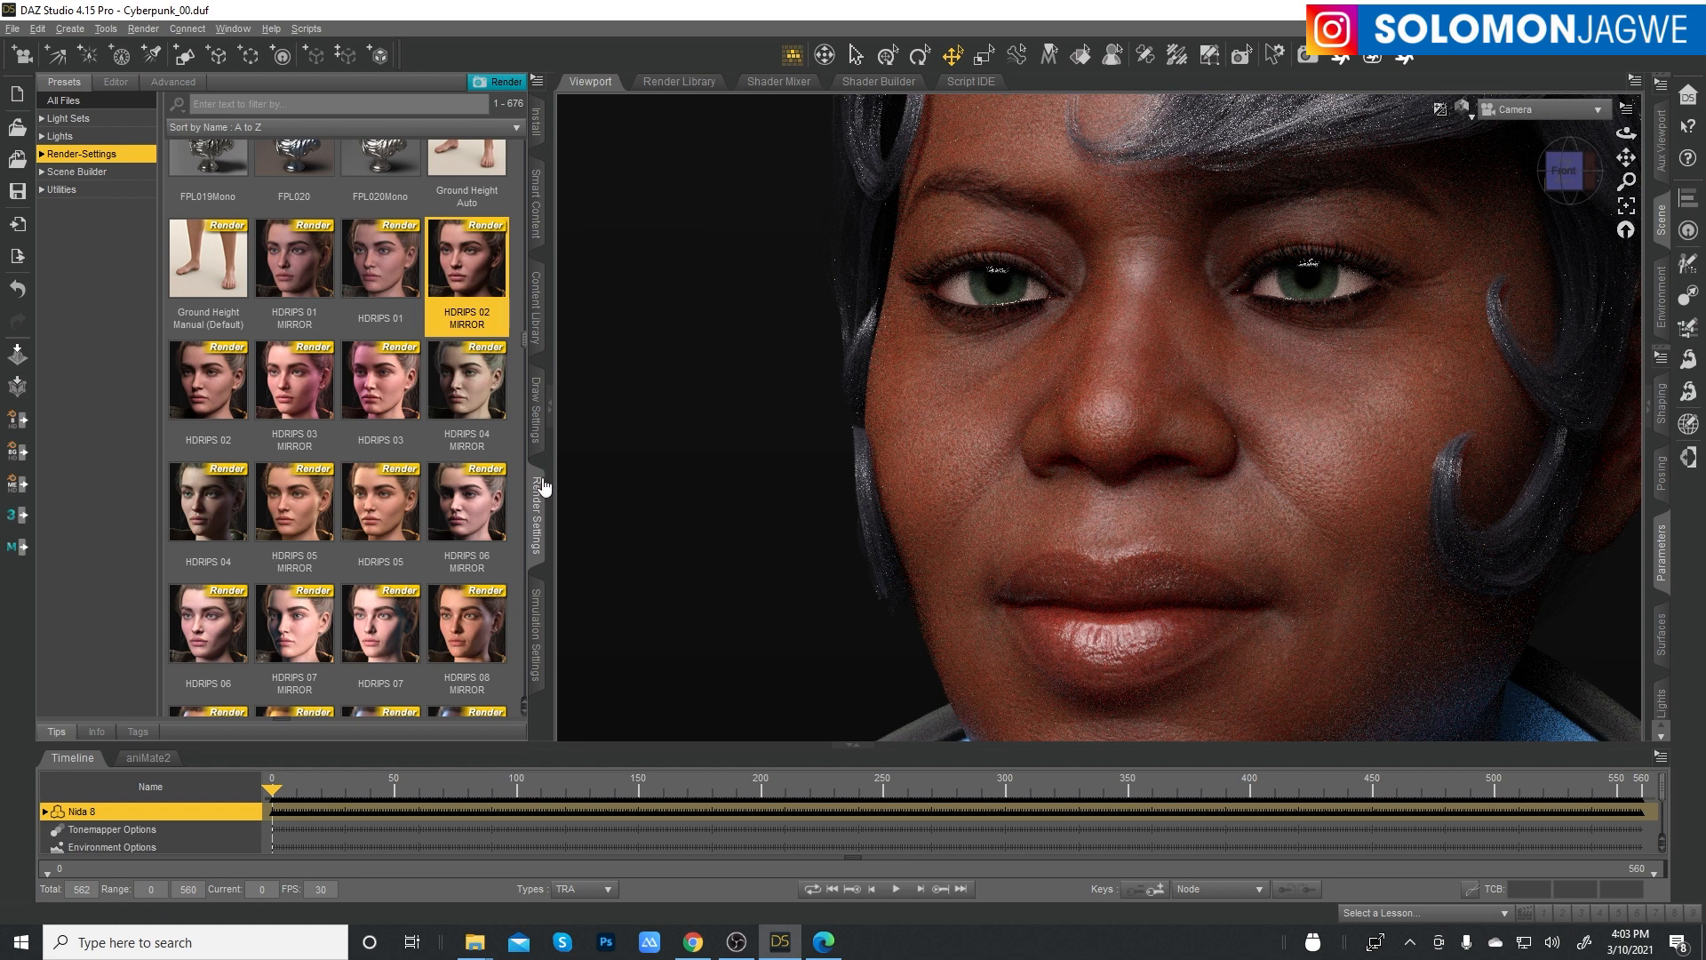
pyautogui.moveTo(220, 413)
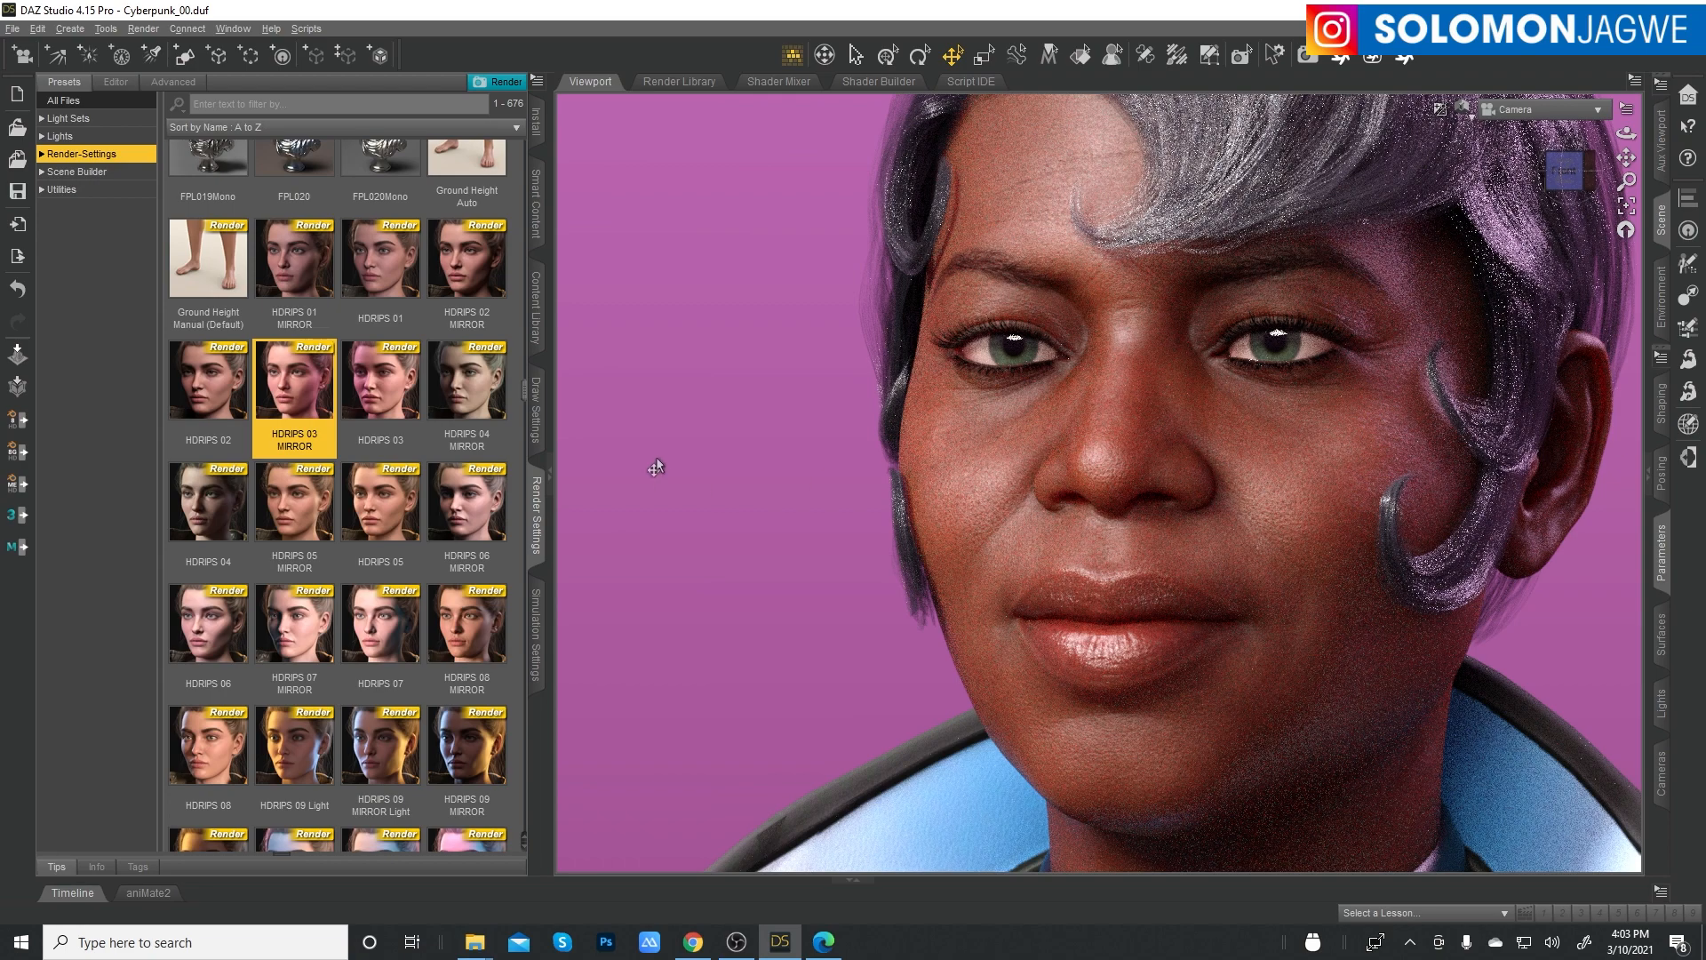
pyautogui.click(380, 379)
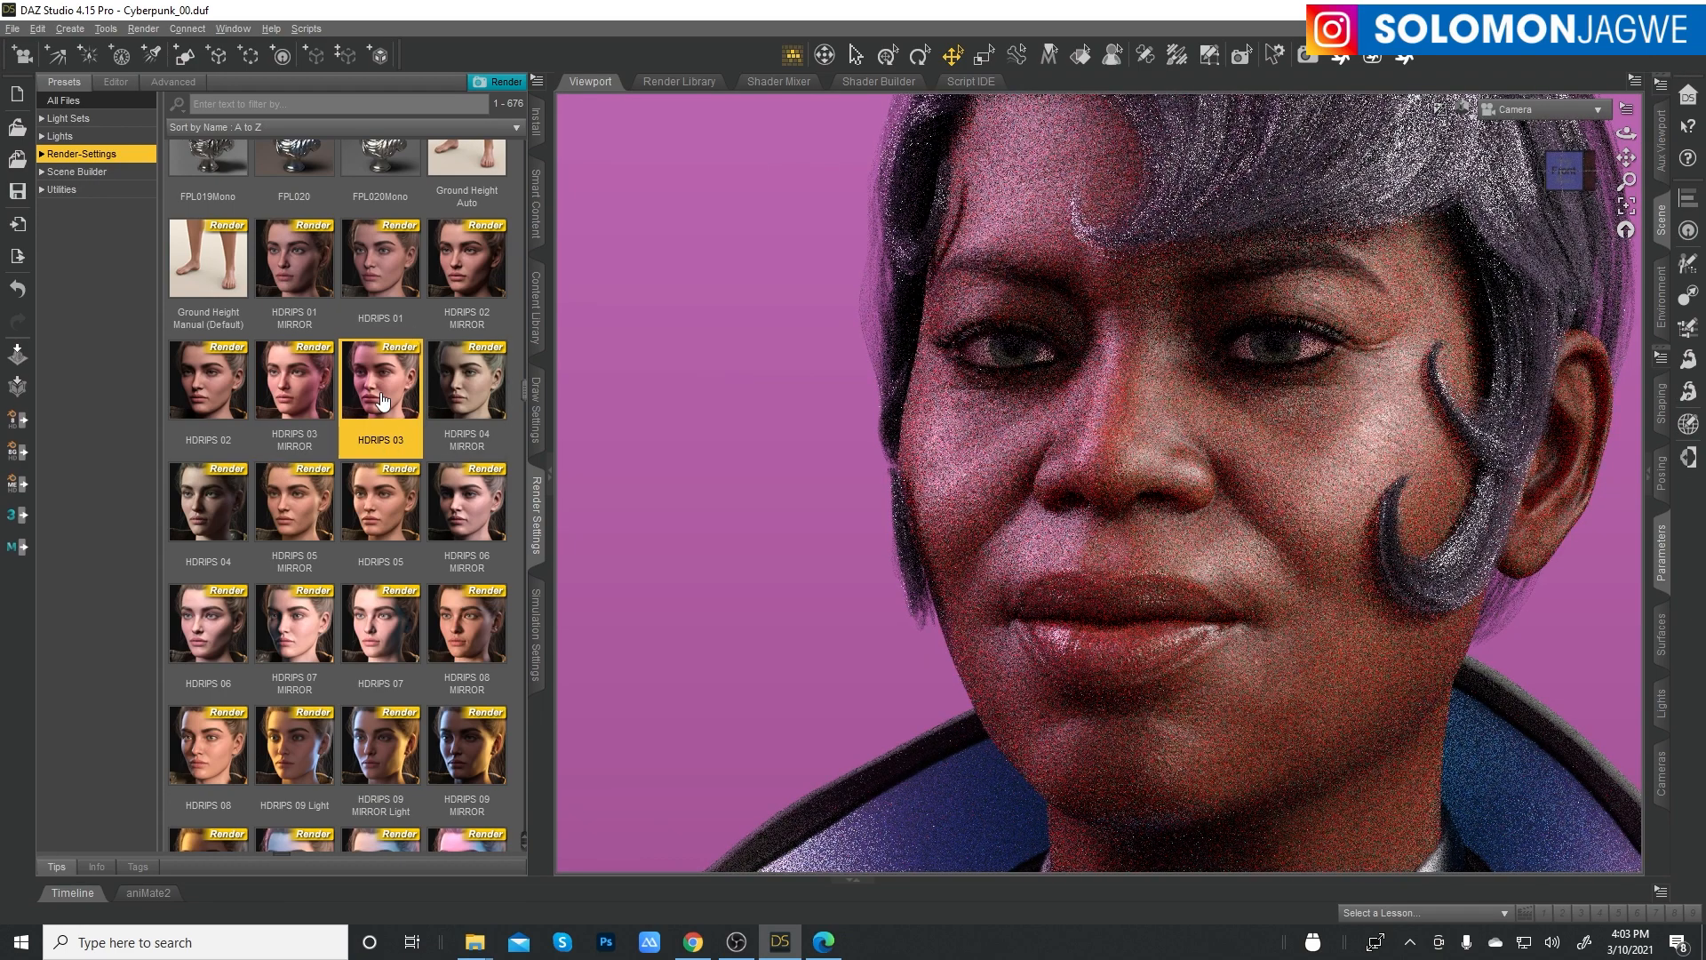
pyautogui.moveTo(477, 403)
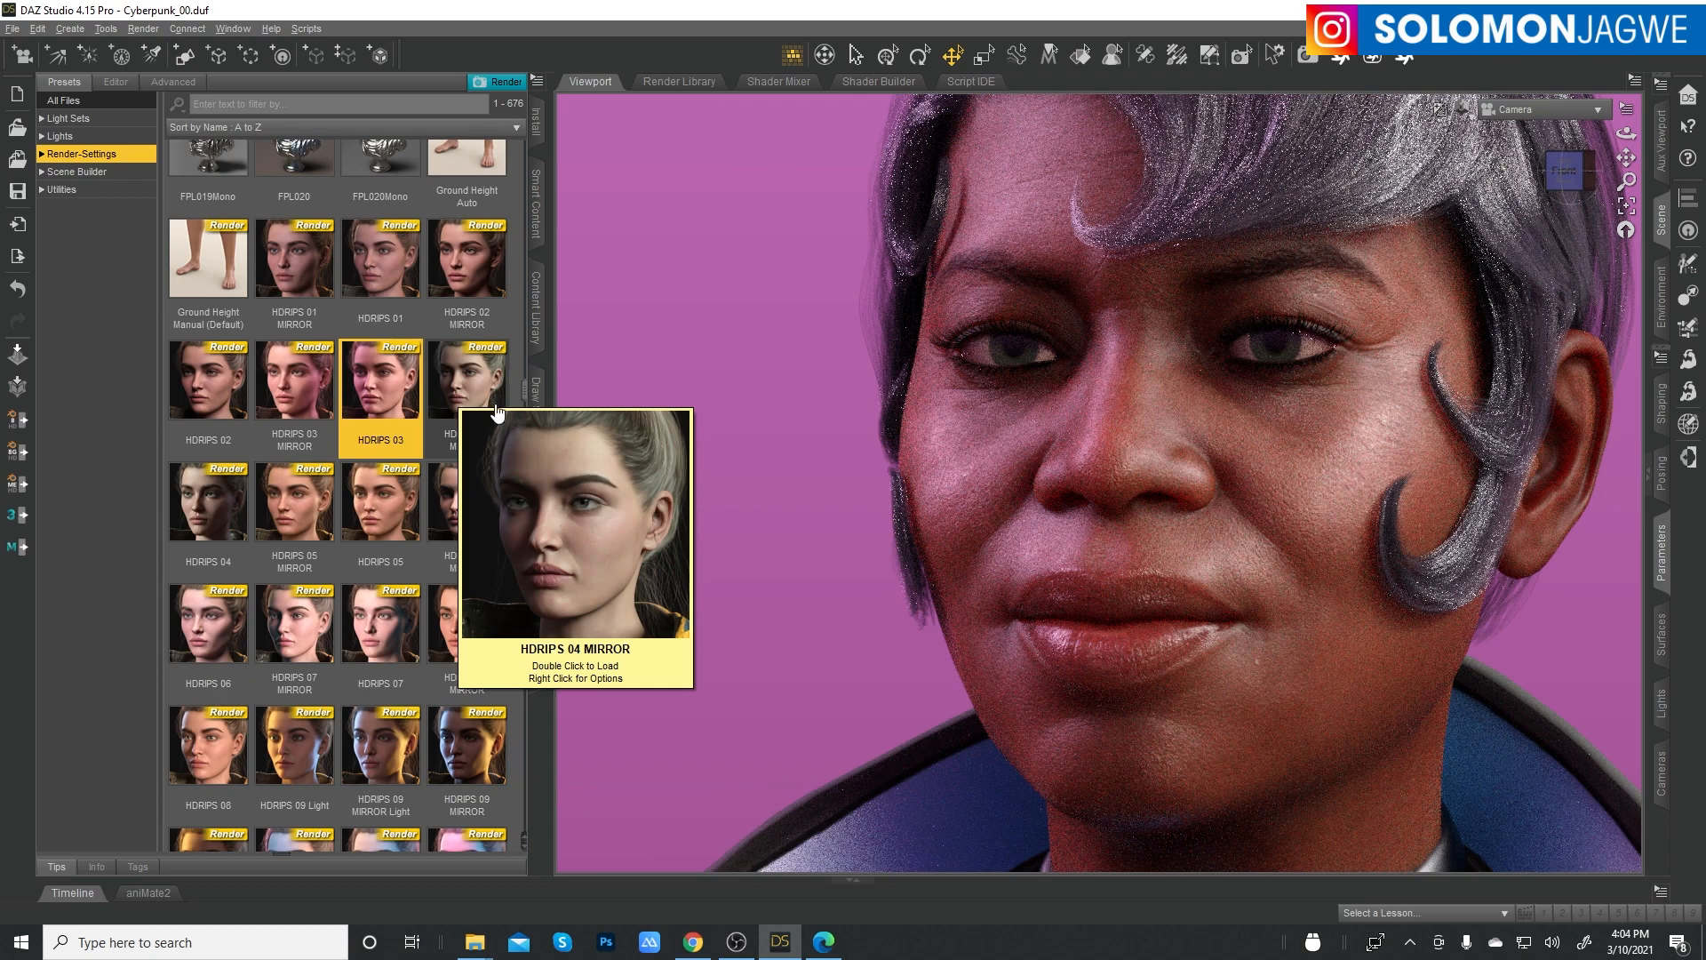
pyautogui.doubleClick(466, 380)
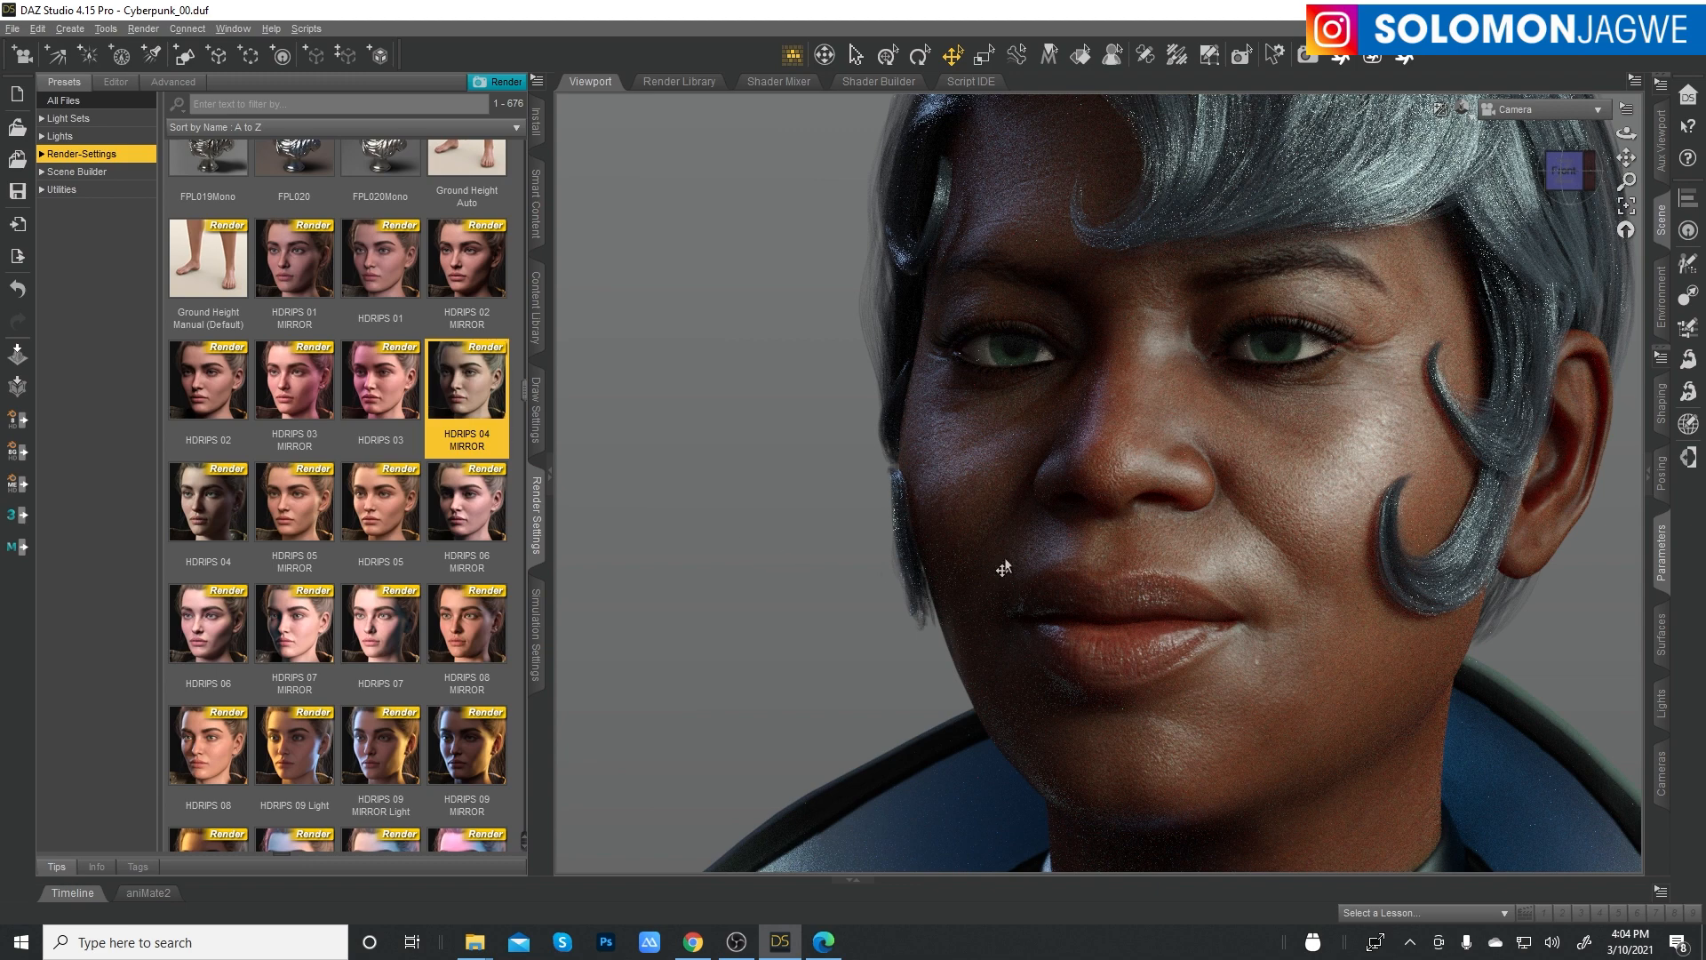
# - Apply the HDRIPS 04 lighting preset to Nida 8's face
pyautogui.click(208, 501)
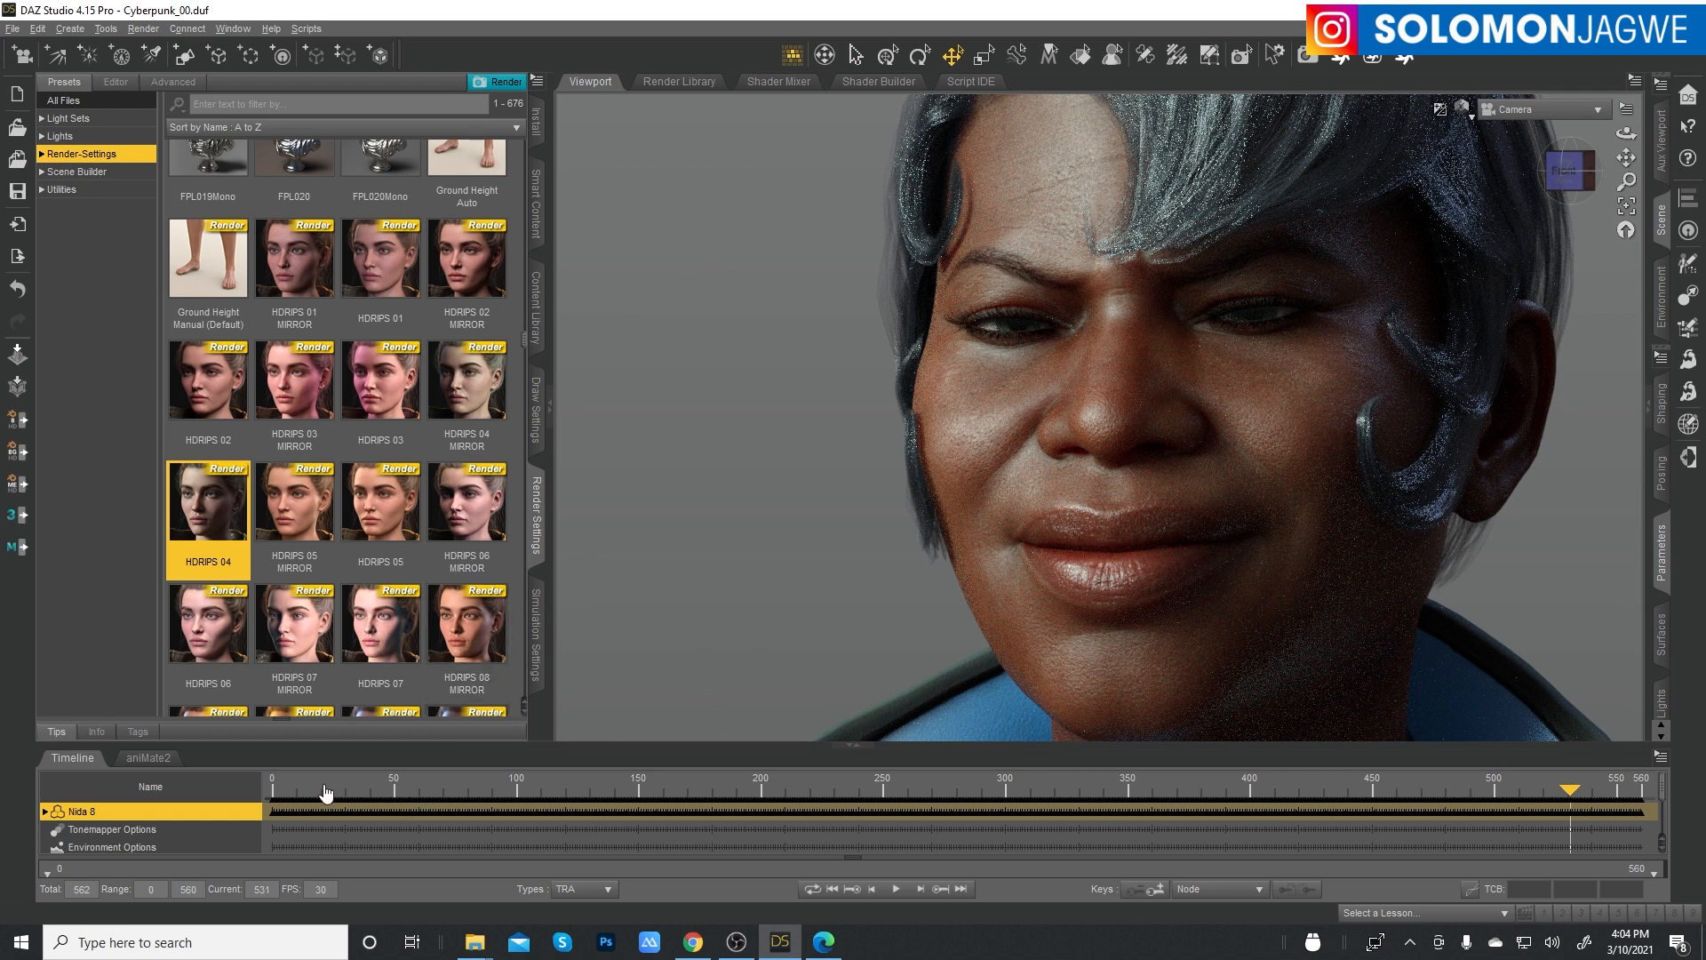
pyautogui.moveTo(834, 890)
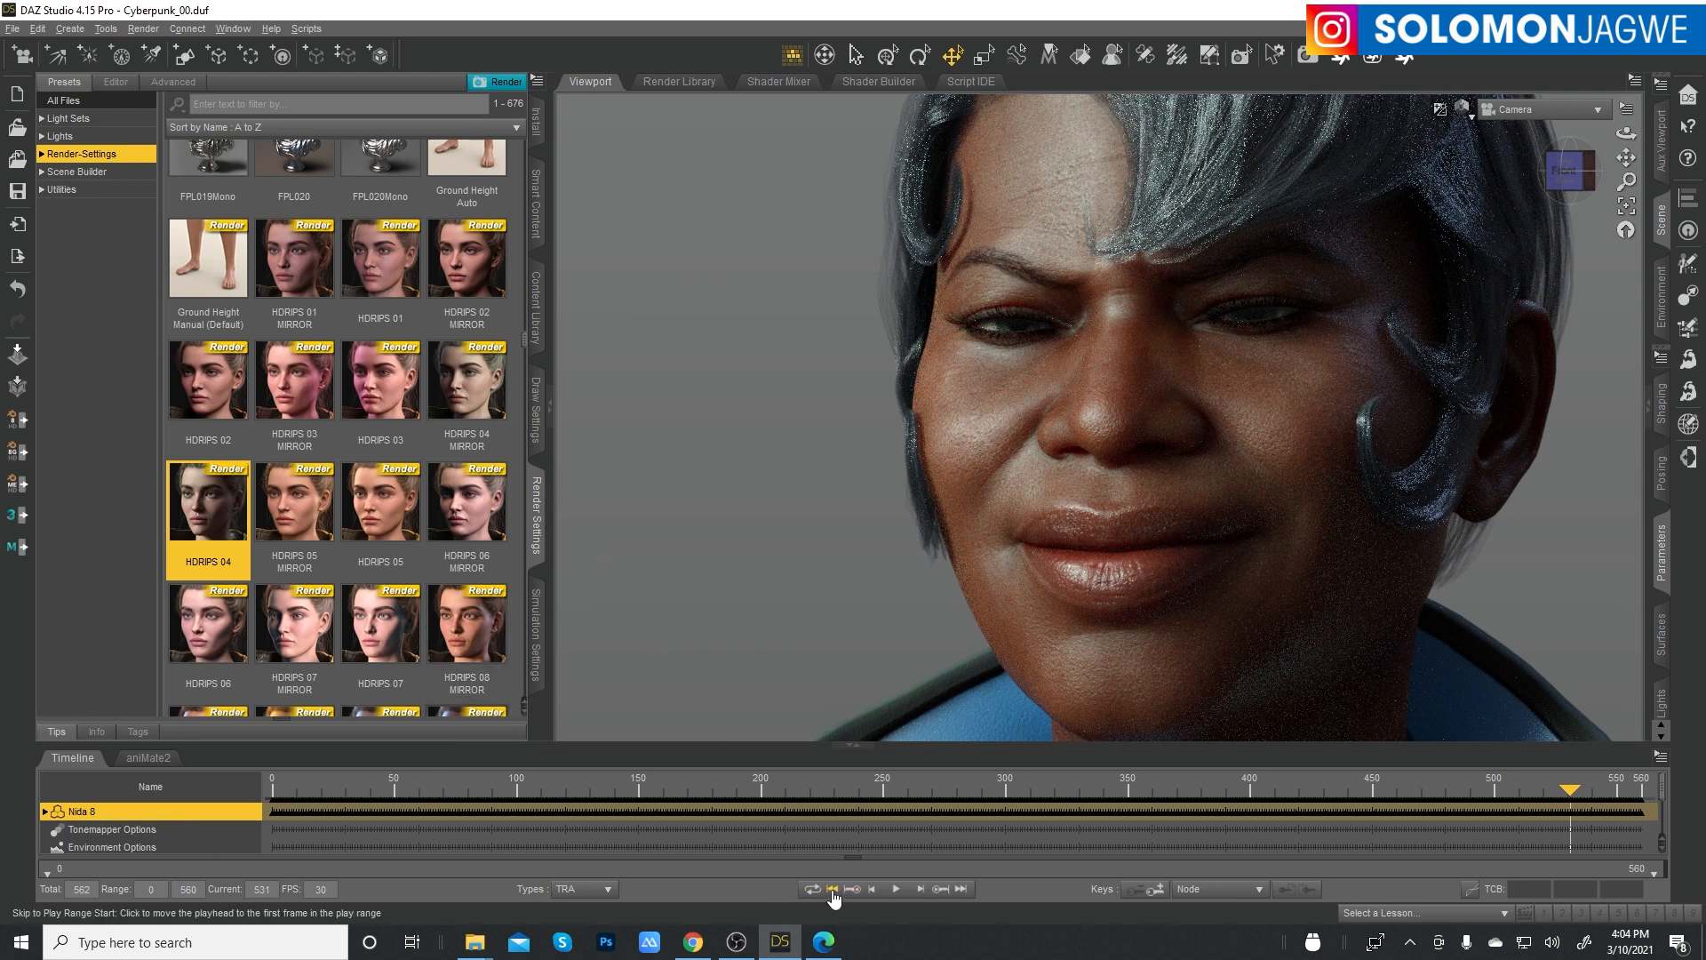
# - Return the animation to frame 0 and apply the HDRIPS 06 MIRROR preset
pyautogui.click(832, 889)
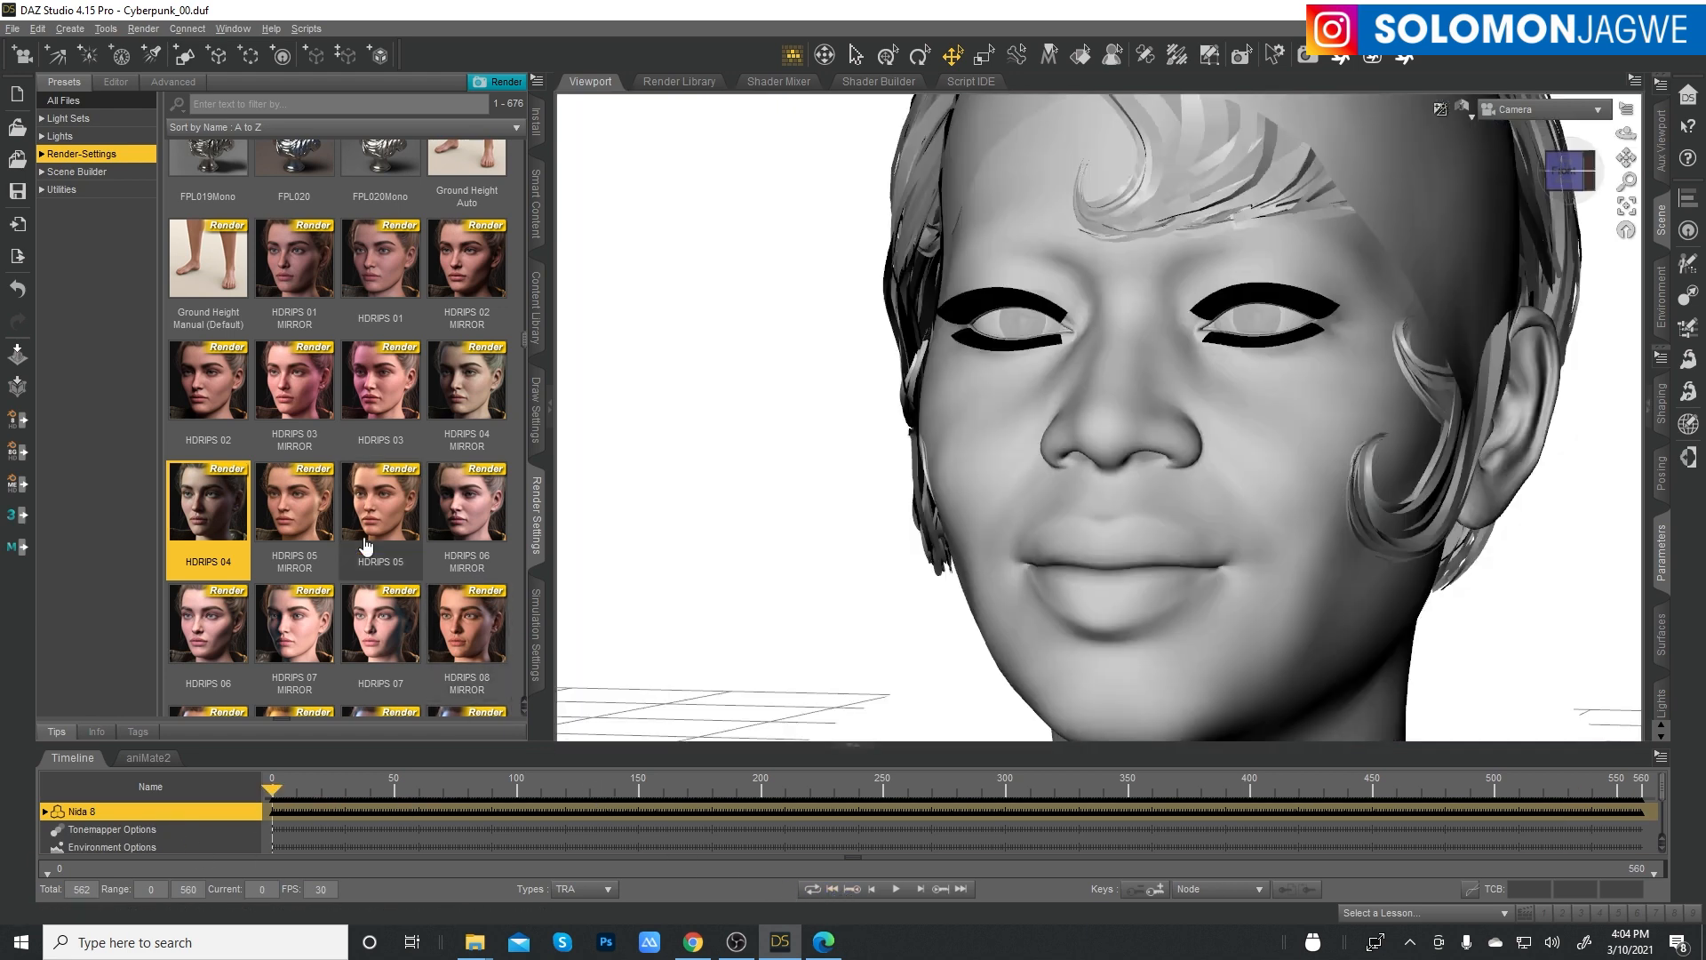
pyautogui.click(294, 502)
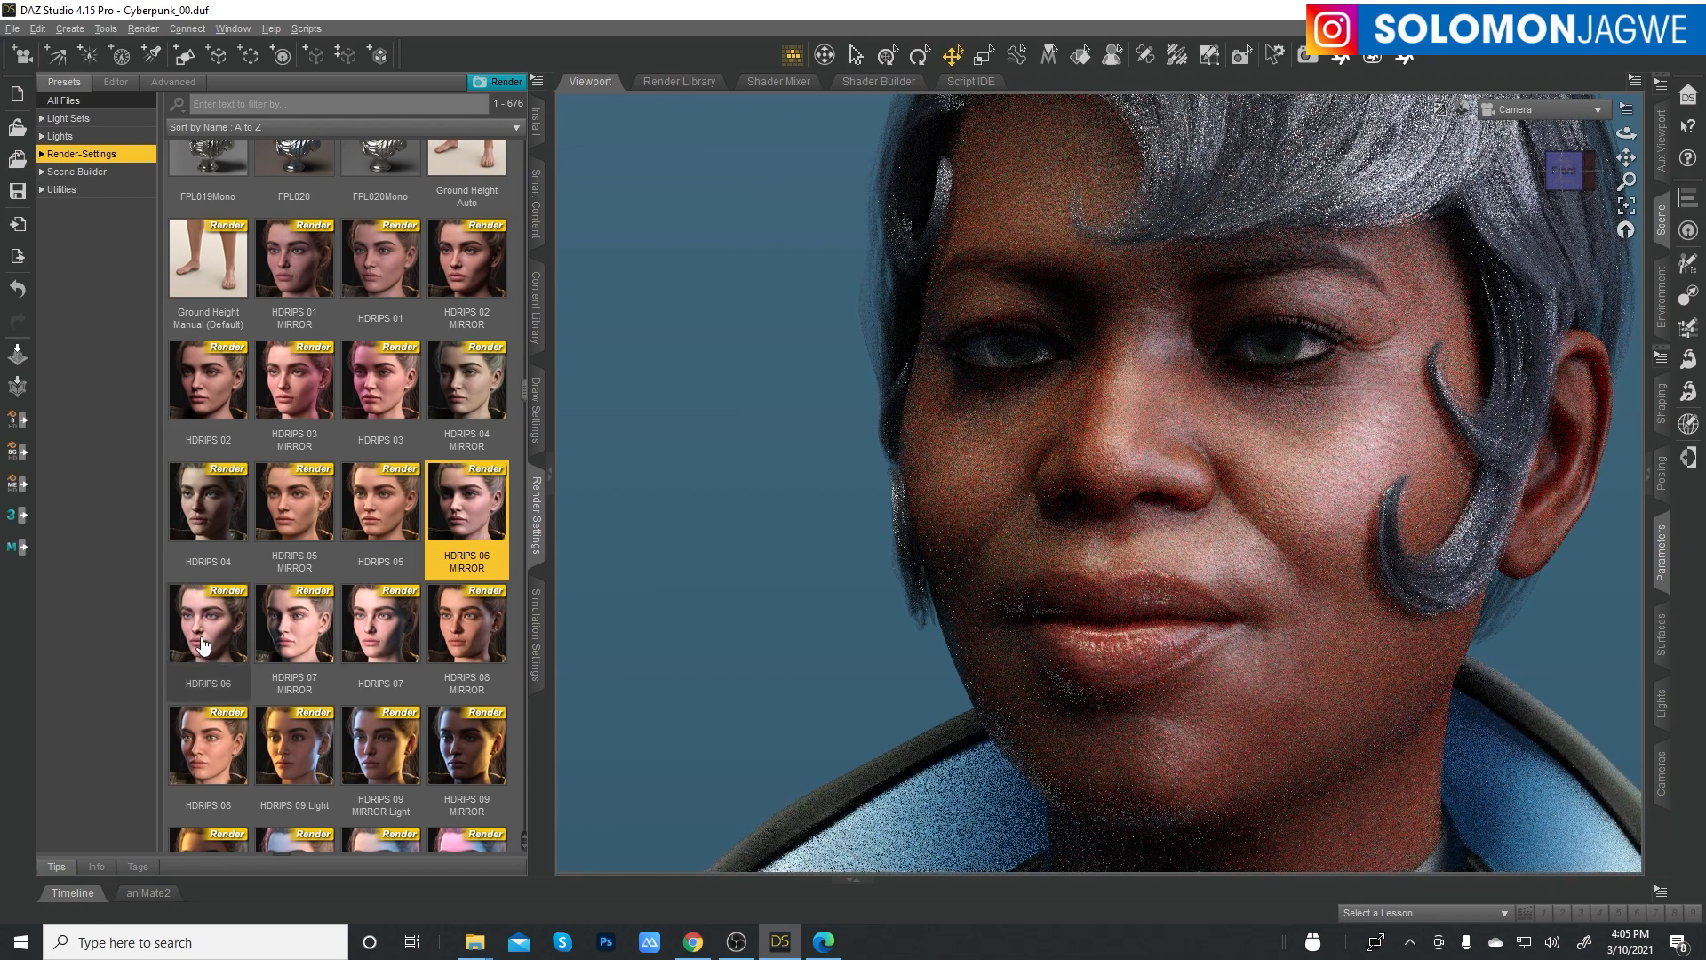
pyautogui.moveTo(222, 645)
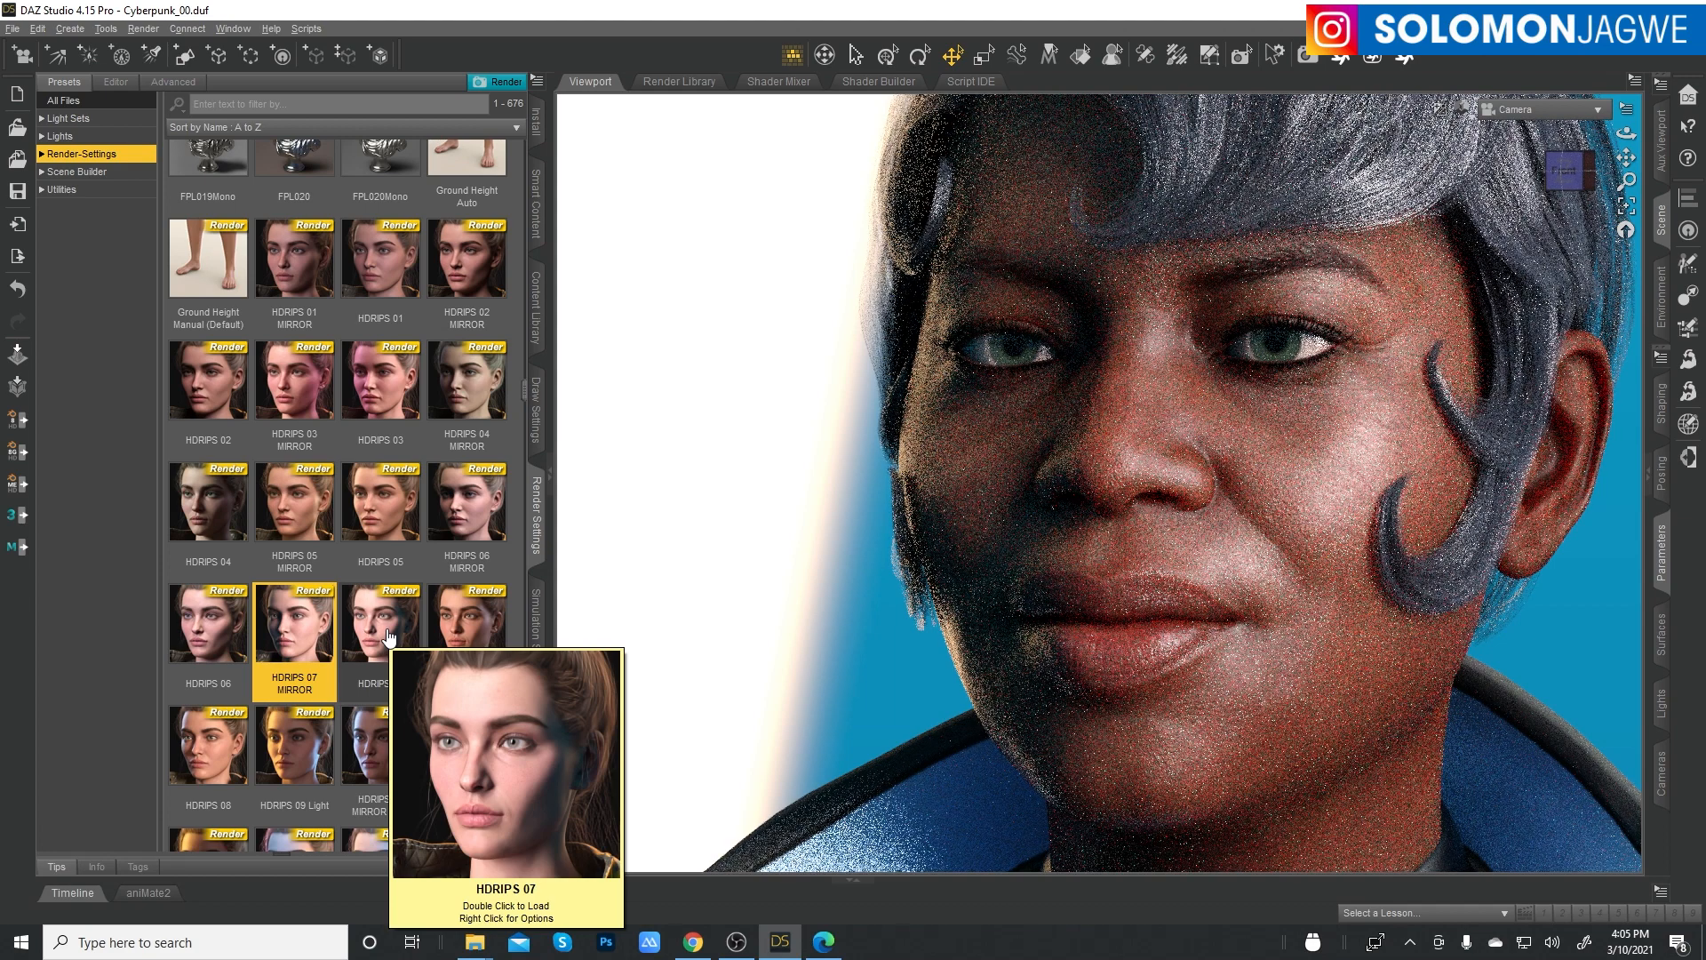
pyautogui.moveTo(904, 642)
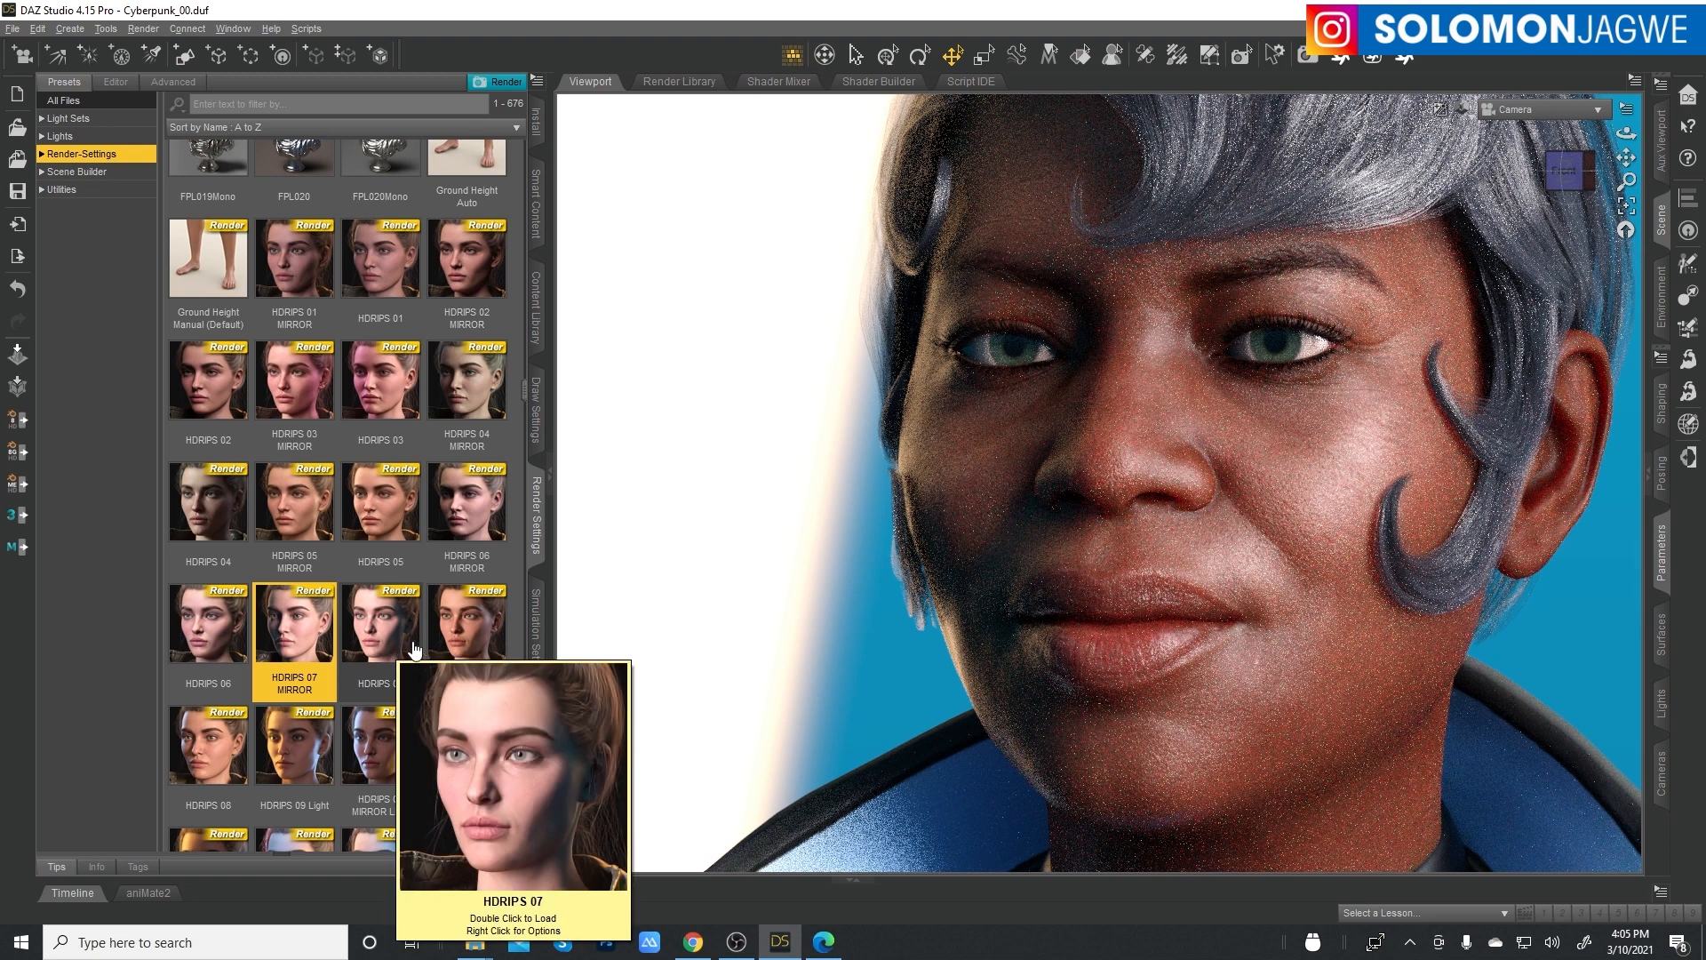
pyautogui.moveTo(559, 529)
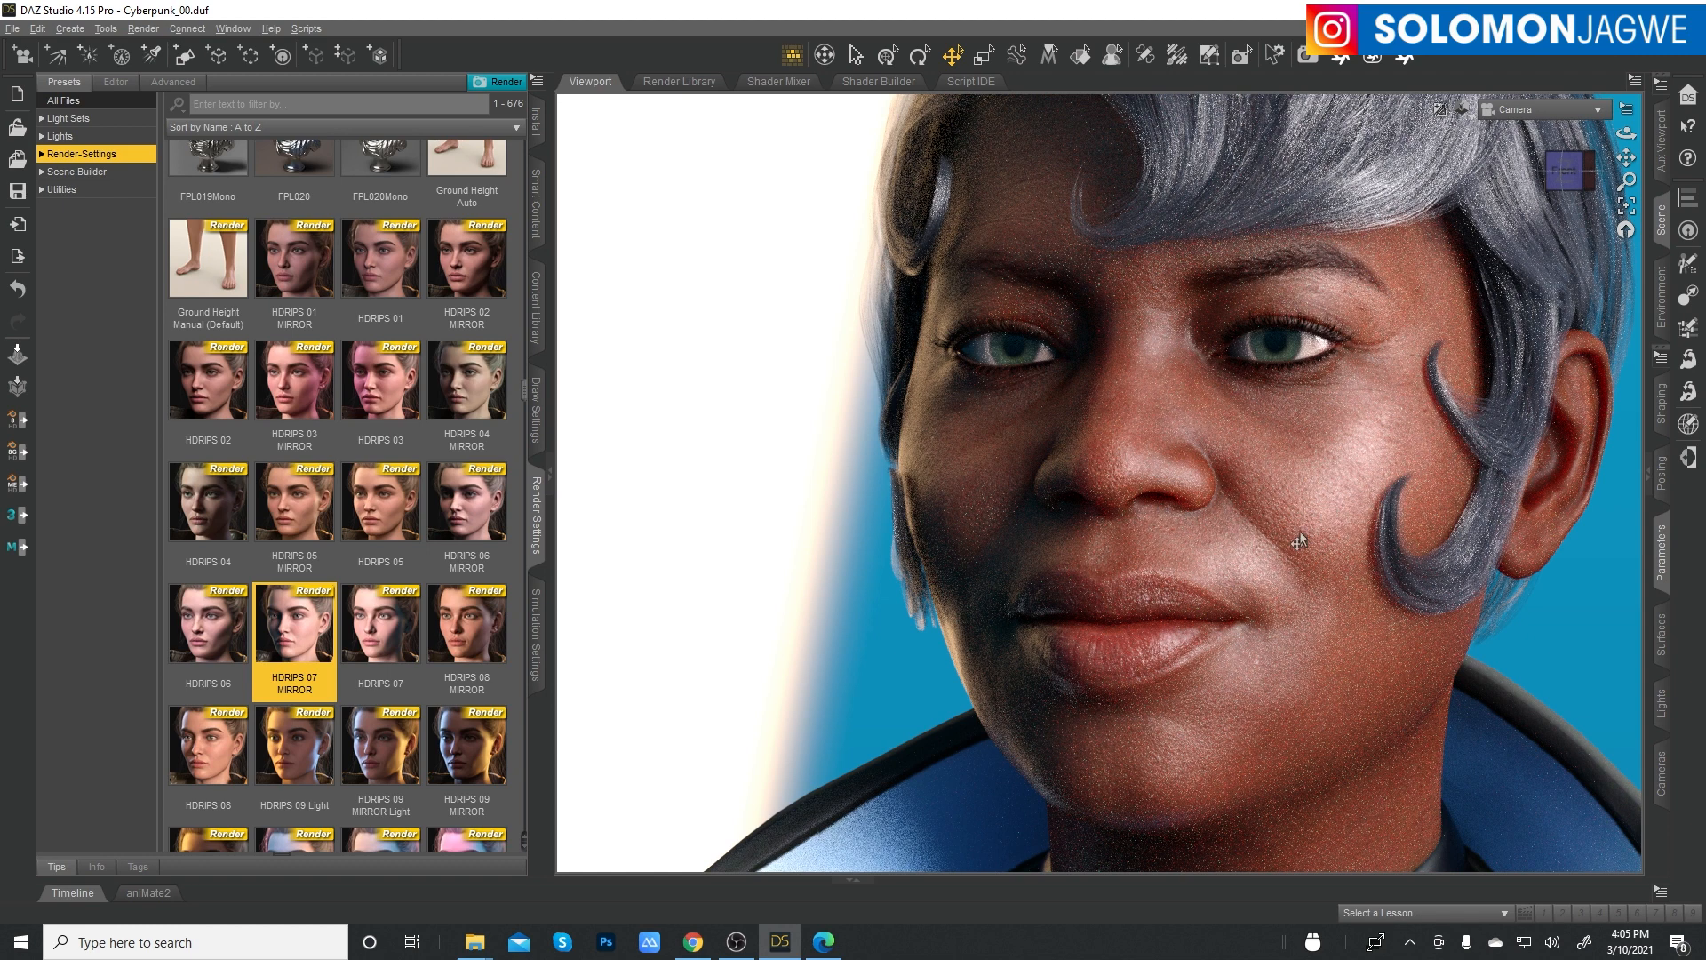
pyautogui.moveTo(828, 587)
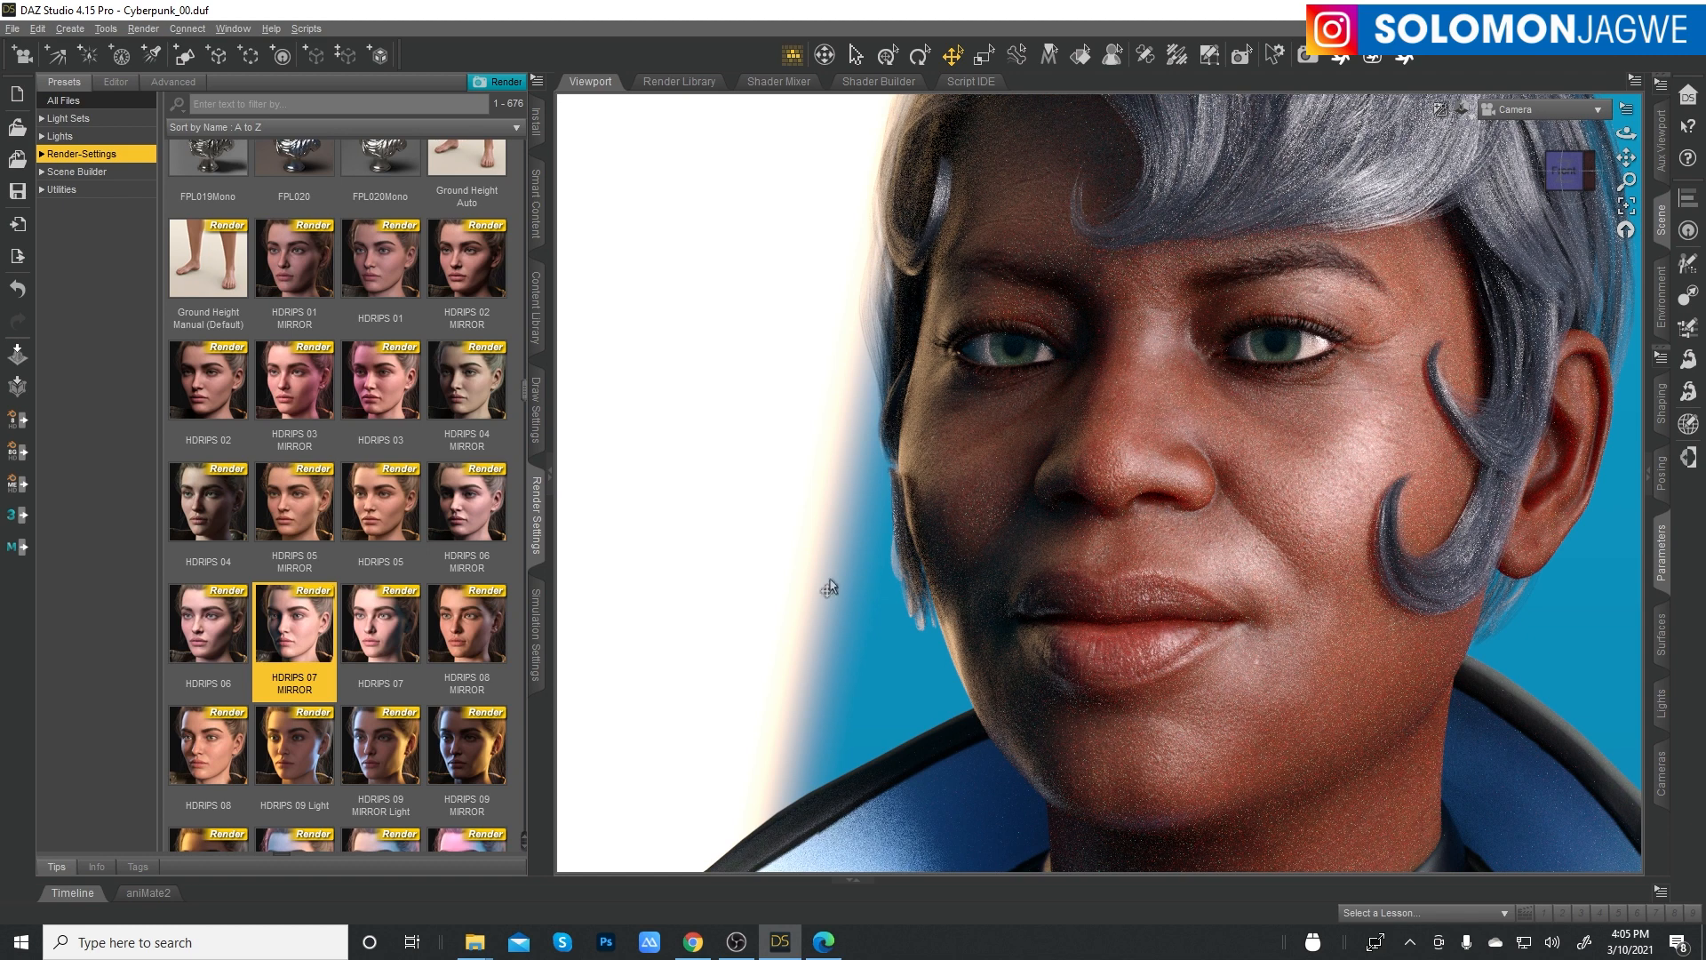
# - Load the HDRIPS 09 Light render-settings preset onto the face
pyautogui.click(381, 636)
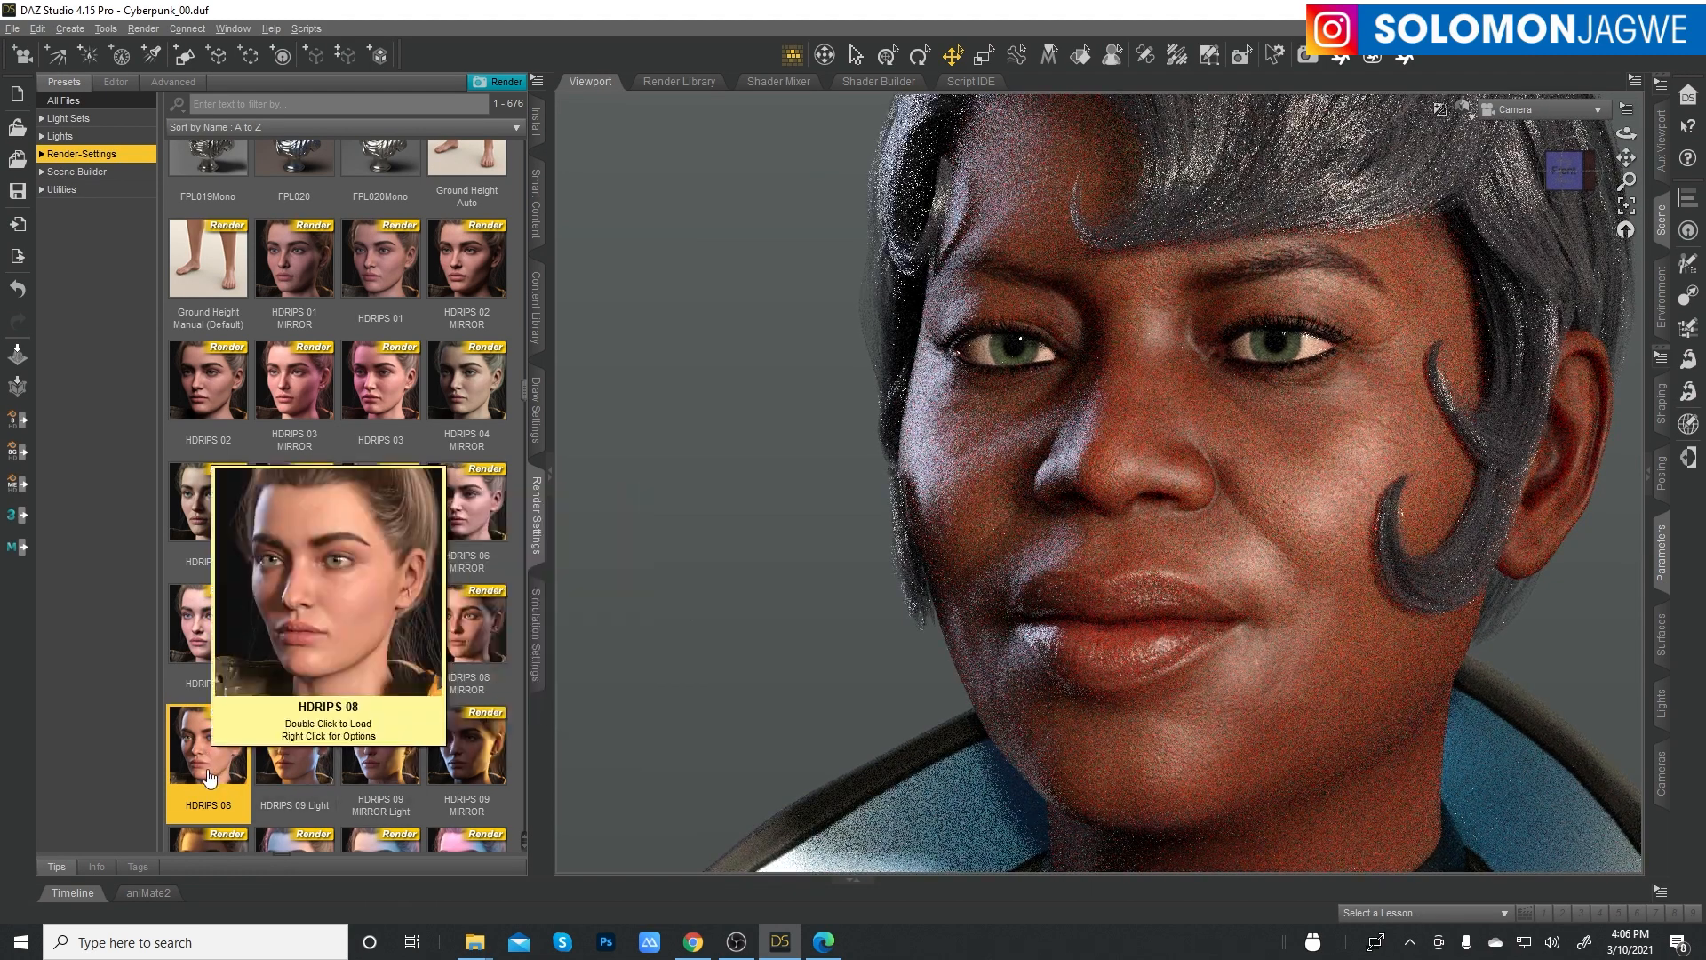
pyautogui.moveTo(1316, 550)
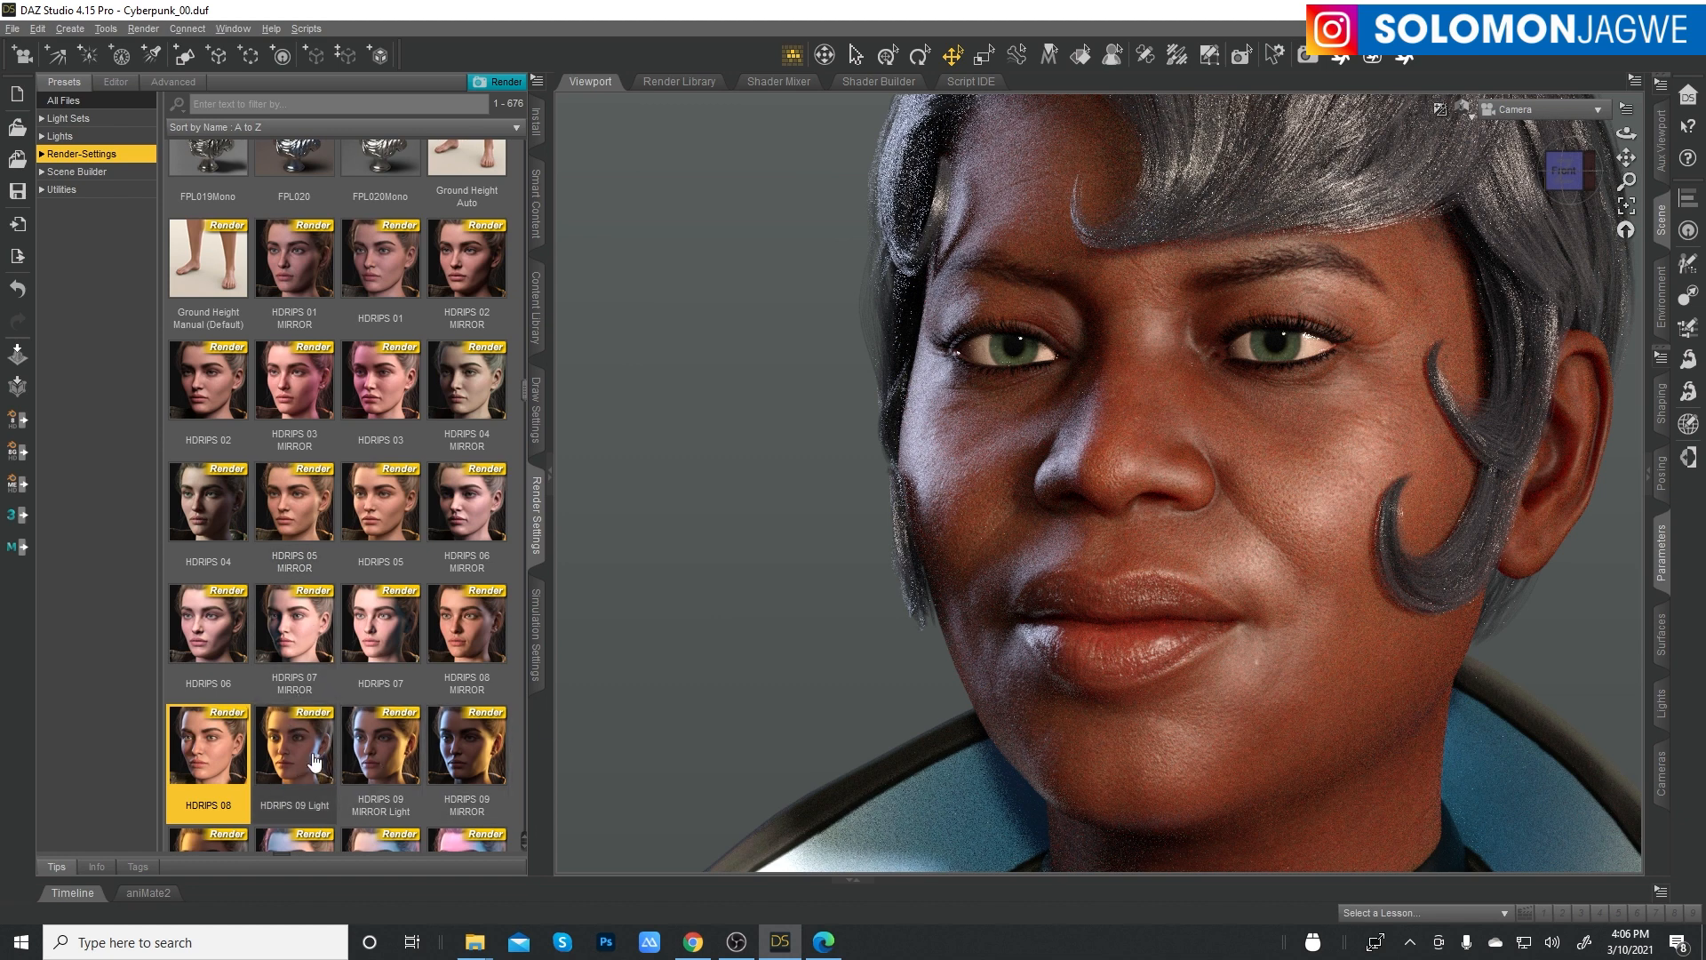
pyautogui.moveTo(311, 763)
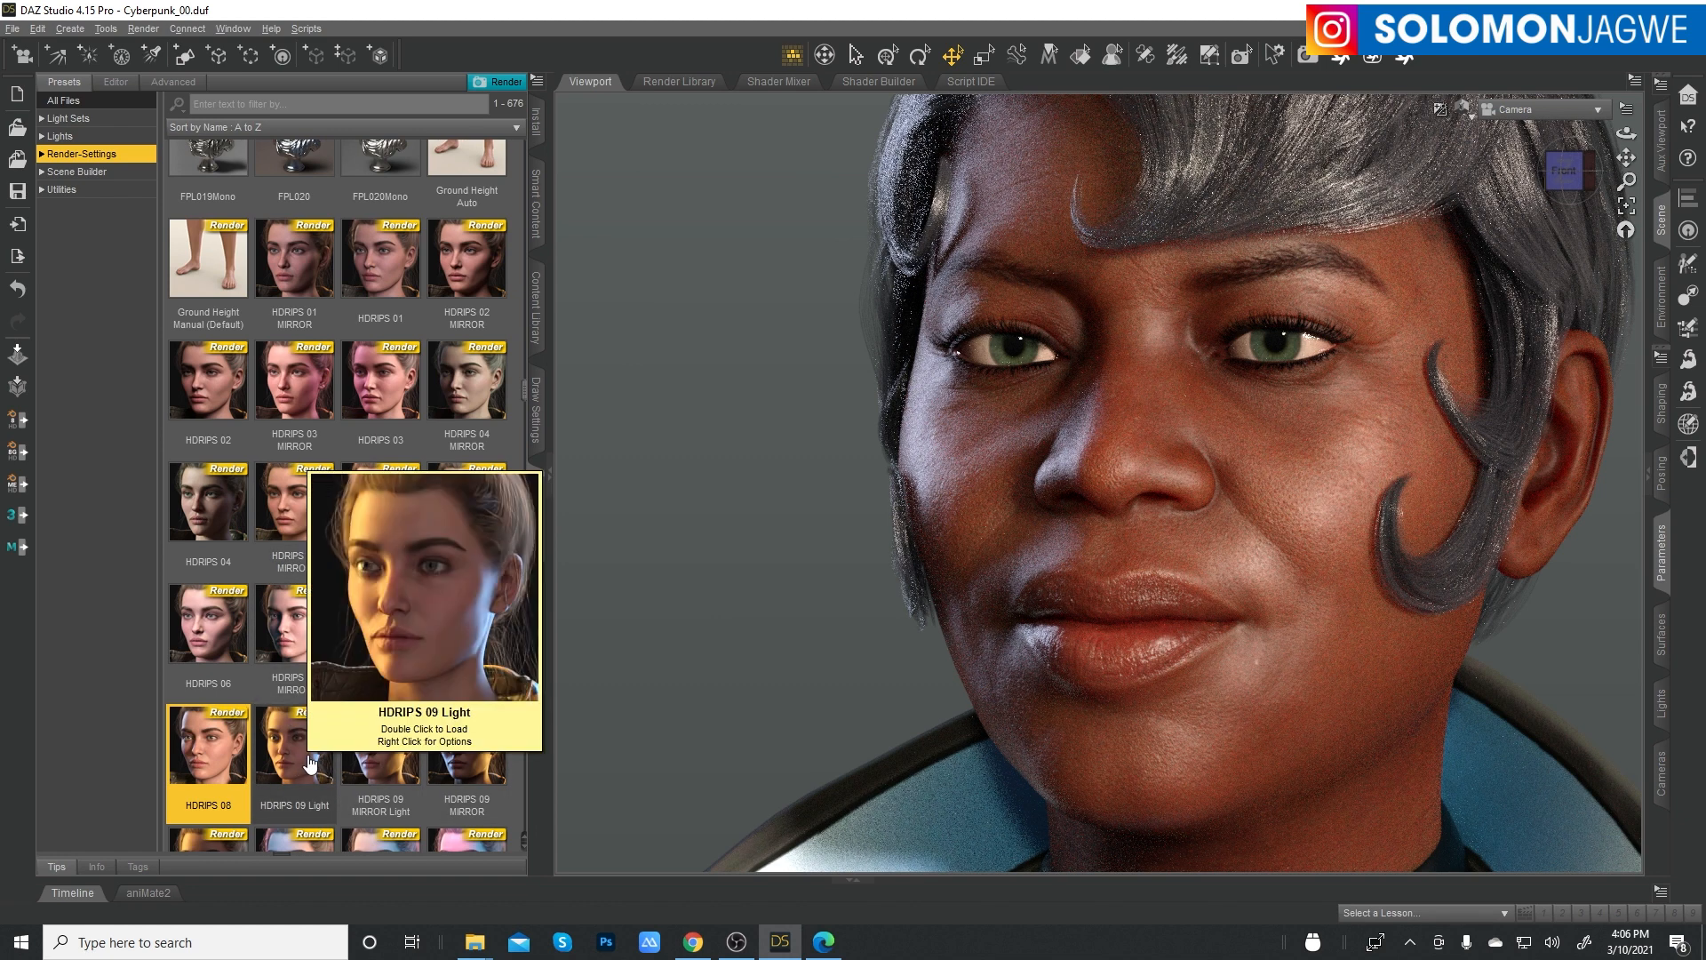
pyautogui.moveTo(592, 787)
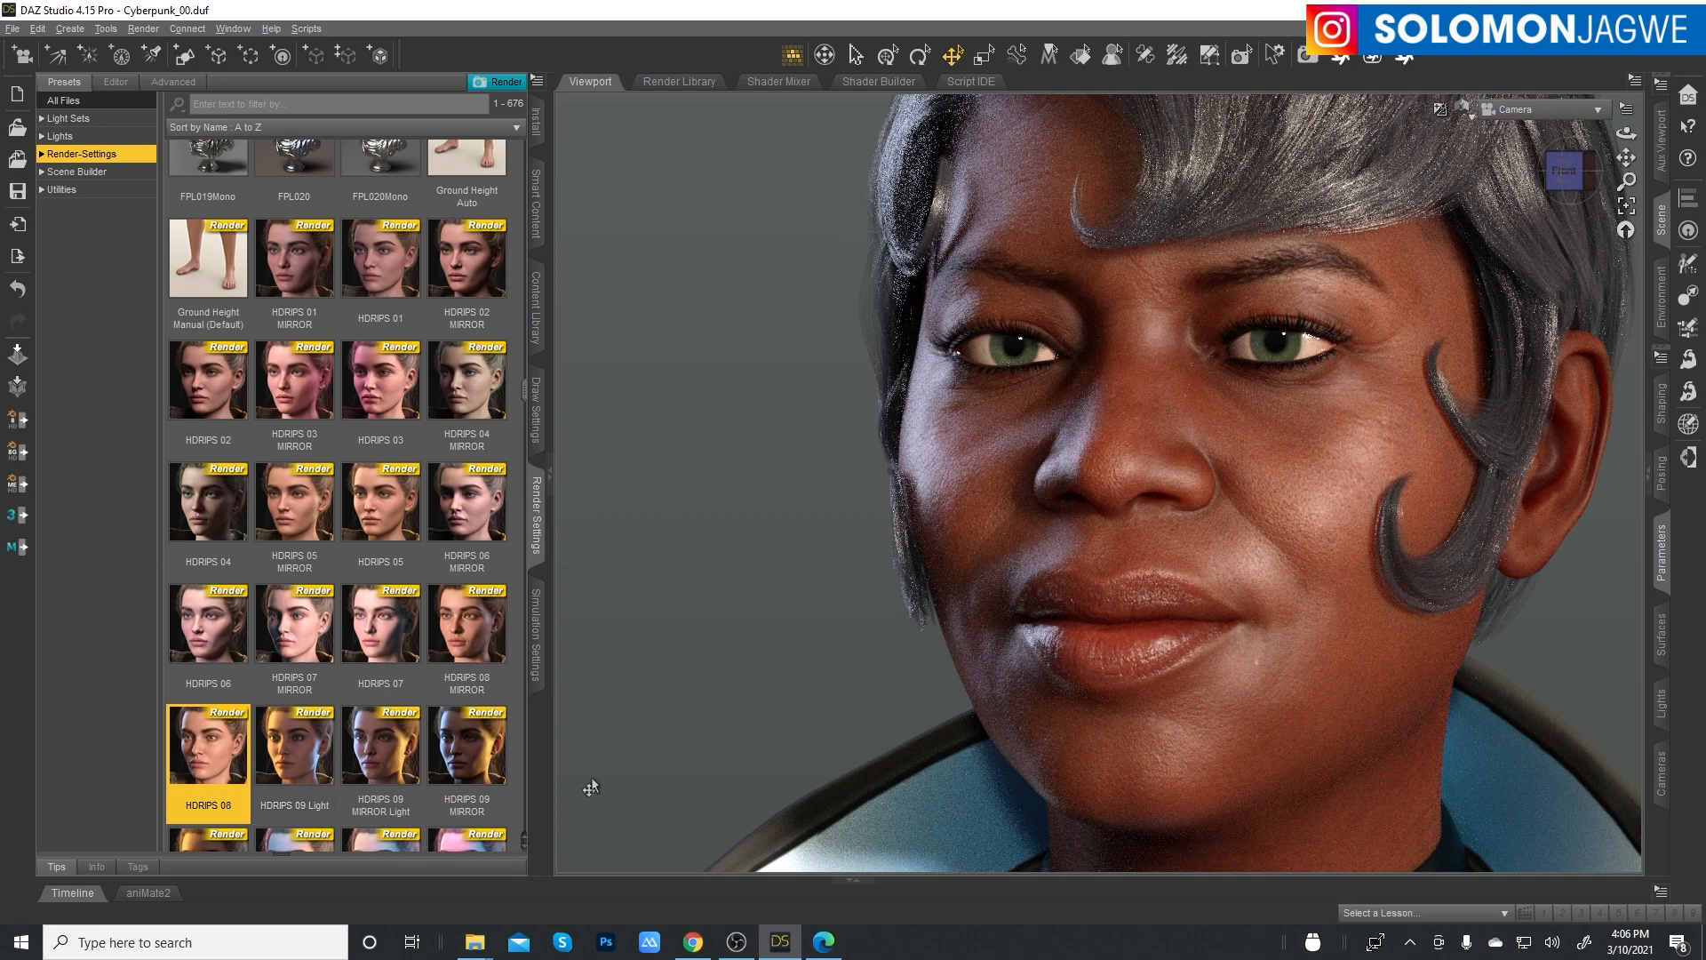
pyautogui.click(294, 757)
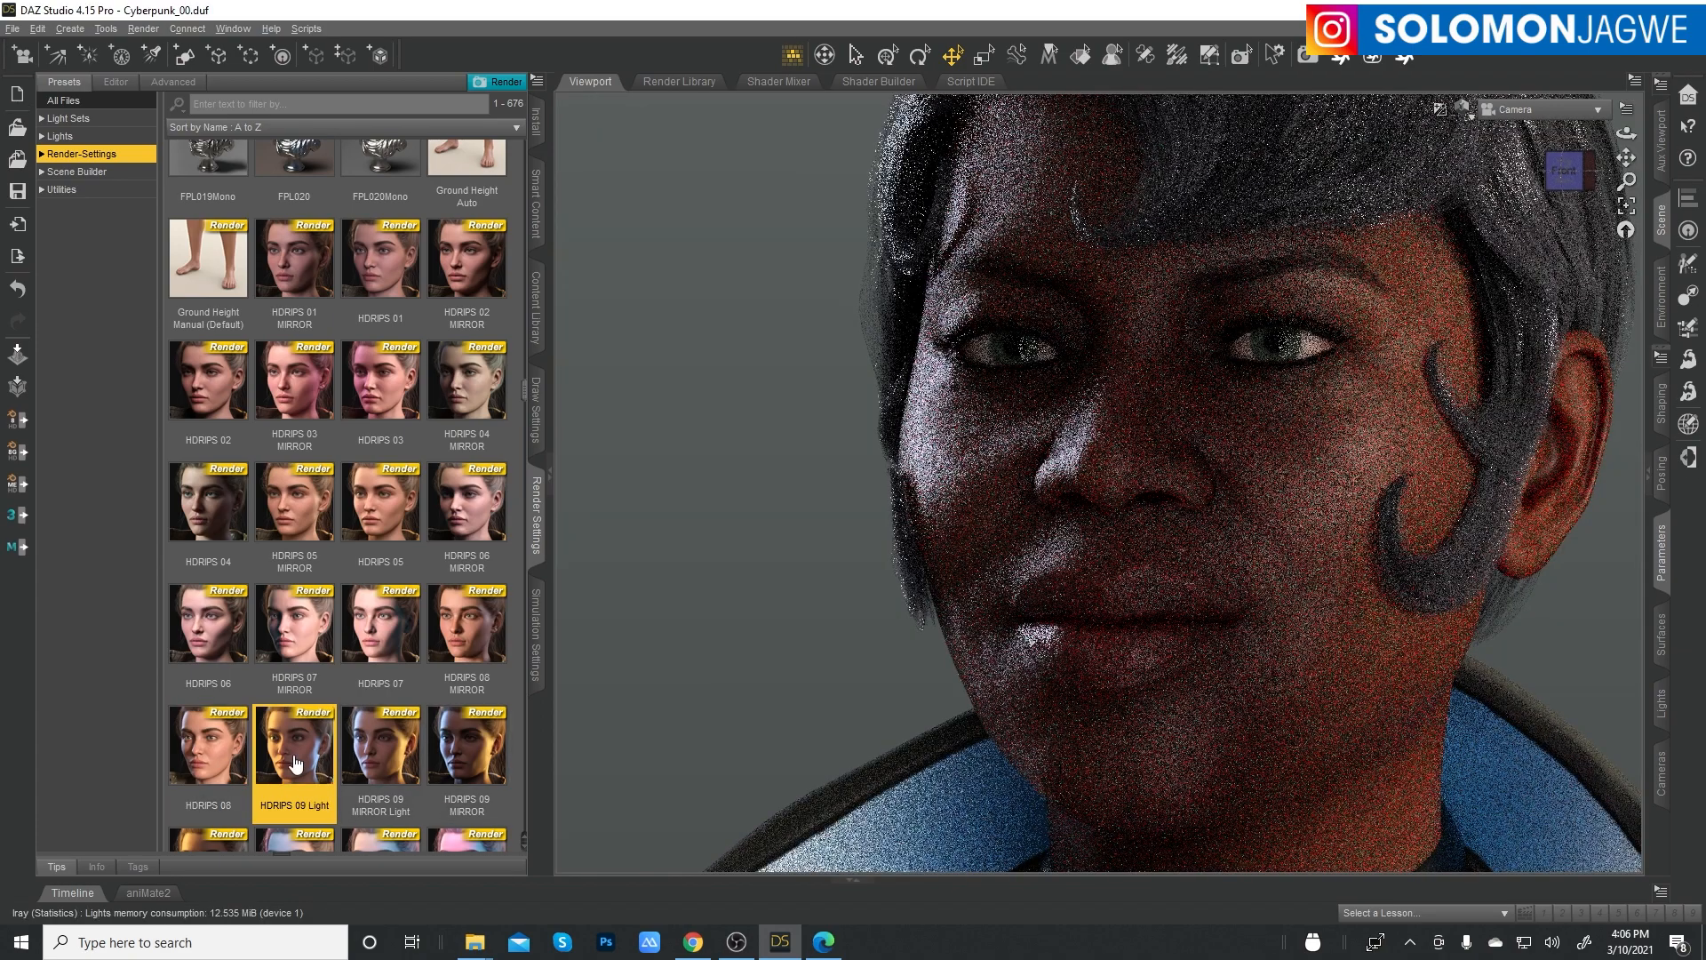
pyautogui.doubleClick(380, 745)
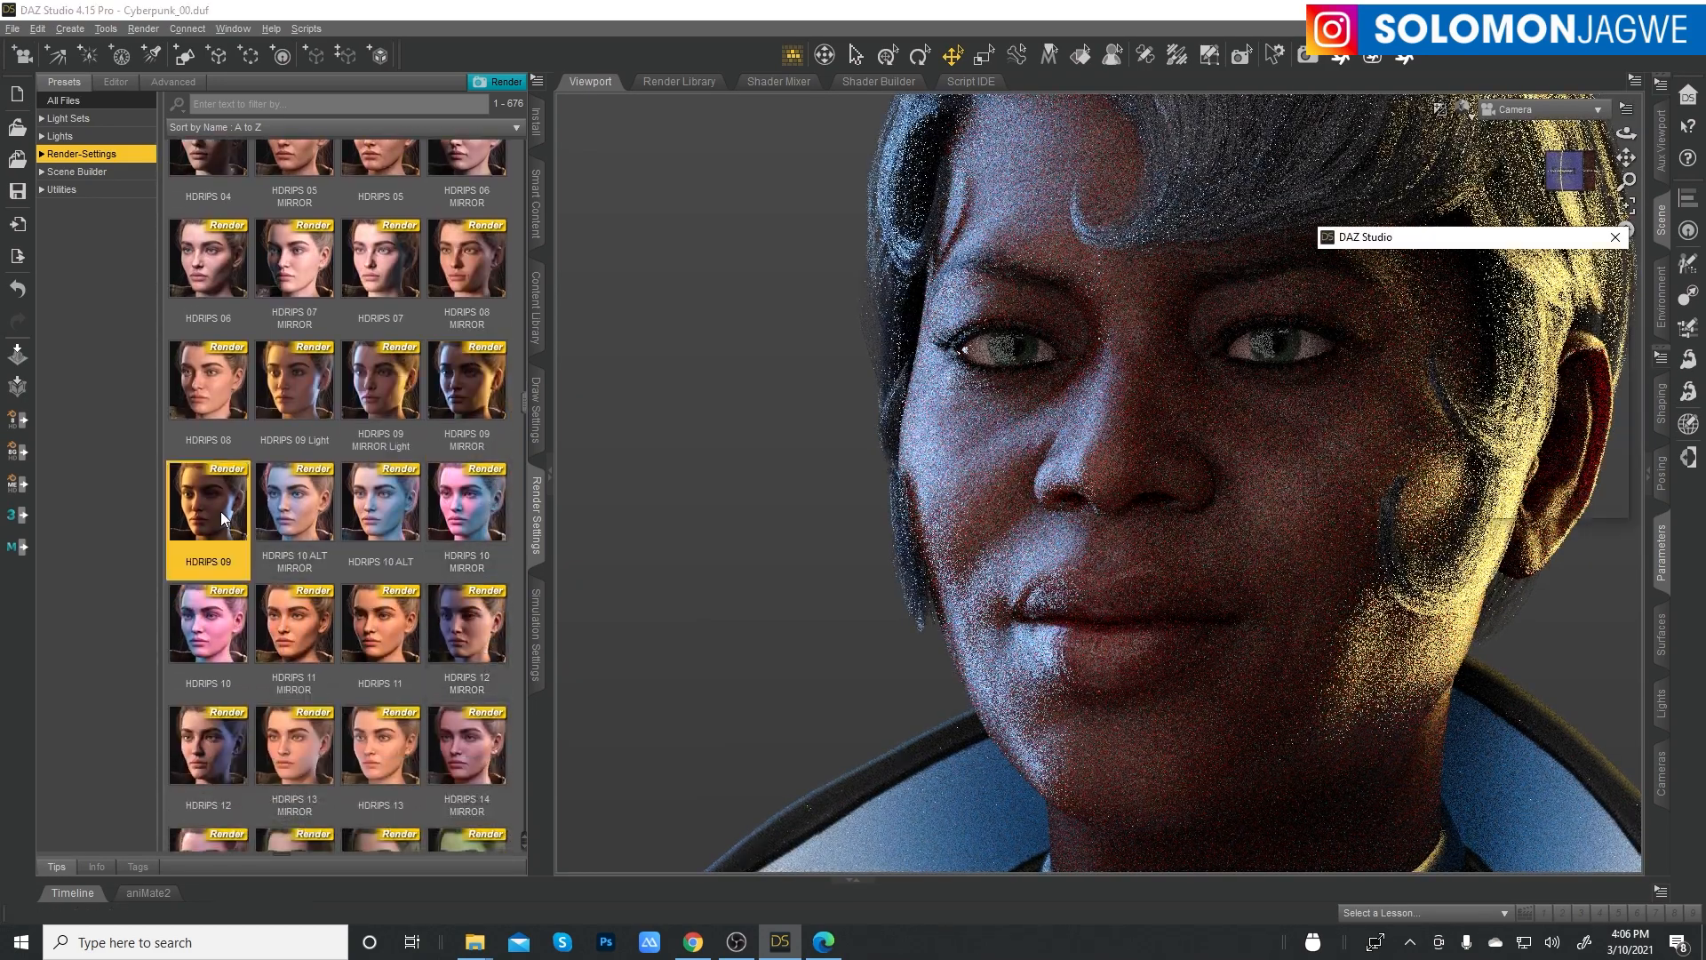
pyautogui.moveTo(303, 520)
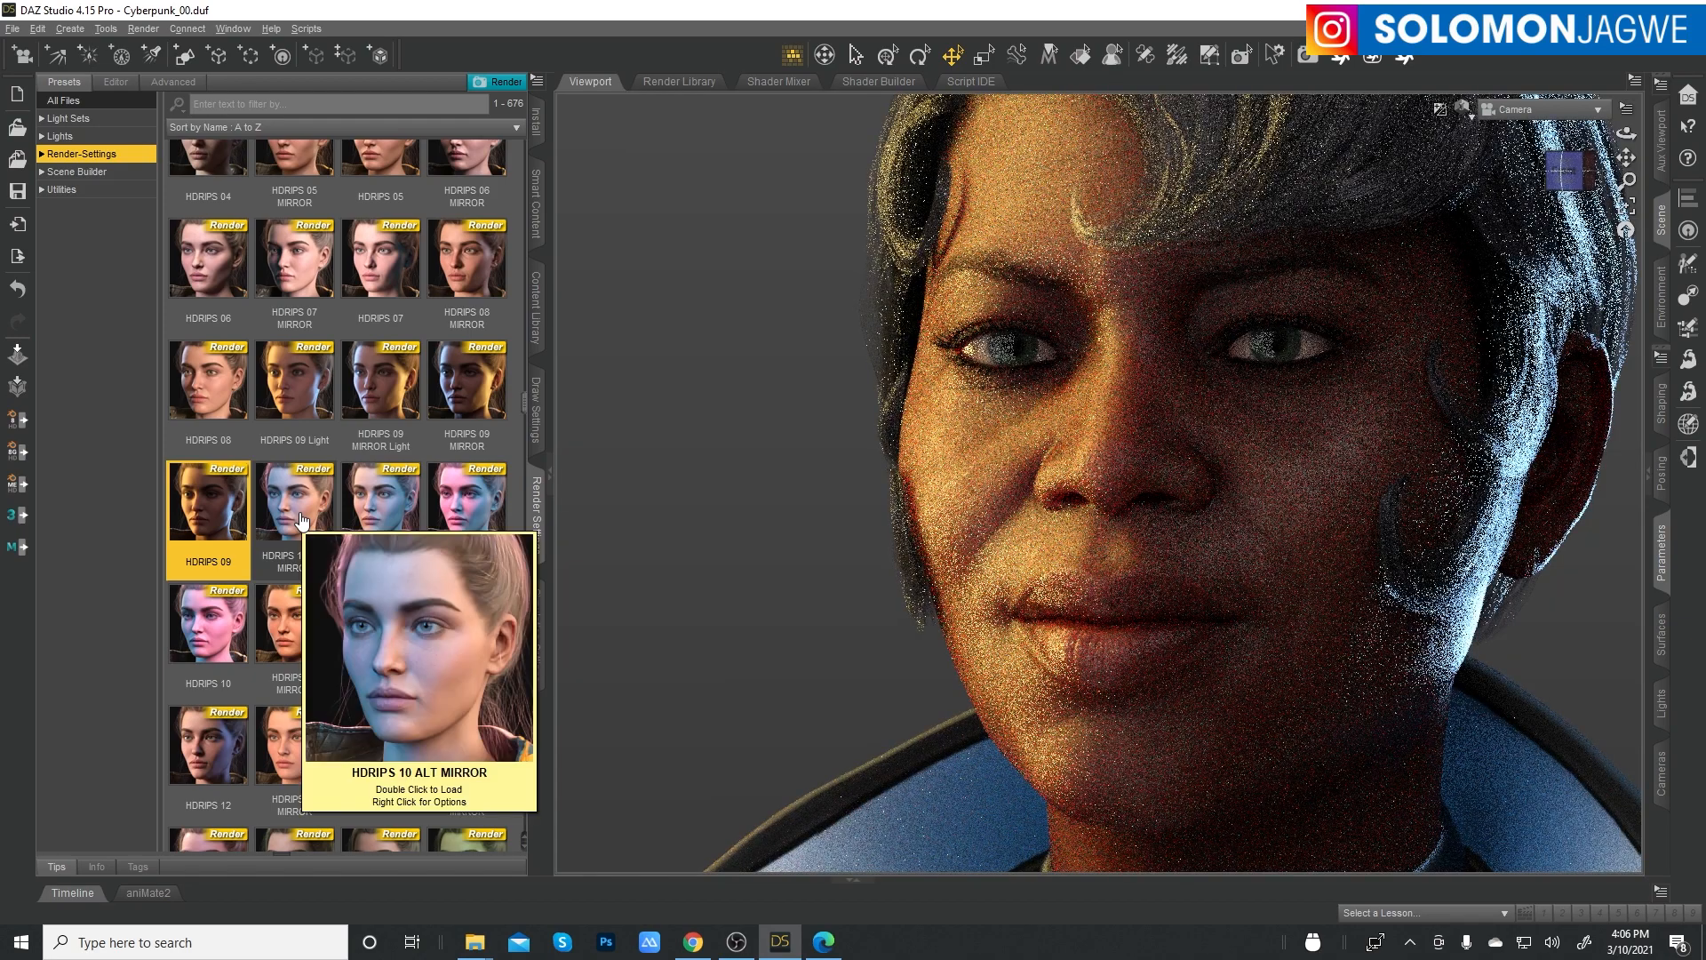
# - Load HDRIPS 10 ALT, then HDRIPS 10 MIRROR with its white backdrop
pyautogui.doubleClick(294, 501)
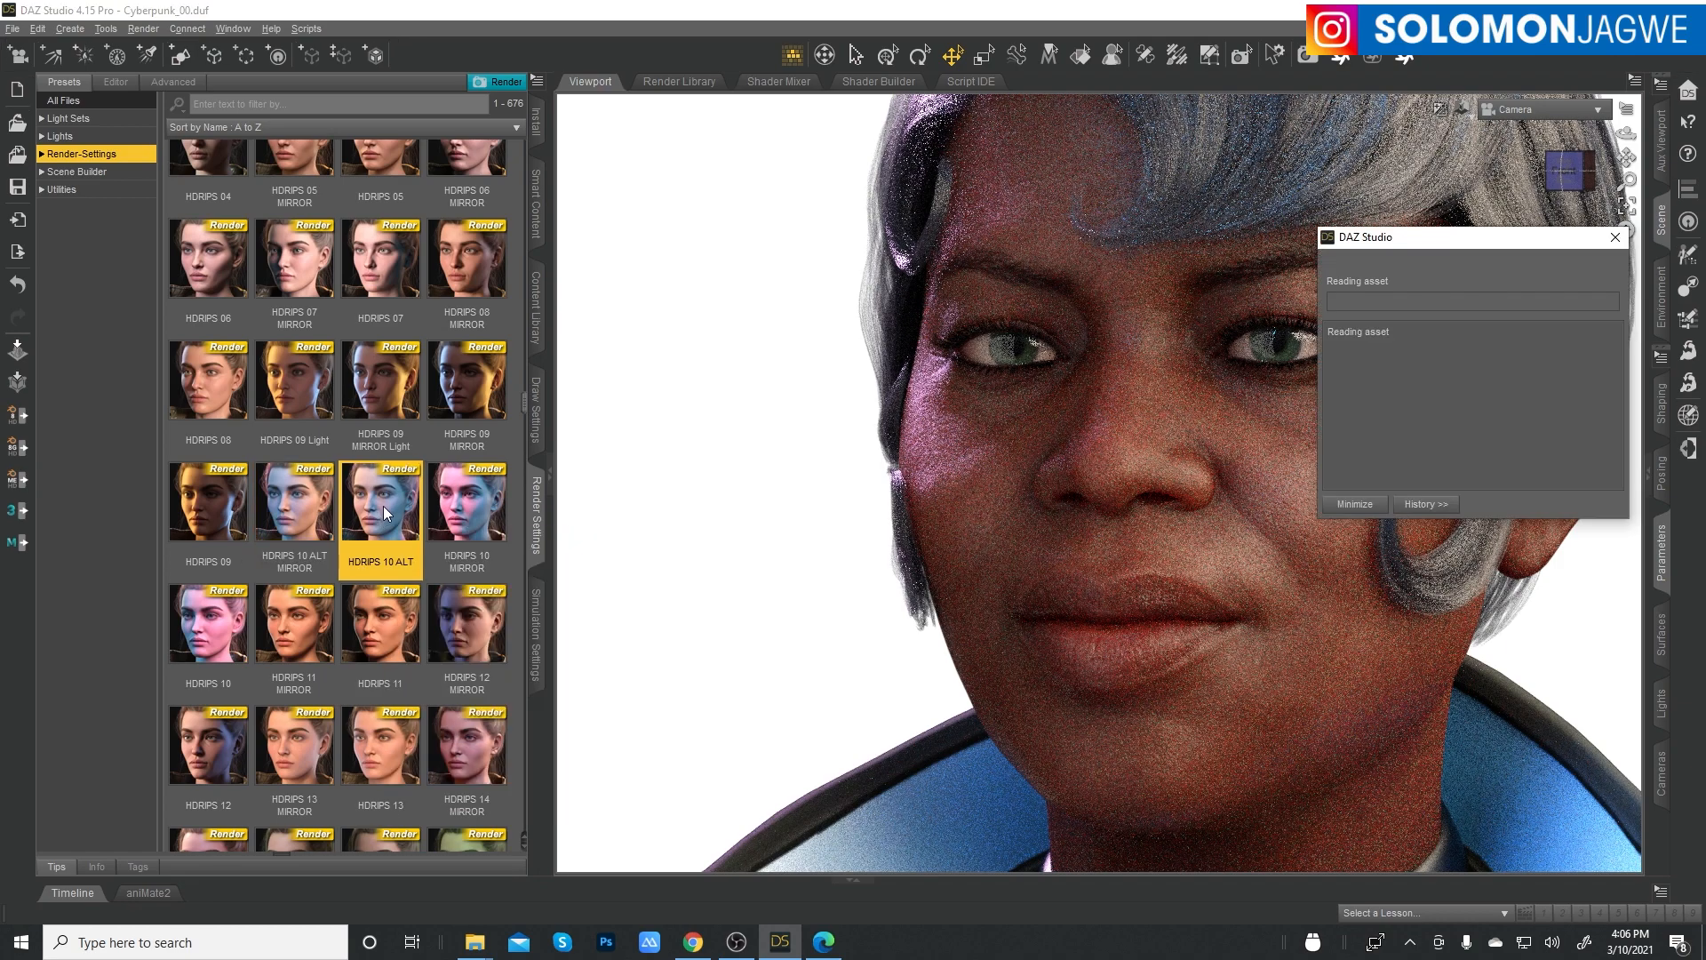
pyautogui.moveTo(480, 514)
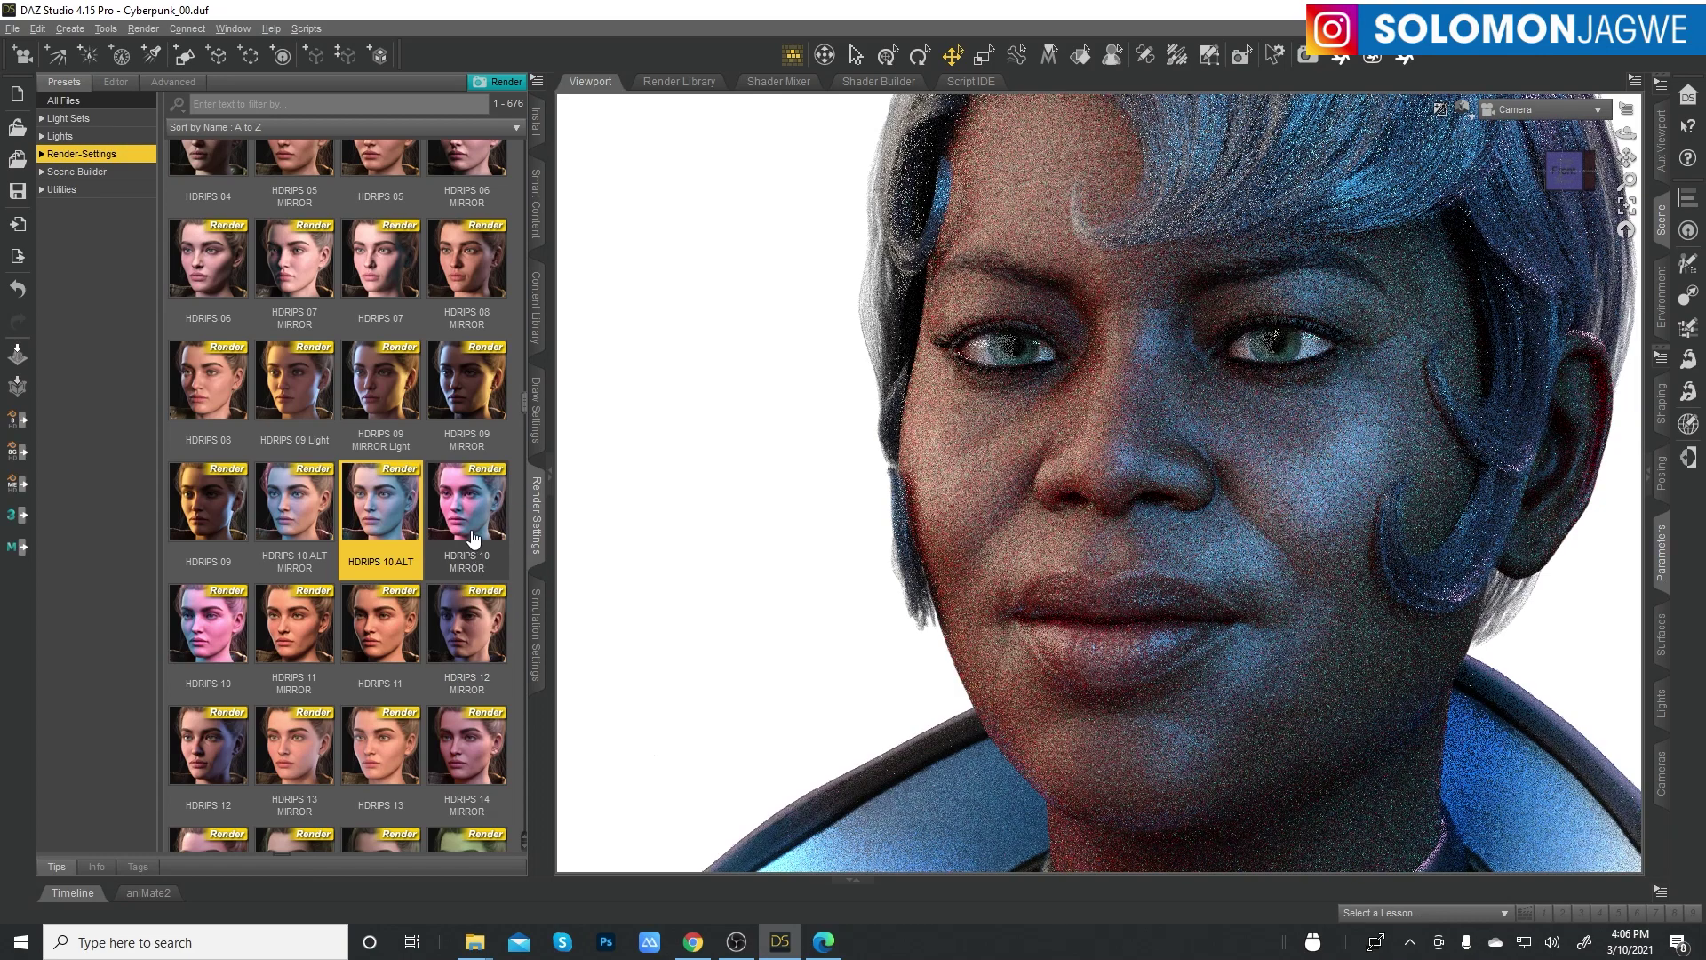
pyautogui.moveTo(473, 539)
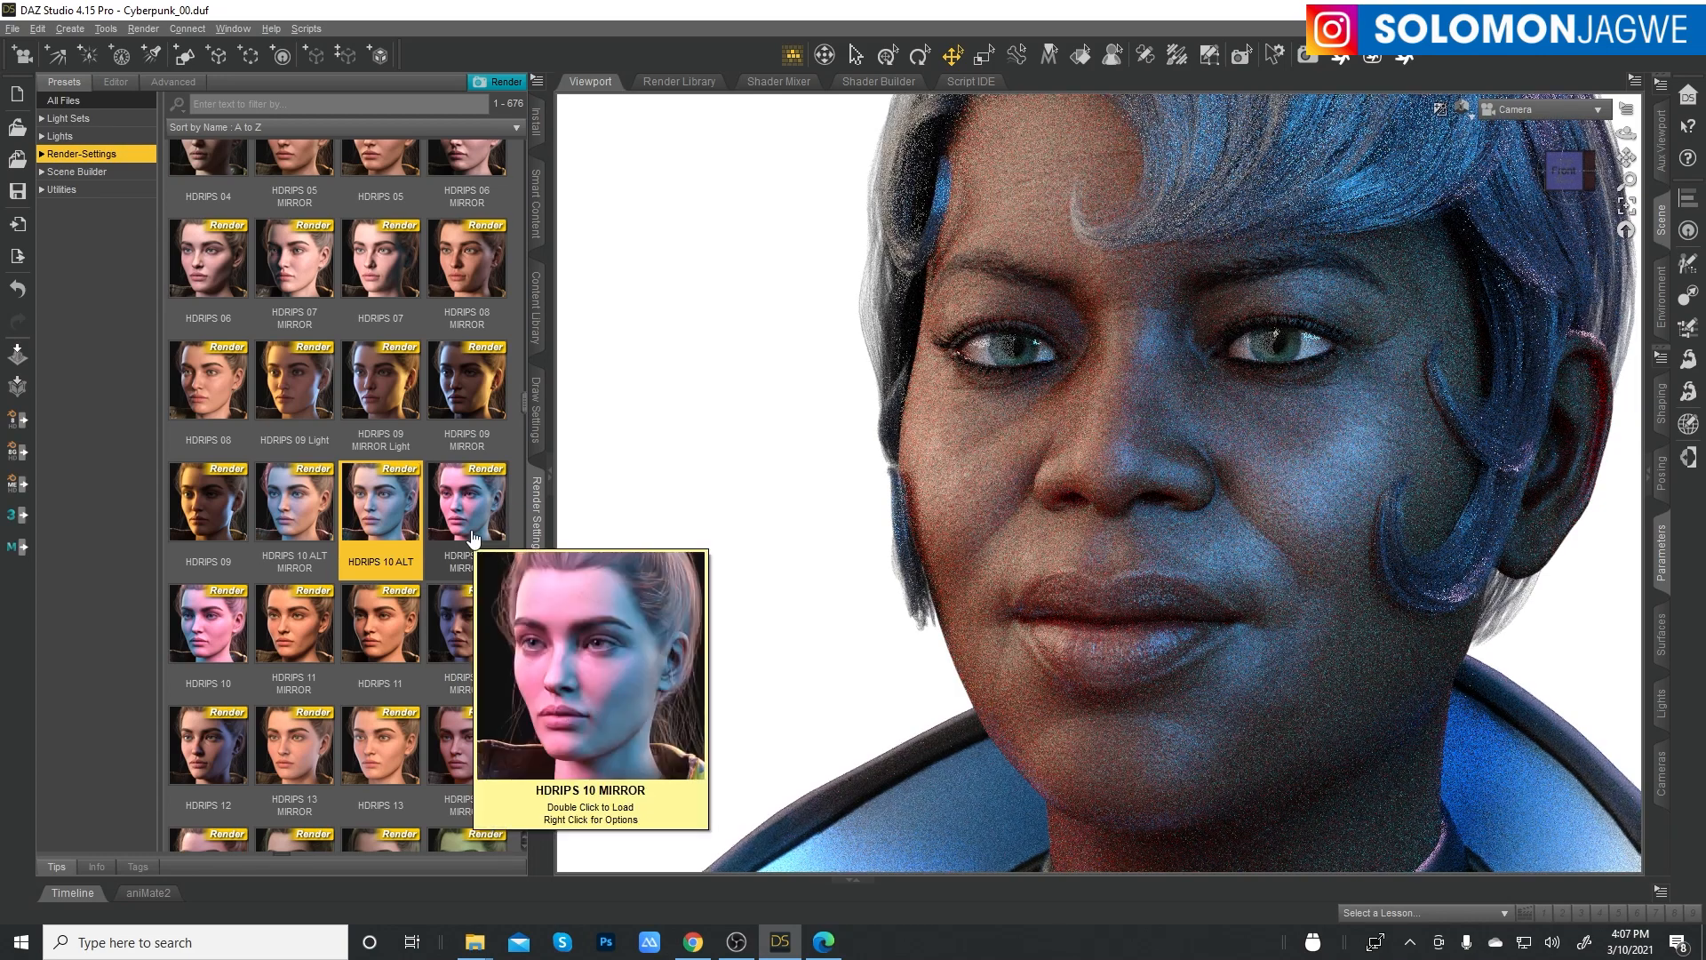
pyautogui.moveTo(1309, 474)
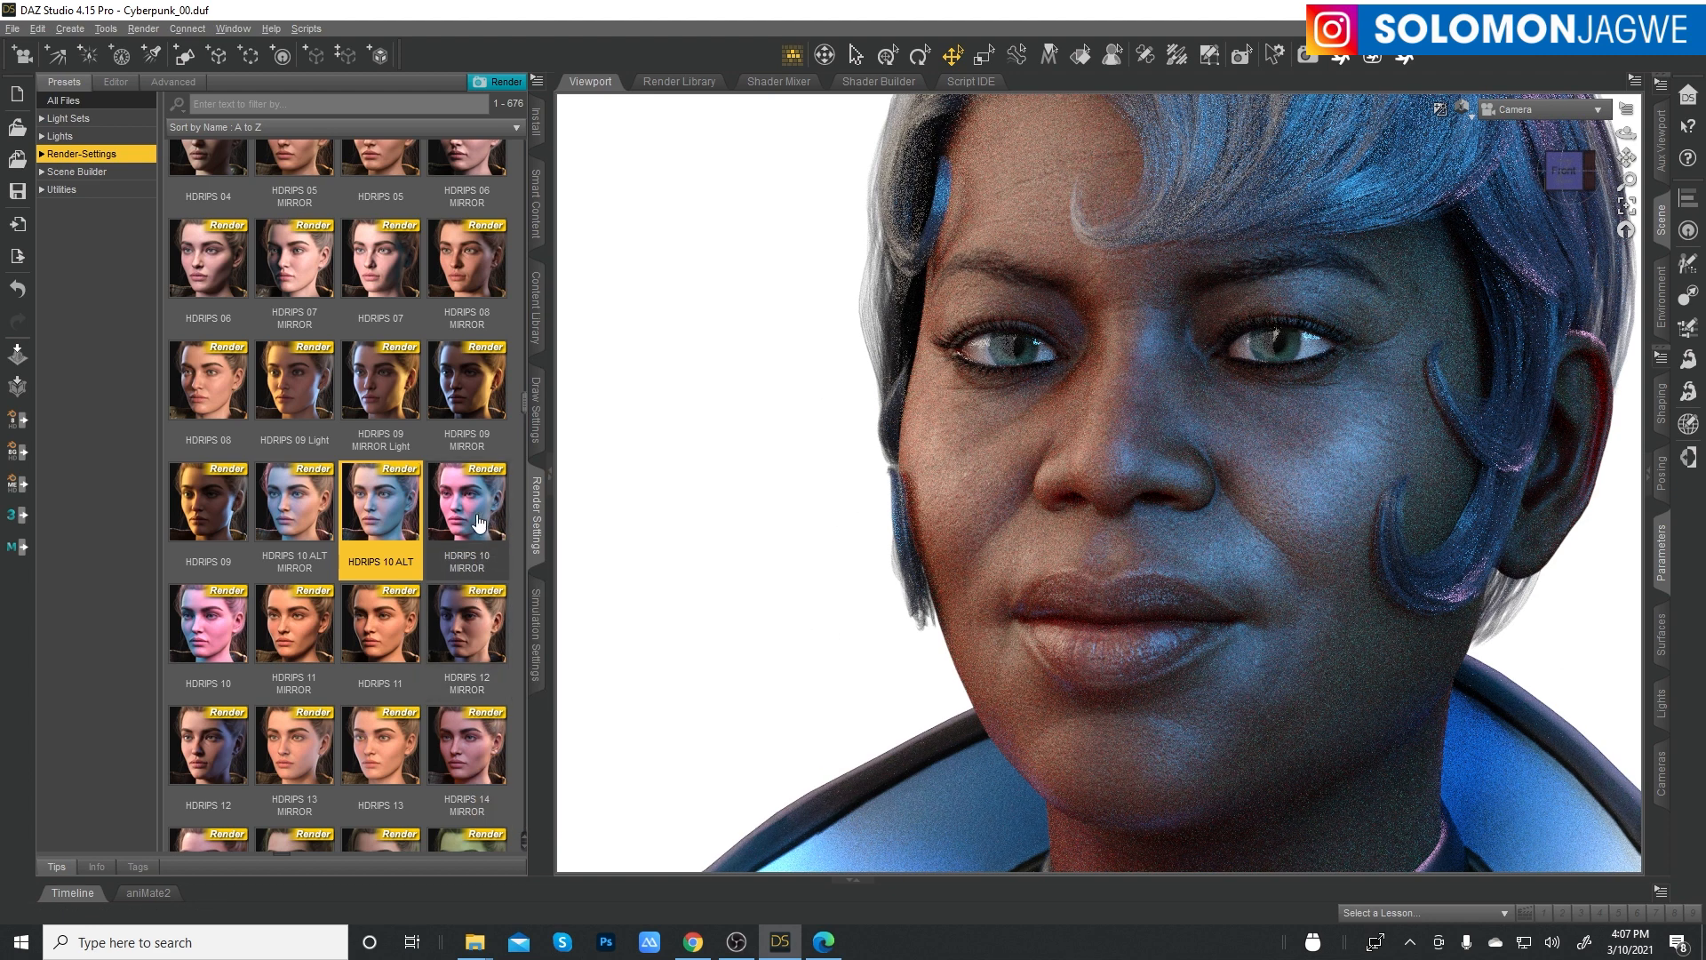
pyautogui.moveTo(484, 524)
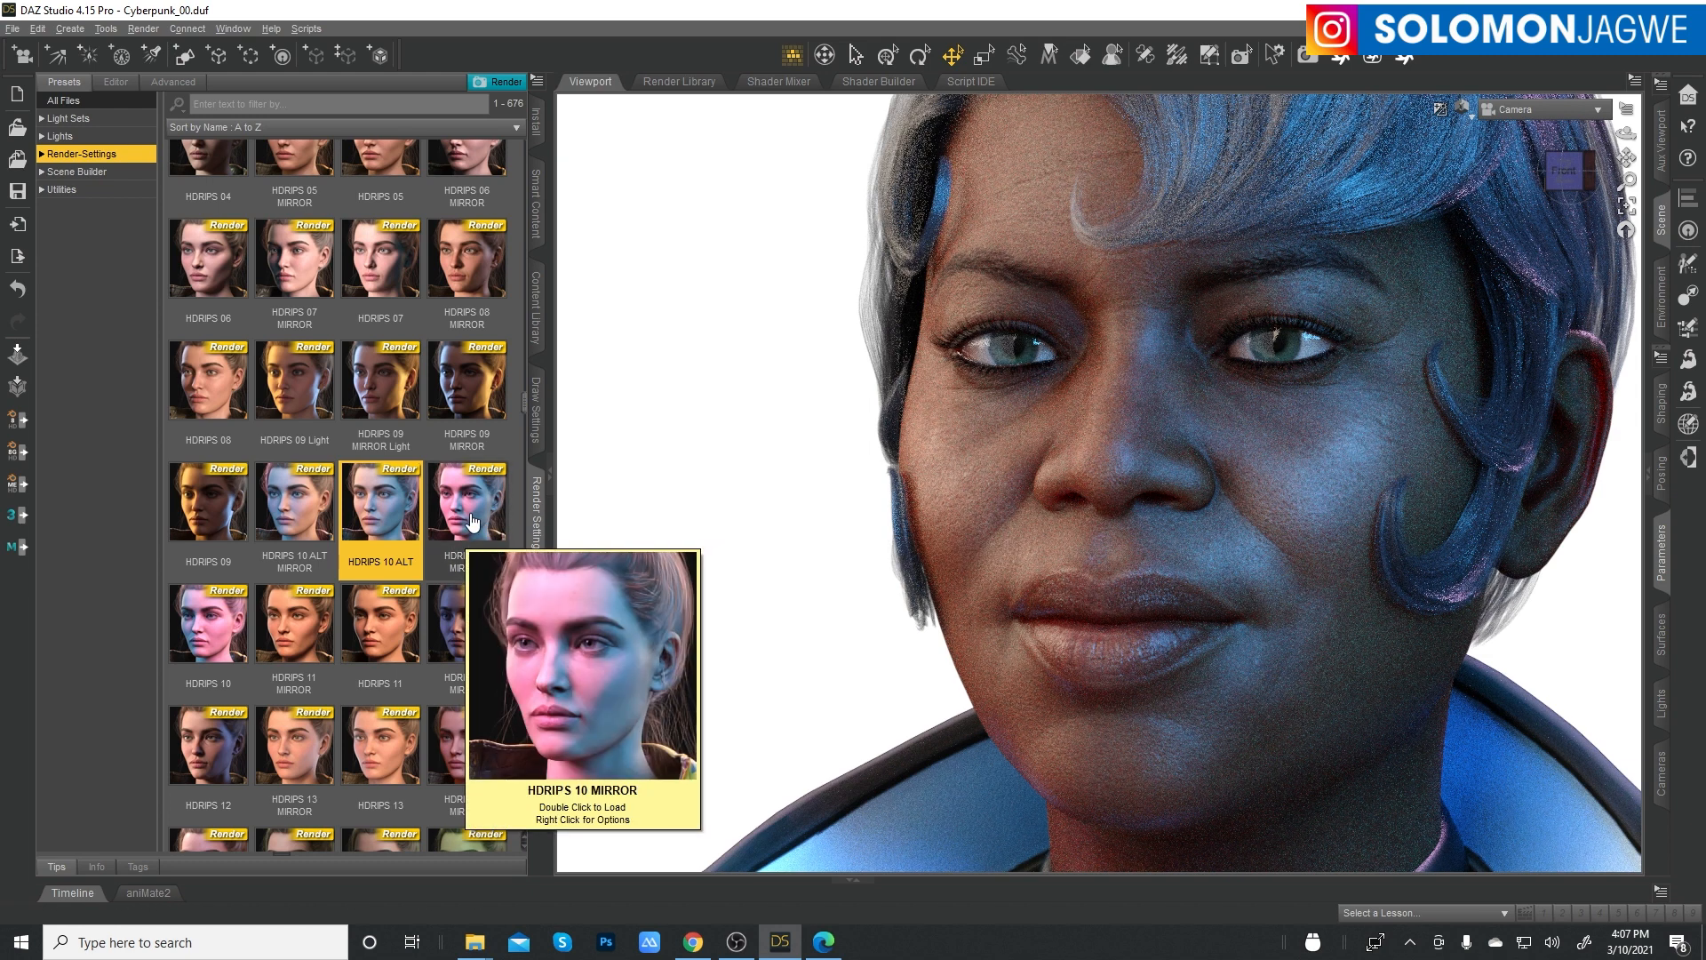
pyautogui.doubleClick(466, 502)
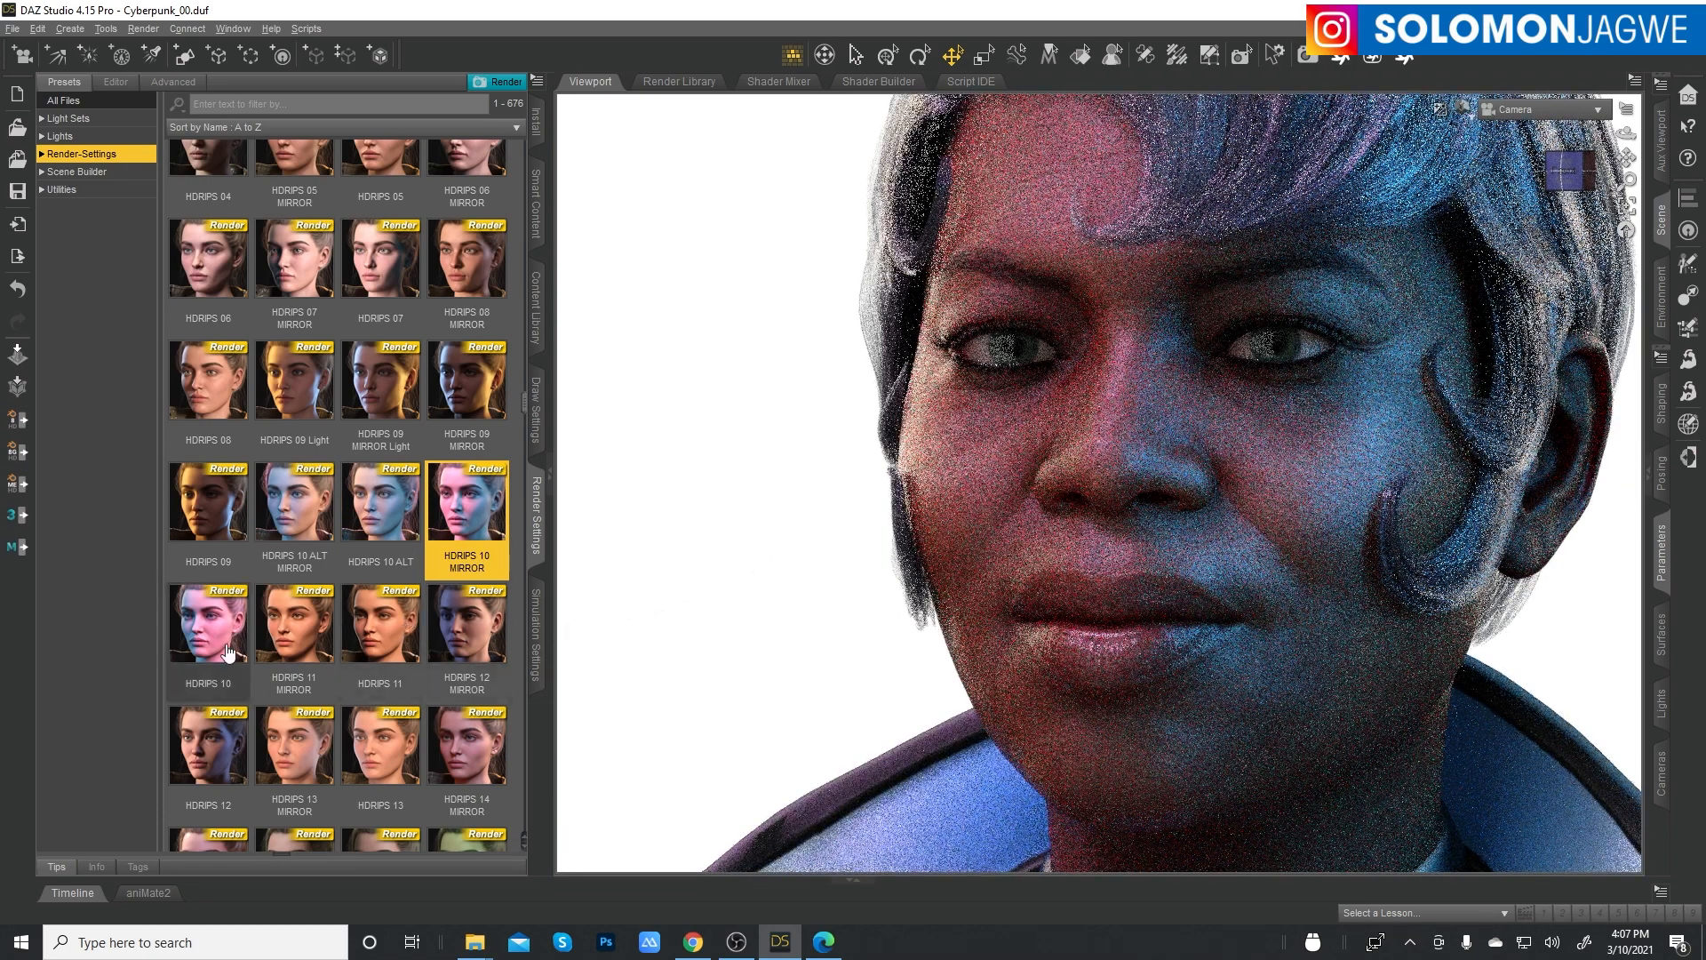
# - Load the HDRIPS 10 preset and return the animation to frame 0
pyautogui.click(208, 624)
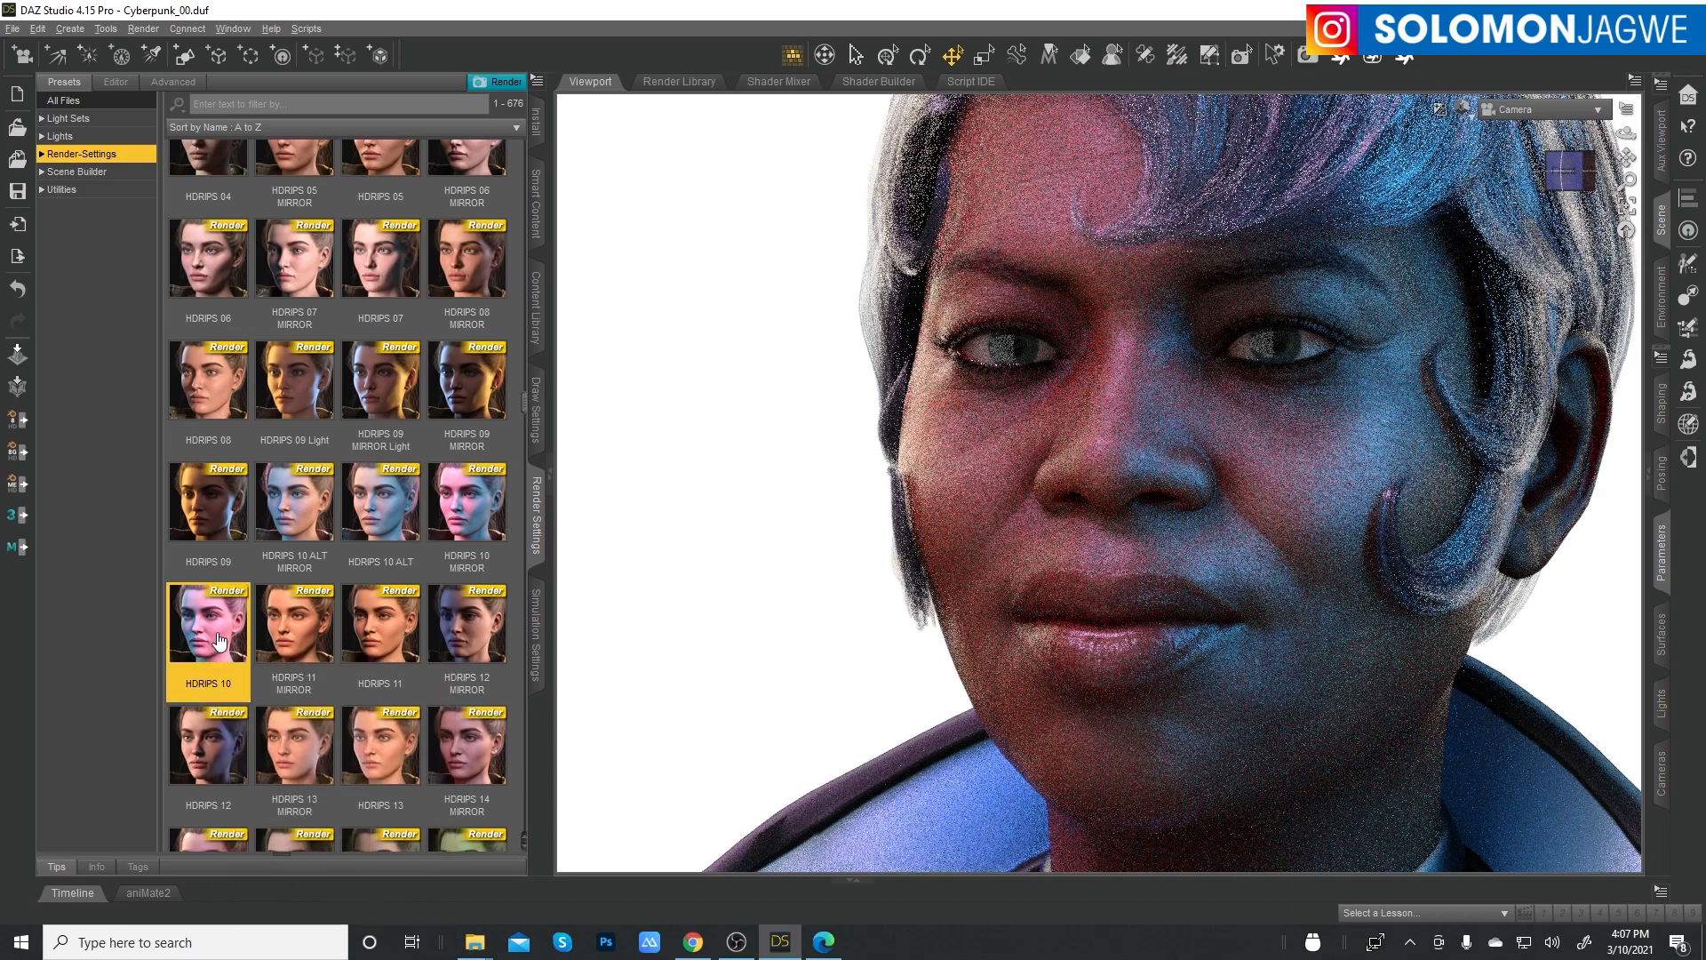
pyautogui.moveTo(294, 622)
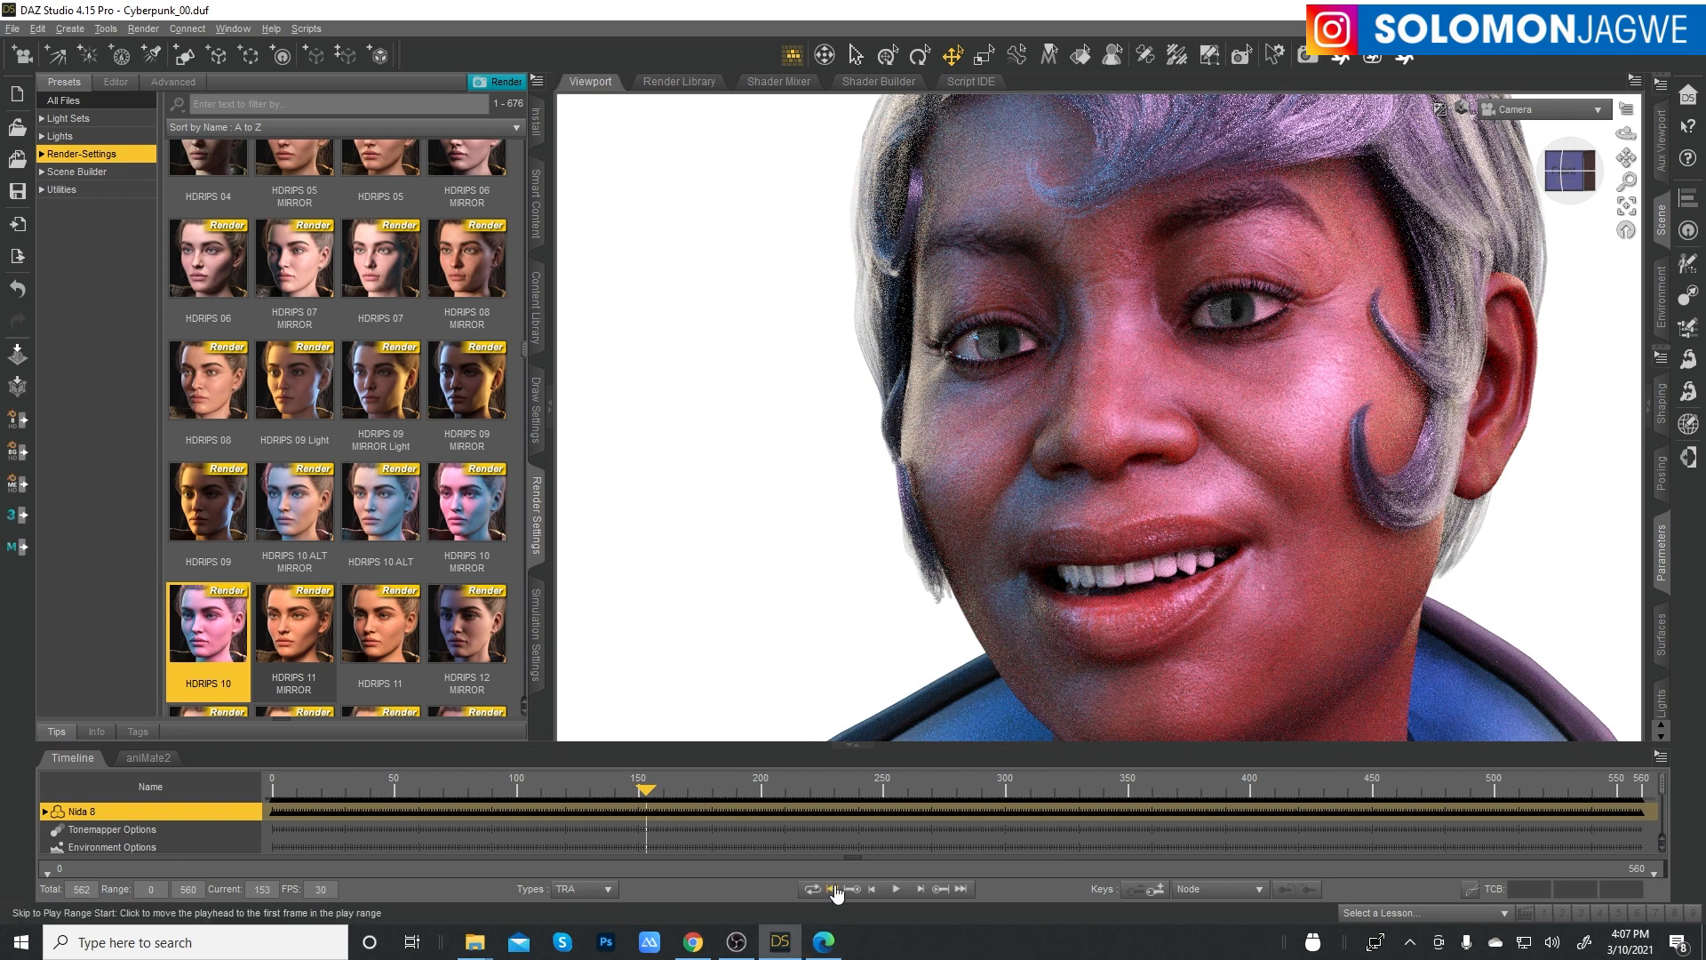
pyautogui.click(833, 889)
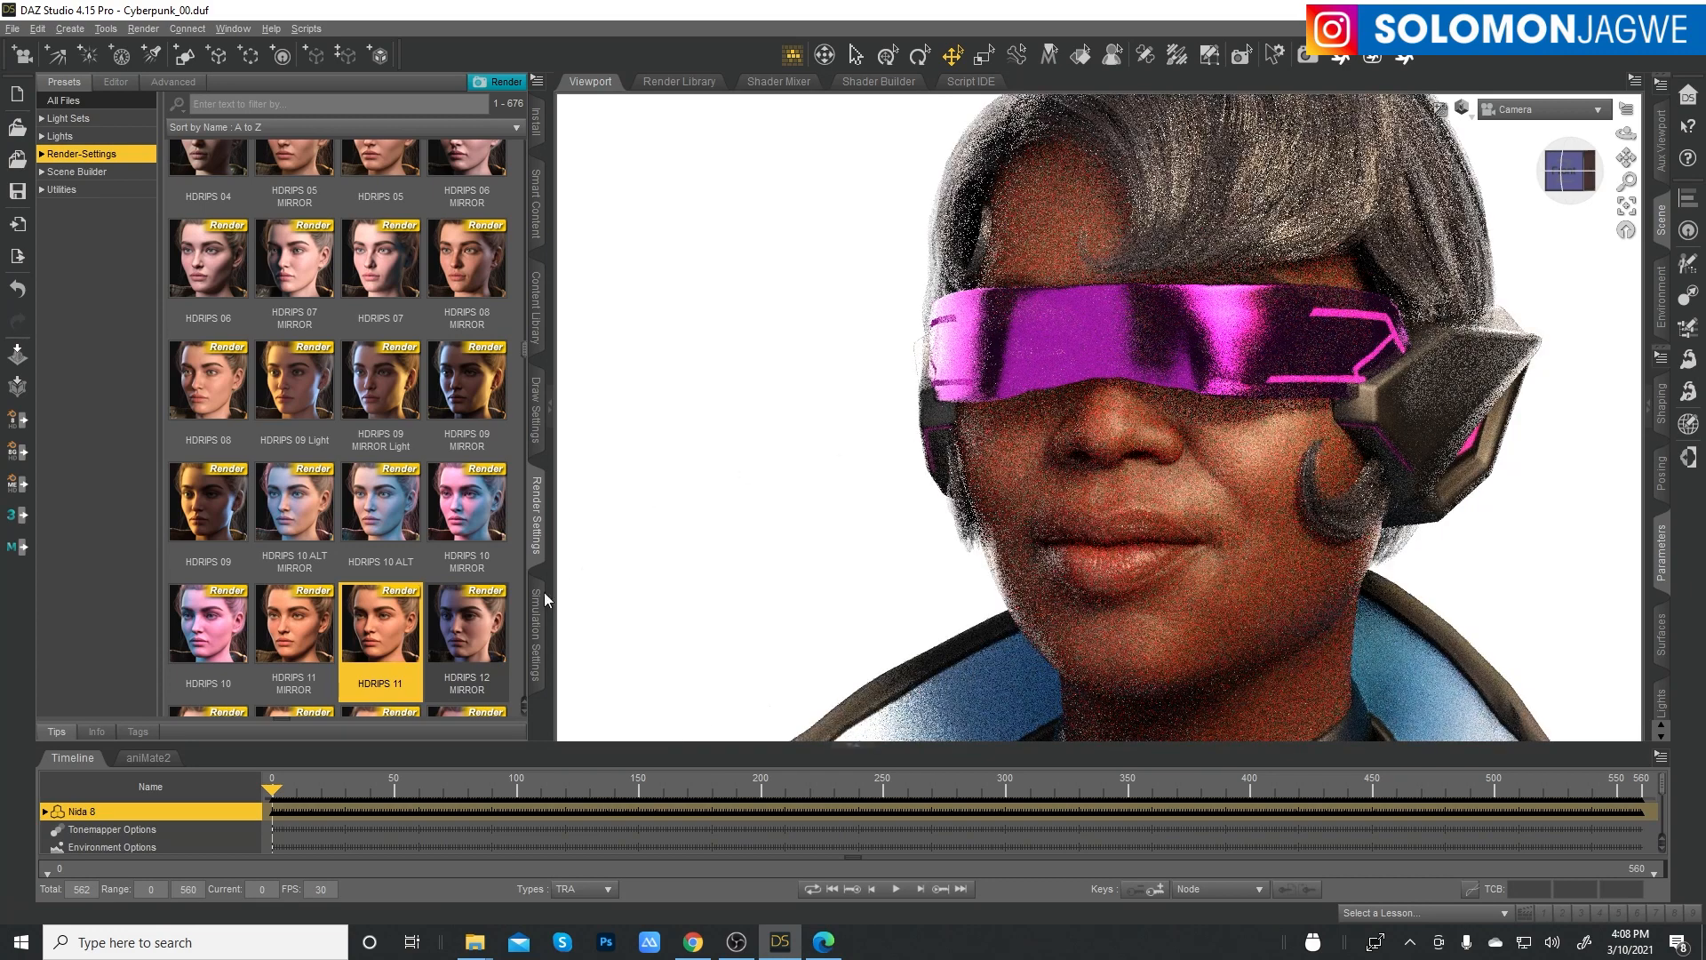
pyautogui.moveTo(469, 636)
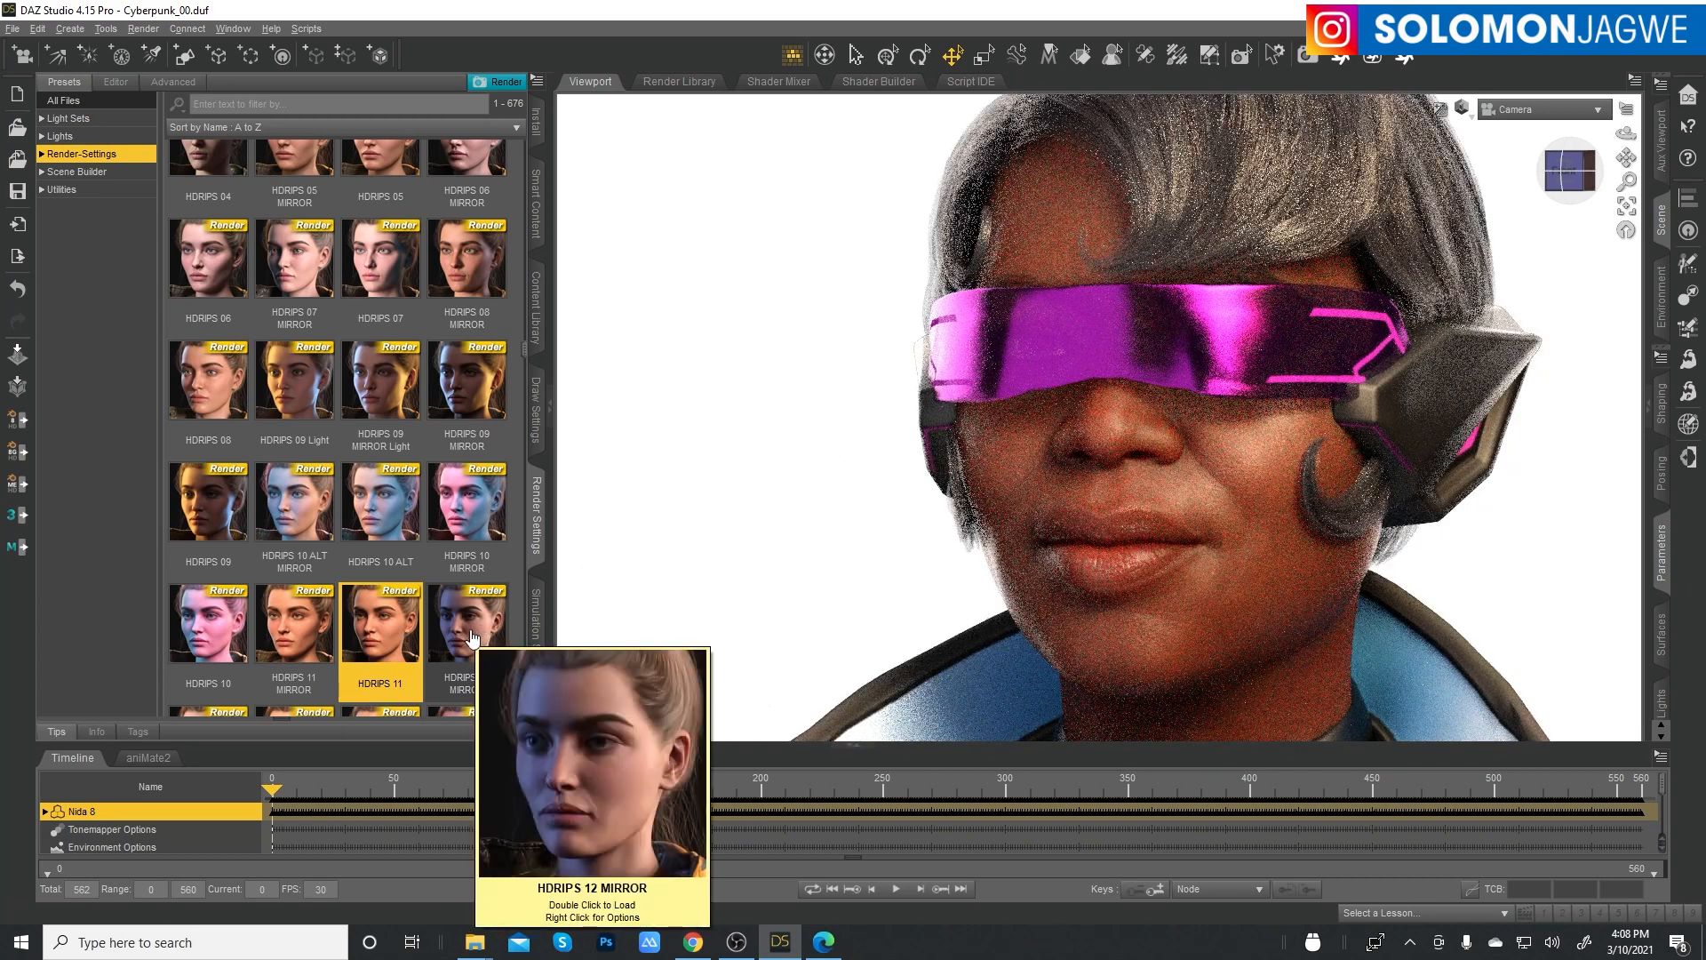
# - Load HDRIPS 12 MIRROR, then HDRIPS 13 onto the close-up
pyautogui.doubleClick(466, 623)
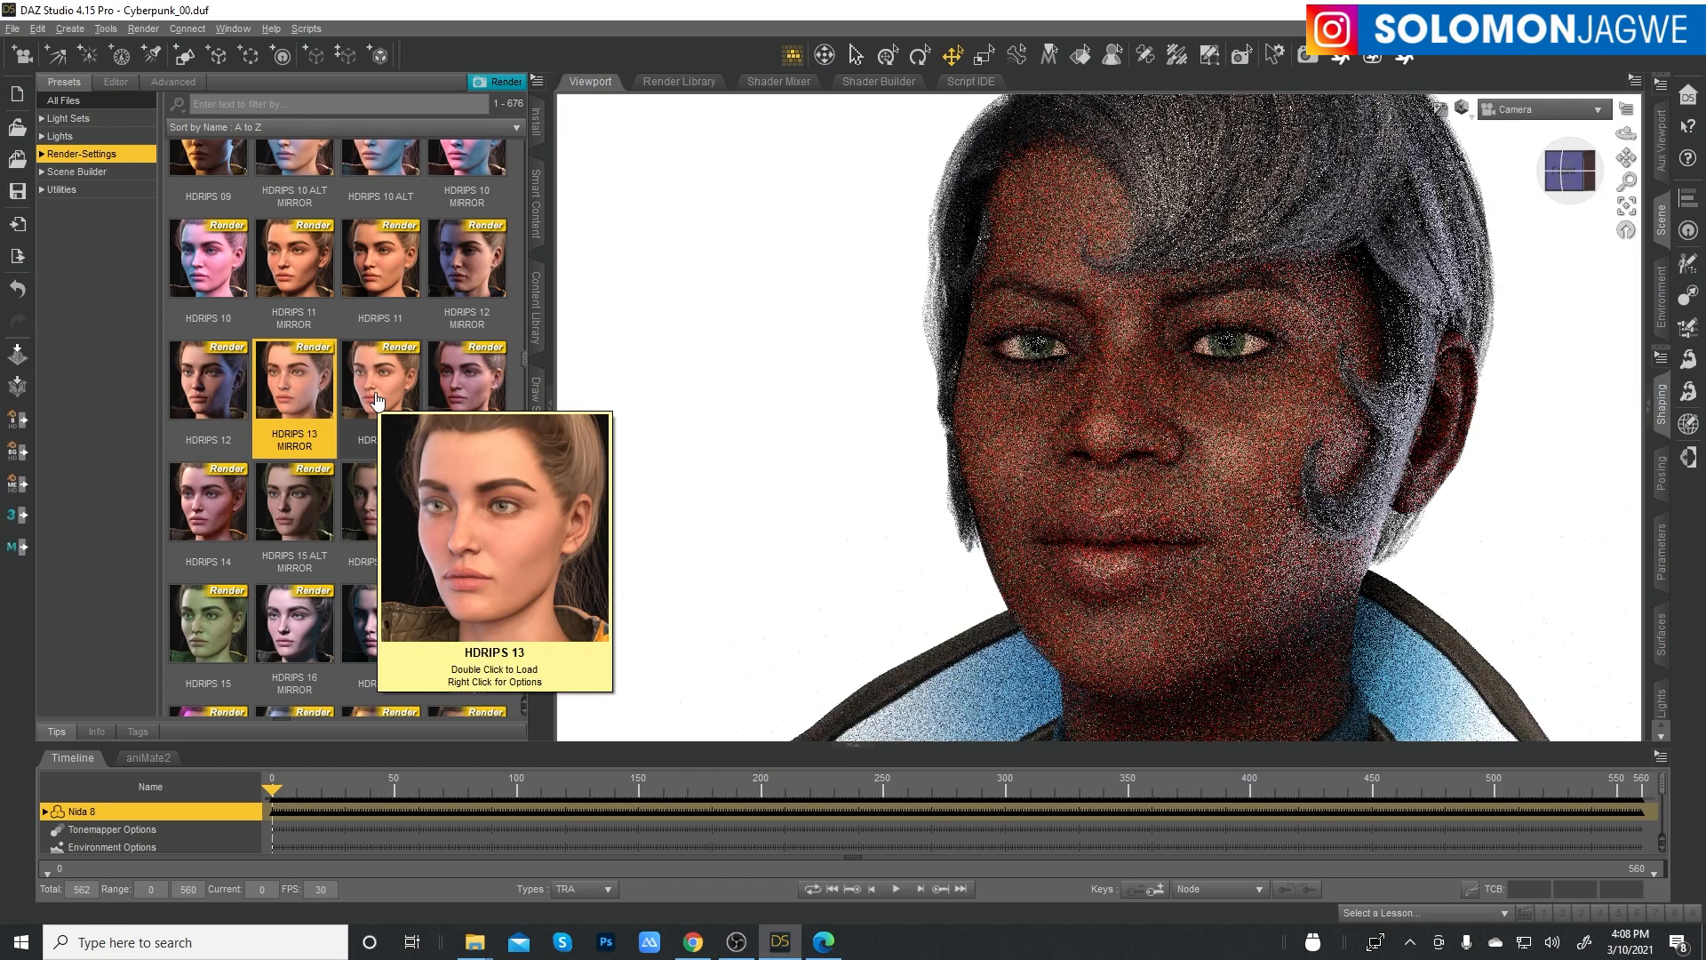
pyautogui.doubleClick(381, 379)
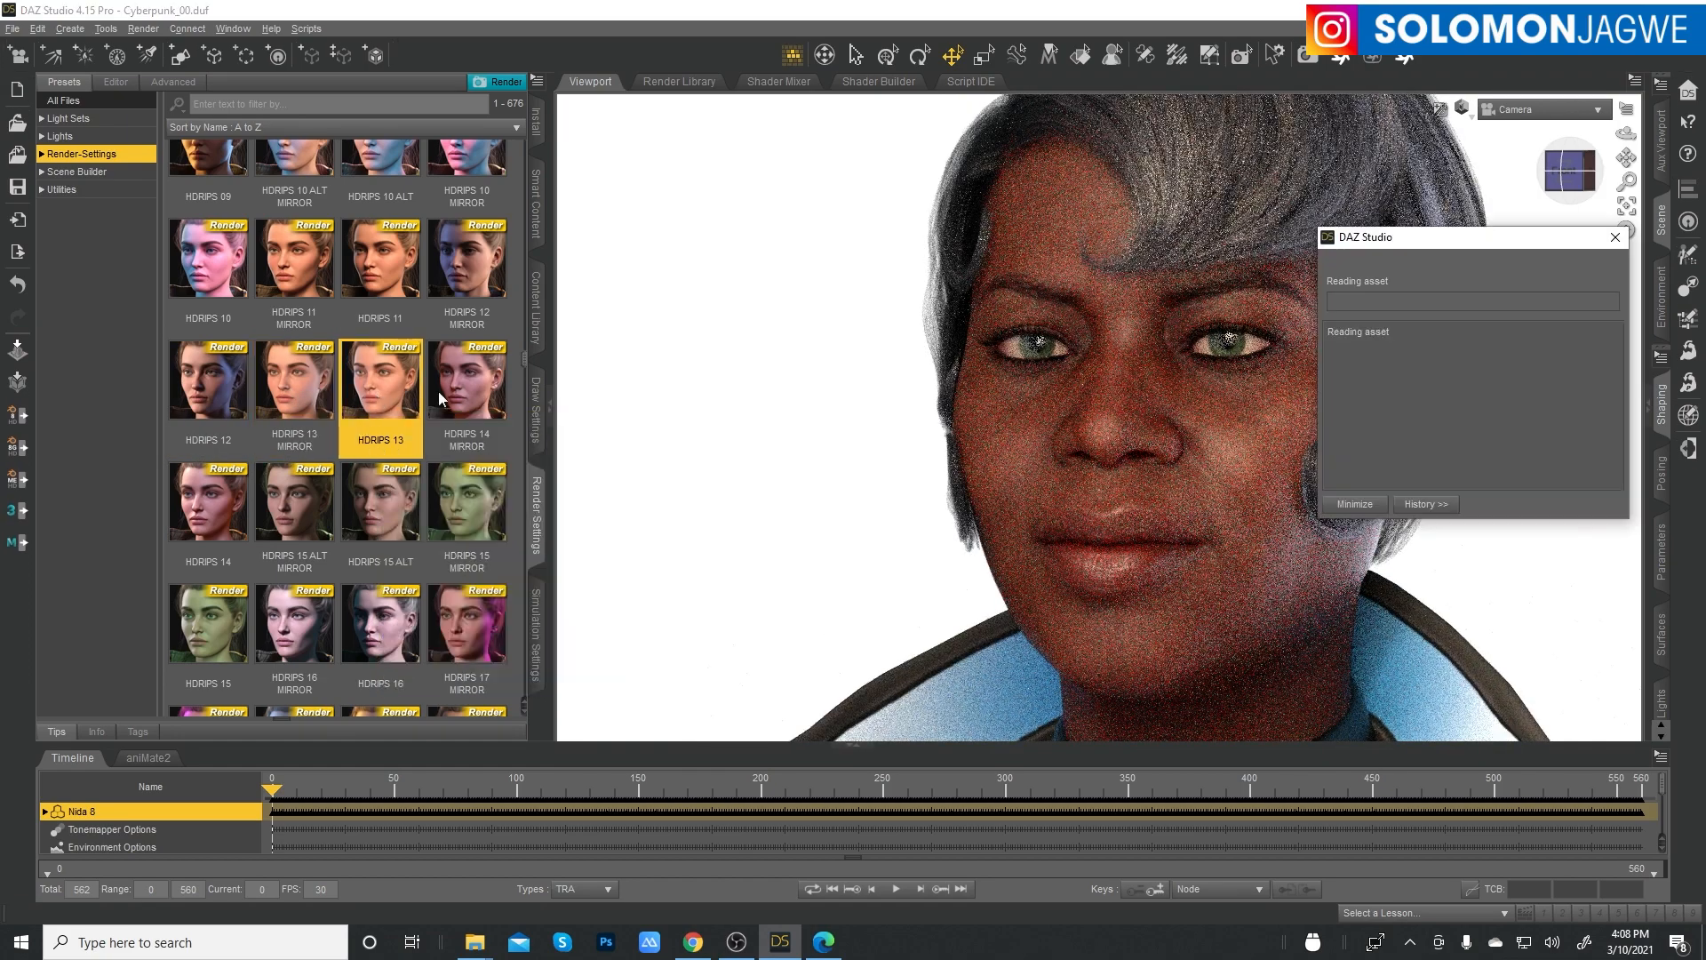
pyautogui.moveTo(504, 398)
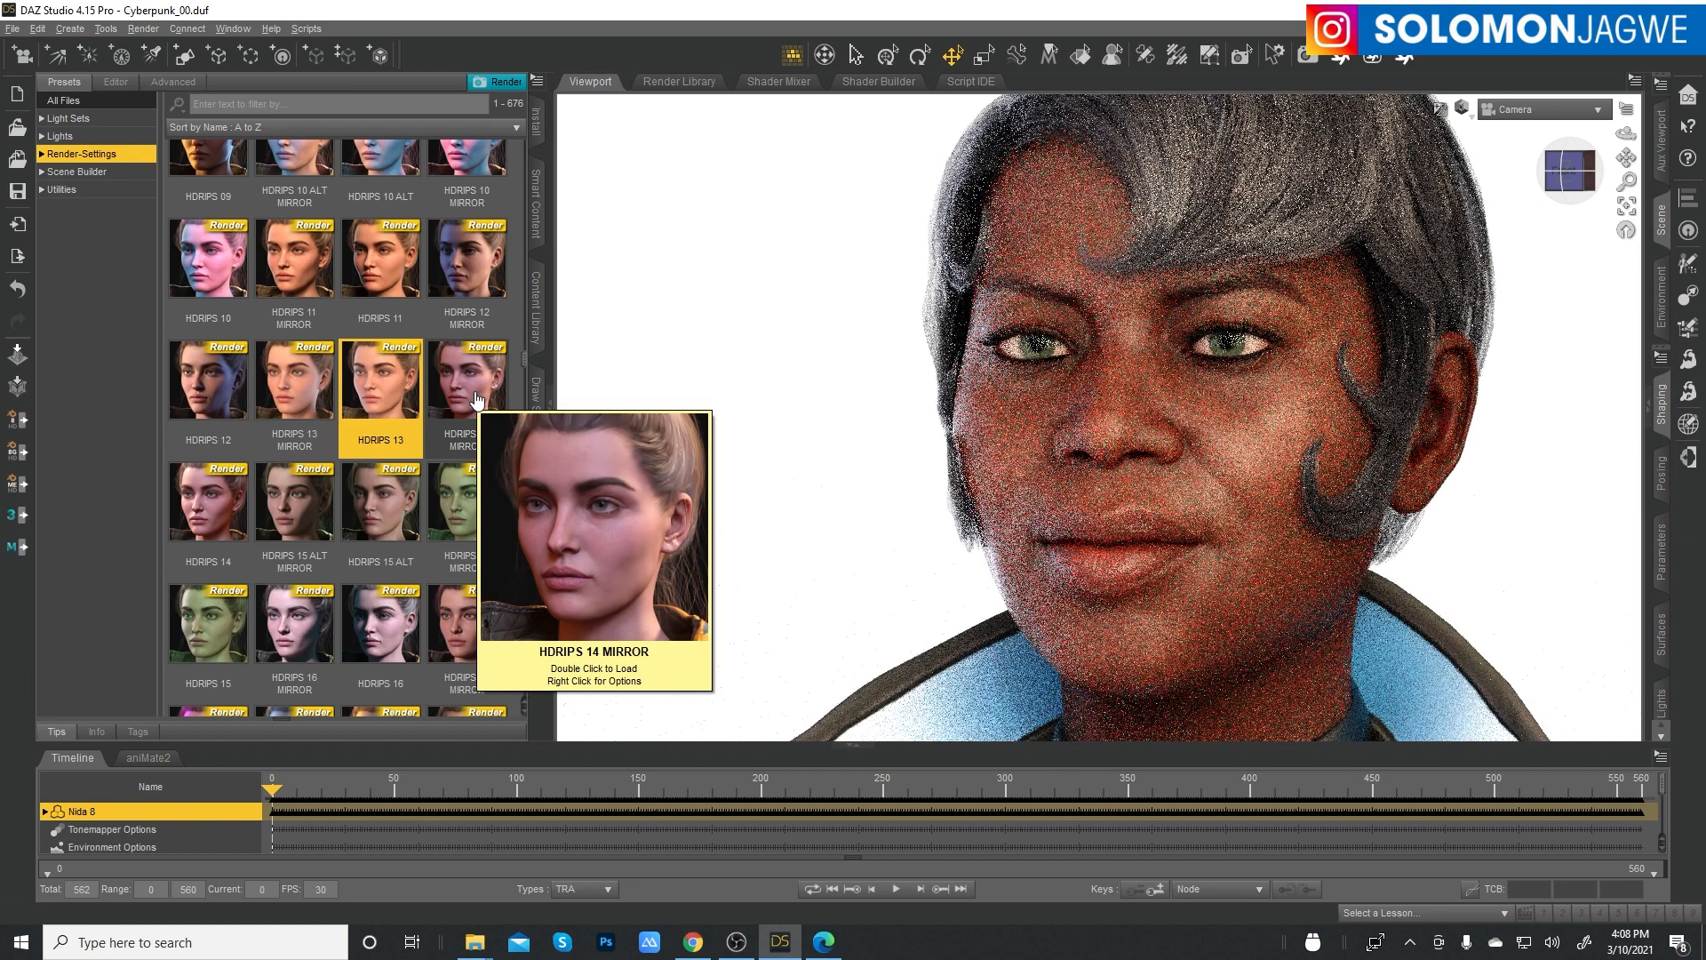
pyautogui.moveTo(1309, 326)
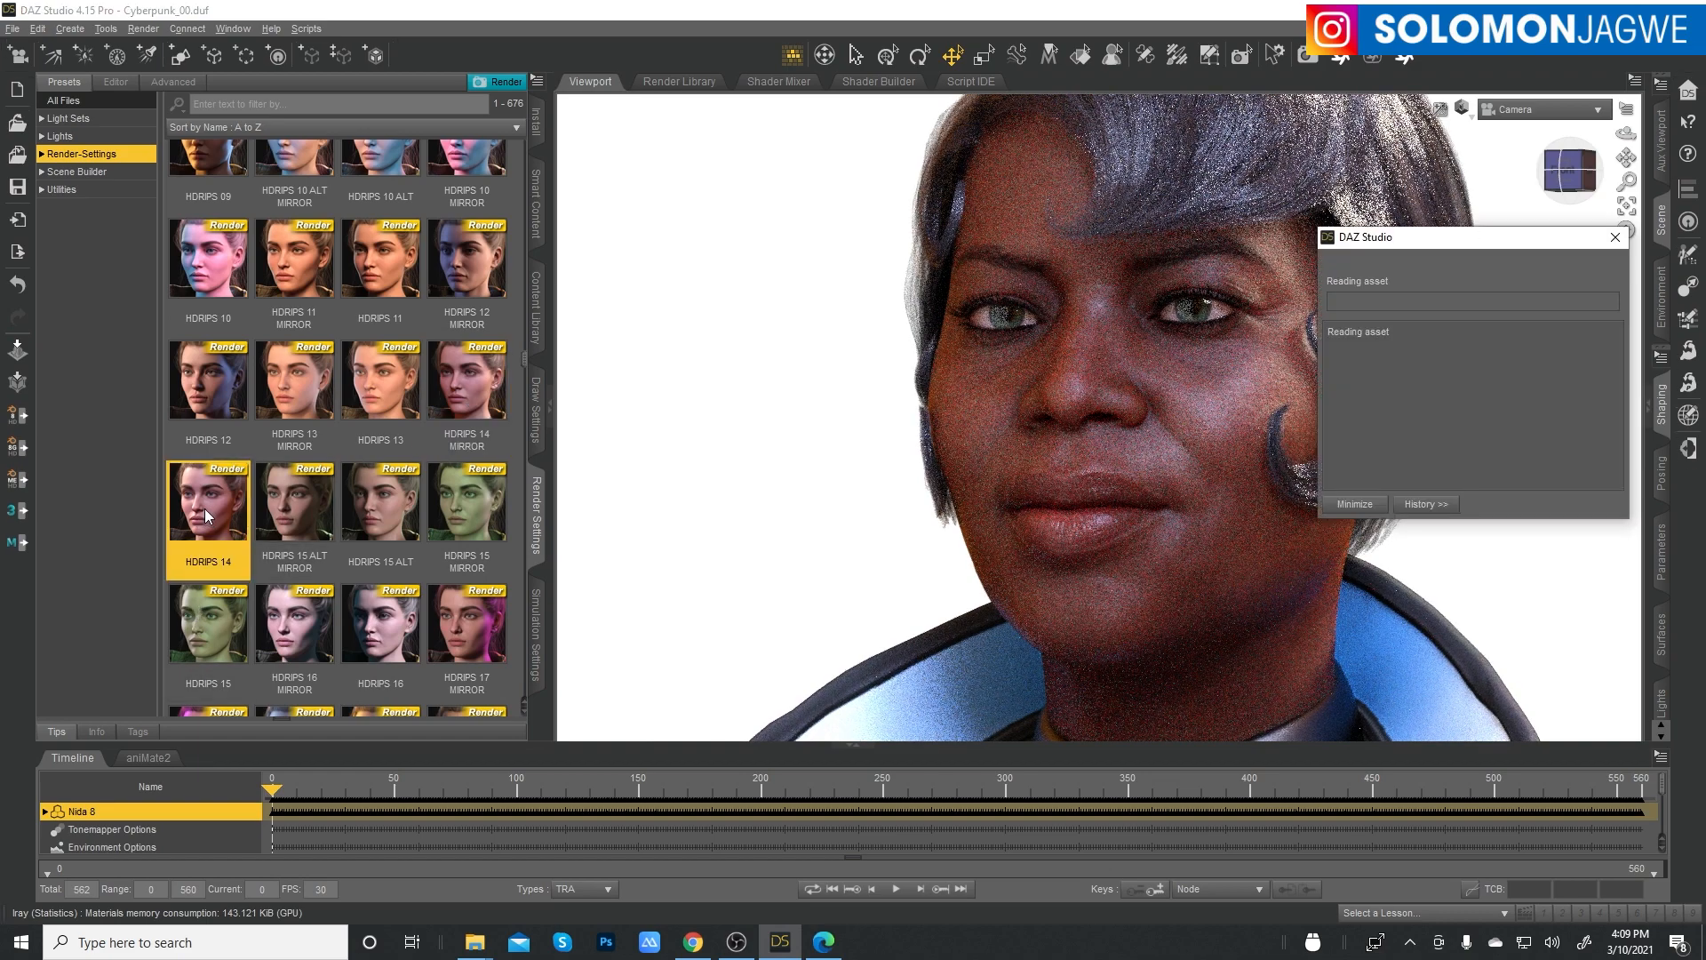
pyautogui.moveTo(294, 527)
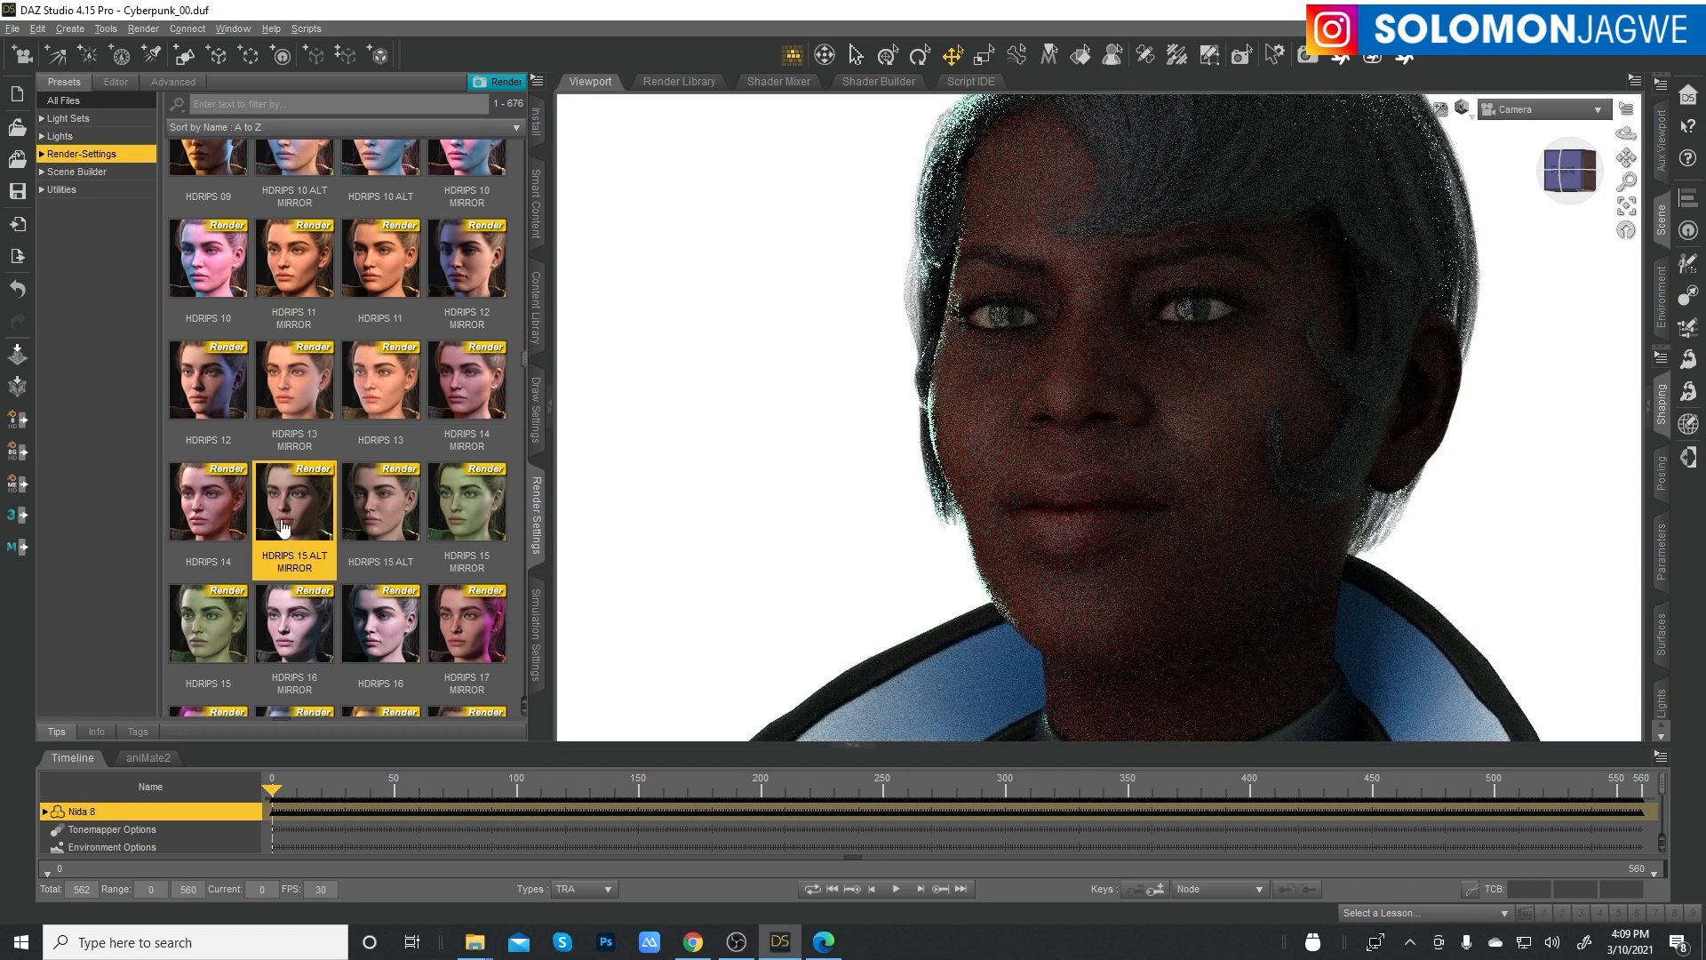
pyautogui.moveTo(399, 519)
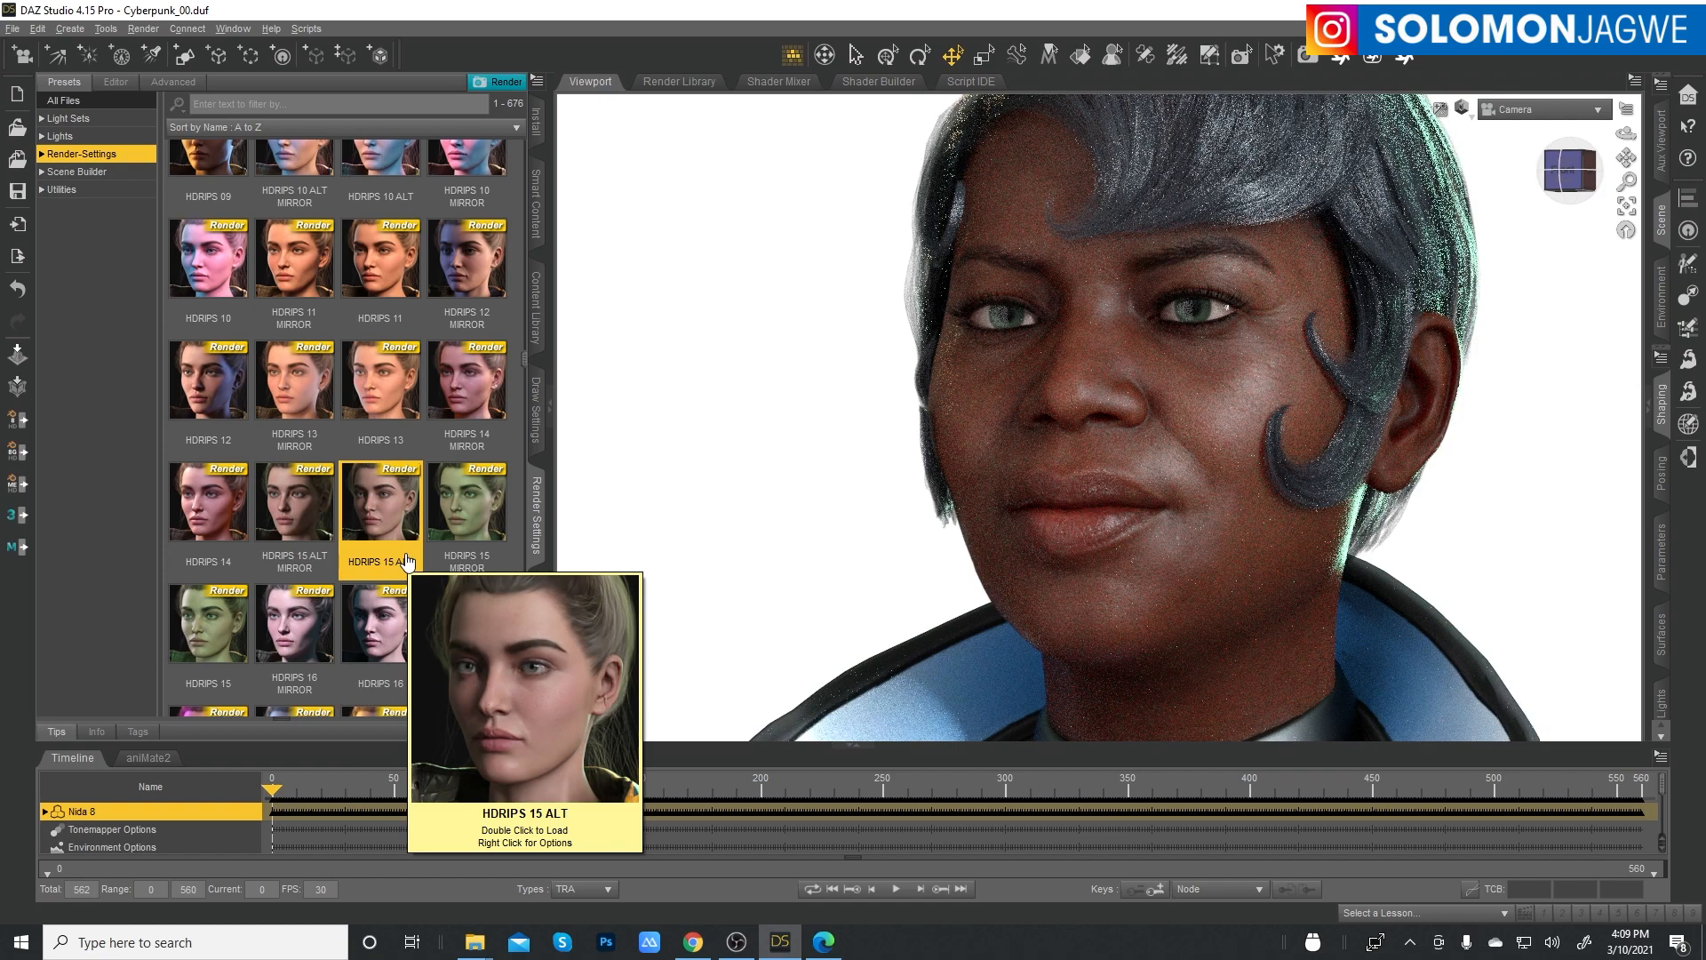
# - Switch to HDRIPS 15, then settle on HDRIPS 16 MIRROR's cool bluish light
pyautogui.doubleClick(466, 501)
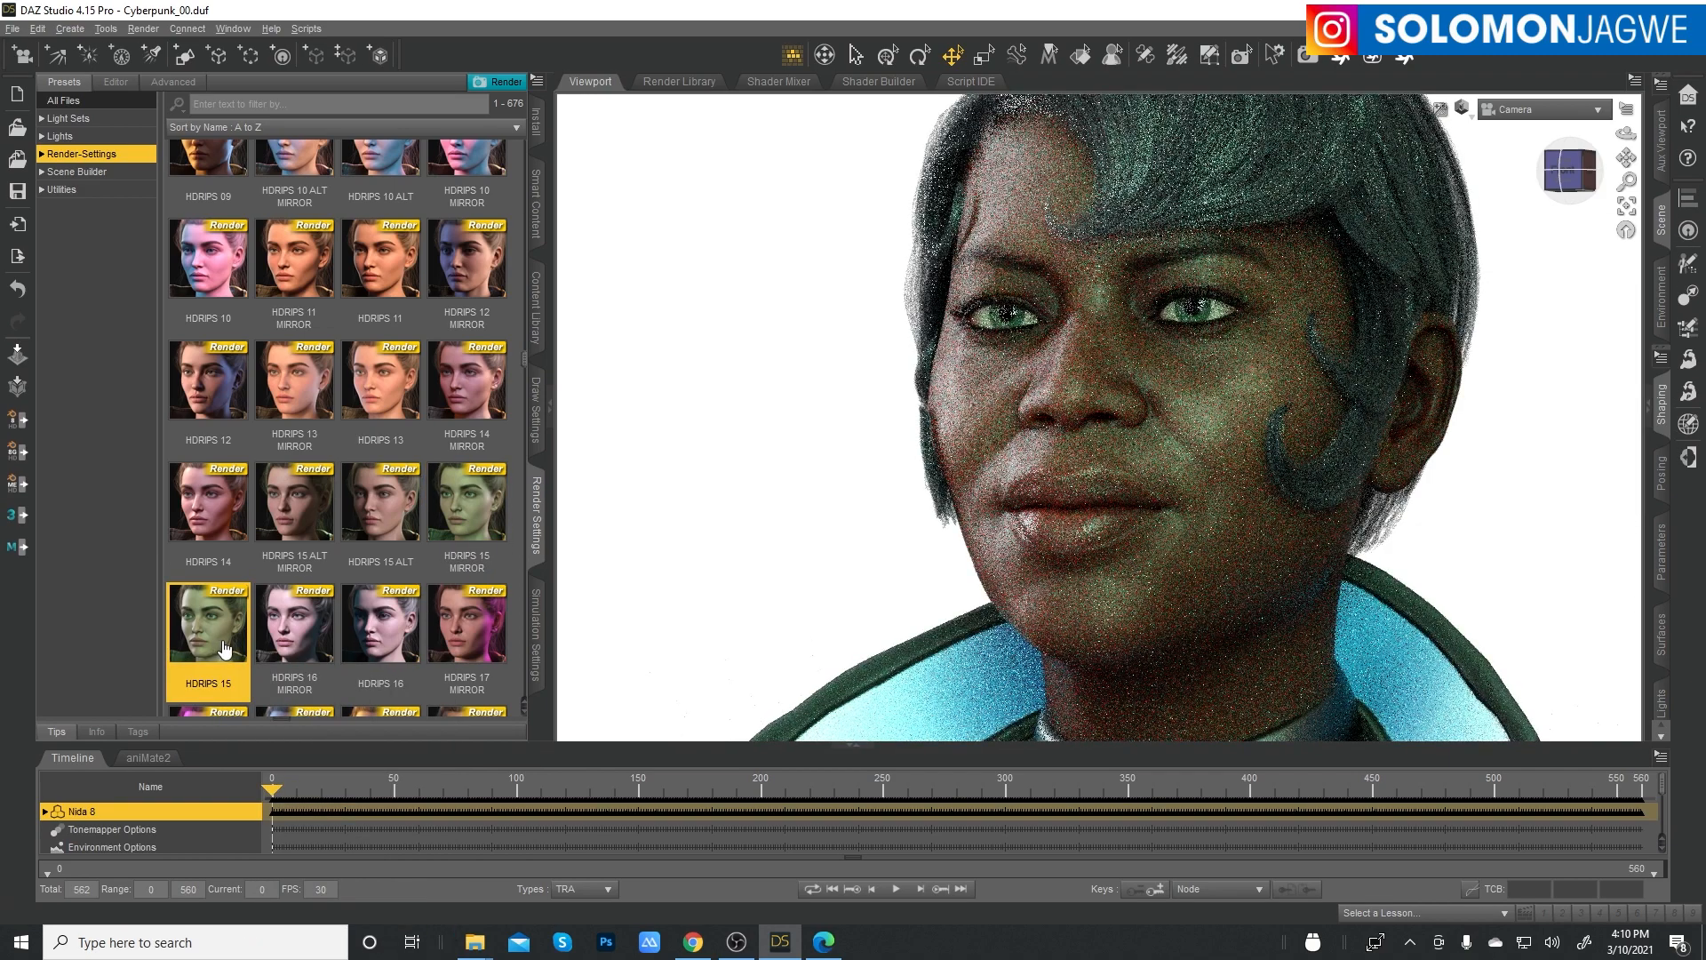
pyautogui.moveTo(226, 647)
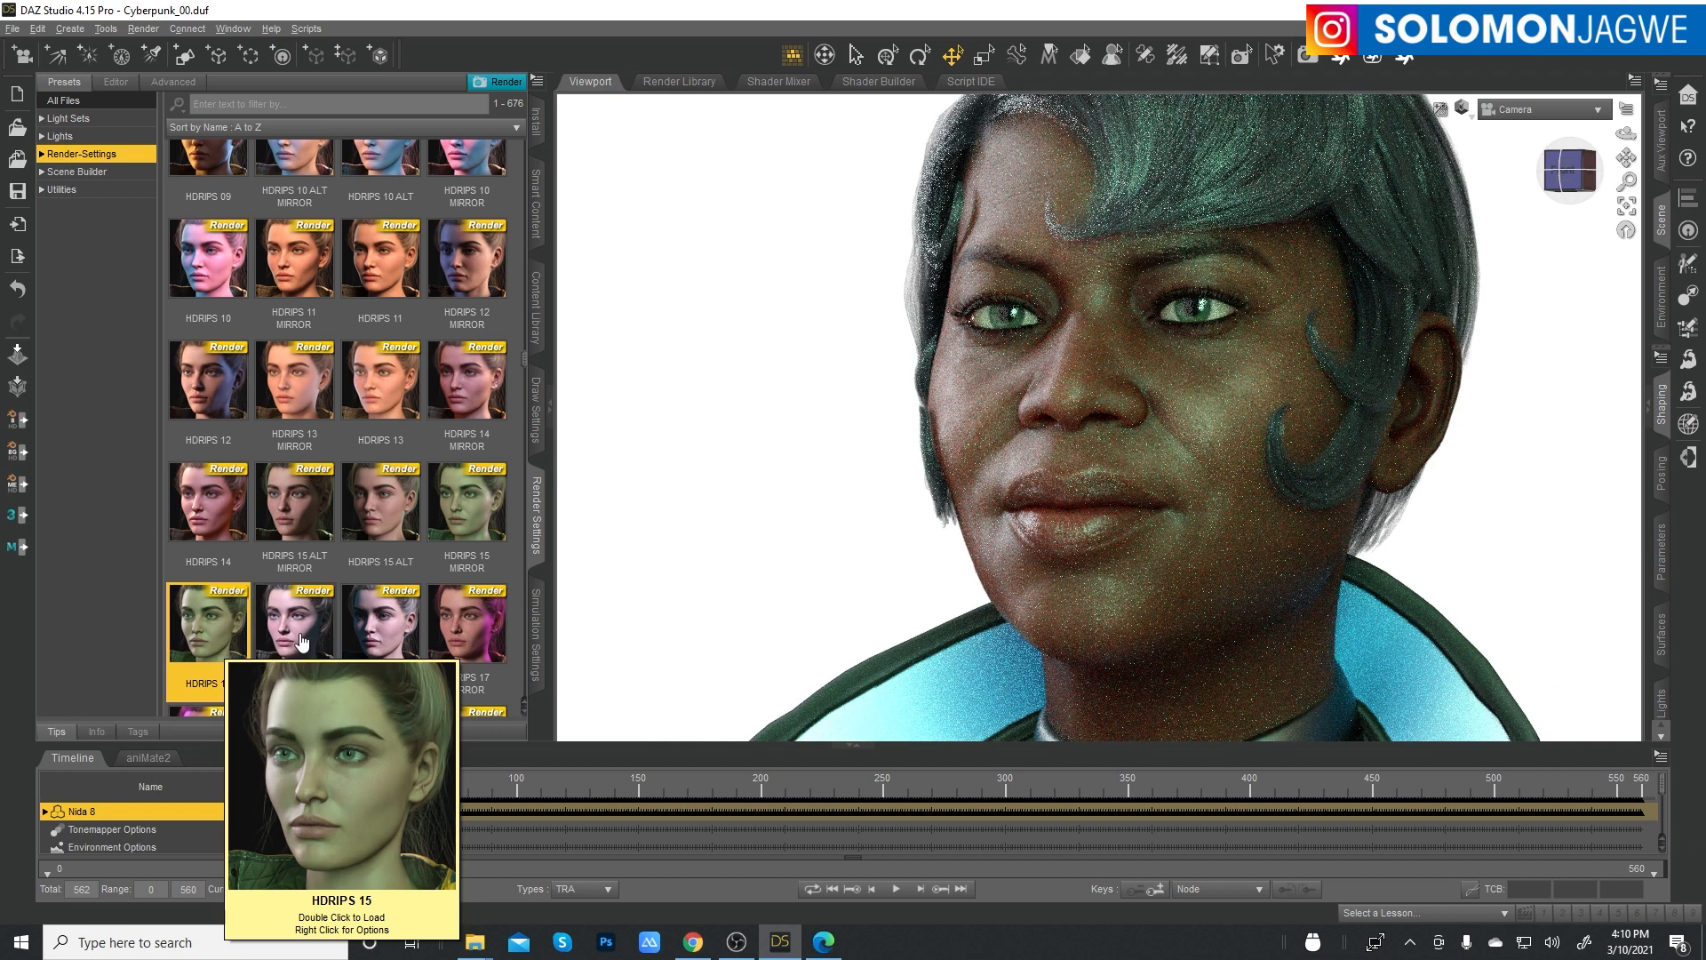
pyautogui.moveTo(314, 642)
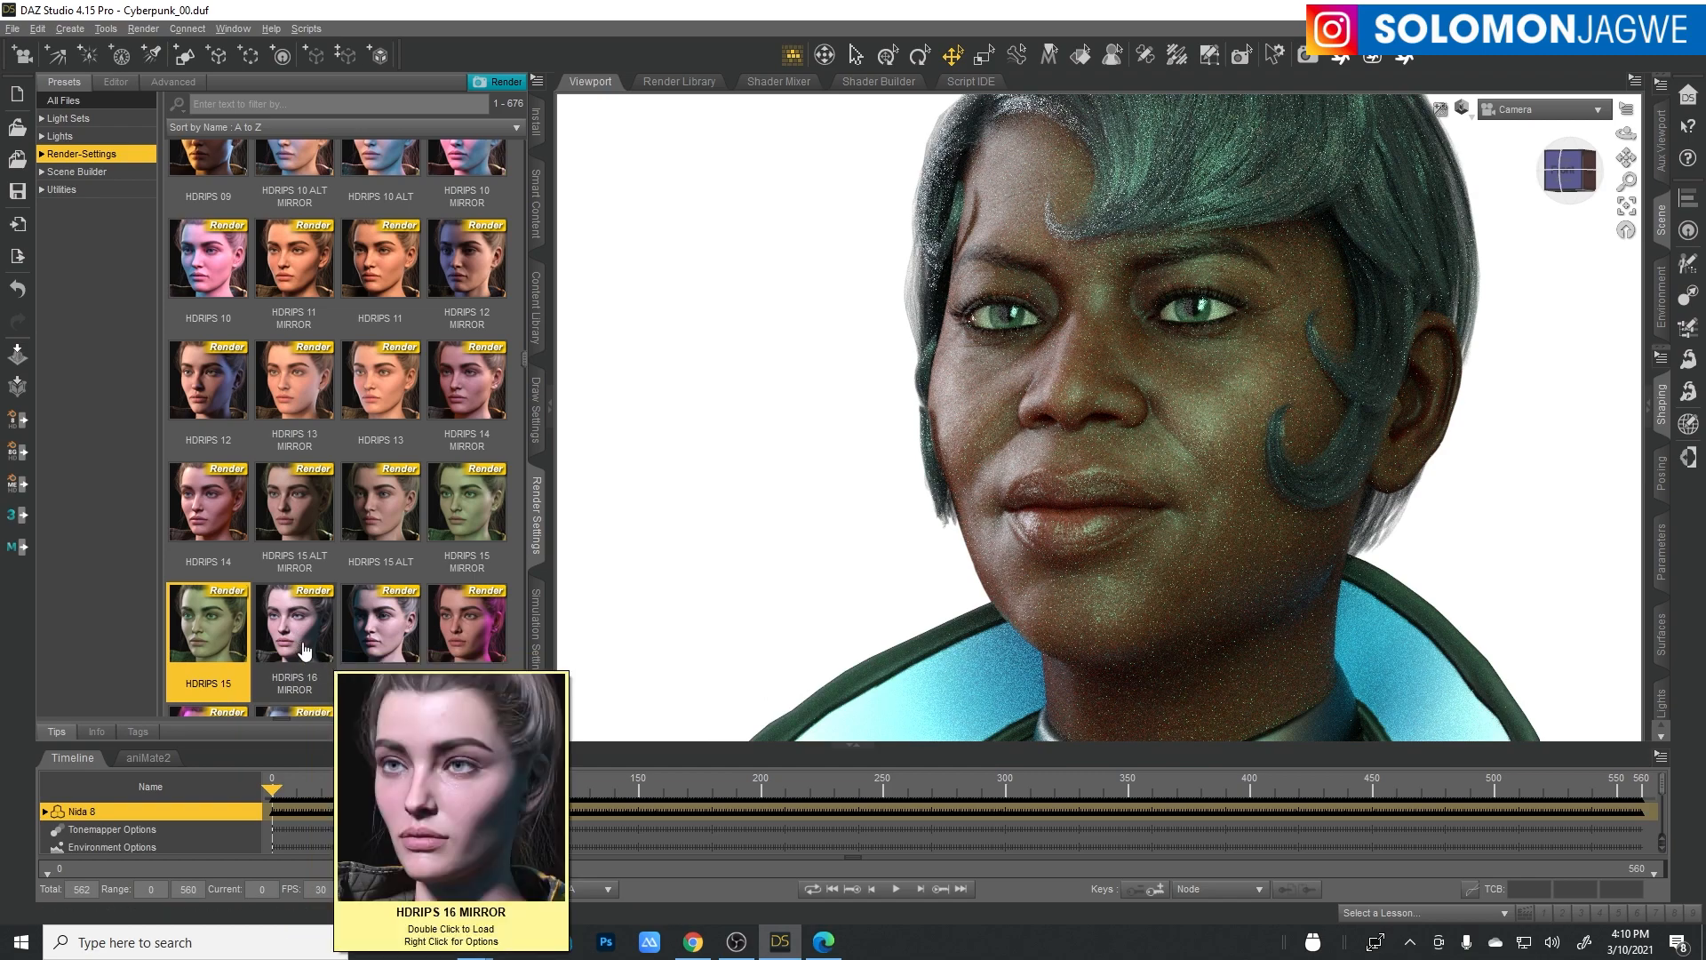
pyautogui.doubleClick(294, 623)
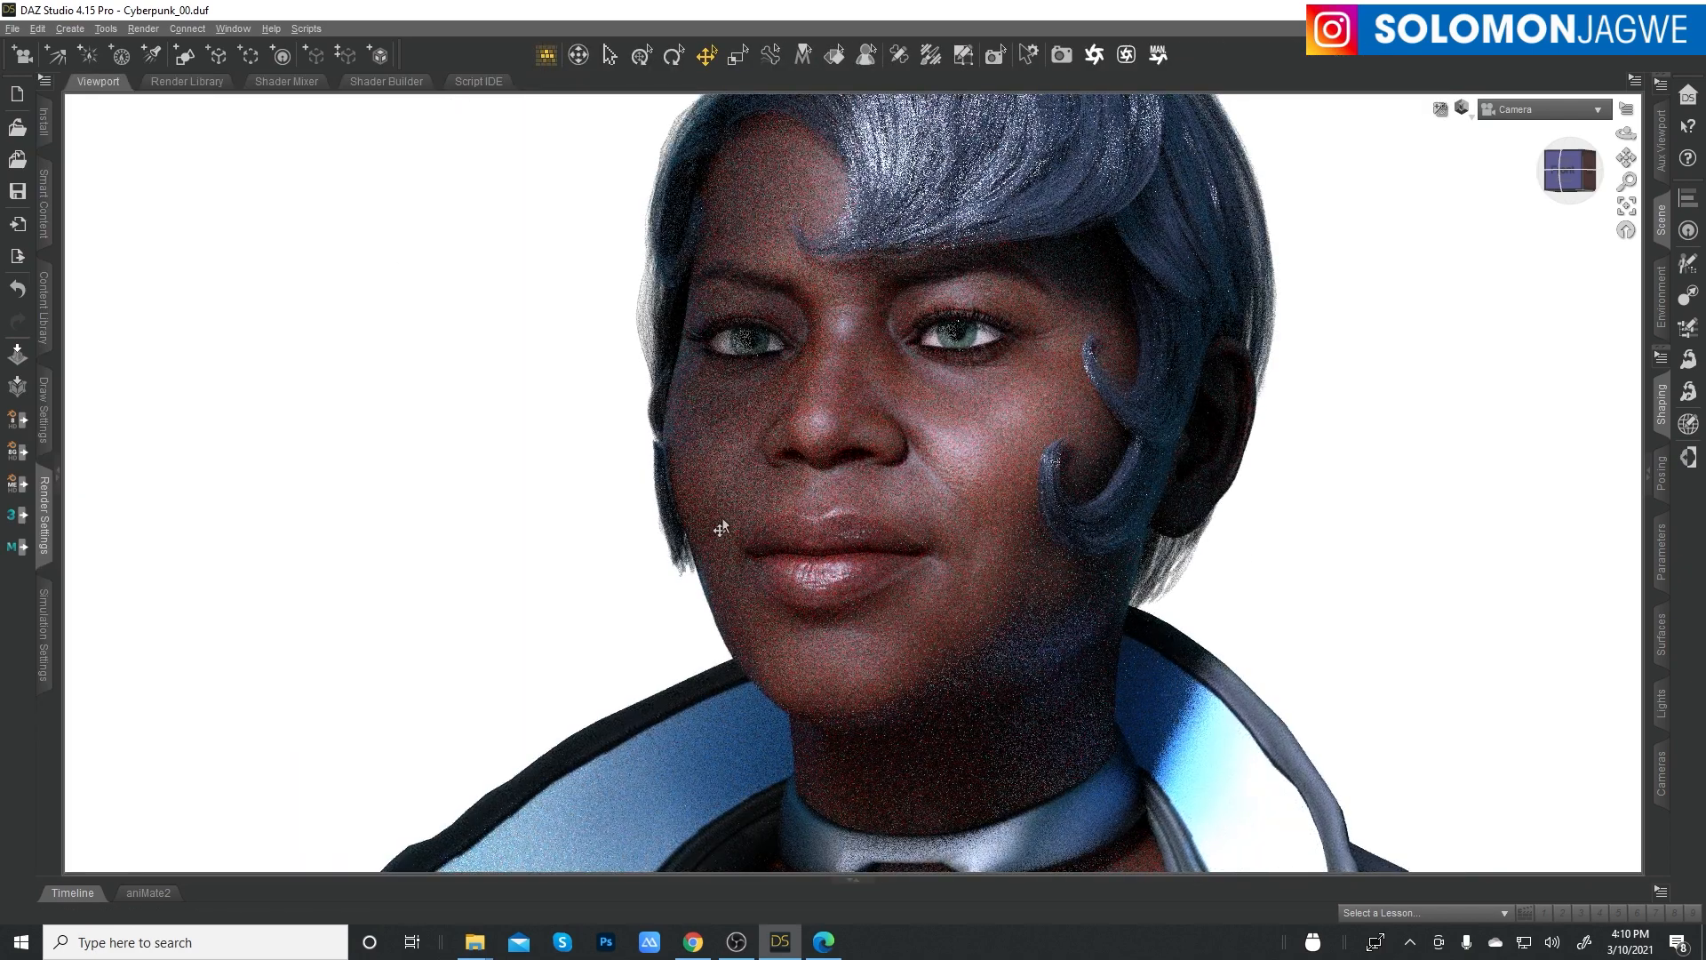
# - Show the animation timeline and move the playhead forward to a later frame
pyautogui.click(71, 892)
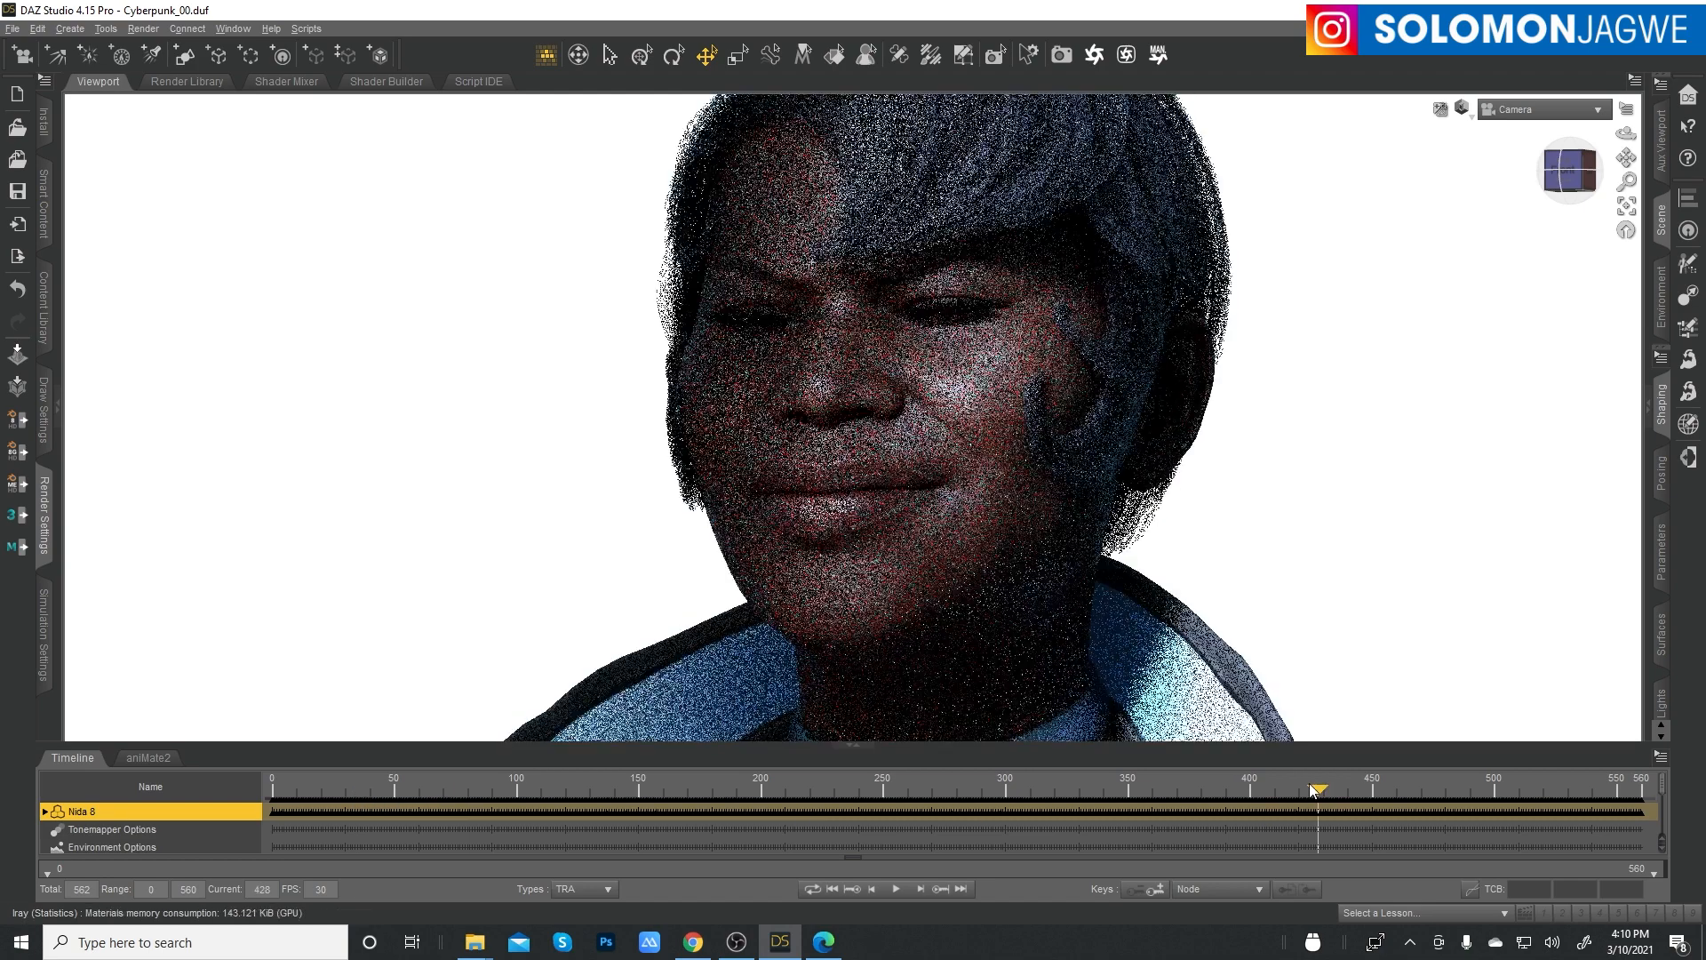
pyautogui.moveTo(1314, 790); pyautogui.dragTo(1488, 790)
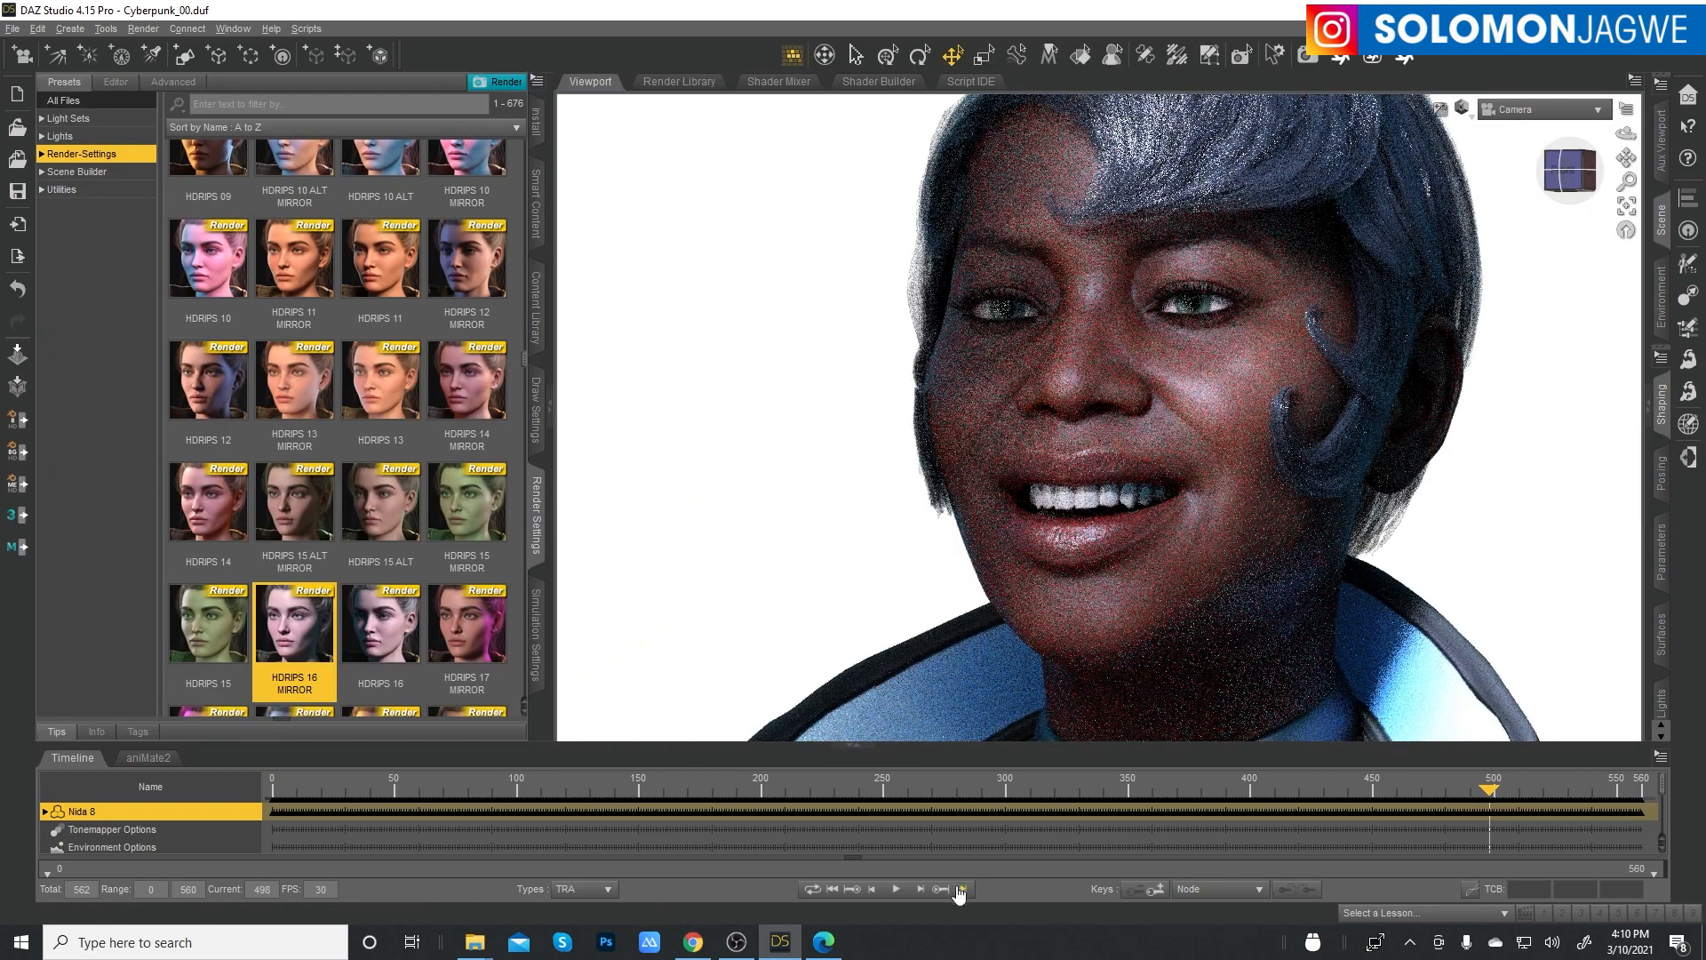
# - Reset to frame 0 and cycle through HDRIPS 17 MIRROR, 18 MIRROR, 18 and following presets
pyautogui.click(833, 888)
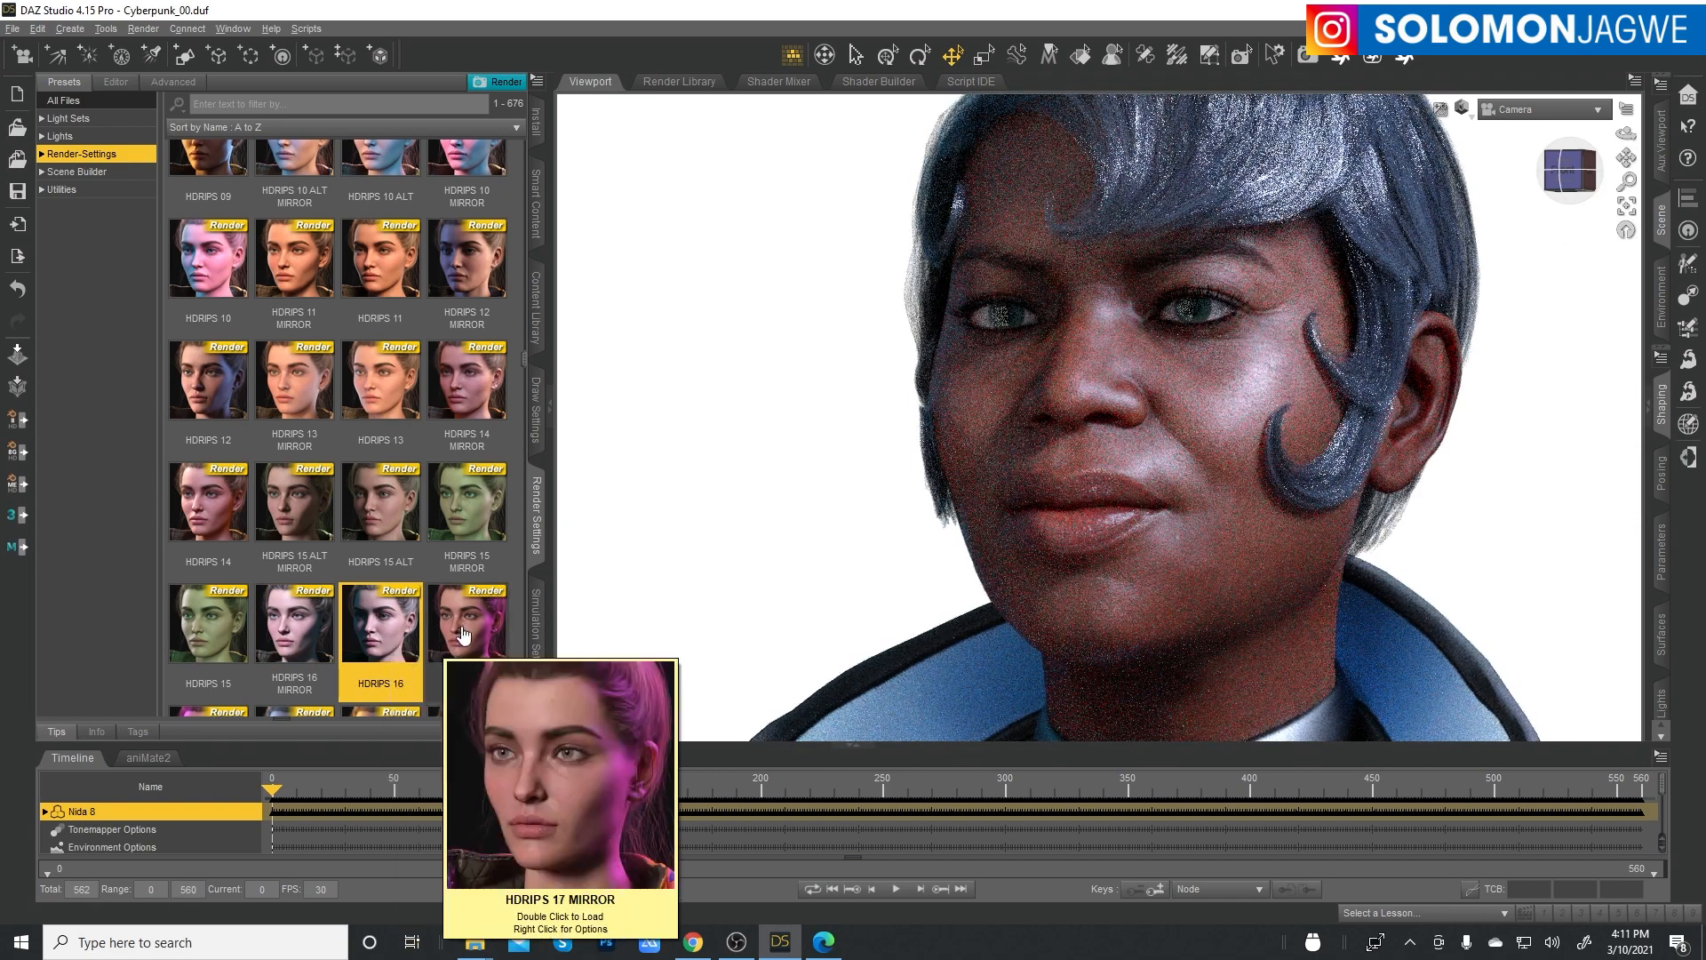
pyautogui.doubleClick(467, 622)
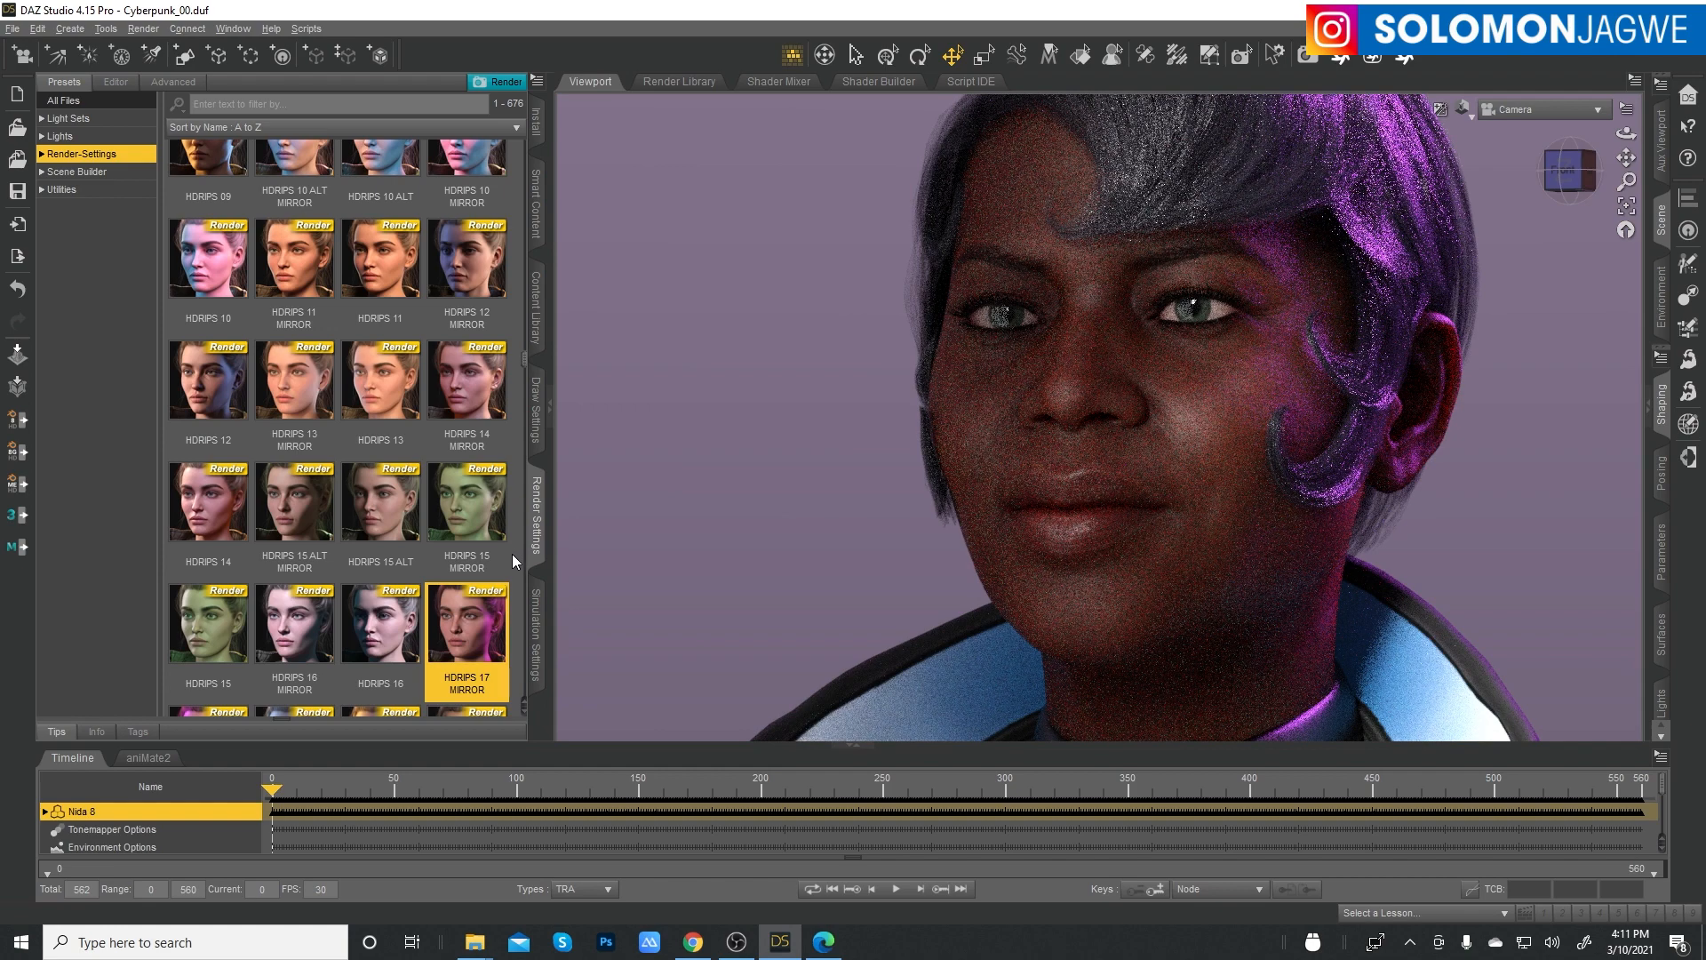
pyautogui.doubleClick(208, 380)
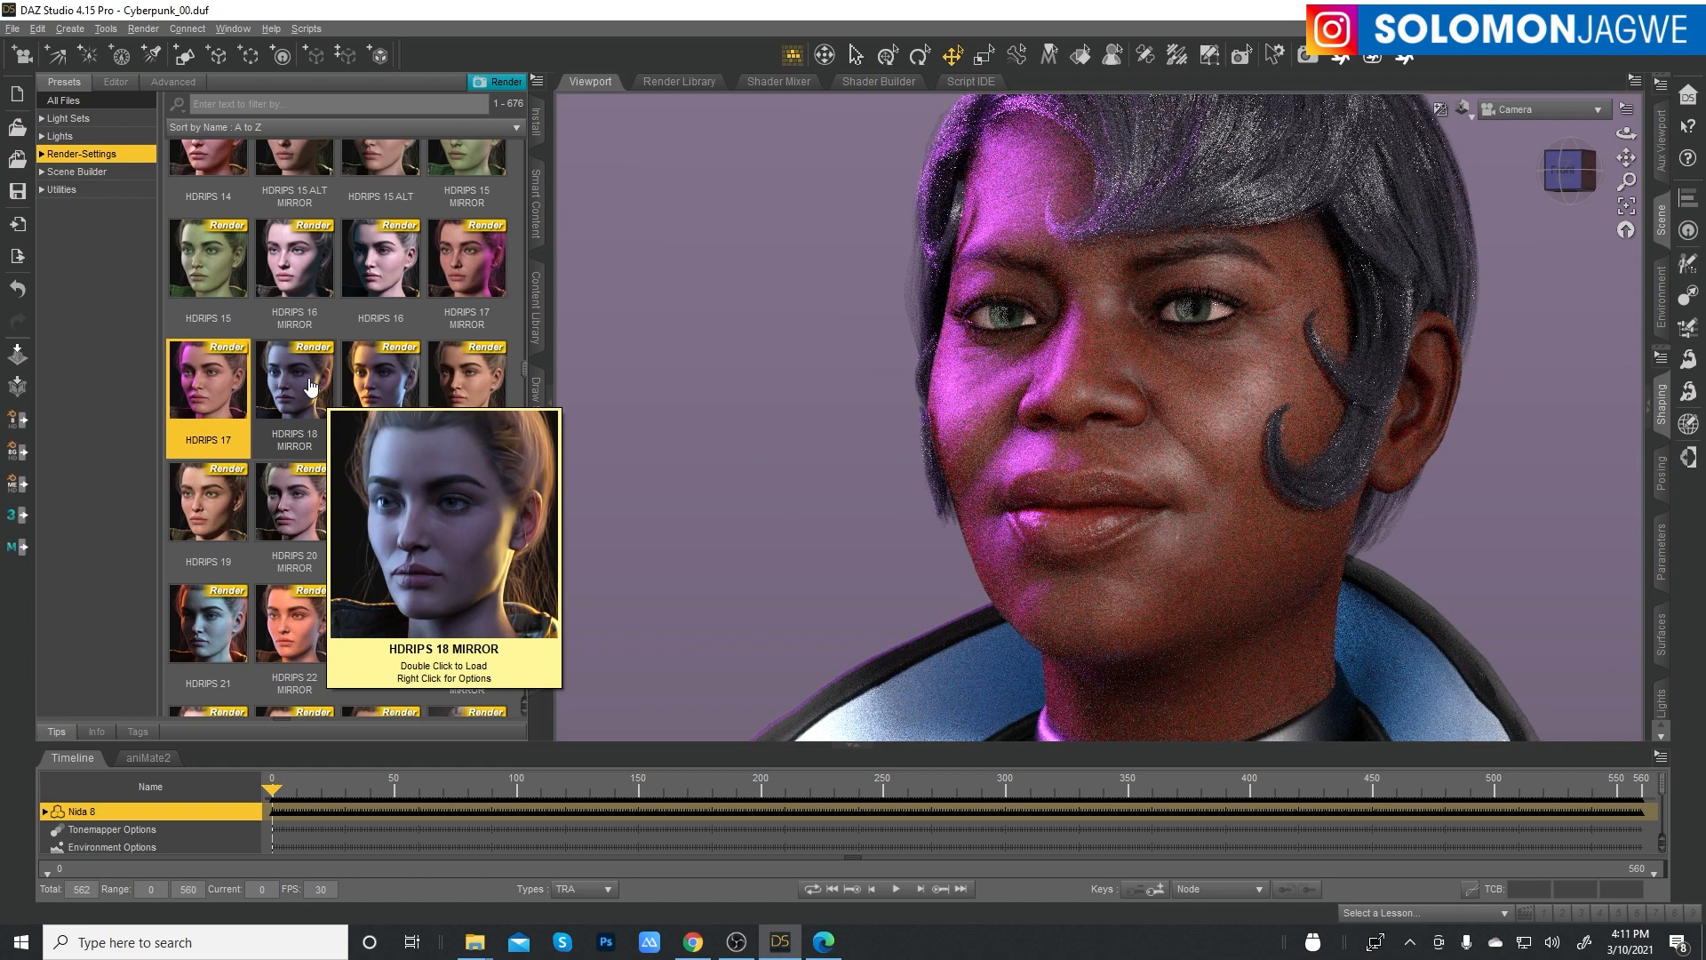
pyautogui.doubleClick(295, 380)
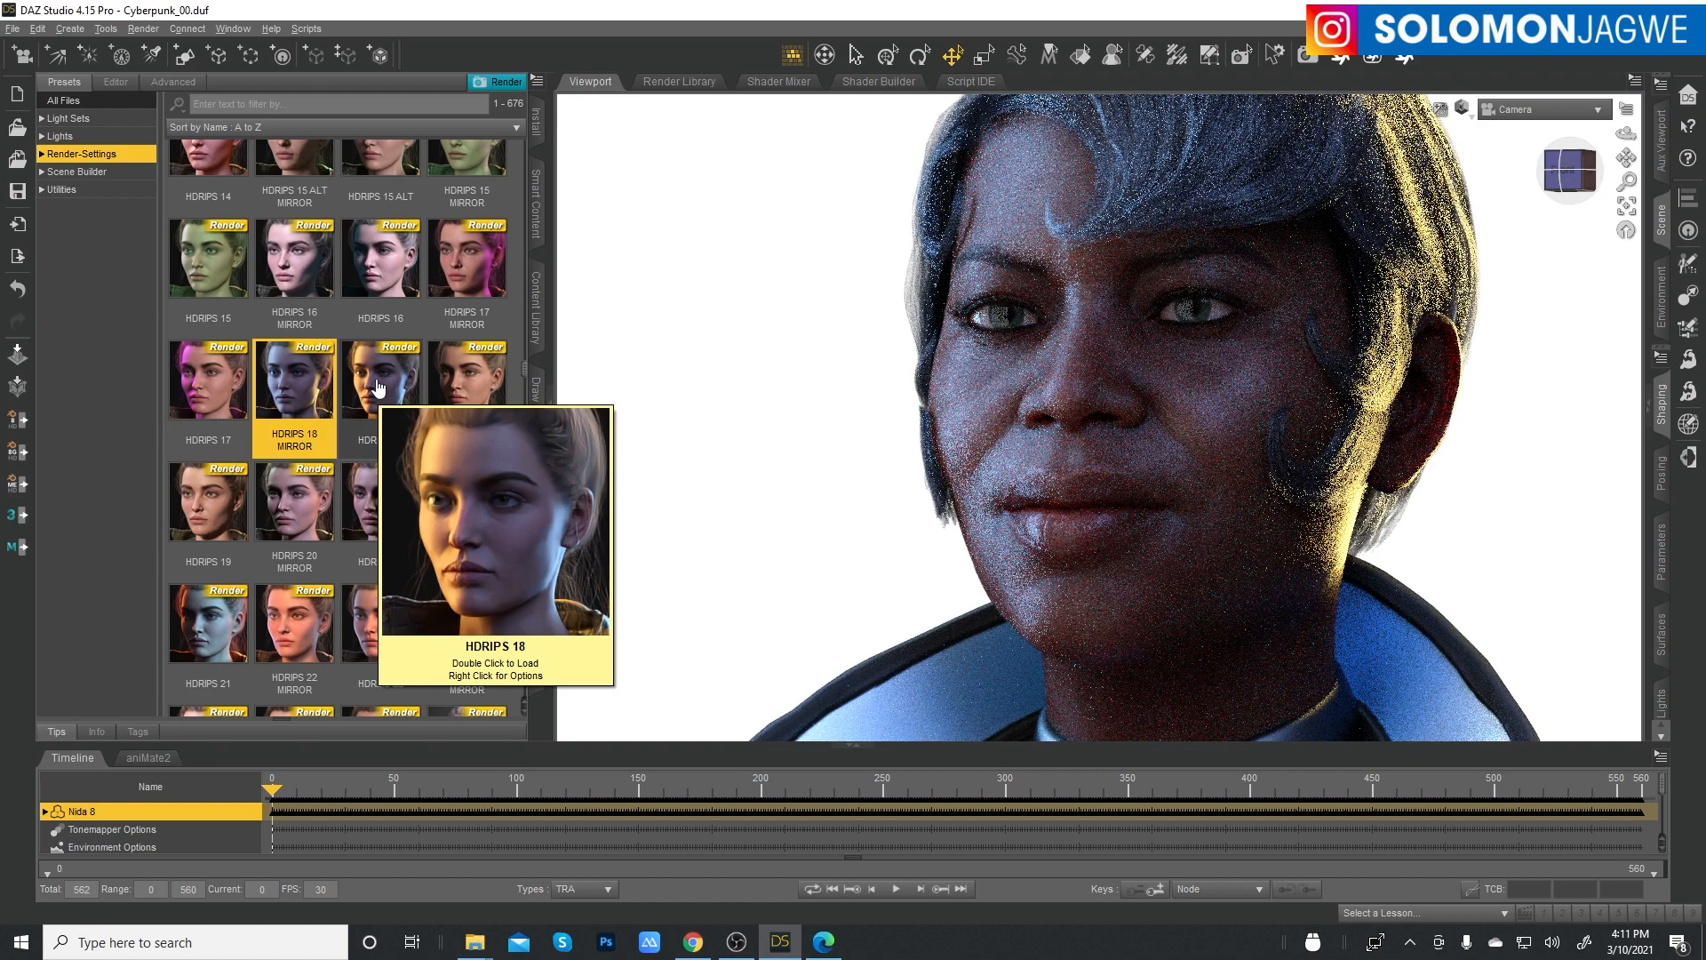
pyautogui.doubleClick(380, 379)
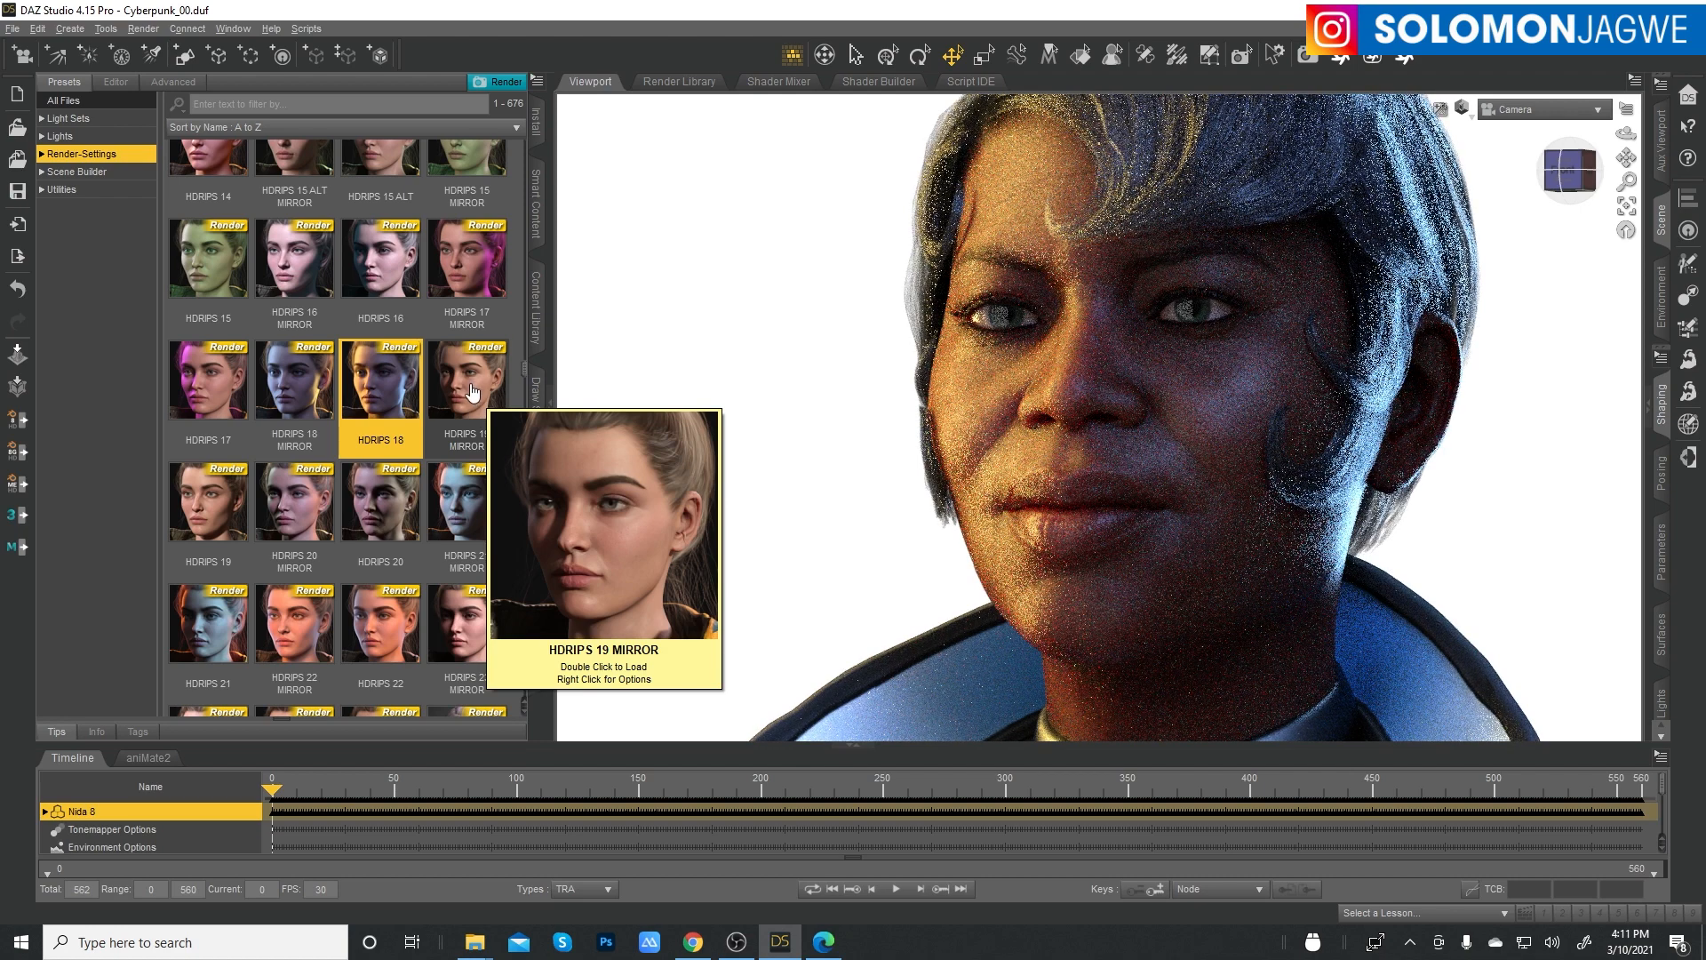
pyautogui.doubleClick(466, 381)
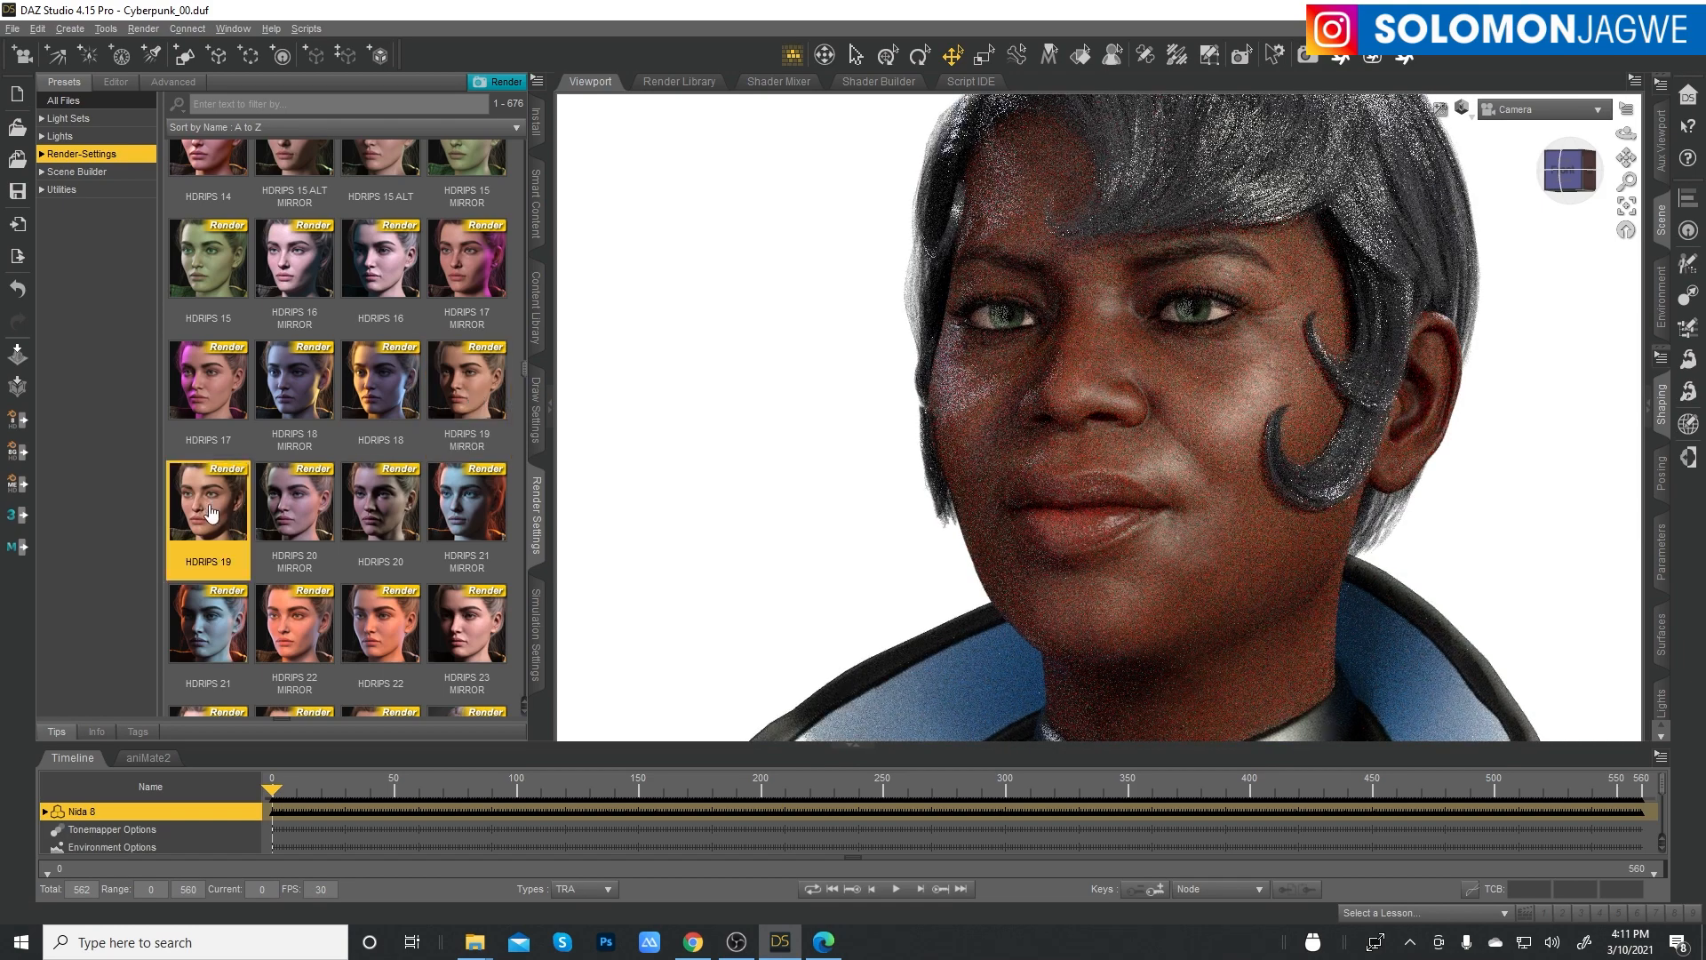
pyautogui.moveTo(302, 514)
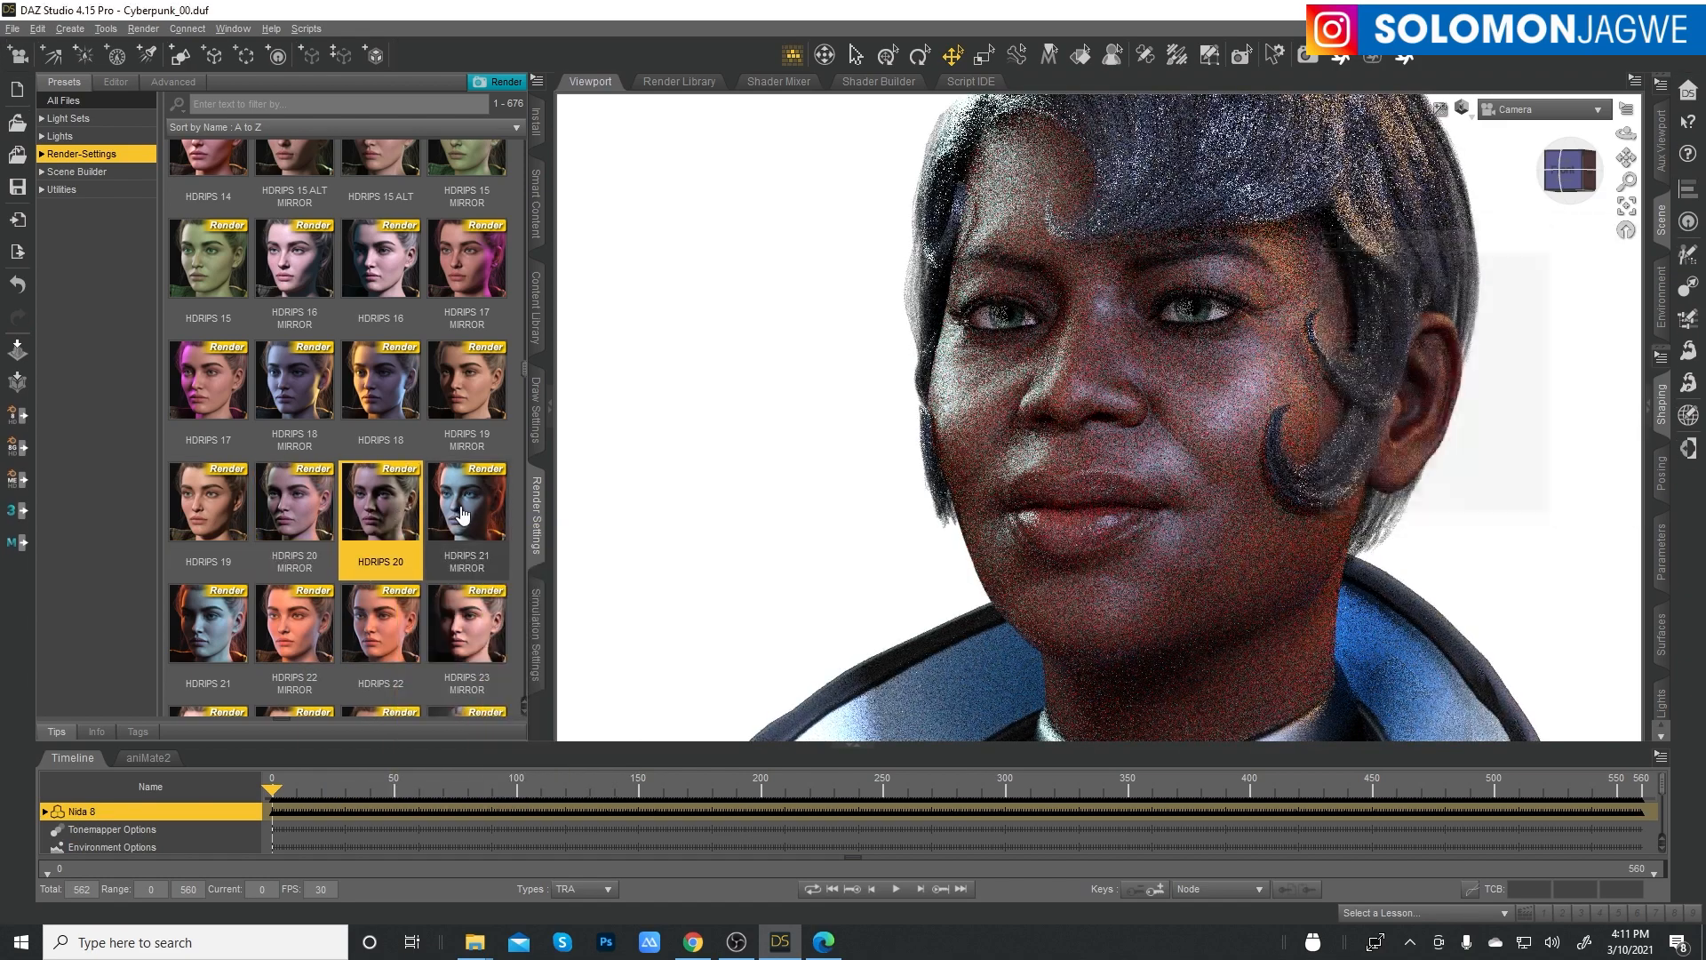
pyautogui.moveTo(464, 516)
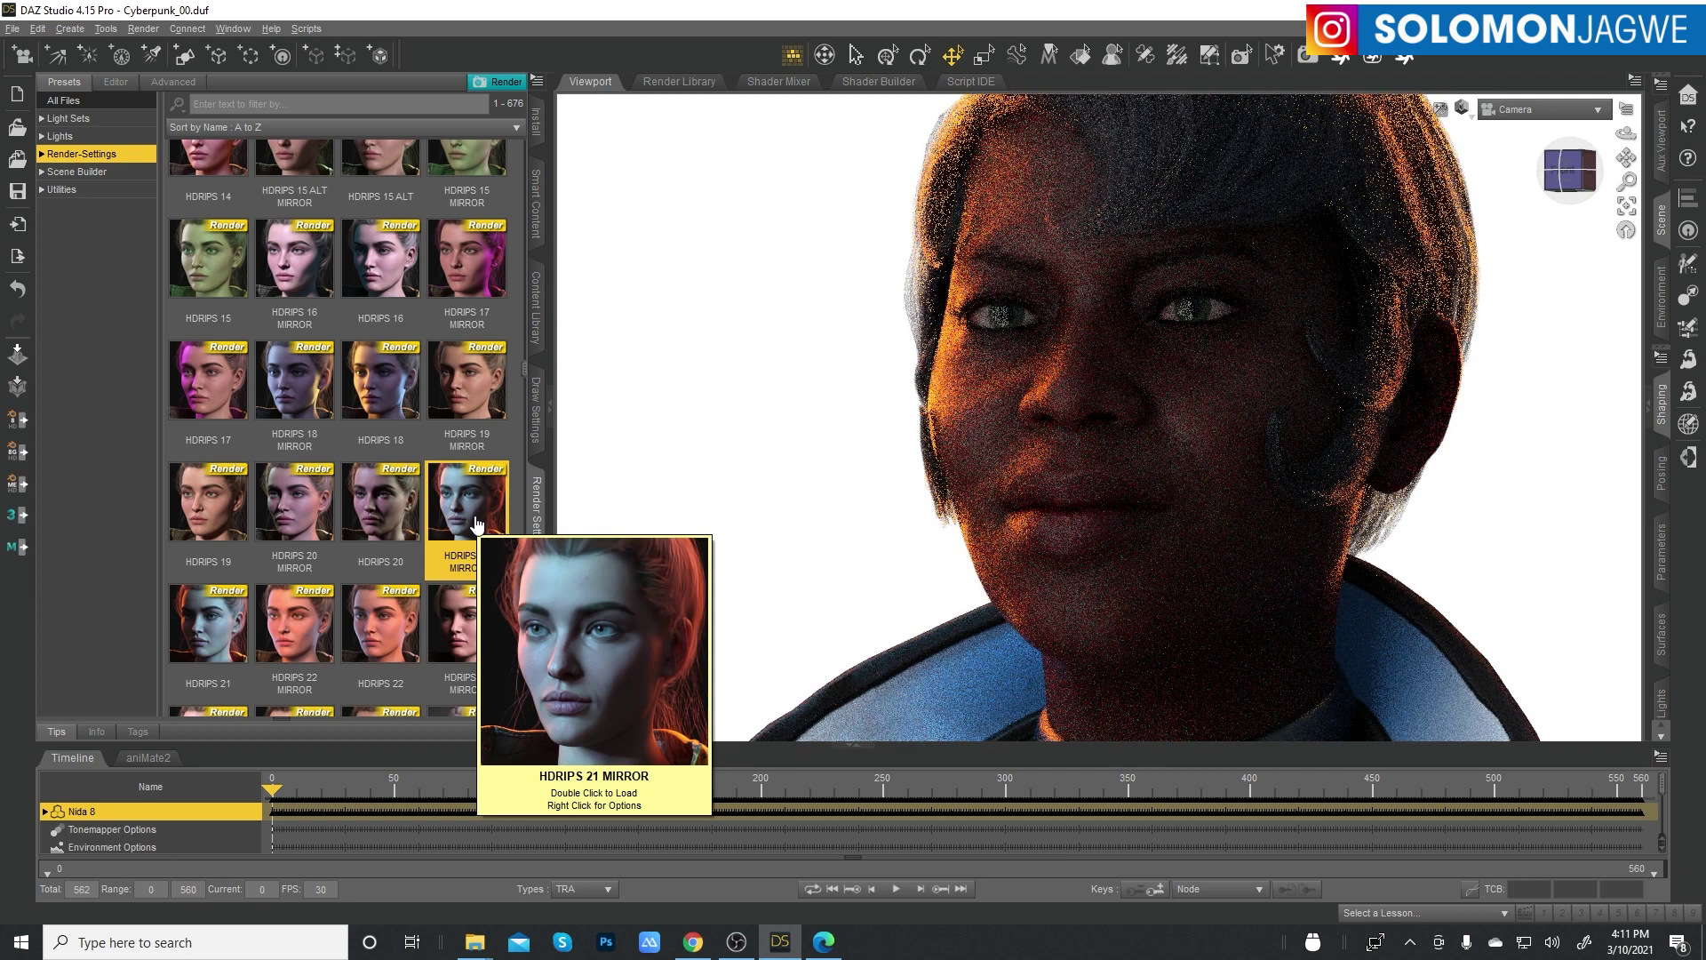
pyautogui.moveTo(859, 426)
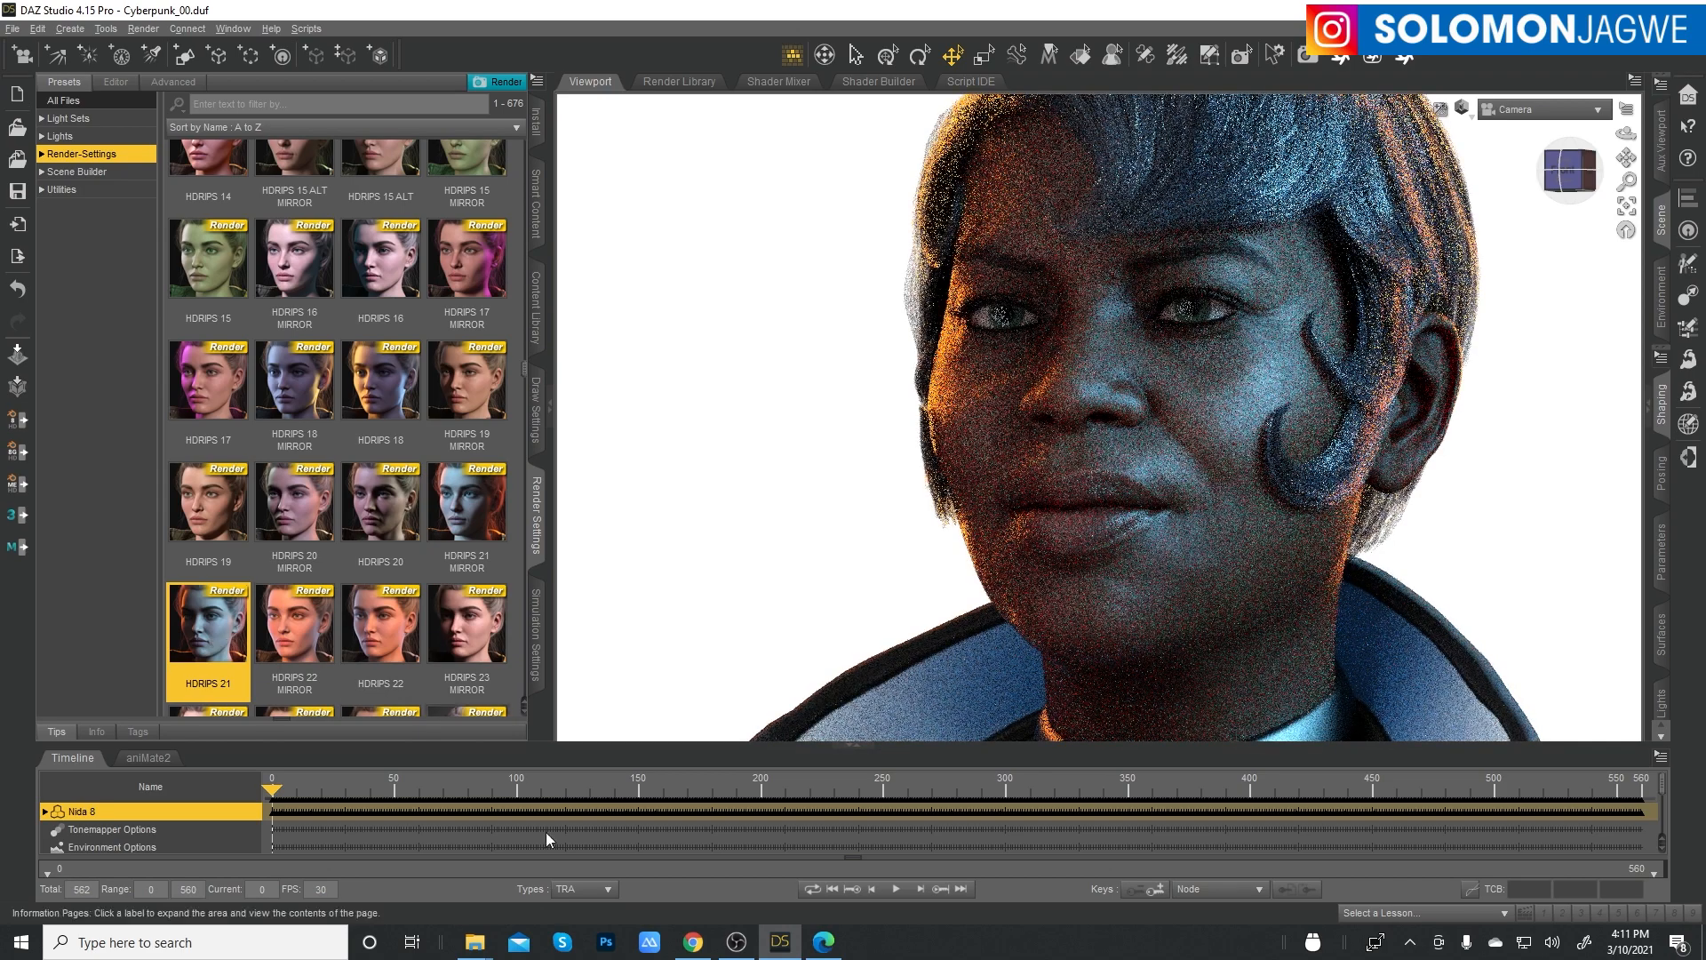
# - Show the HDRI PhotoShoot product page on daz3d.com via the Chrome taskbar icon
pyautogui.click(692, 941)
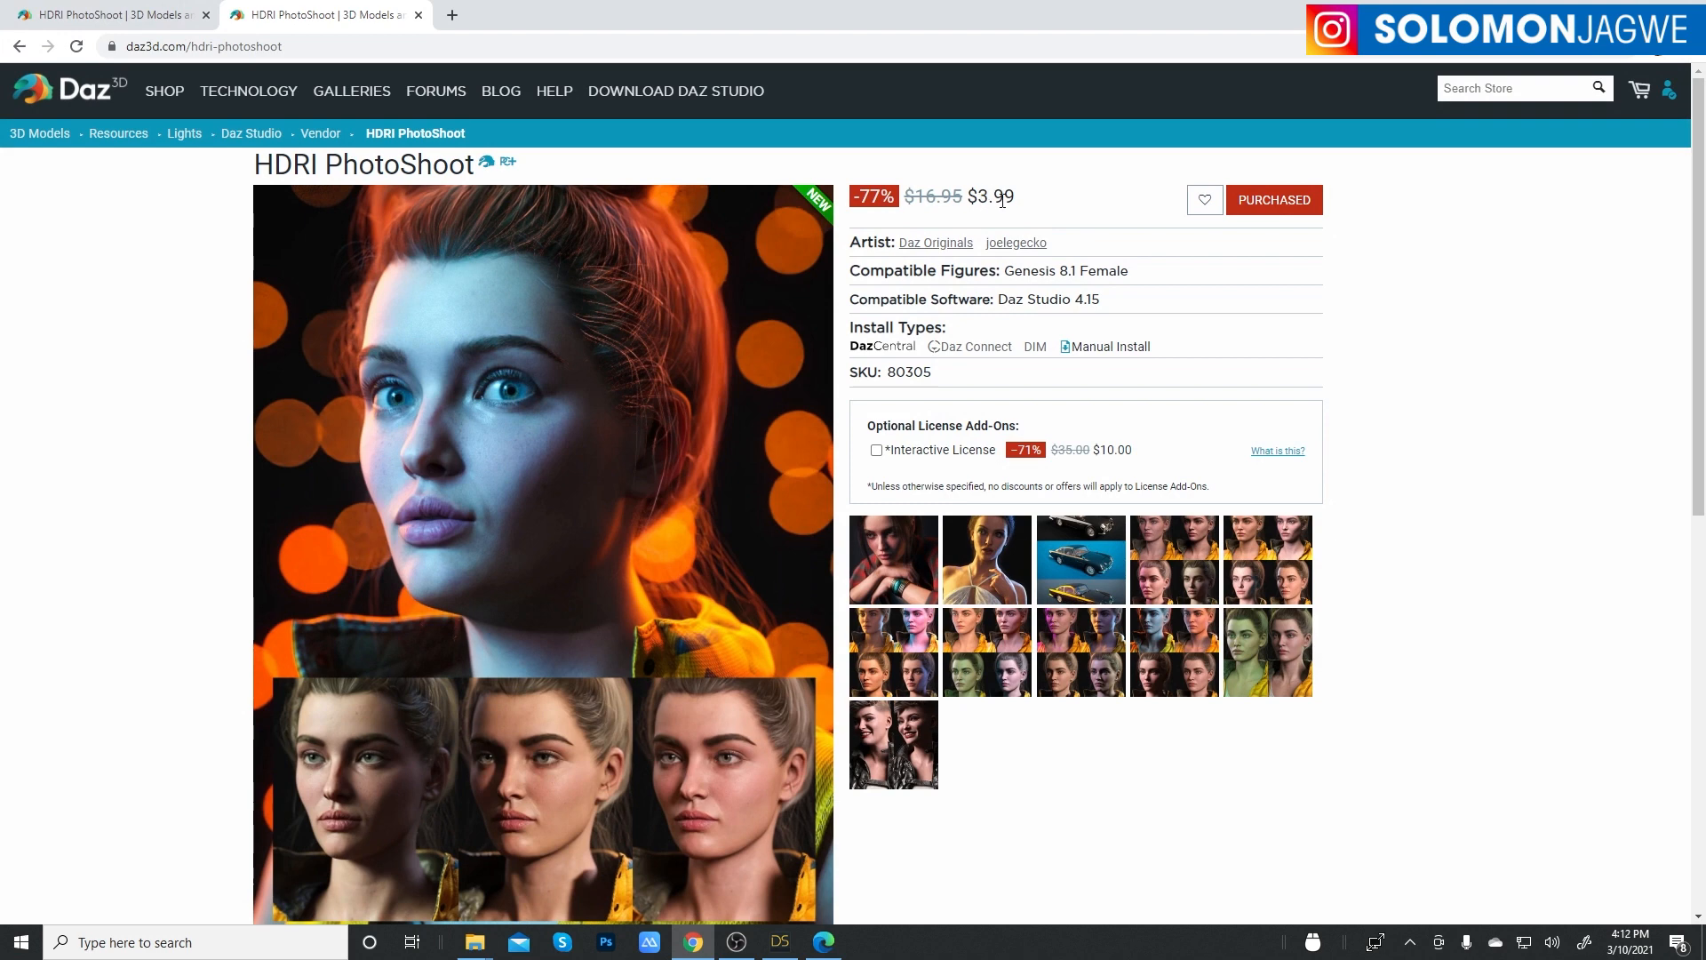
pyautogui.click(780, 942)
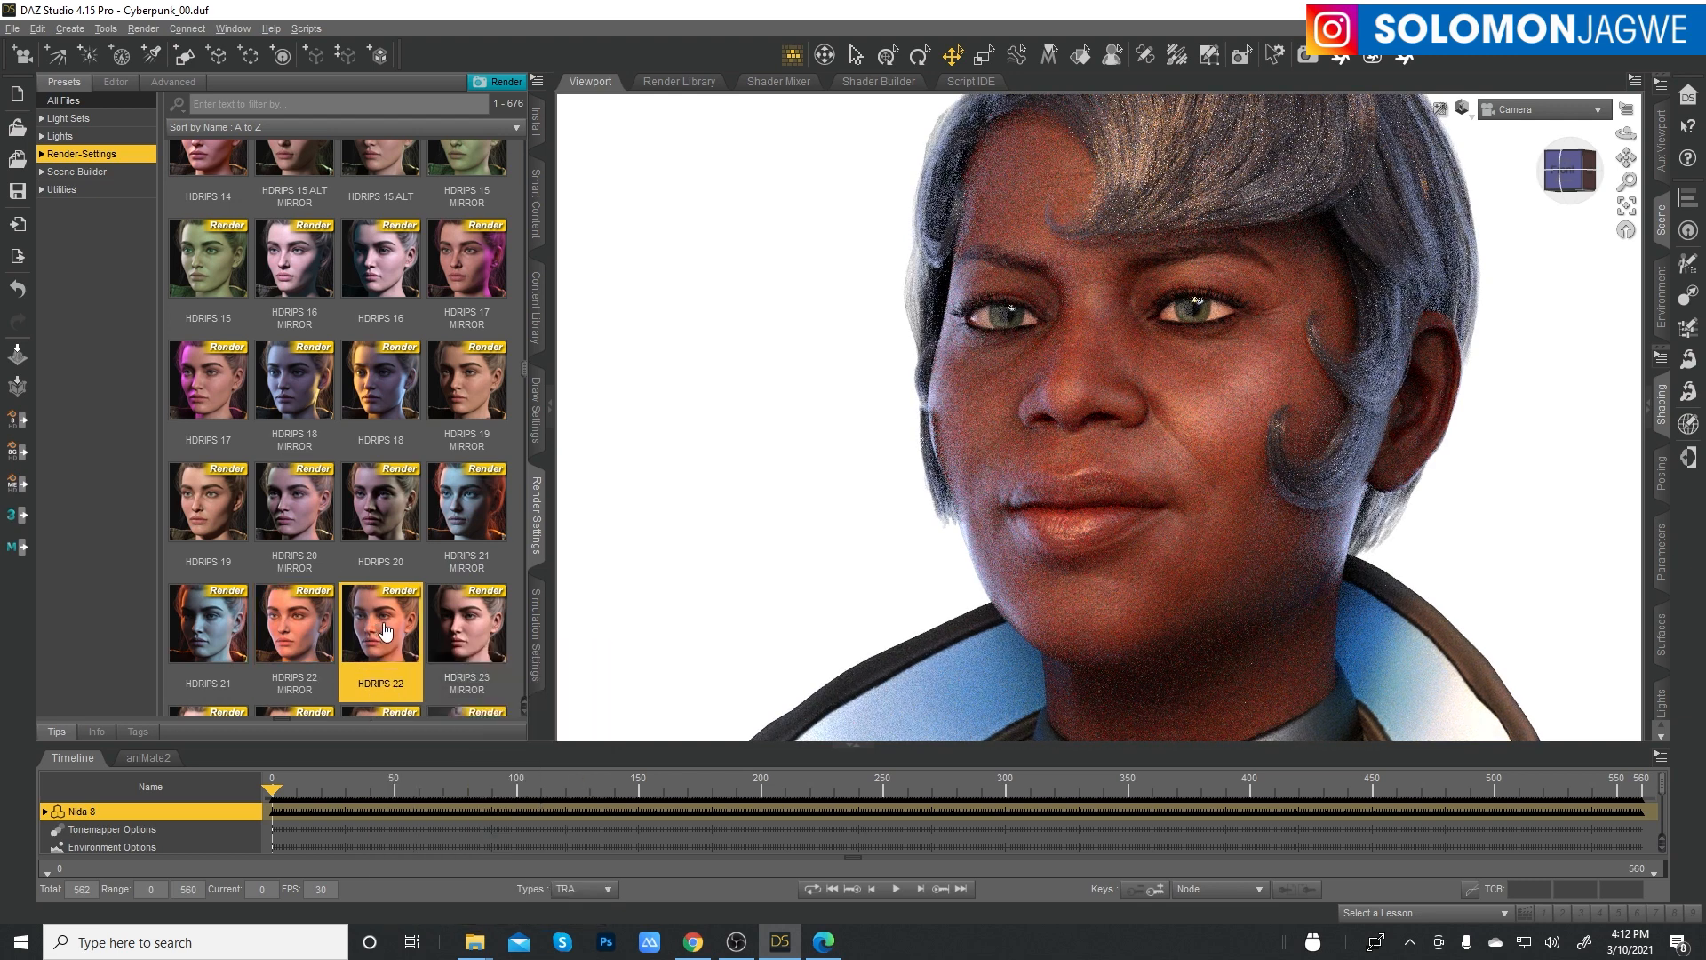
pyautogui.moveTo(305, 636)
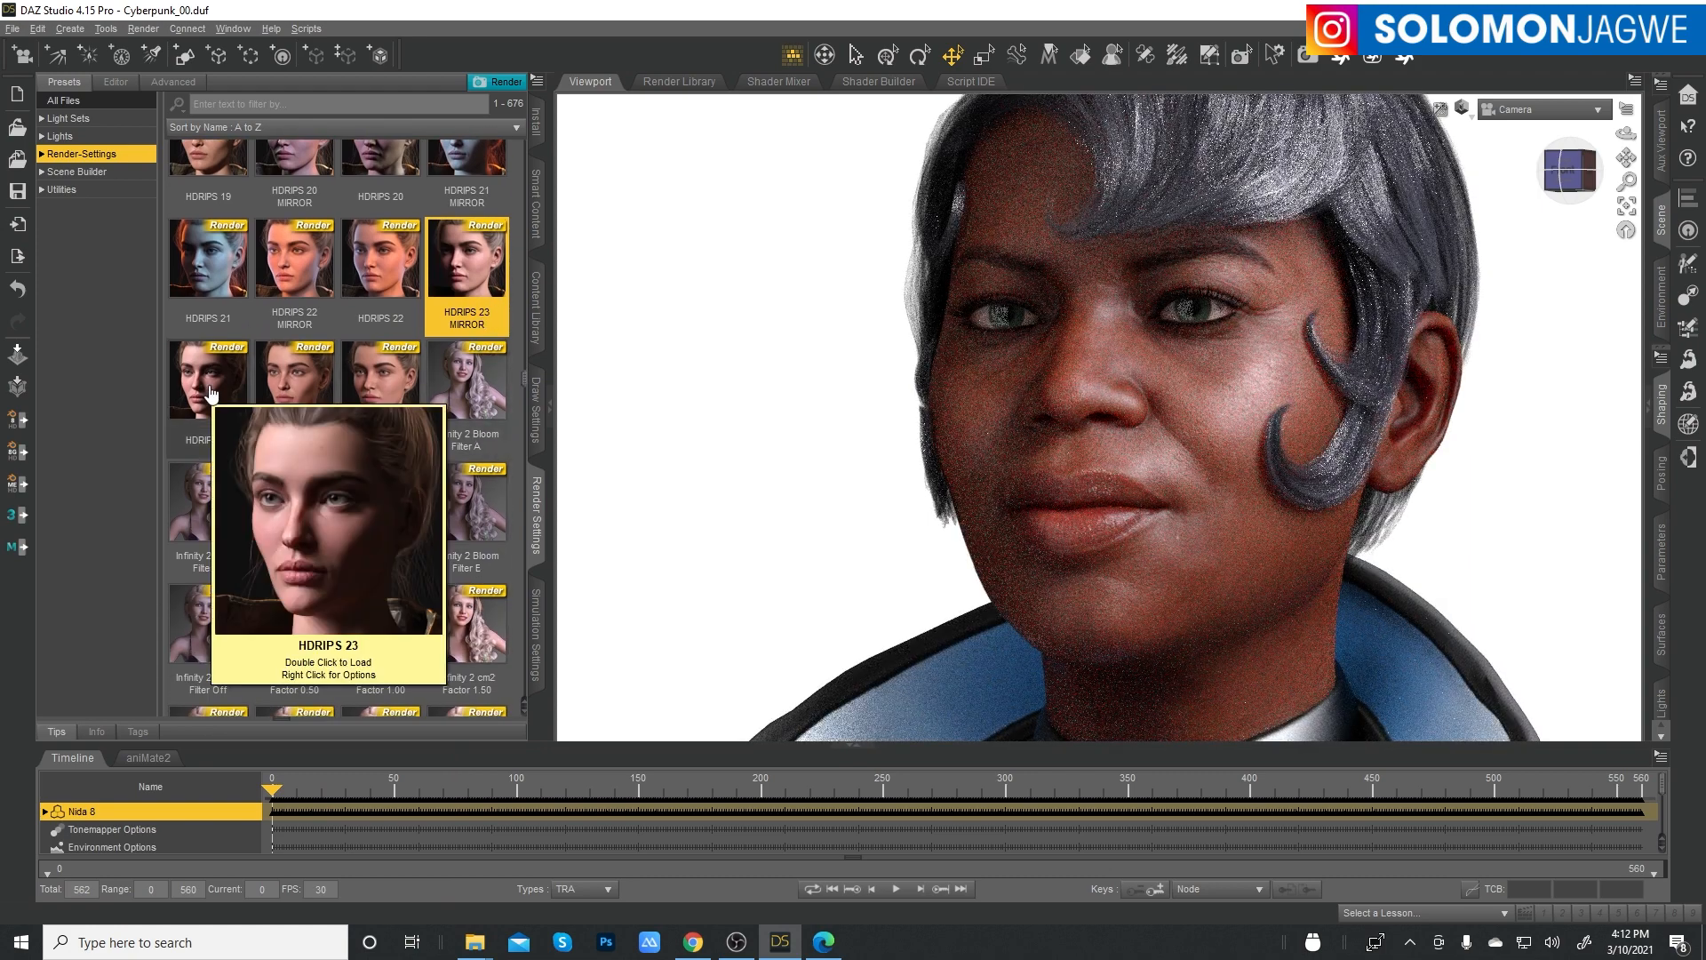
# - Apply the HDRIPS 24 MIRROR lighting preset to Nida 8's face
pyautogui.doubleClick(207, 378)
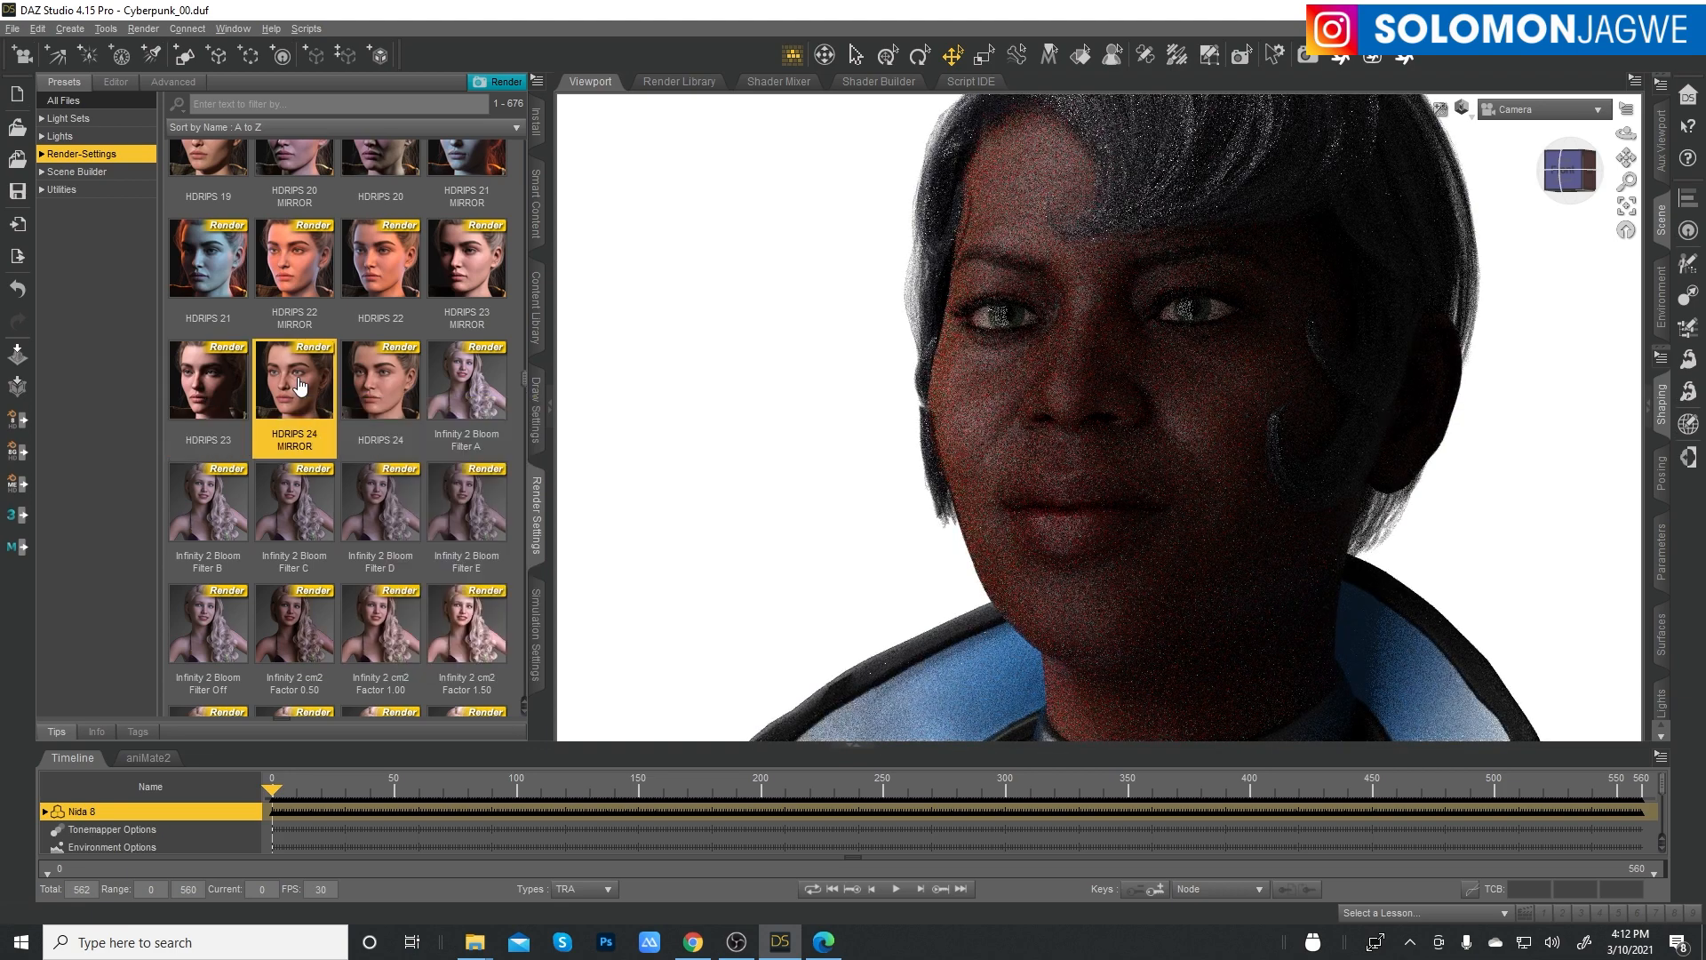
pyautogui.moveTo(378, 382)
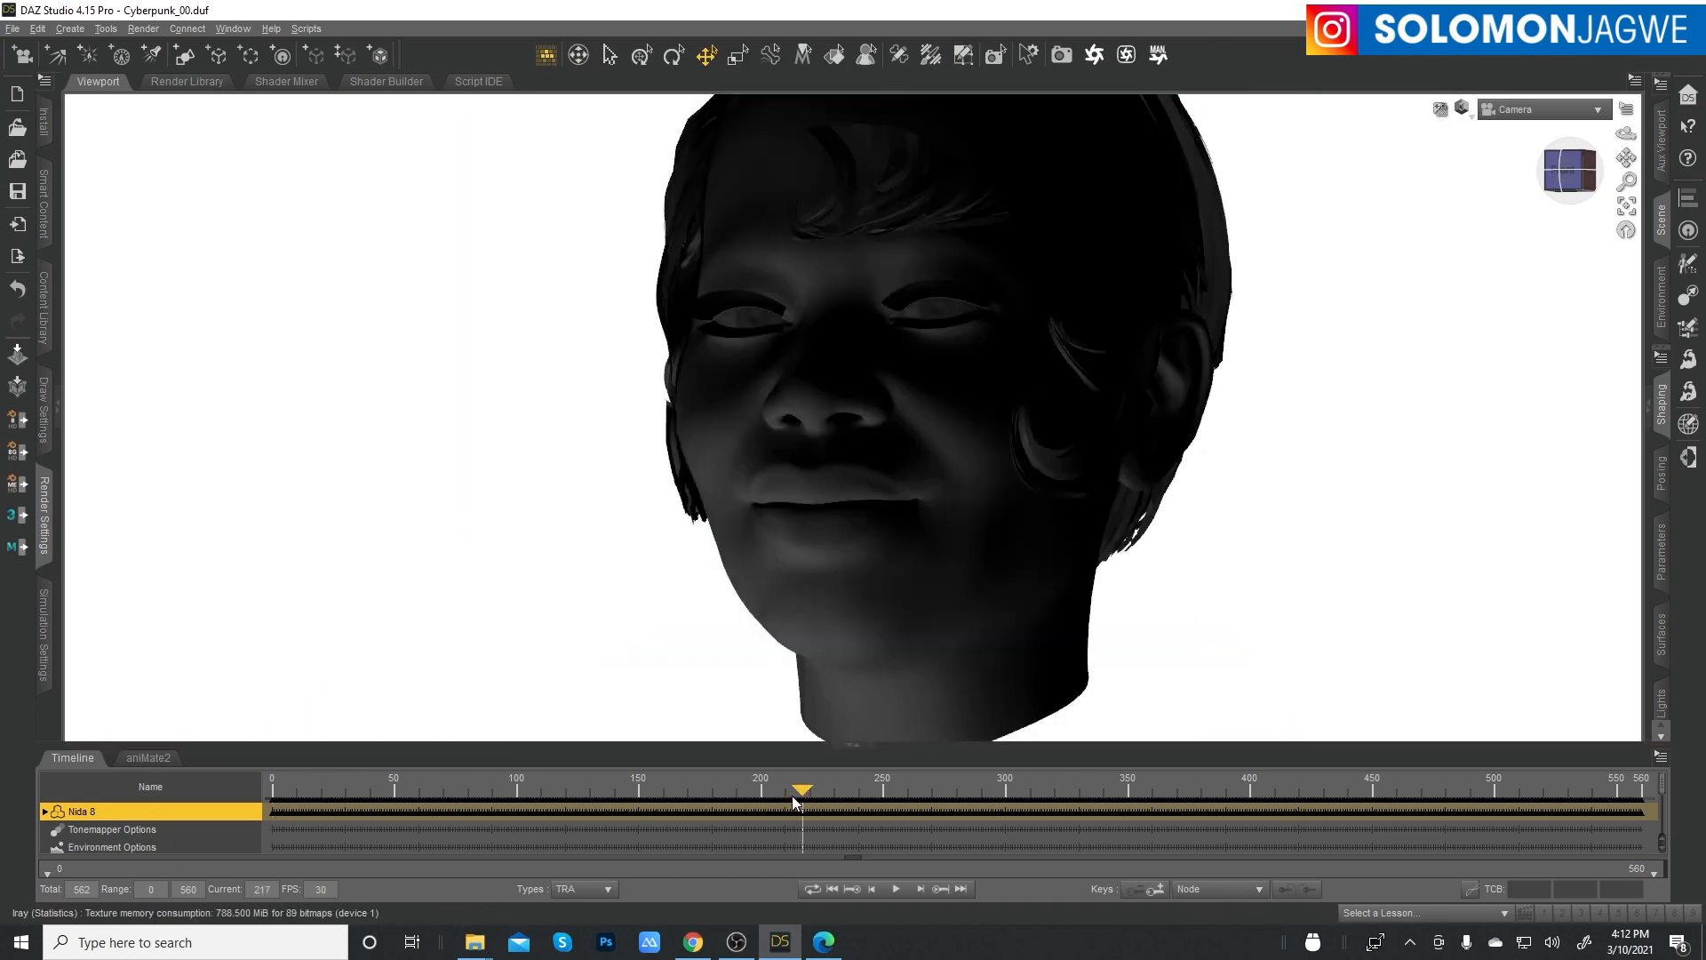
# - Scrub the timeline to a later frame so her eyes glance sideways
pyautogui.moveTo(801, 787); pyautogui.dragTo(864, 786)
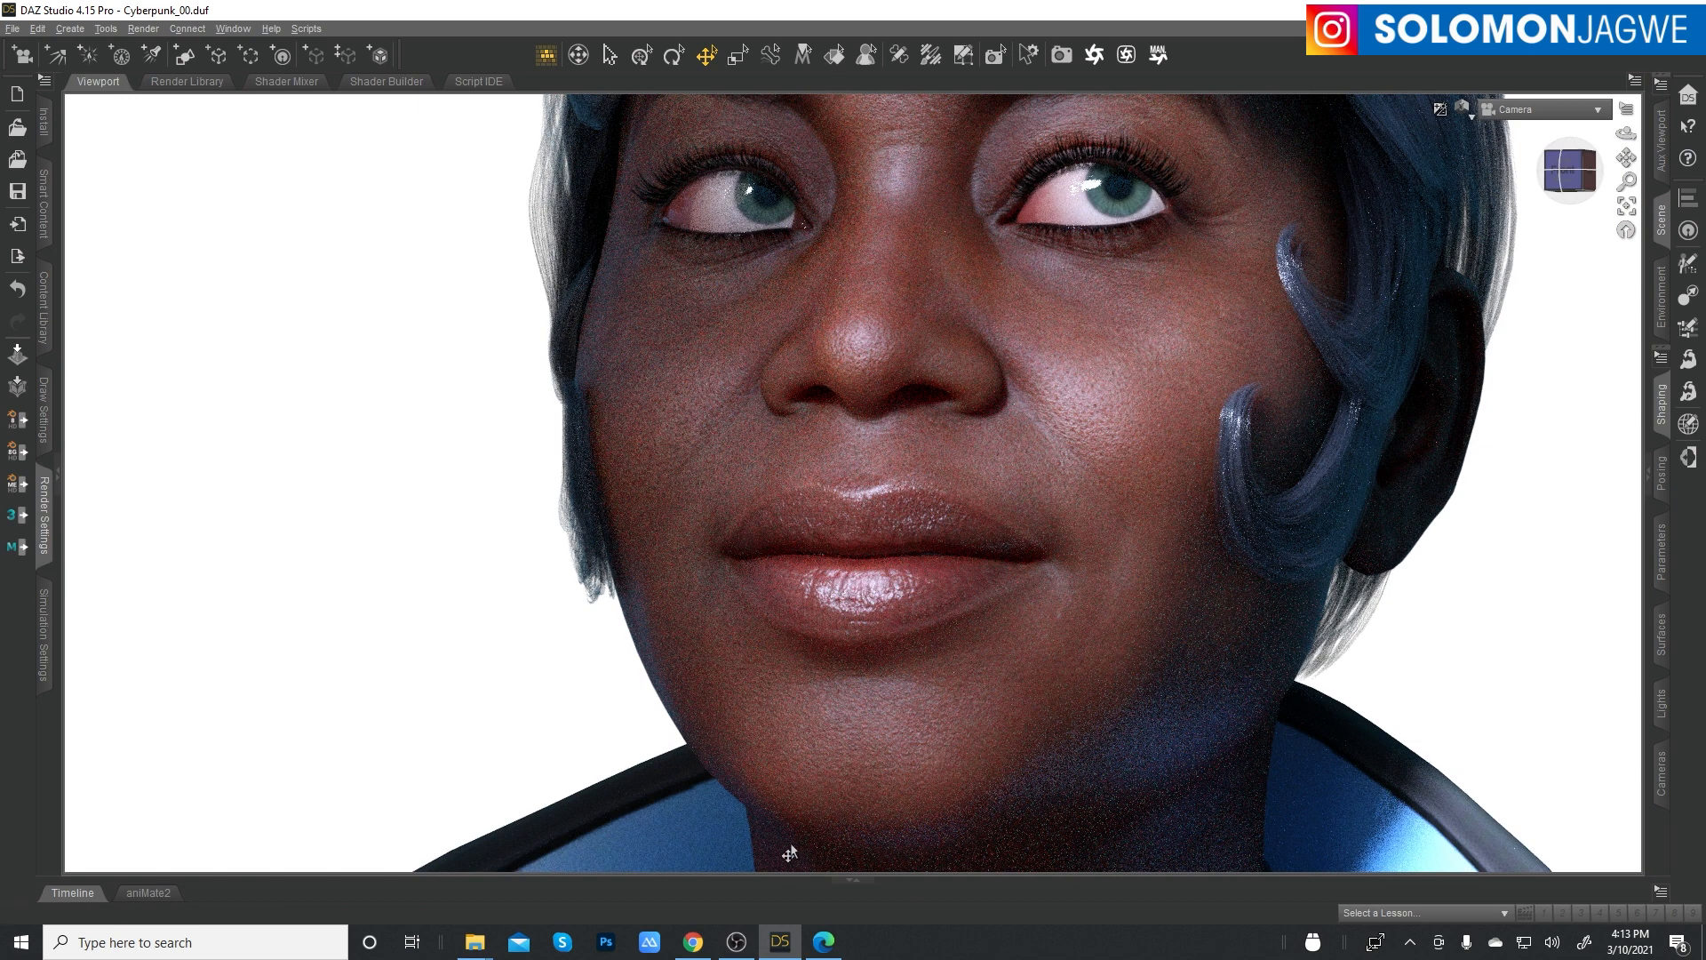
pyautogui.moveTo(692, 941)
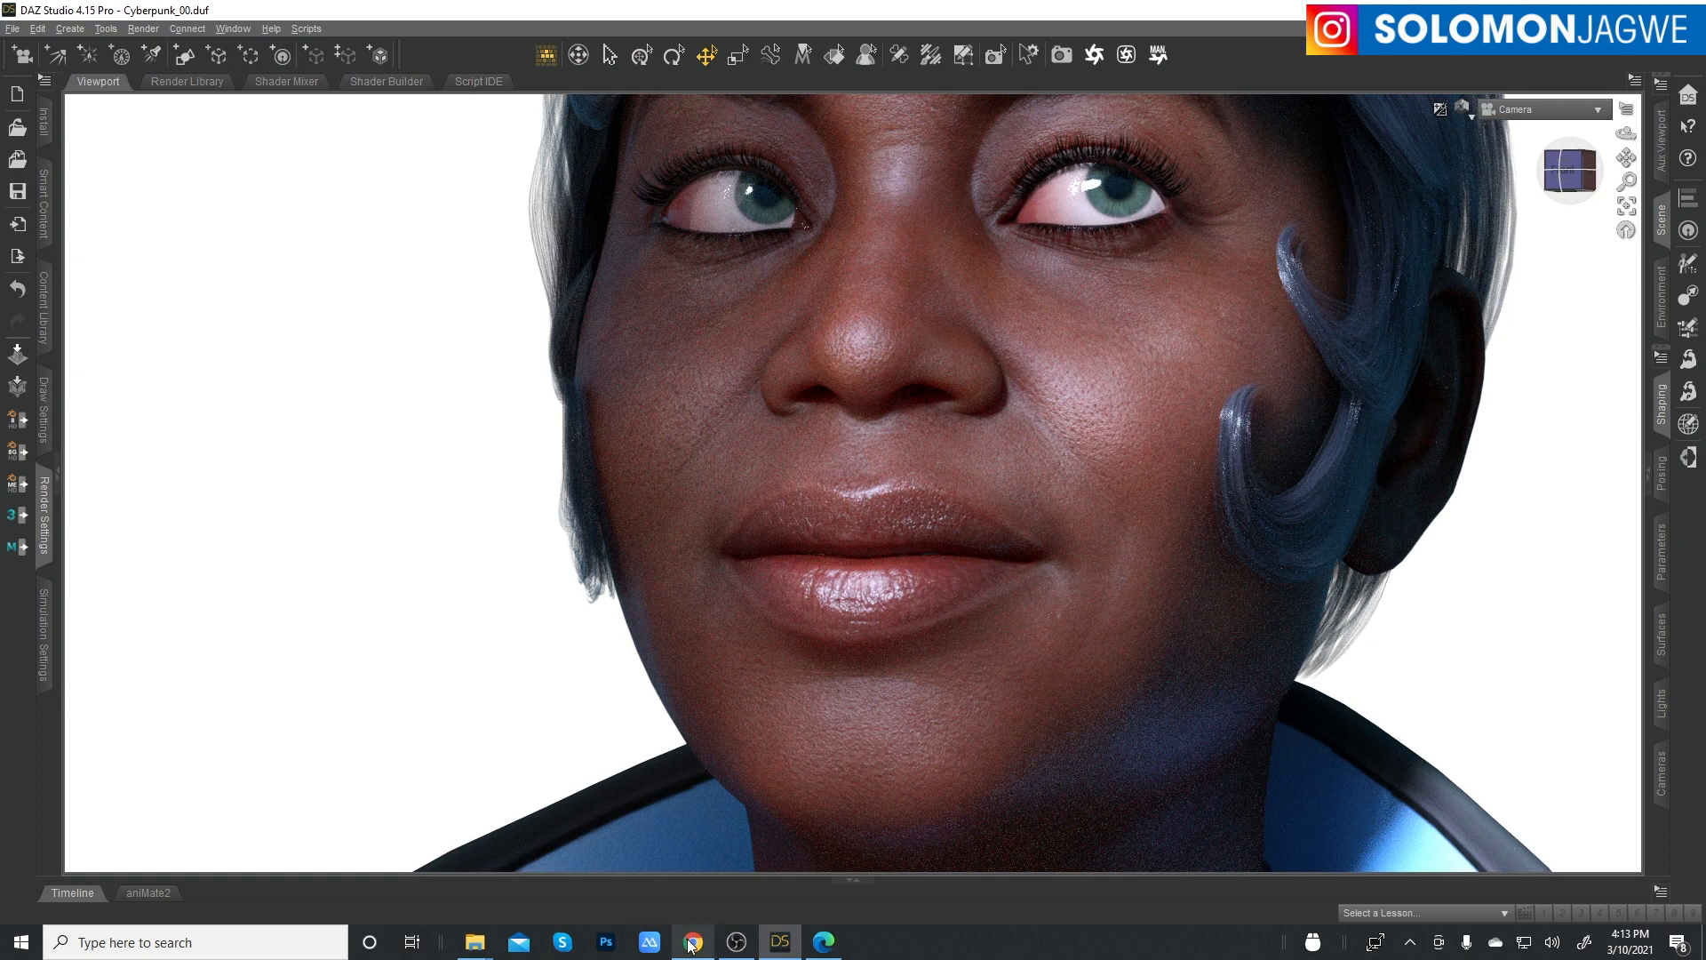
# - Bring back the HDRI PhotoShoot store page showing $3.99 for Genesis 8.1 Female
pyautogui.click(692, 942)
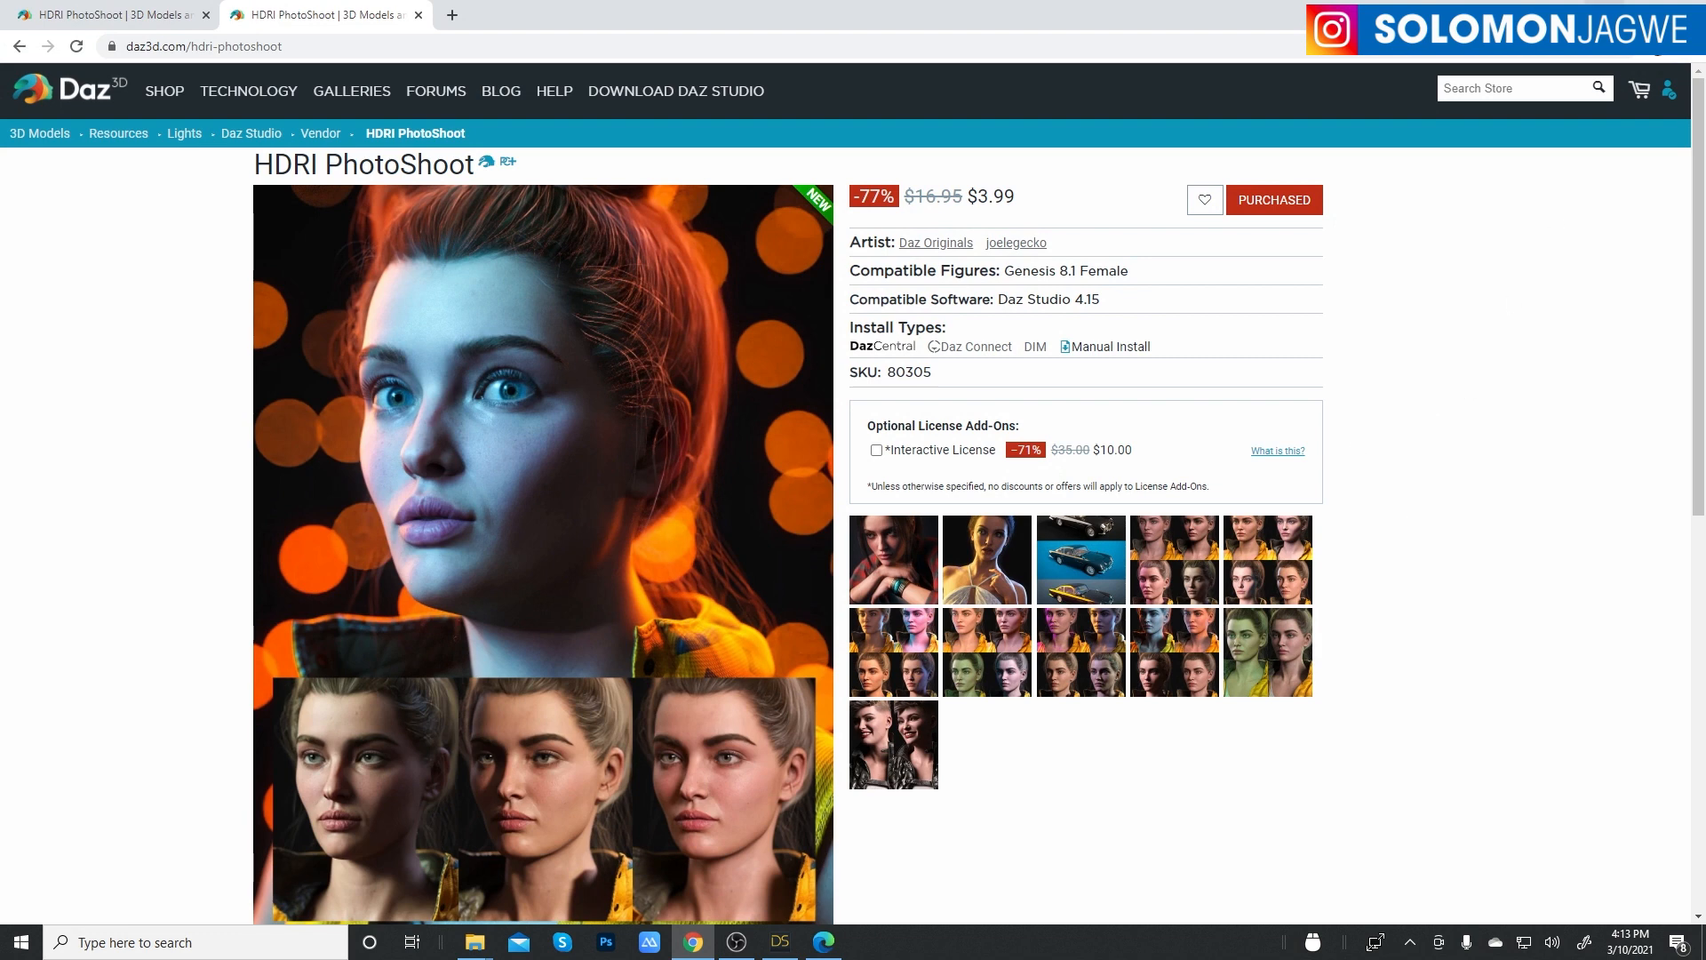
pyautogui.click(780, 942)
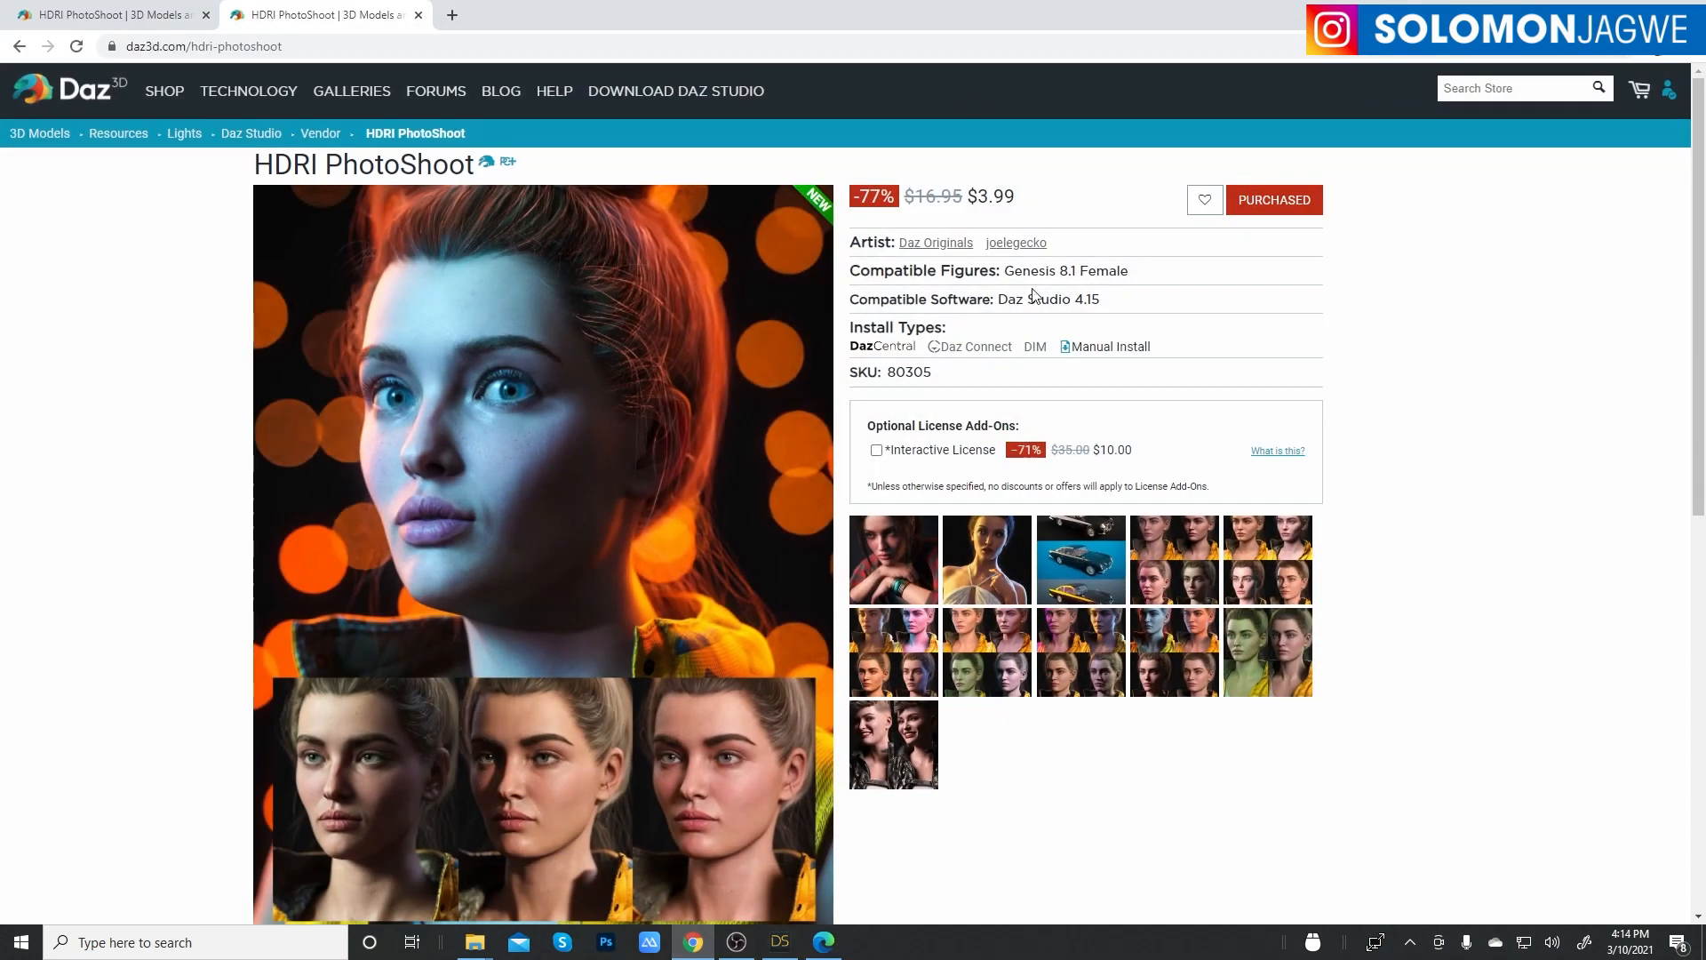
pyautogui.moveTo(1422, 360)
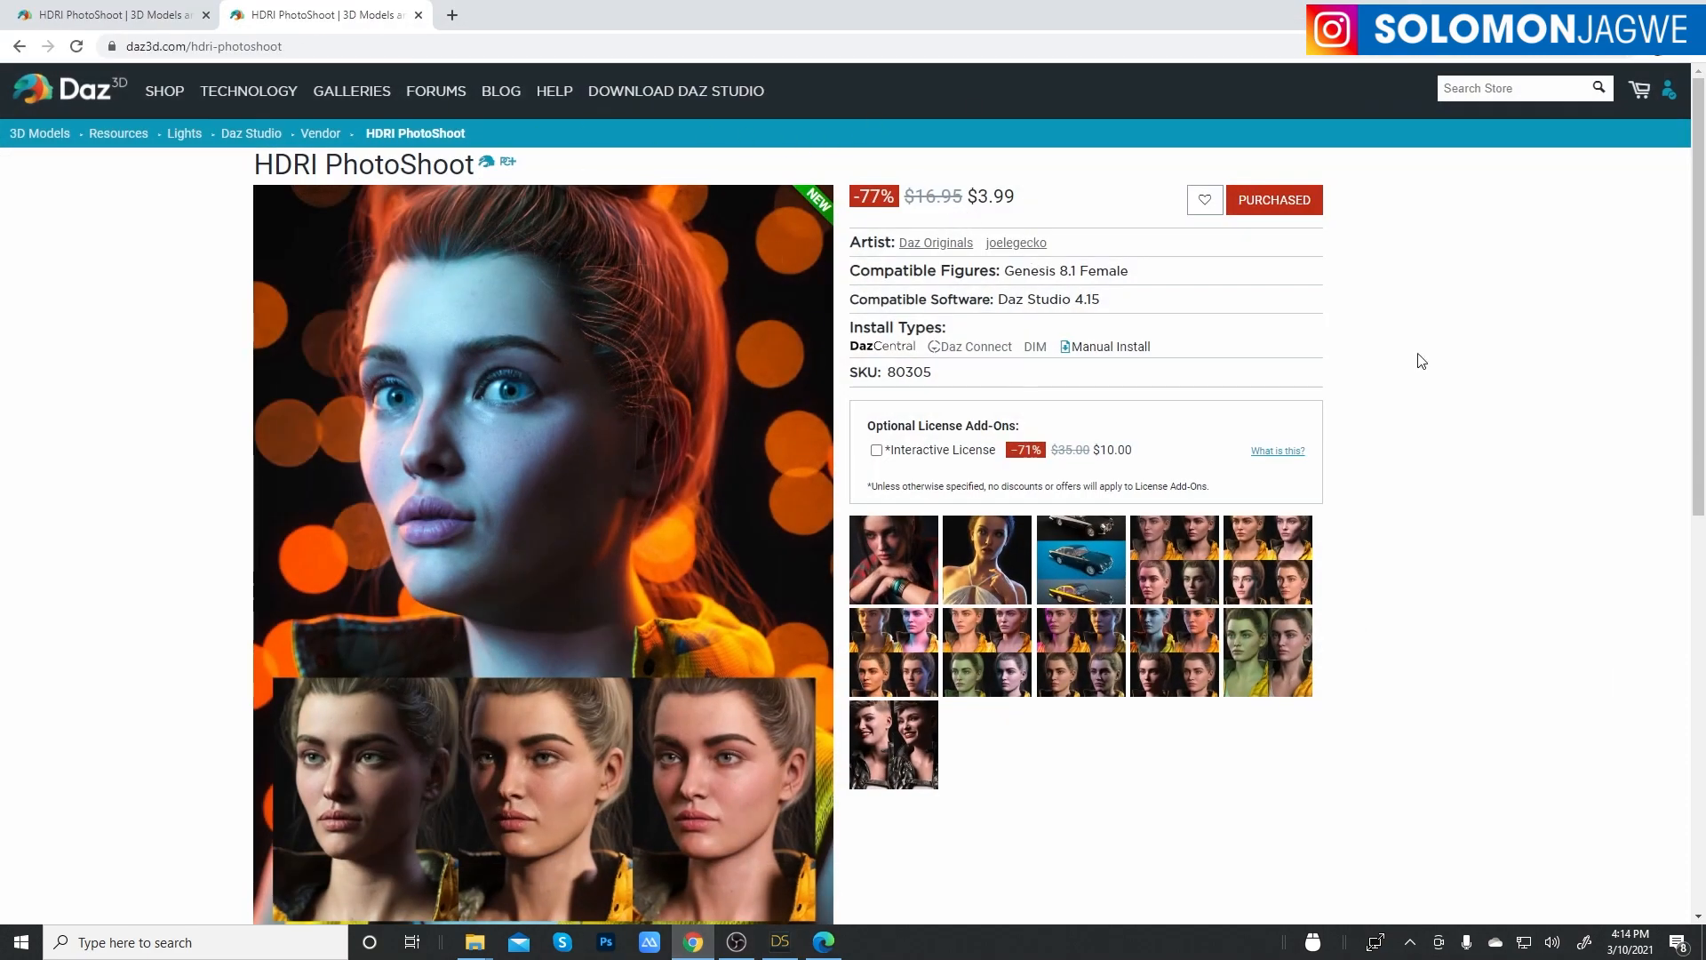
# - View the artist's YouTube channel home page, then return to Nida 8's rendered close-up
pyautogui.click(779, 942)
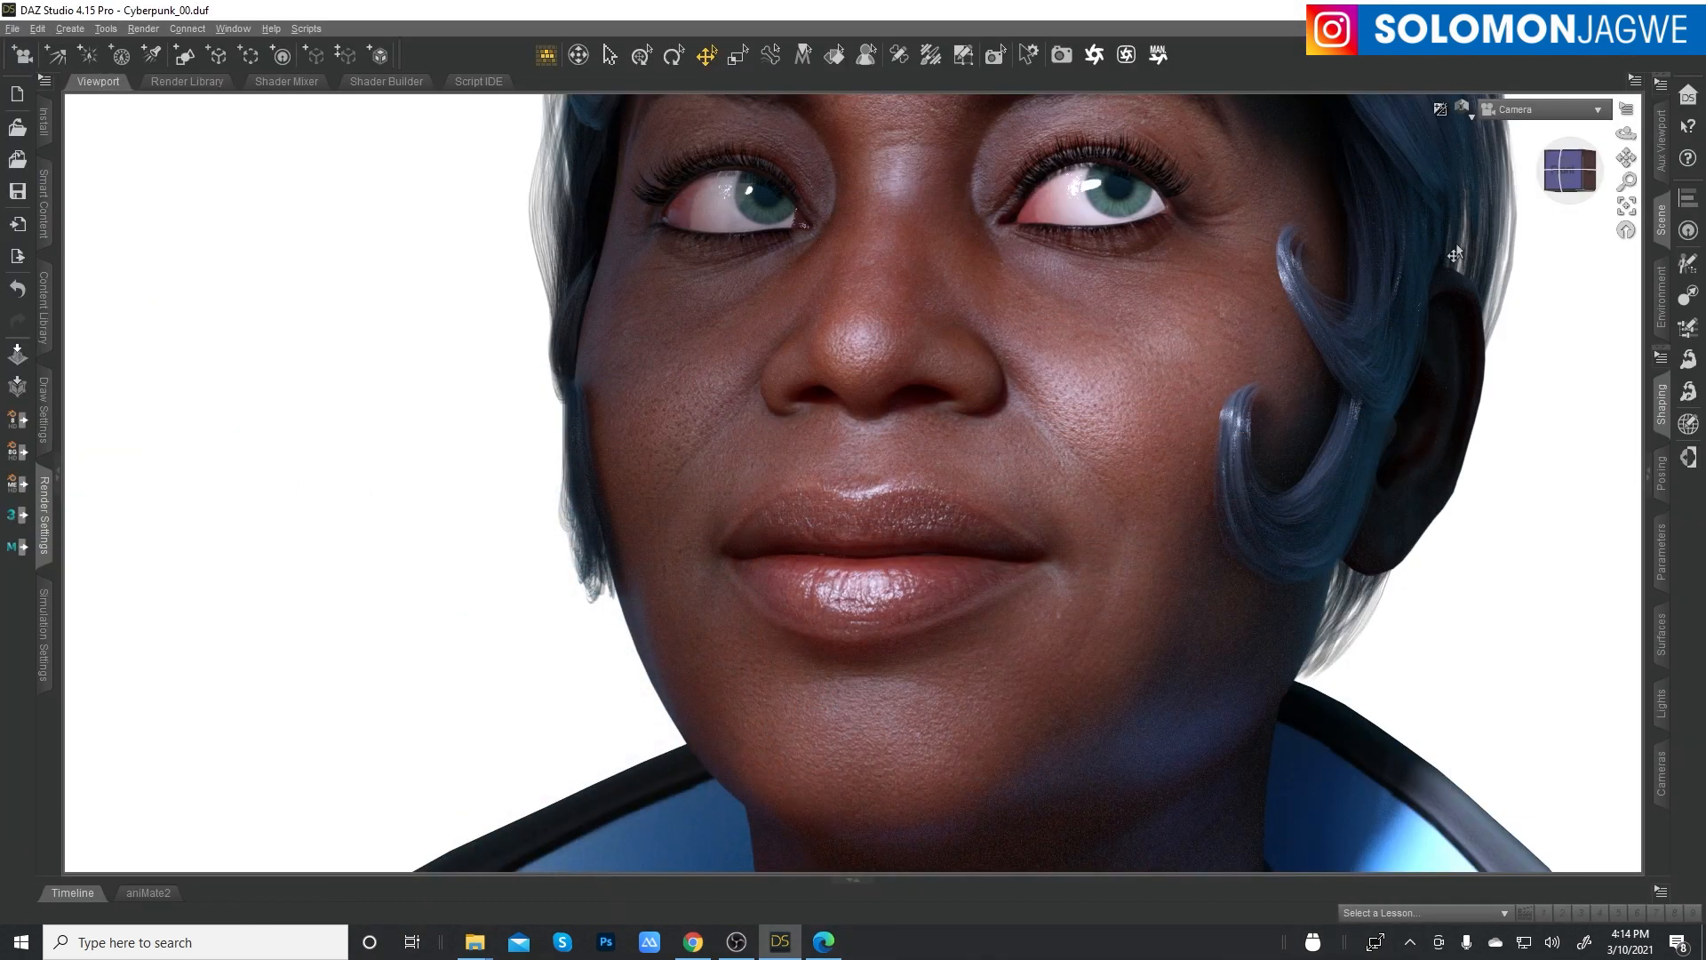
pyautogui.moveTo(1112, 769)
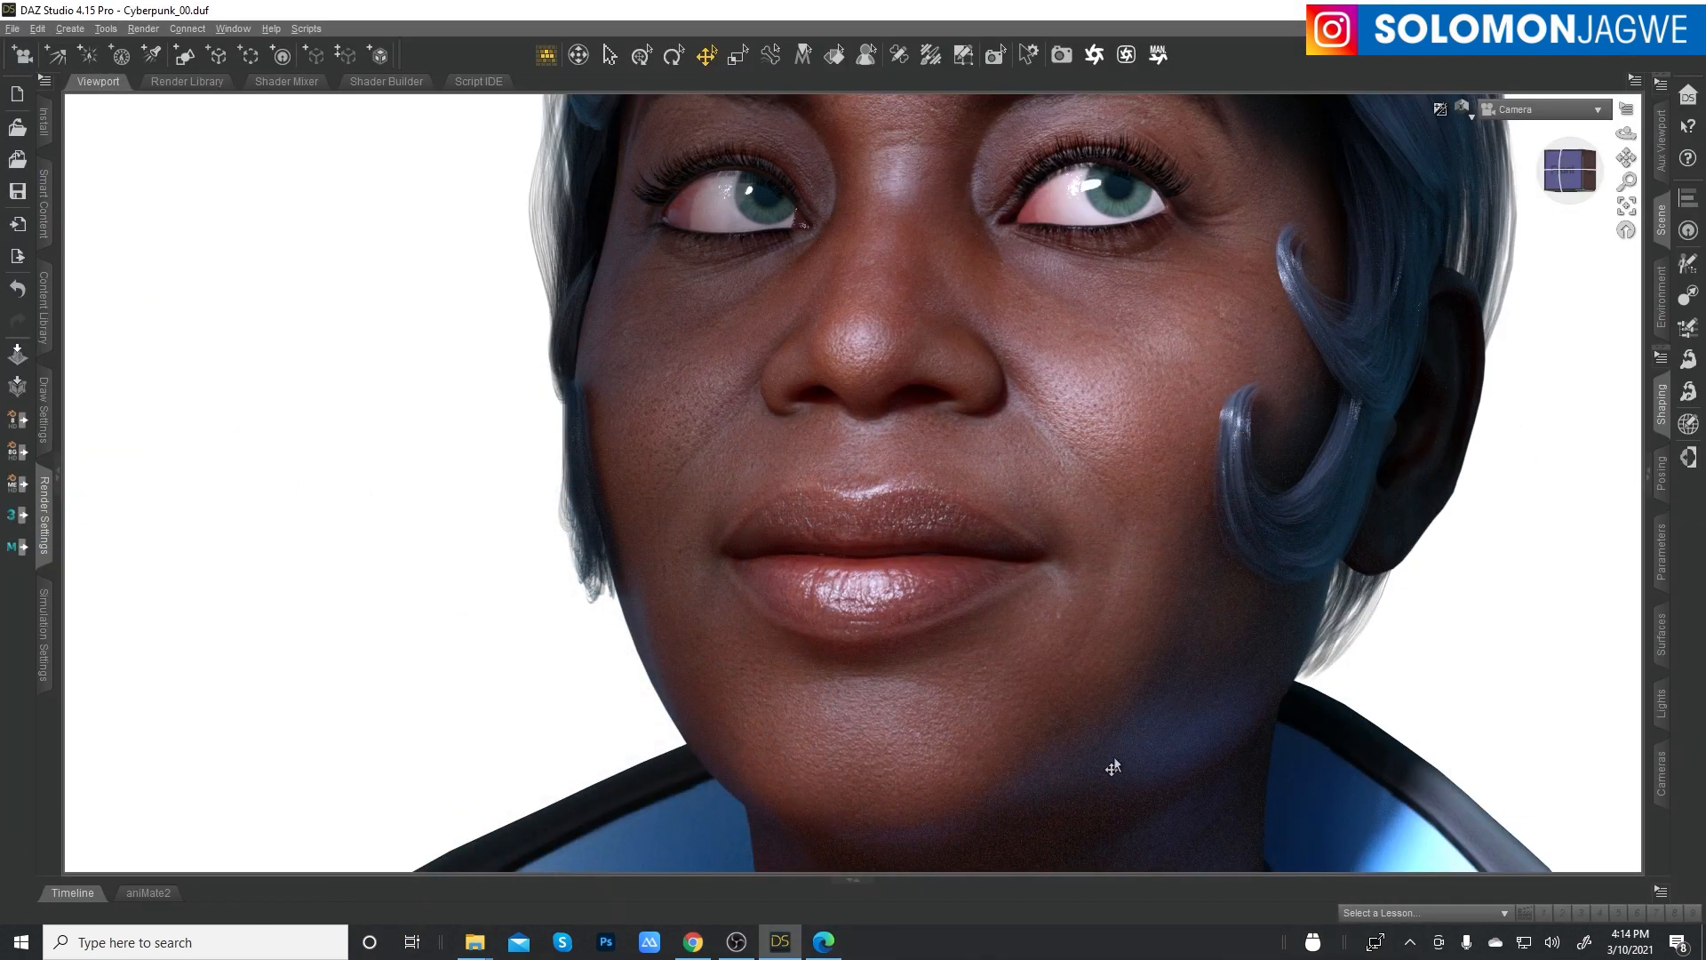
pyautogui.click(823, 942)
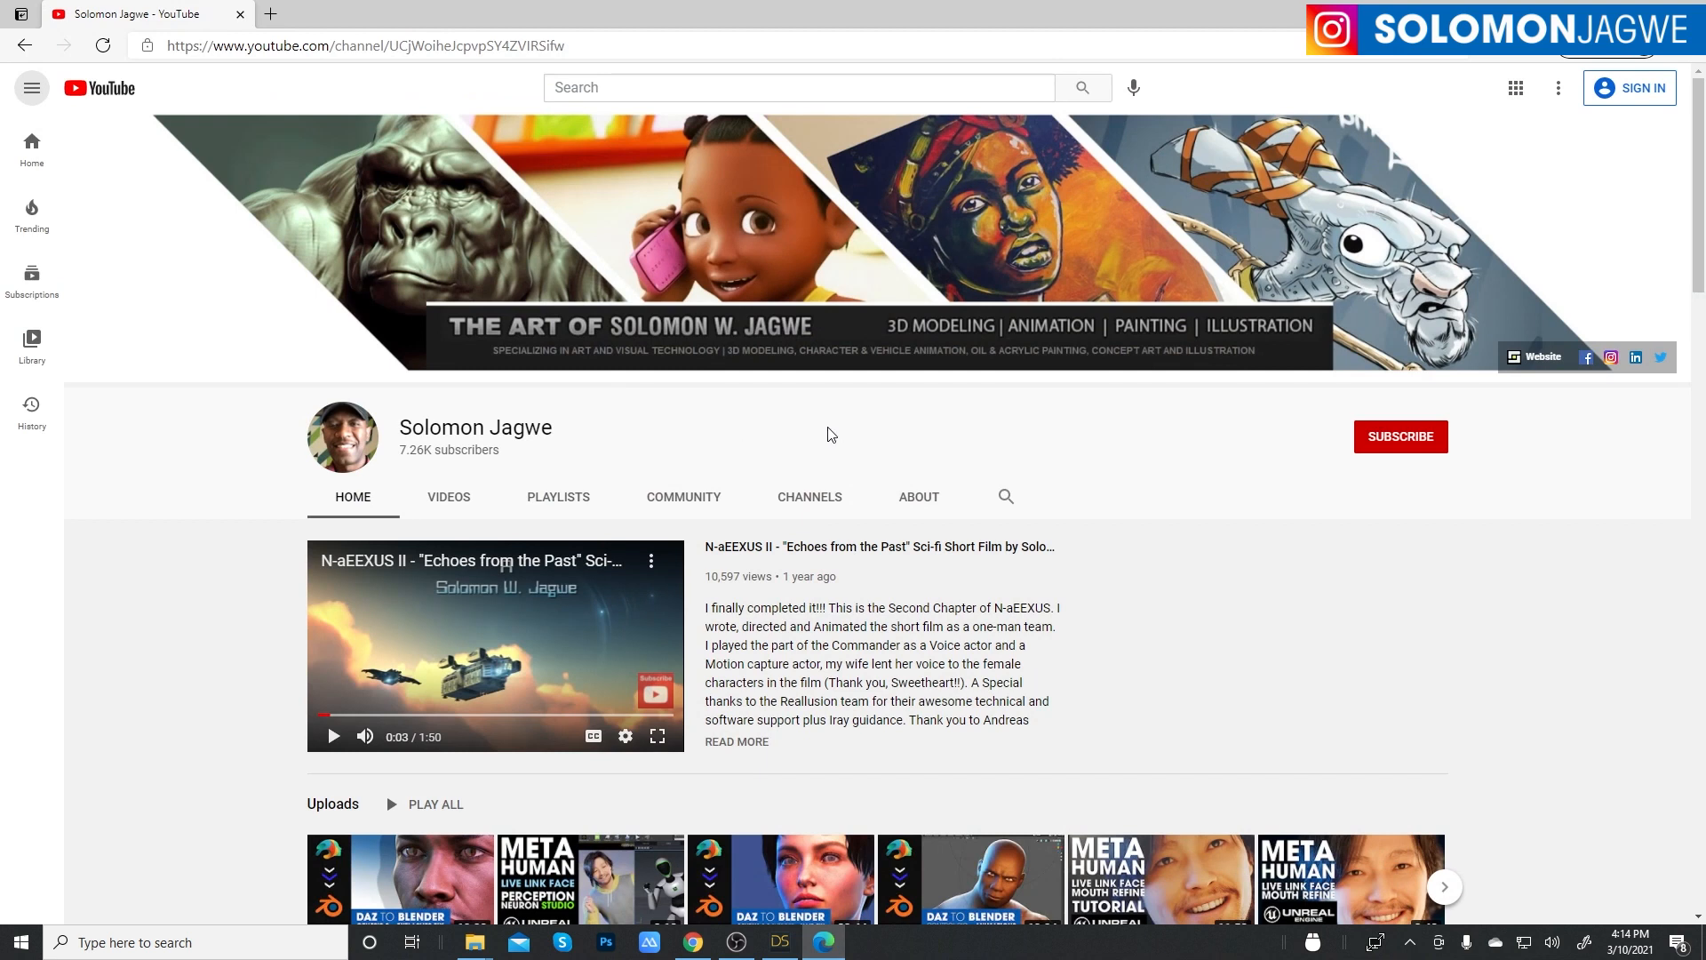
pyautogui.moveTo(1236, 459)
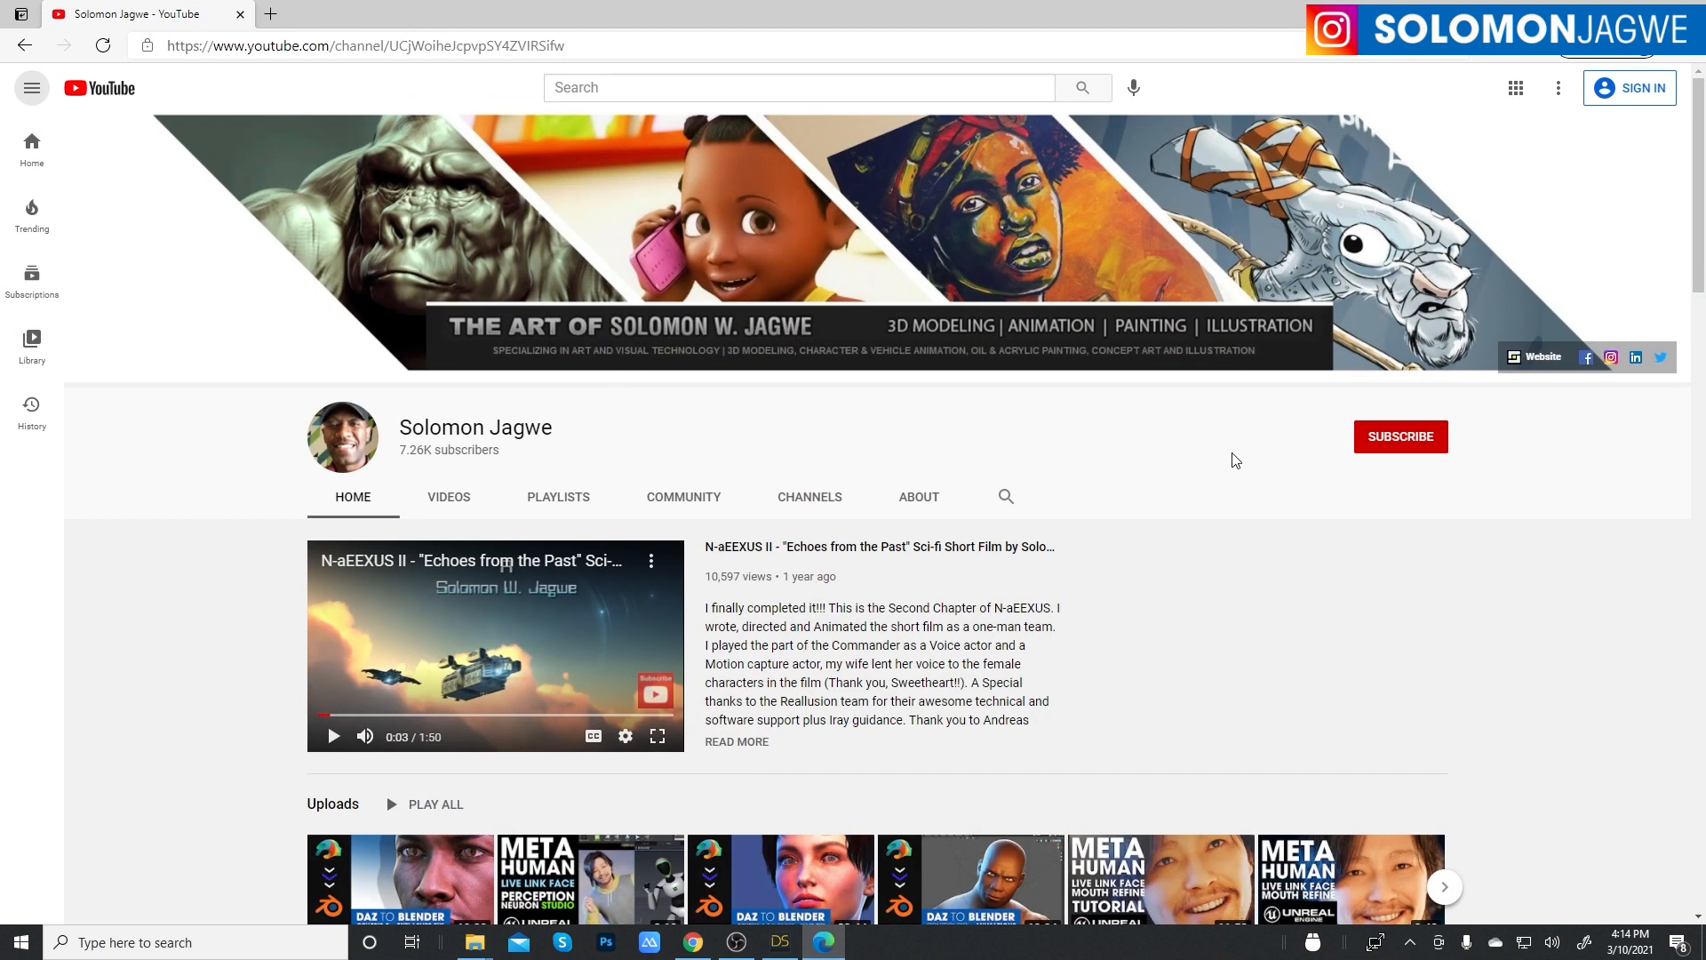
pyautogui.moveTo(1290, 487)
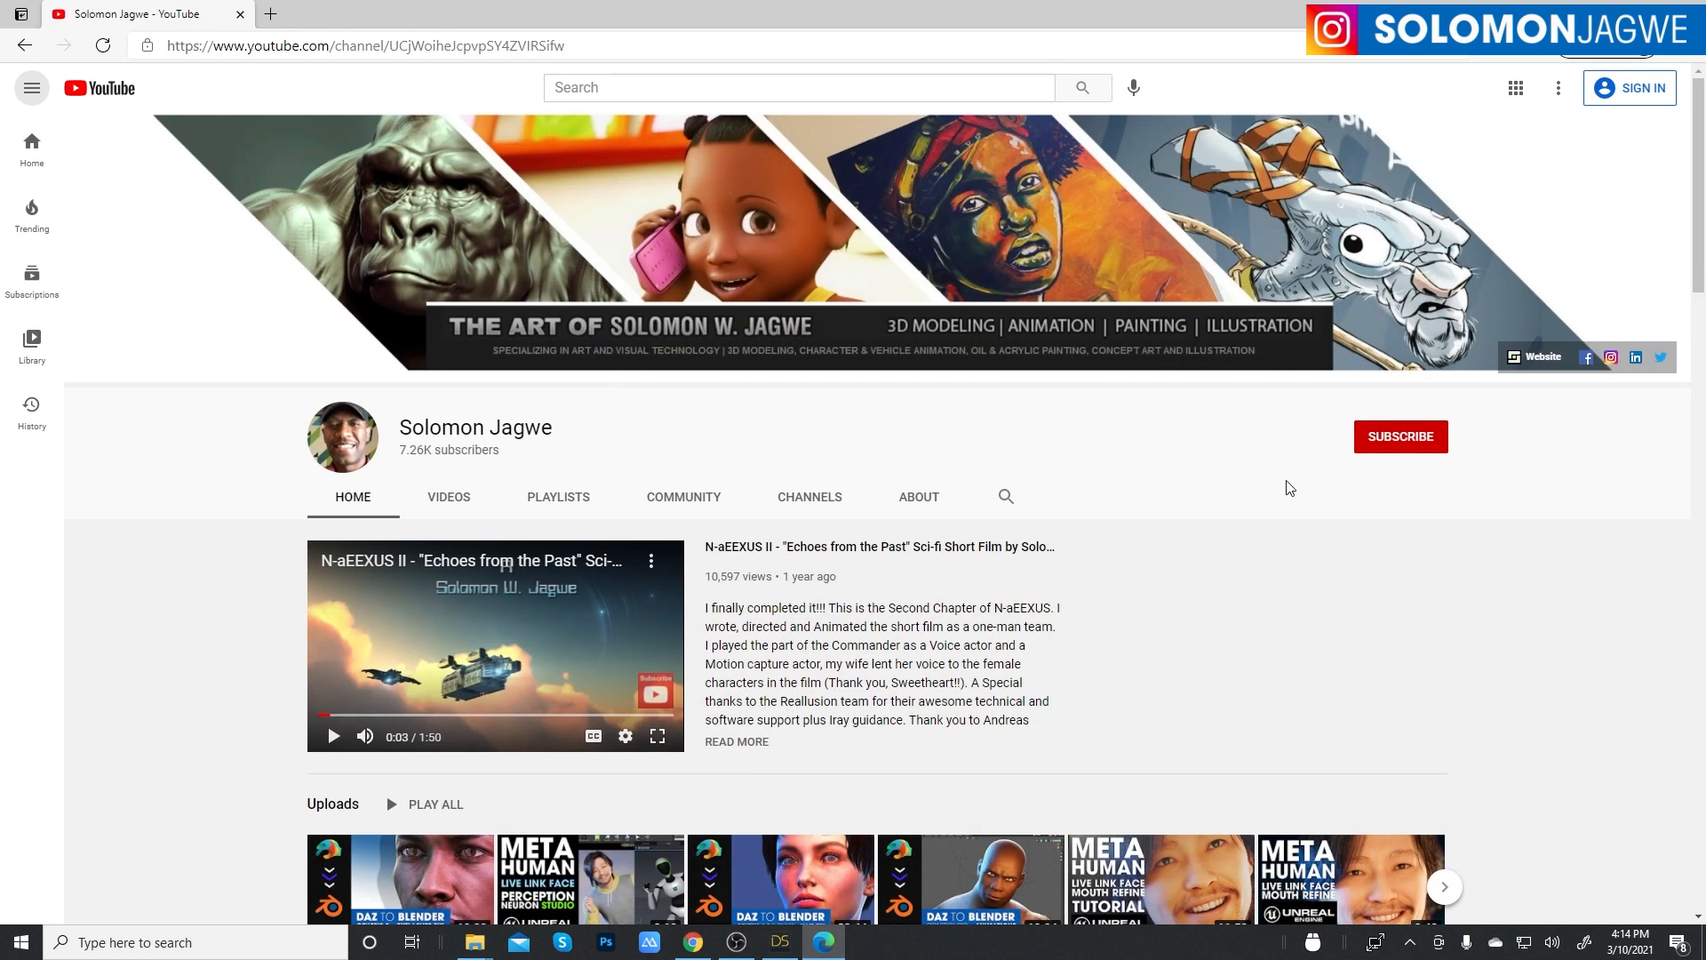
pyautogui.moveTo(1506, 538)
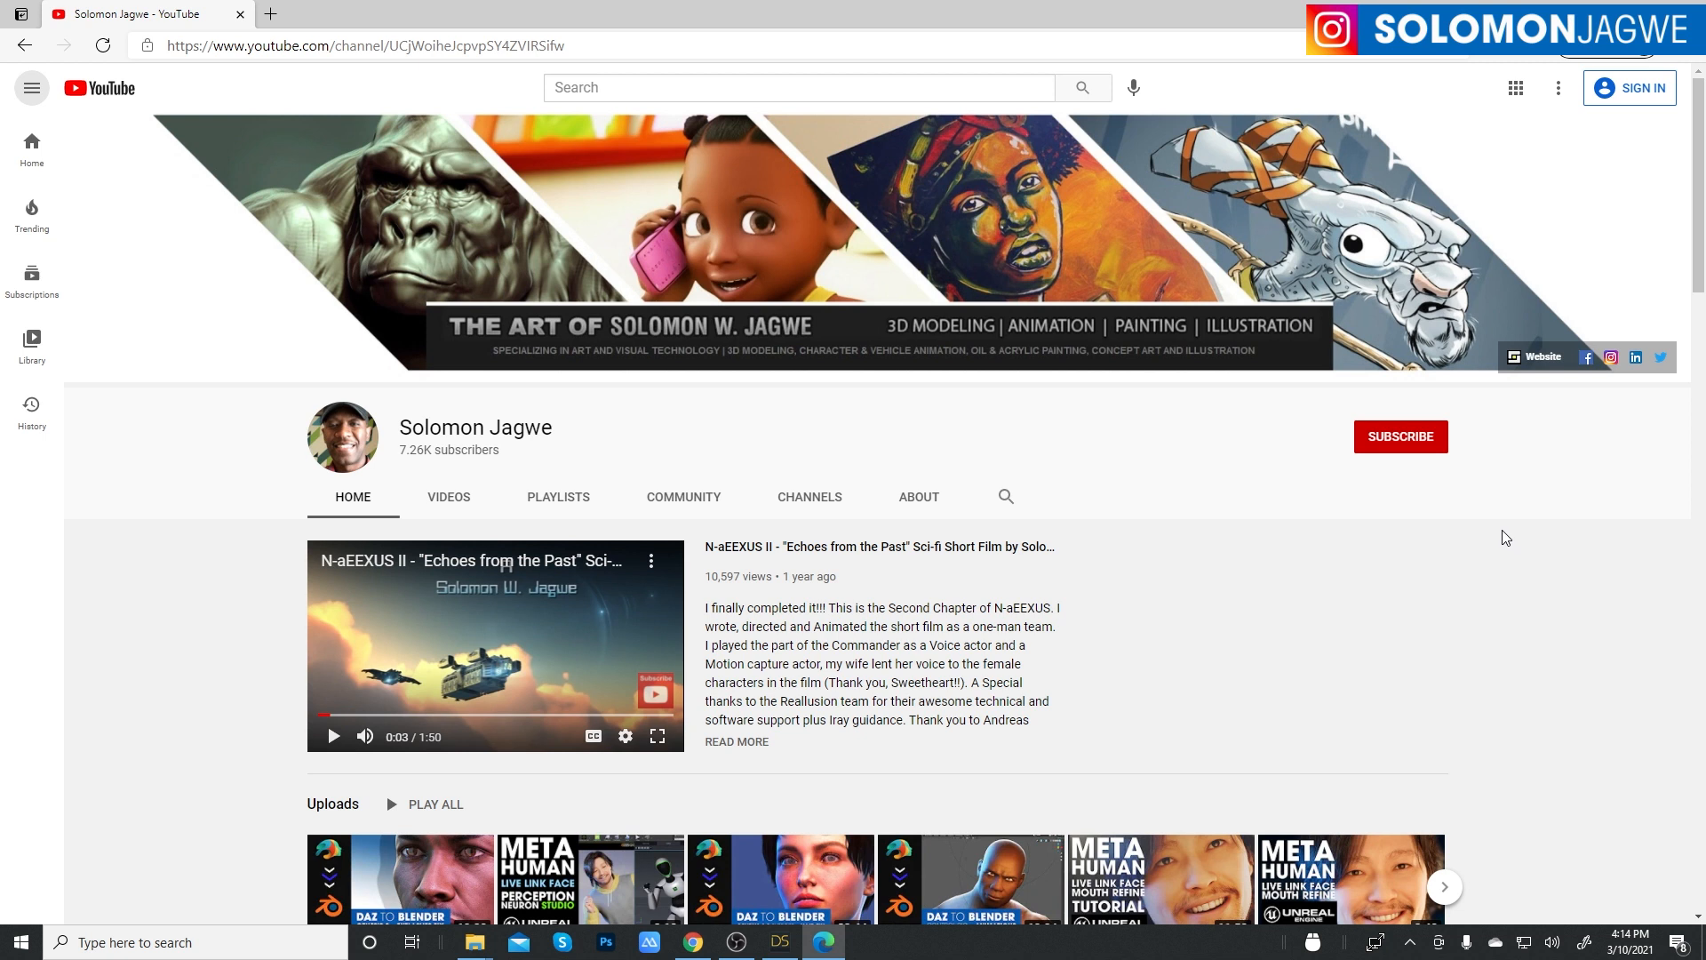
pyautogui.moveTo(1166, 426)
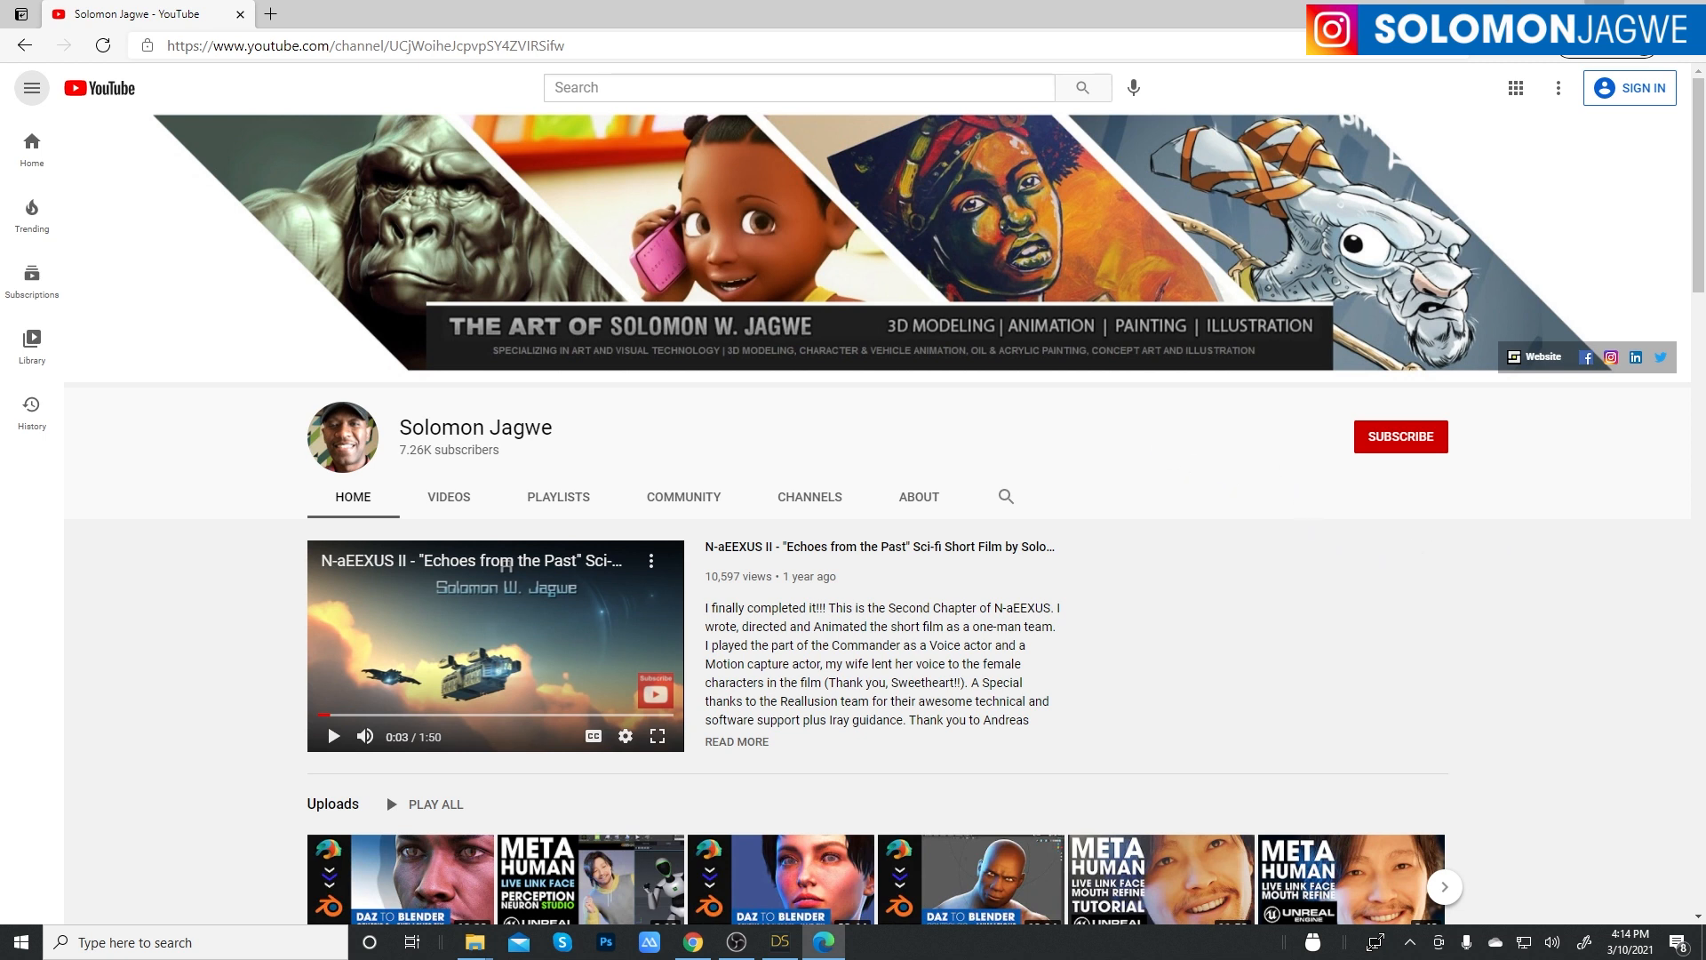
pyautogui.click(780, 942)
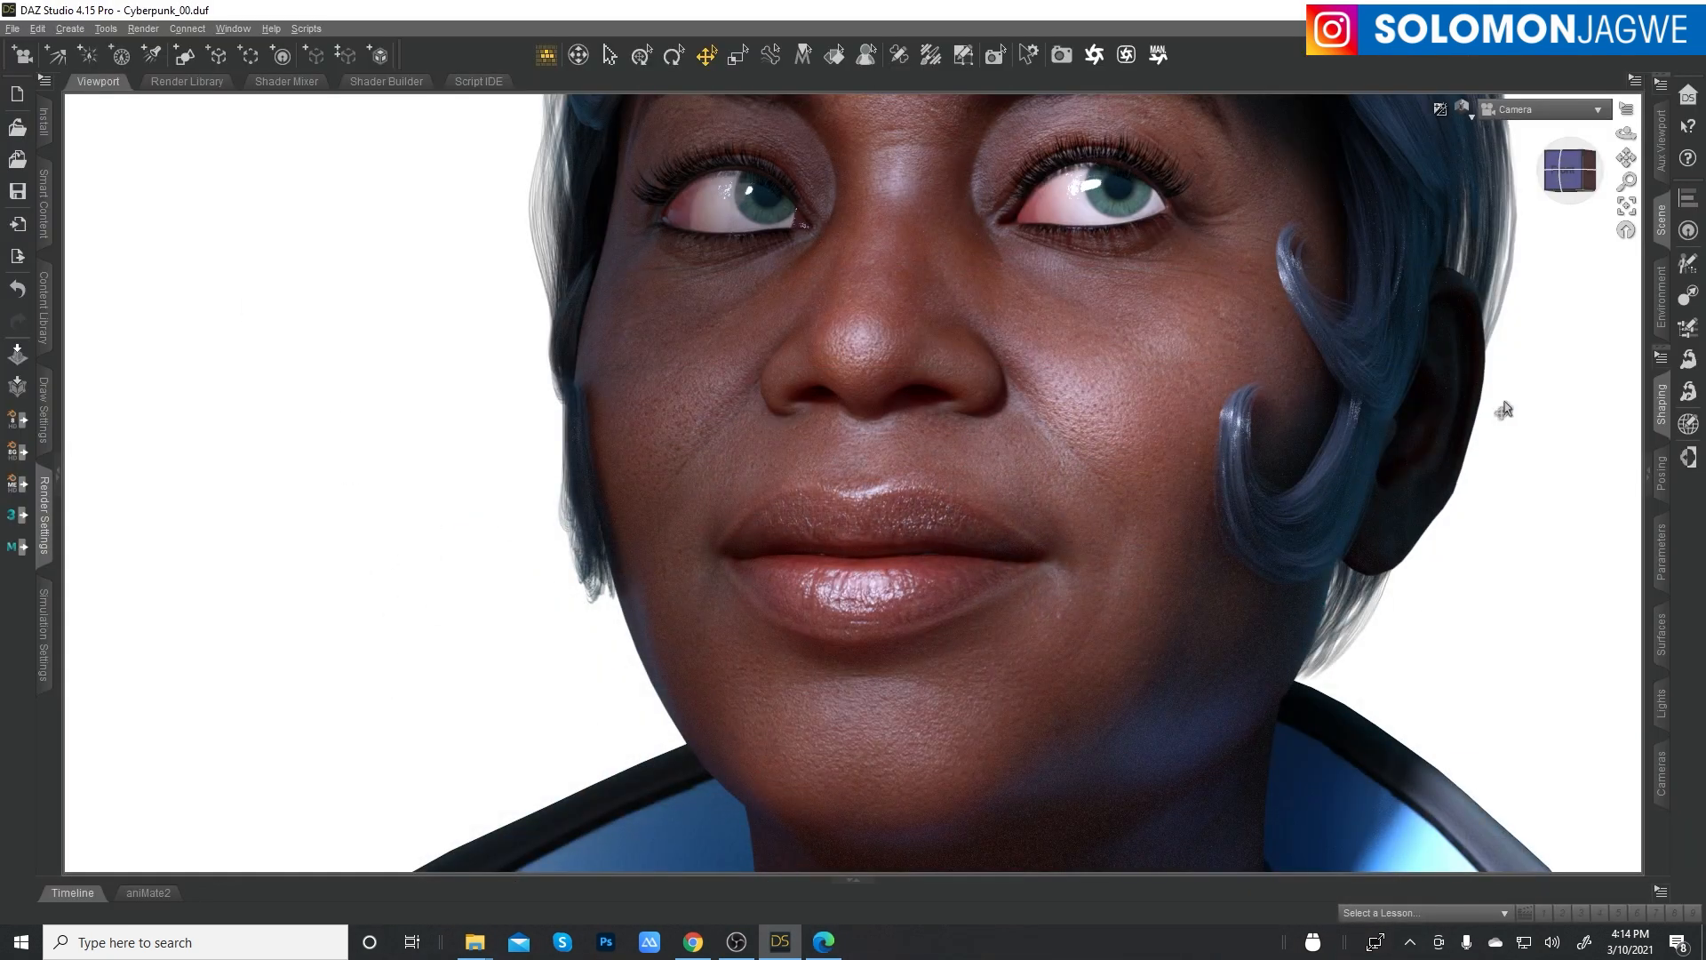